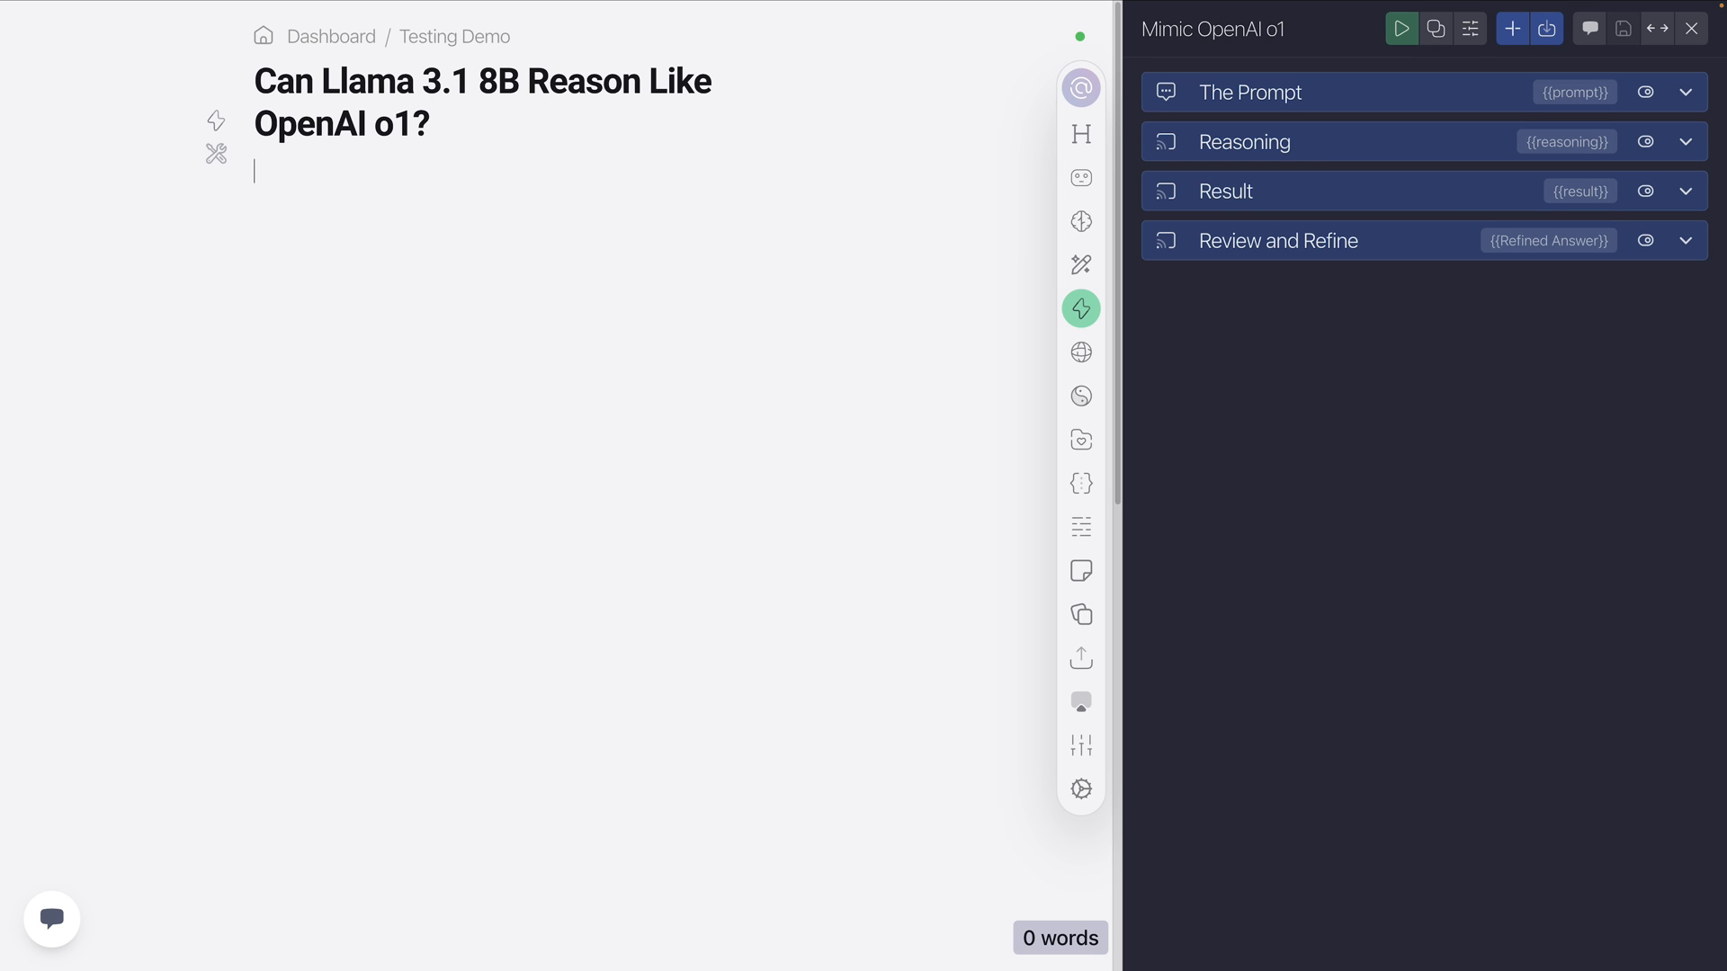
pyautogui.moveTo(162, 431)
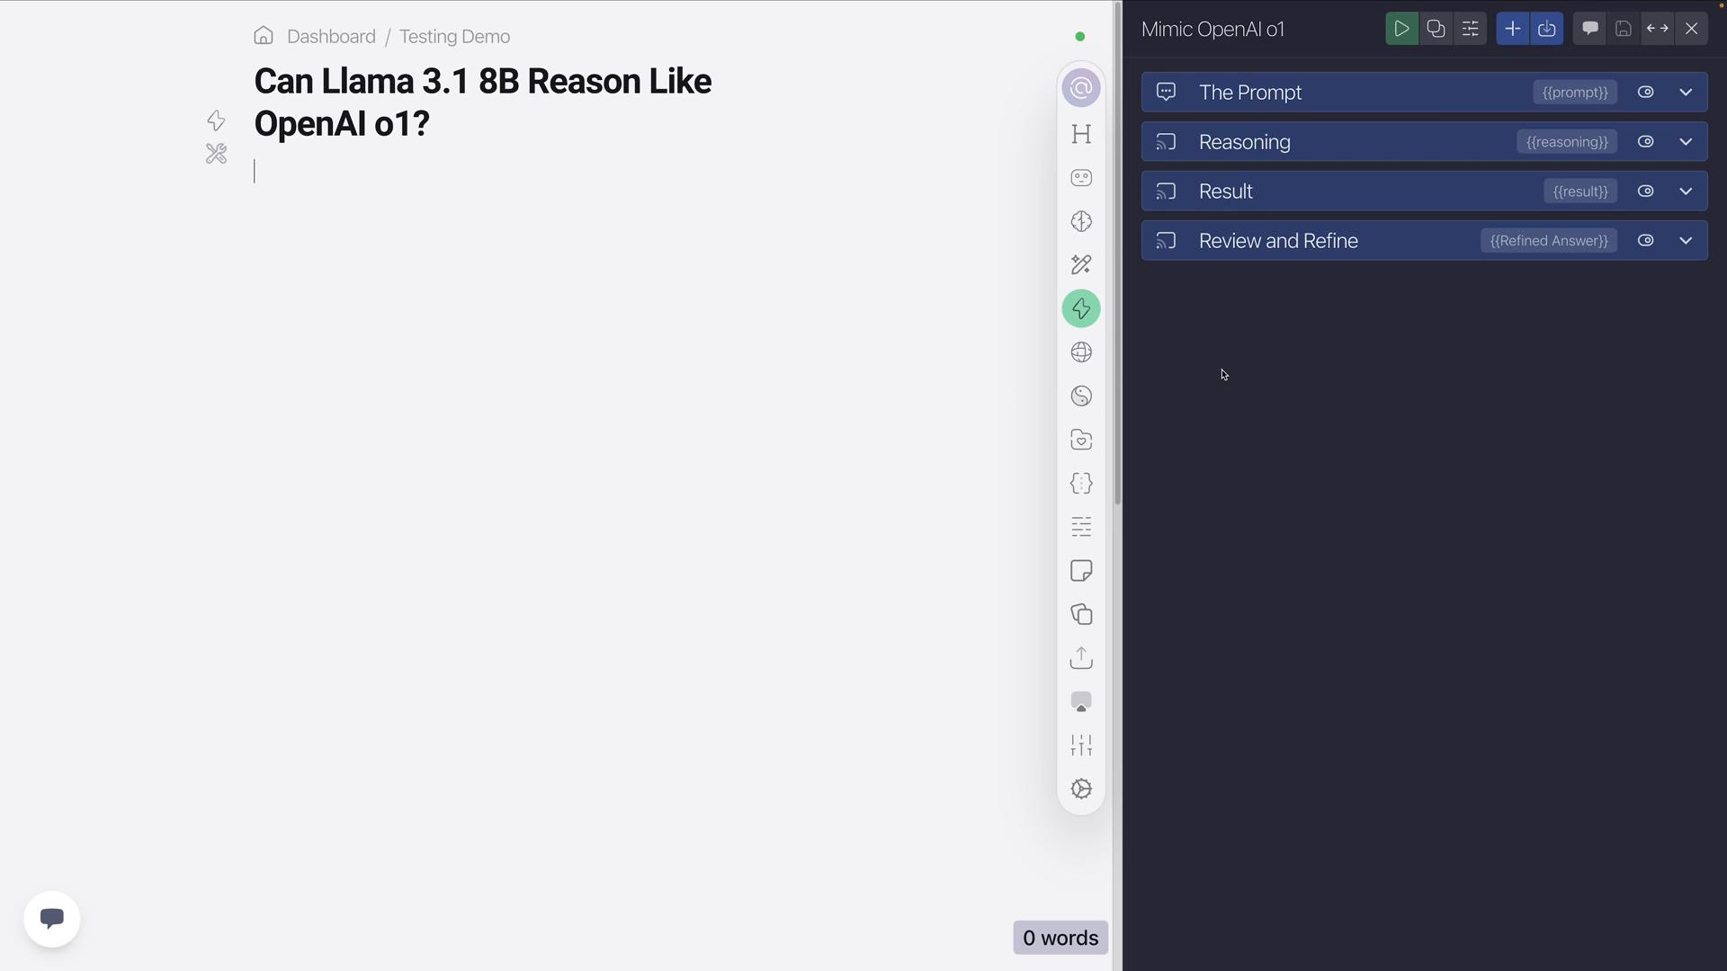
# Expand The Prompt task to reveal its default strawberry and raspberry R-count questions.
pyautogui.click(1250, 92)
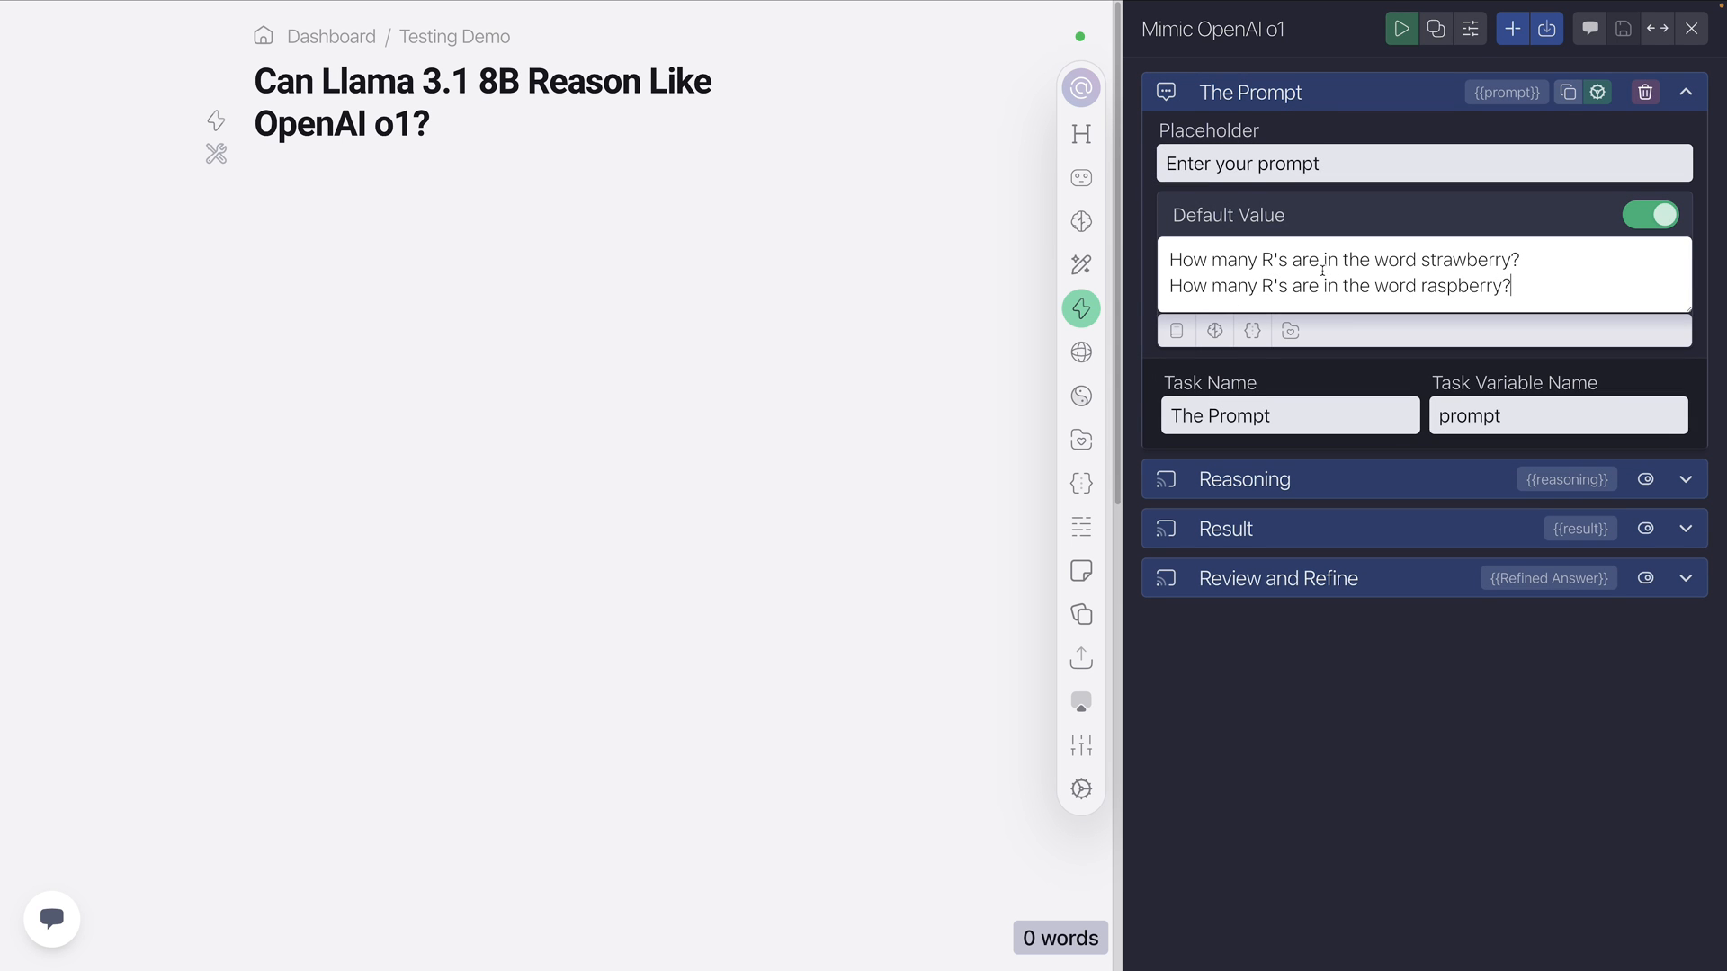
pyautogui.doubleClick(1493, 286)
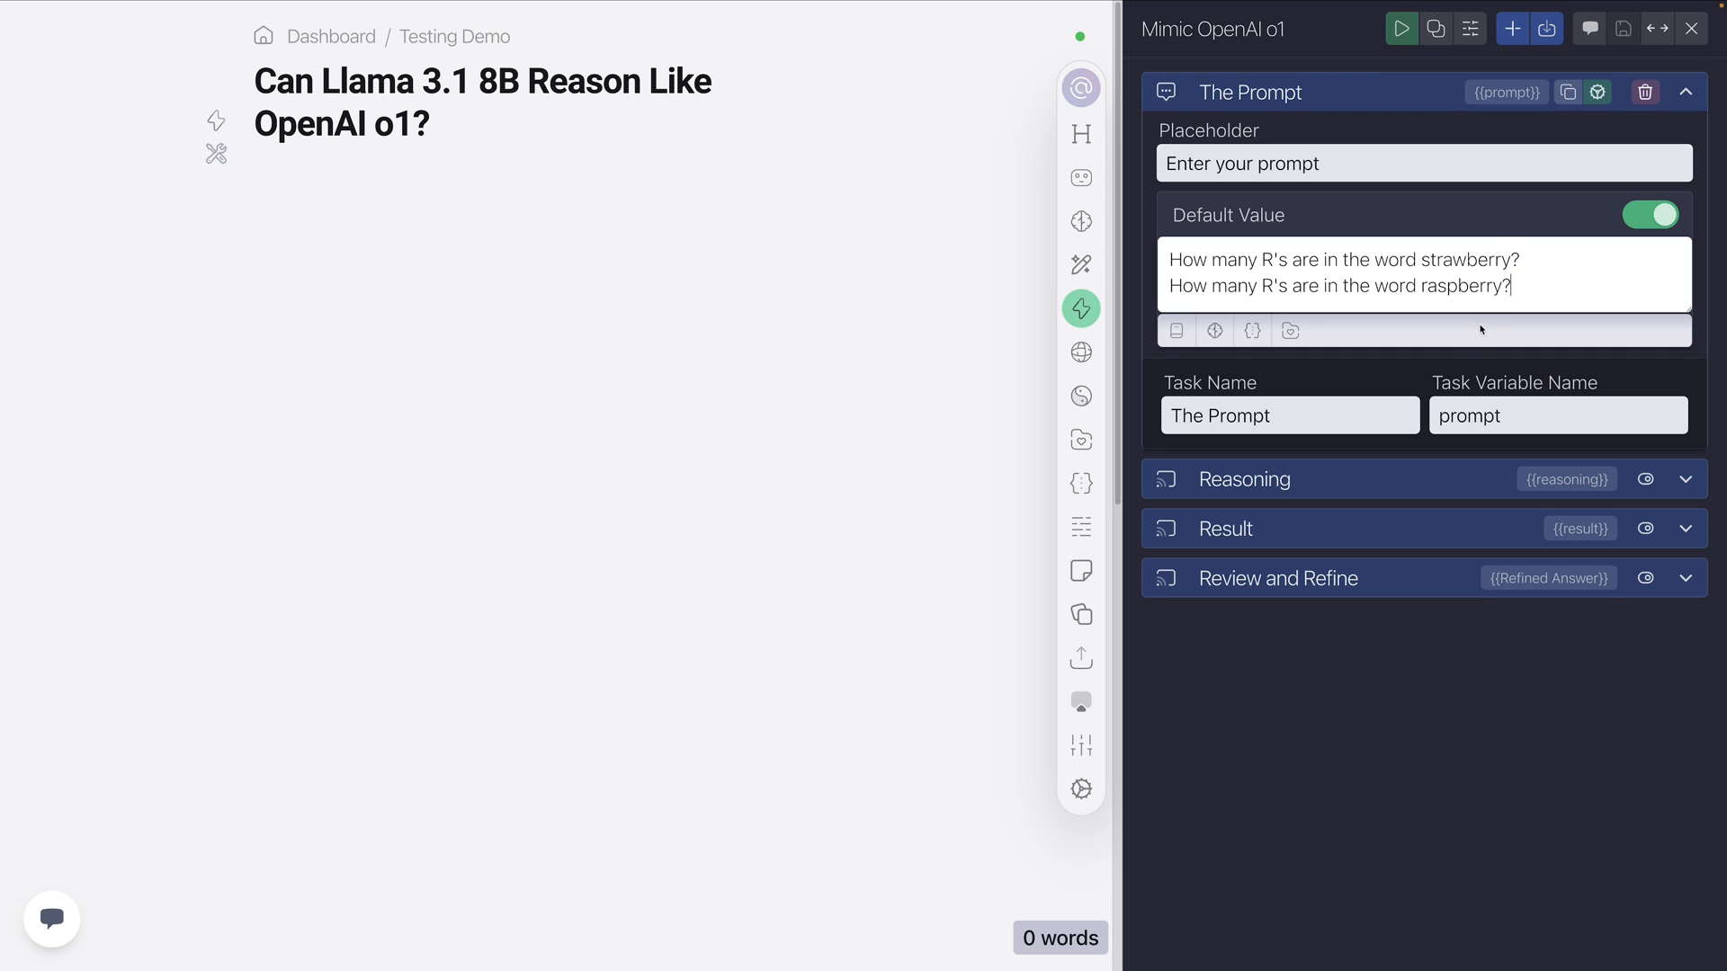
pyautogui.moveTo(1396, 119)
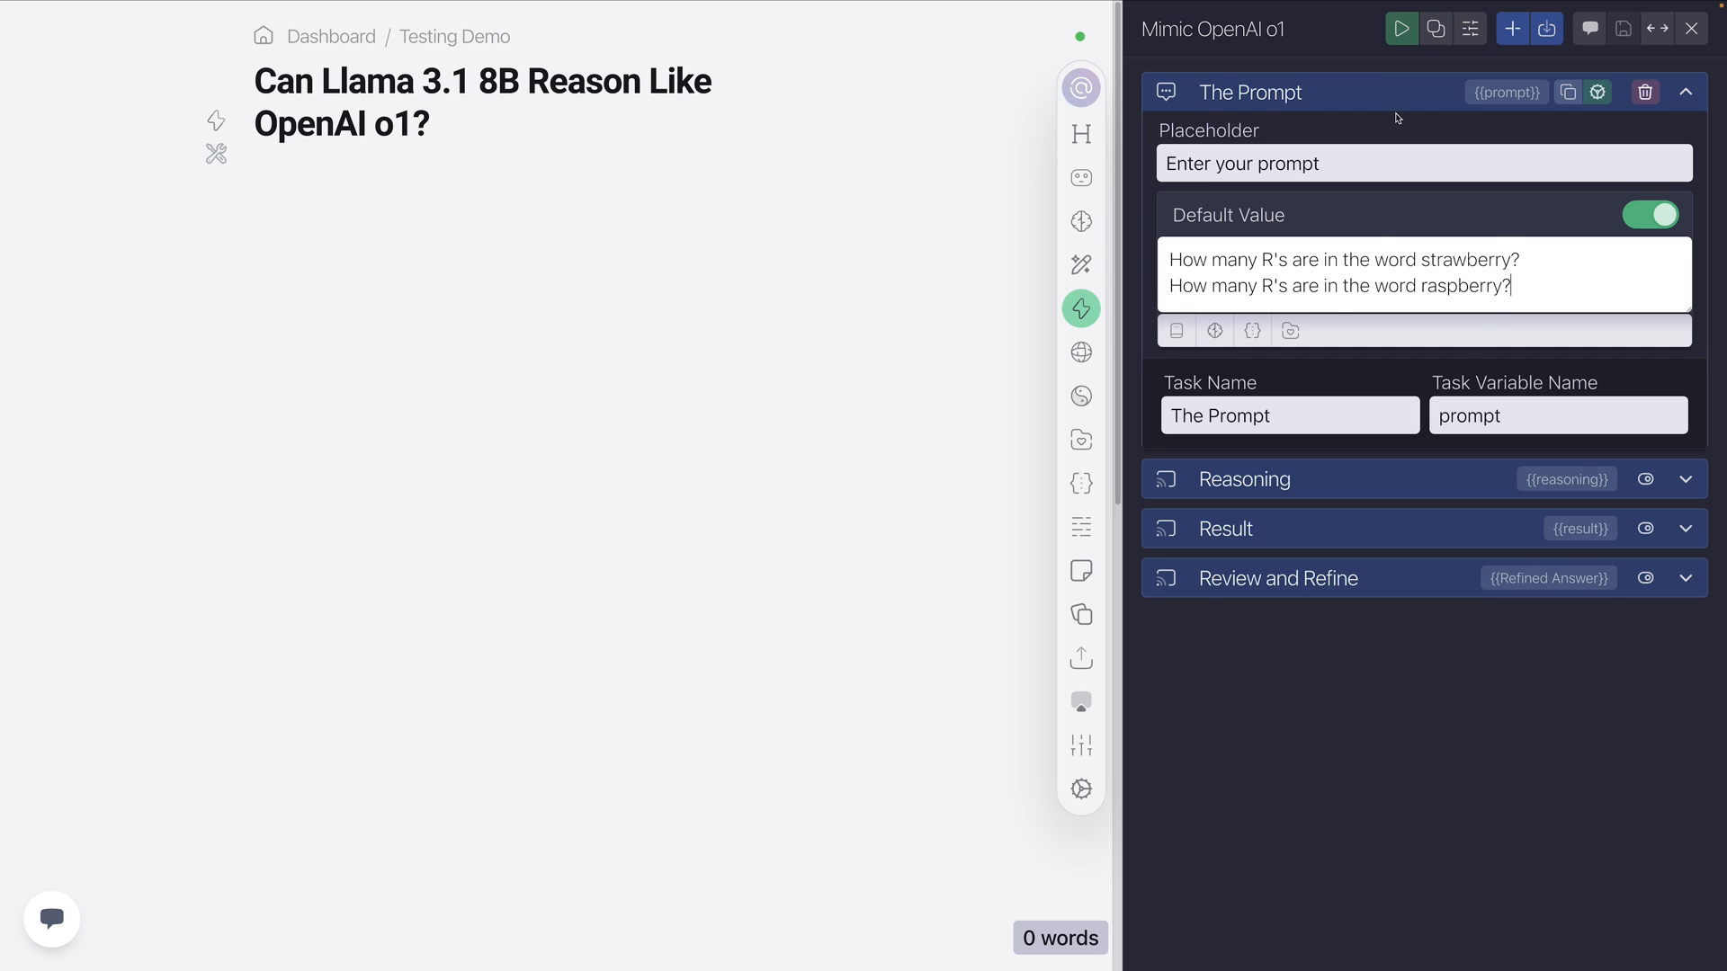
# Expand the Reasoning task to show its step-by-step-process prompt.
pyautogui.click(1683, 91)
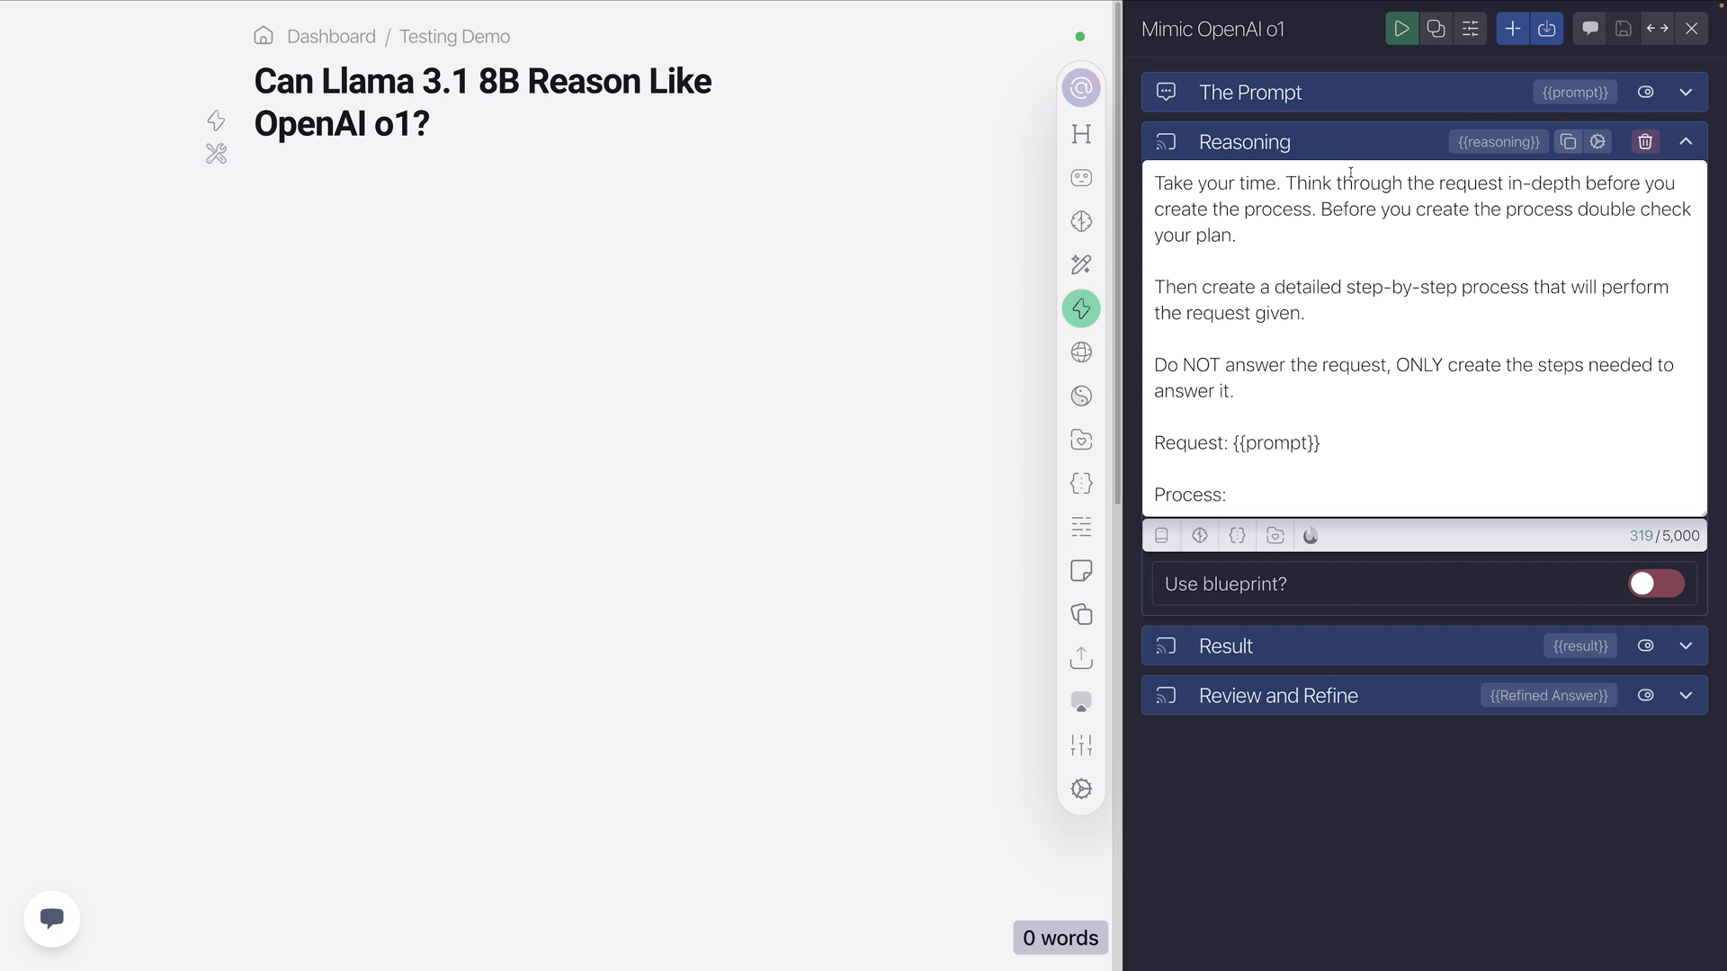
pyautogui.moveTo(1397, 243)
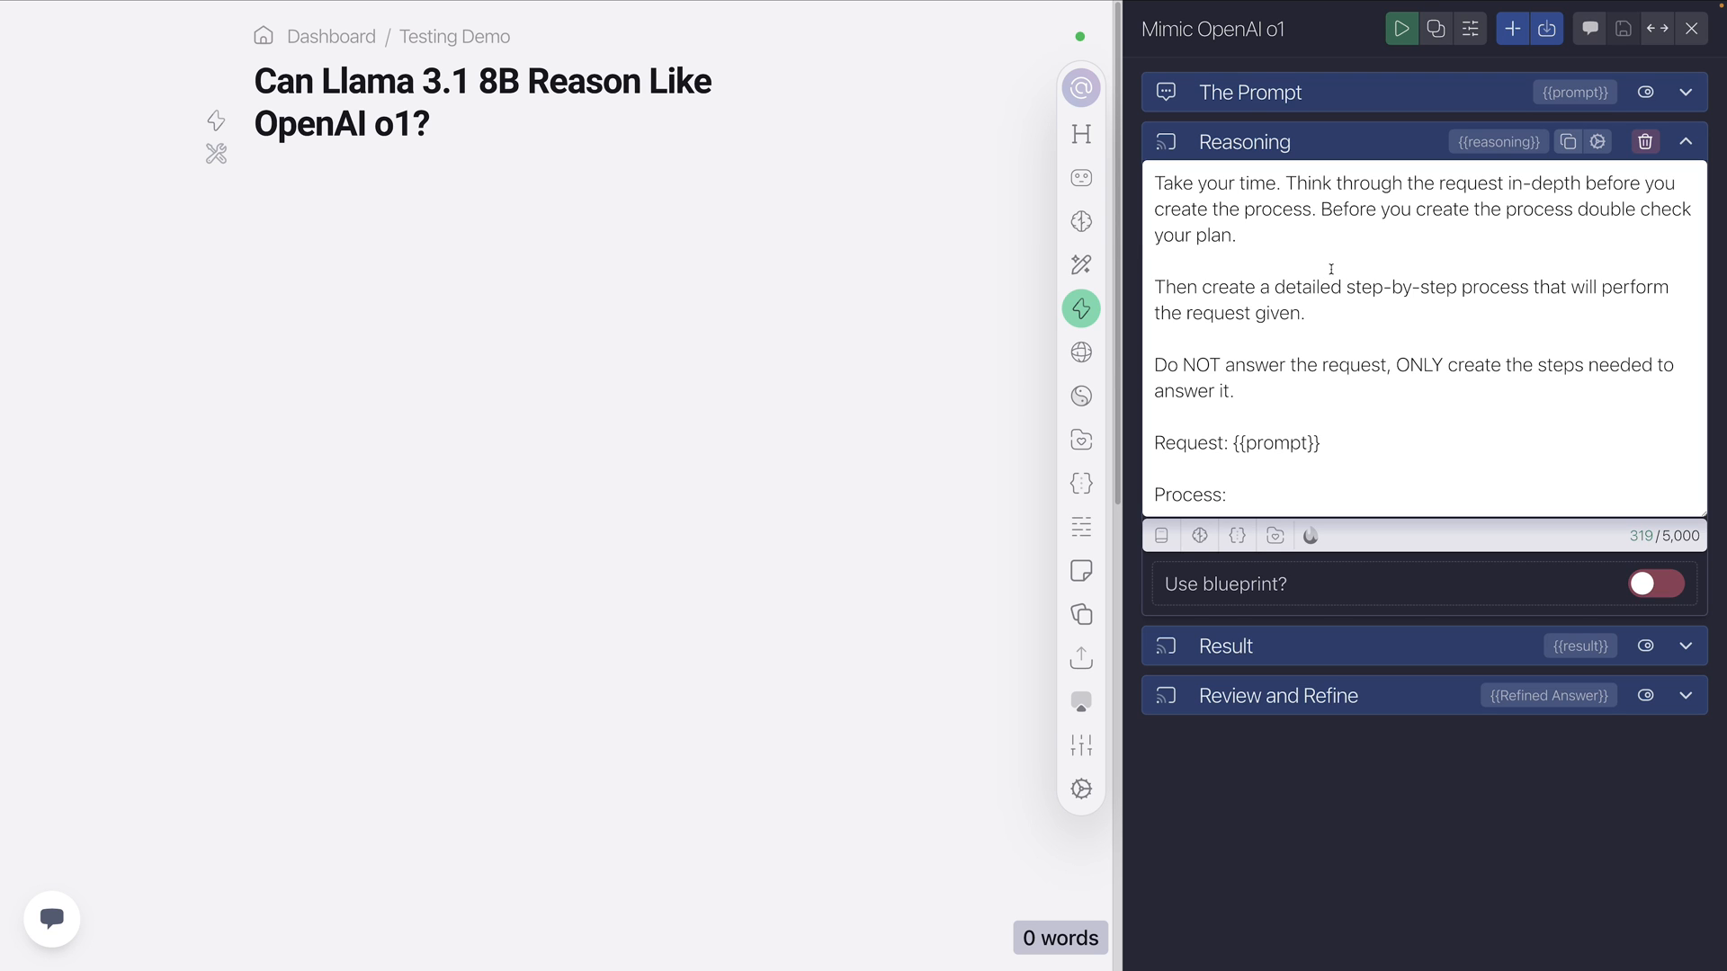
pyautogui.moveTo(1081, 222)
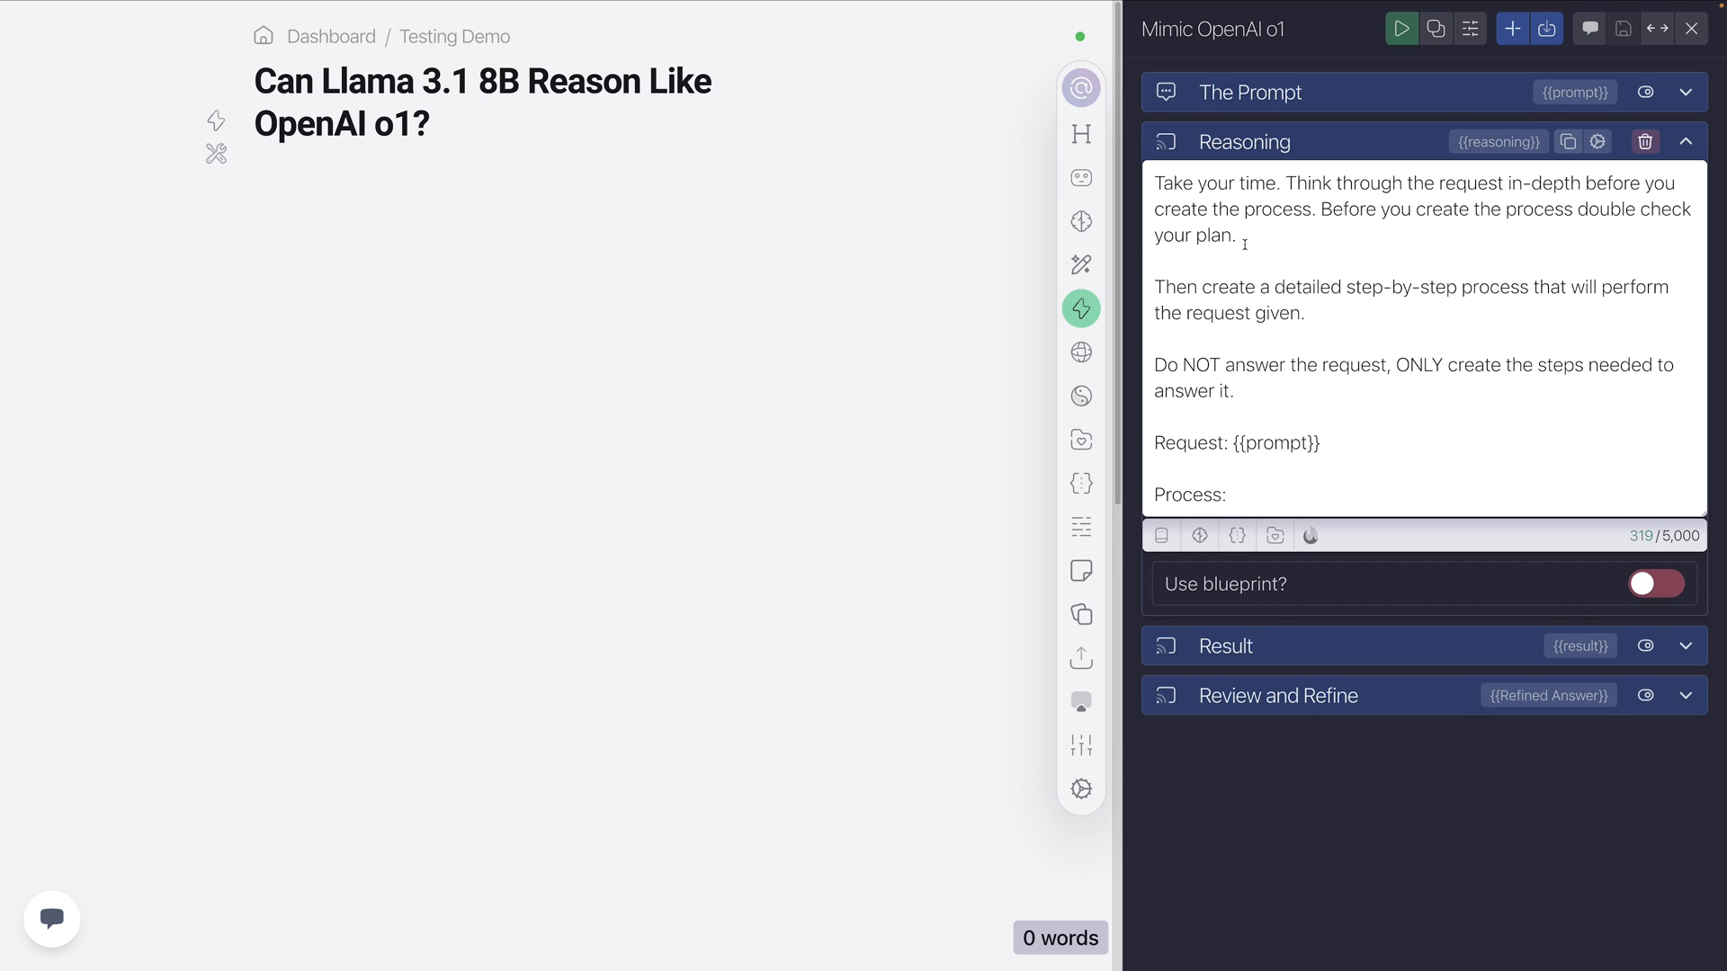
pyautogui.moveTo(1288, 251)
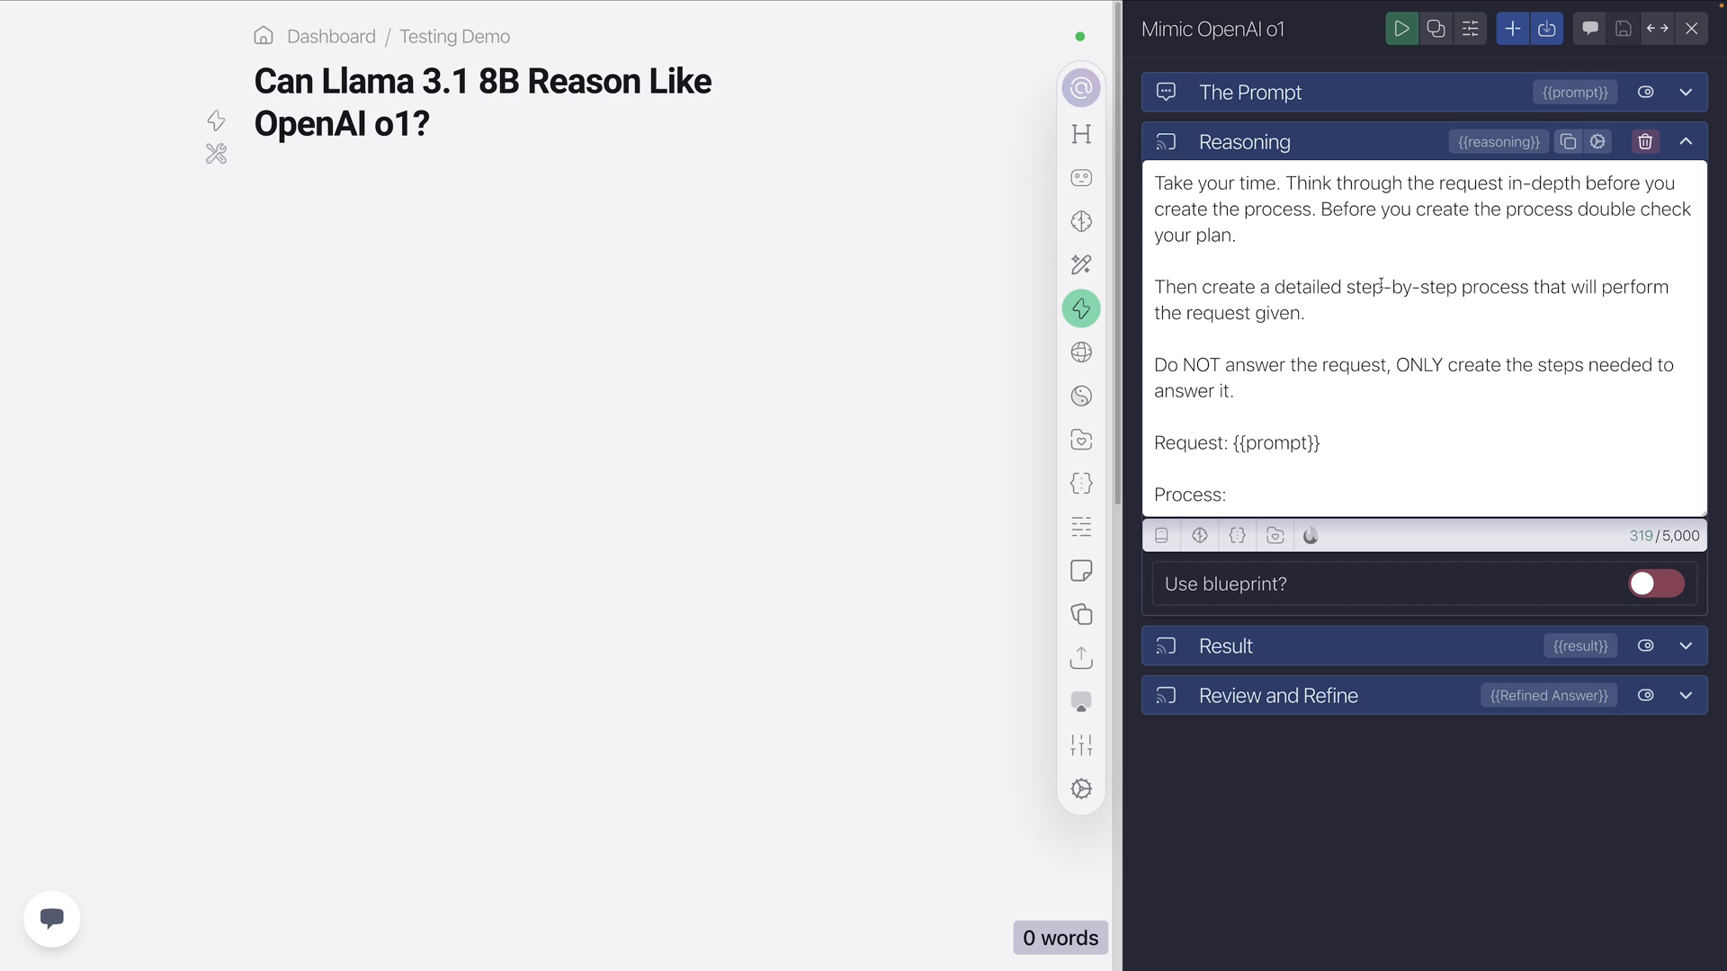
pyautogui.moveTo(1332, 313)
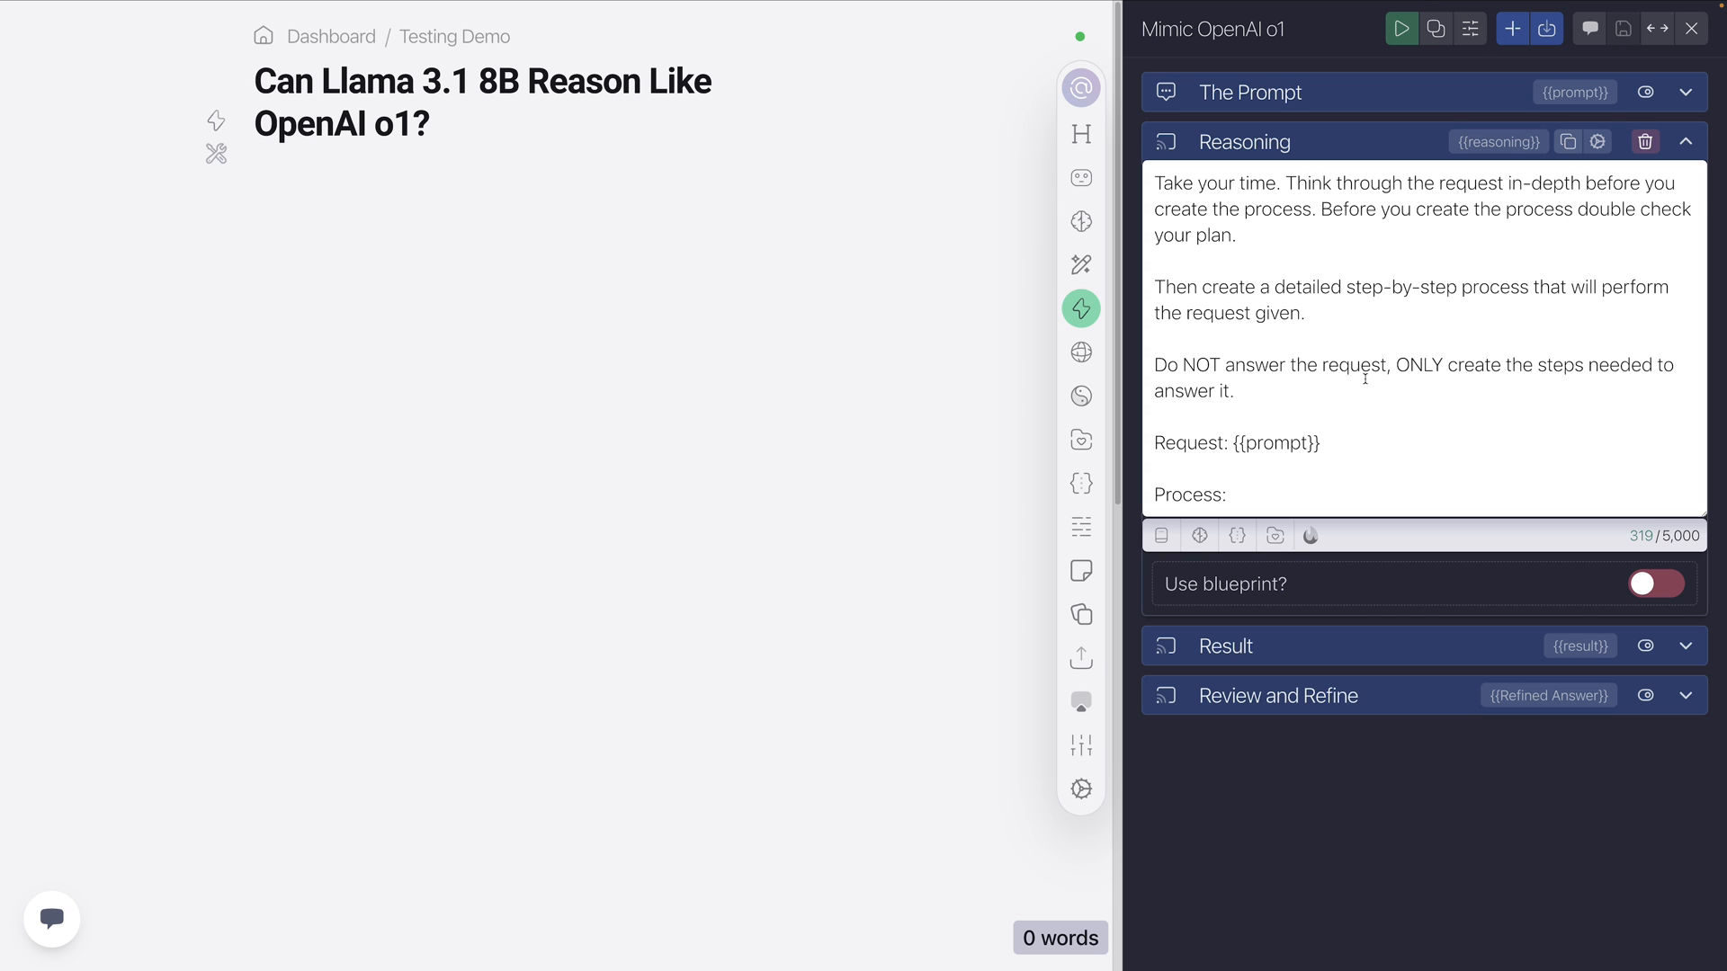
pyautogui.moveTo(1327, 155)
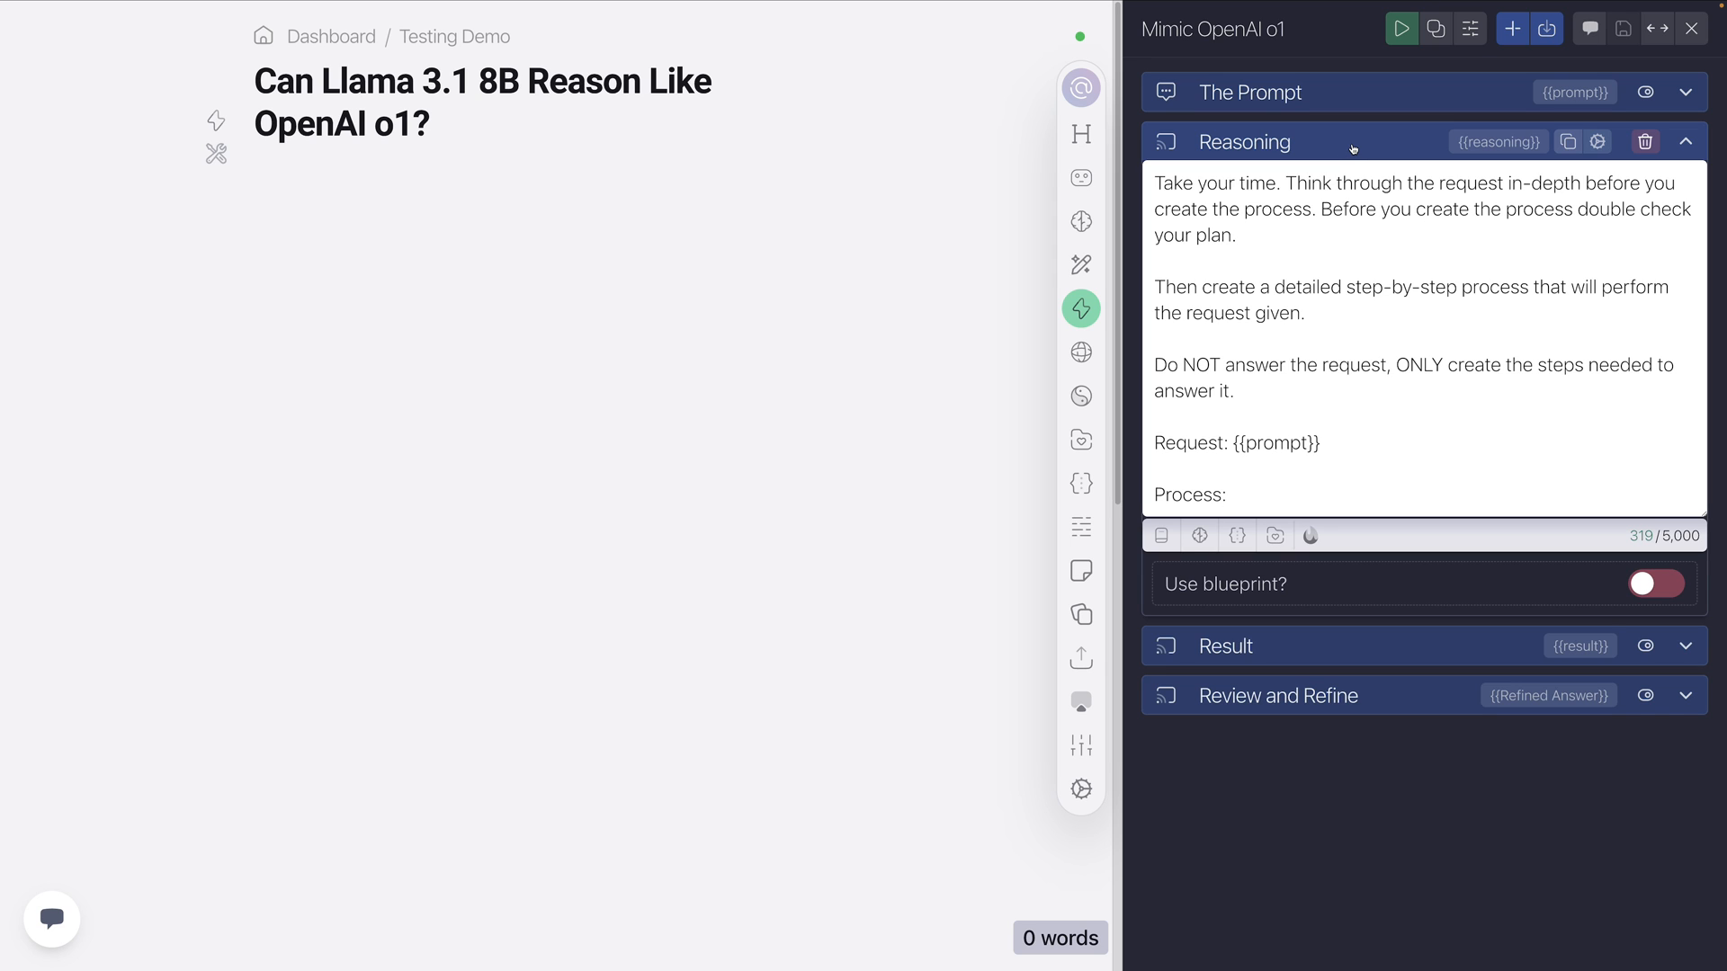
pyautogui.moveTo(1381, 344)
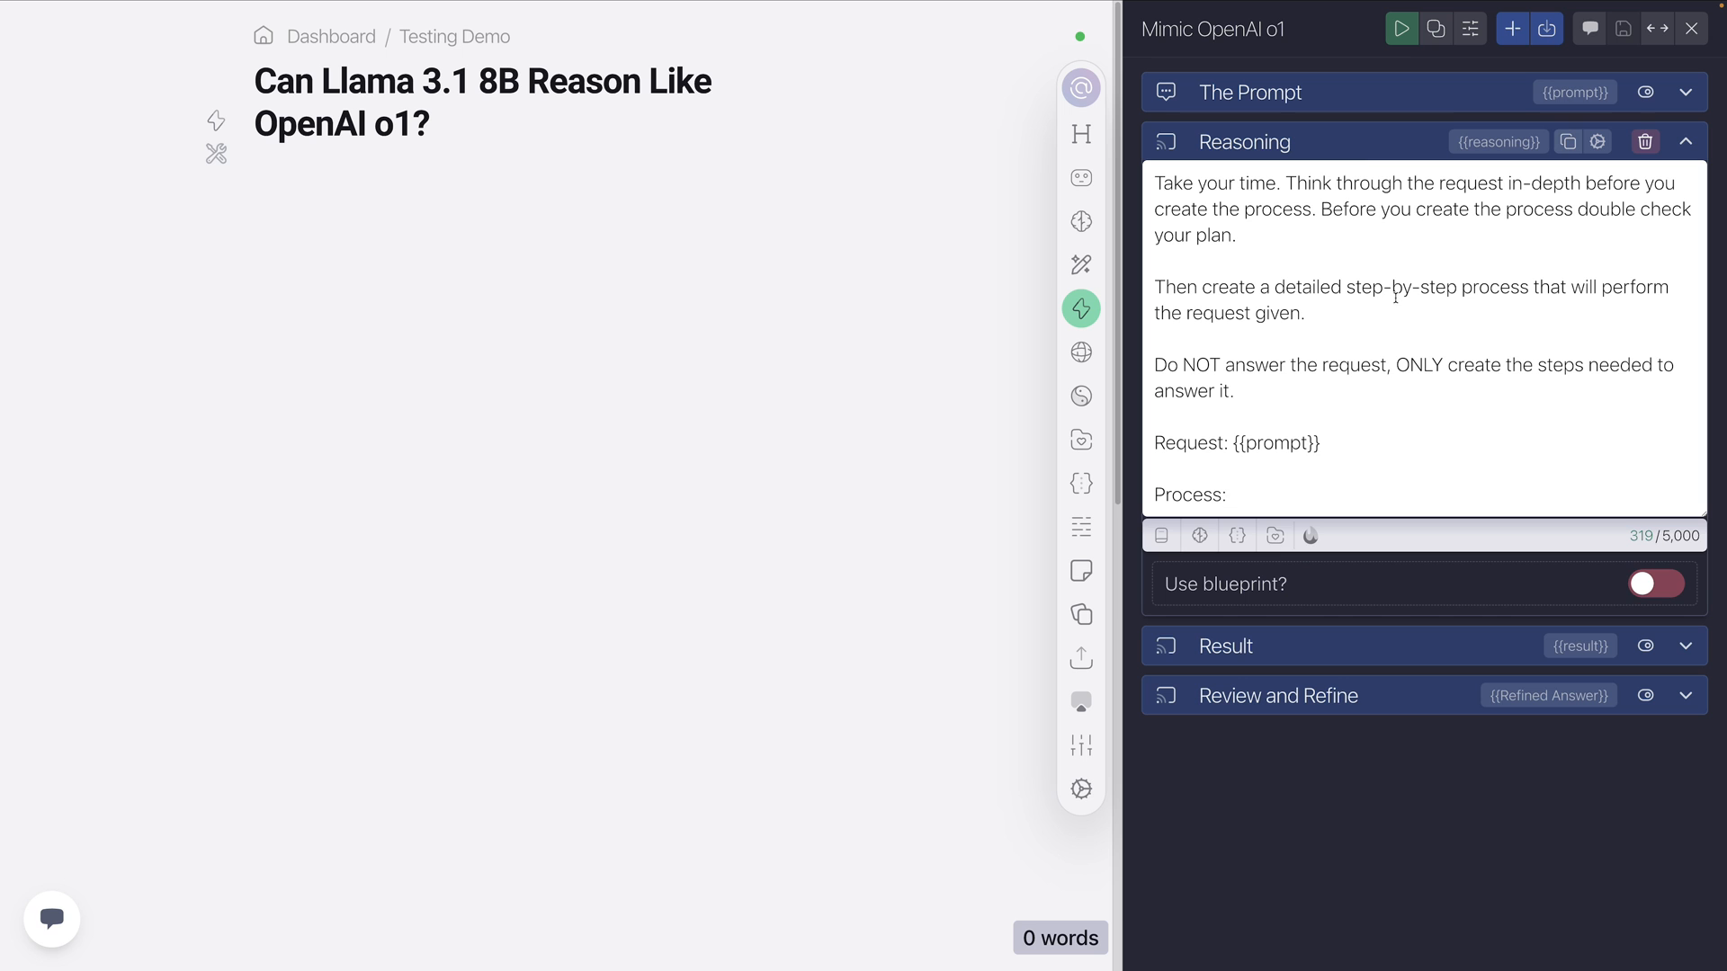
# Collapse Reasoning and expand the Result task's prompt applying the reasoning steps.
pyautogui.click(1685, 140)
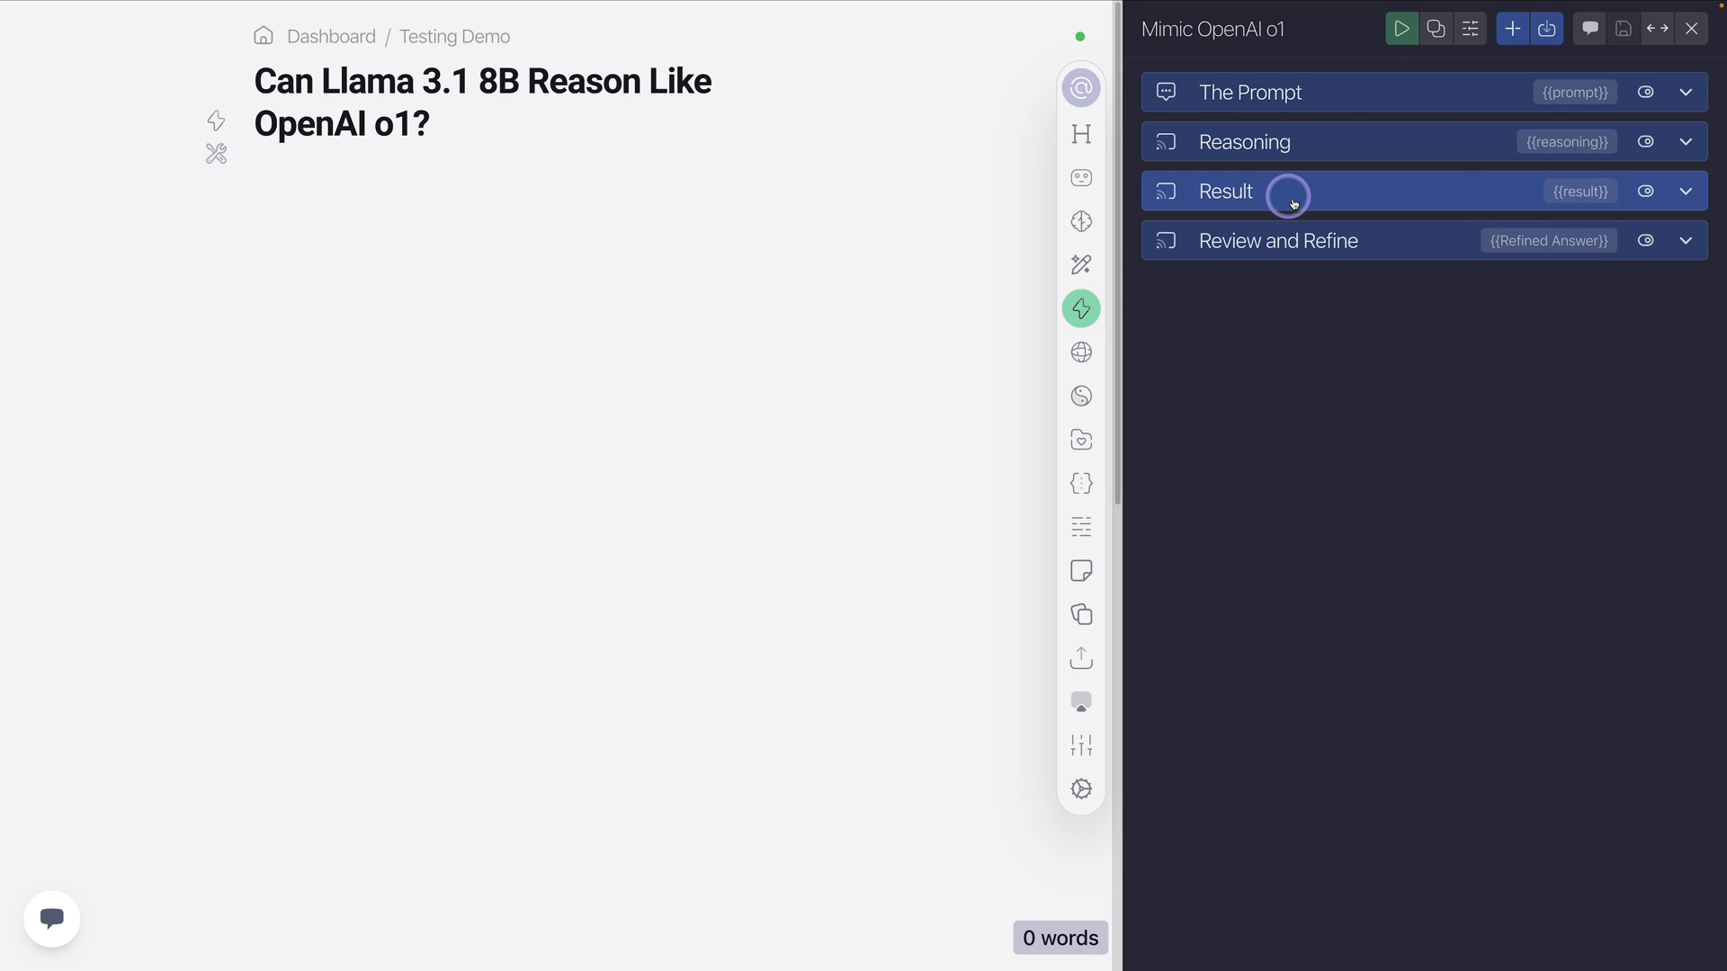
pyautogui.click(1223, 190)
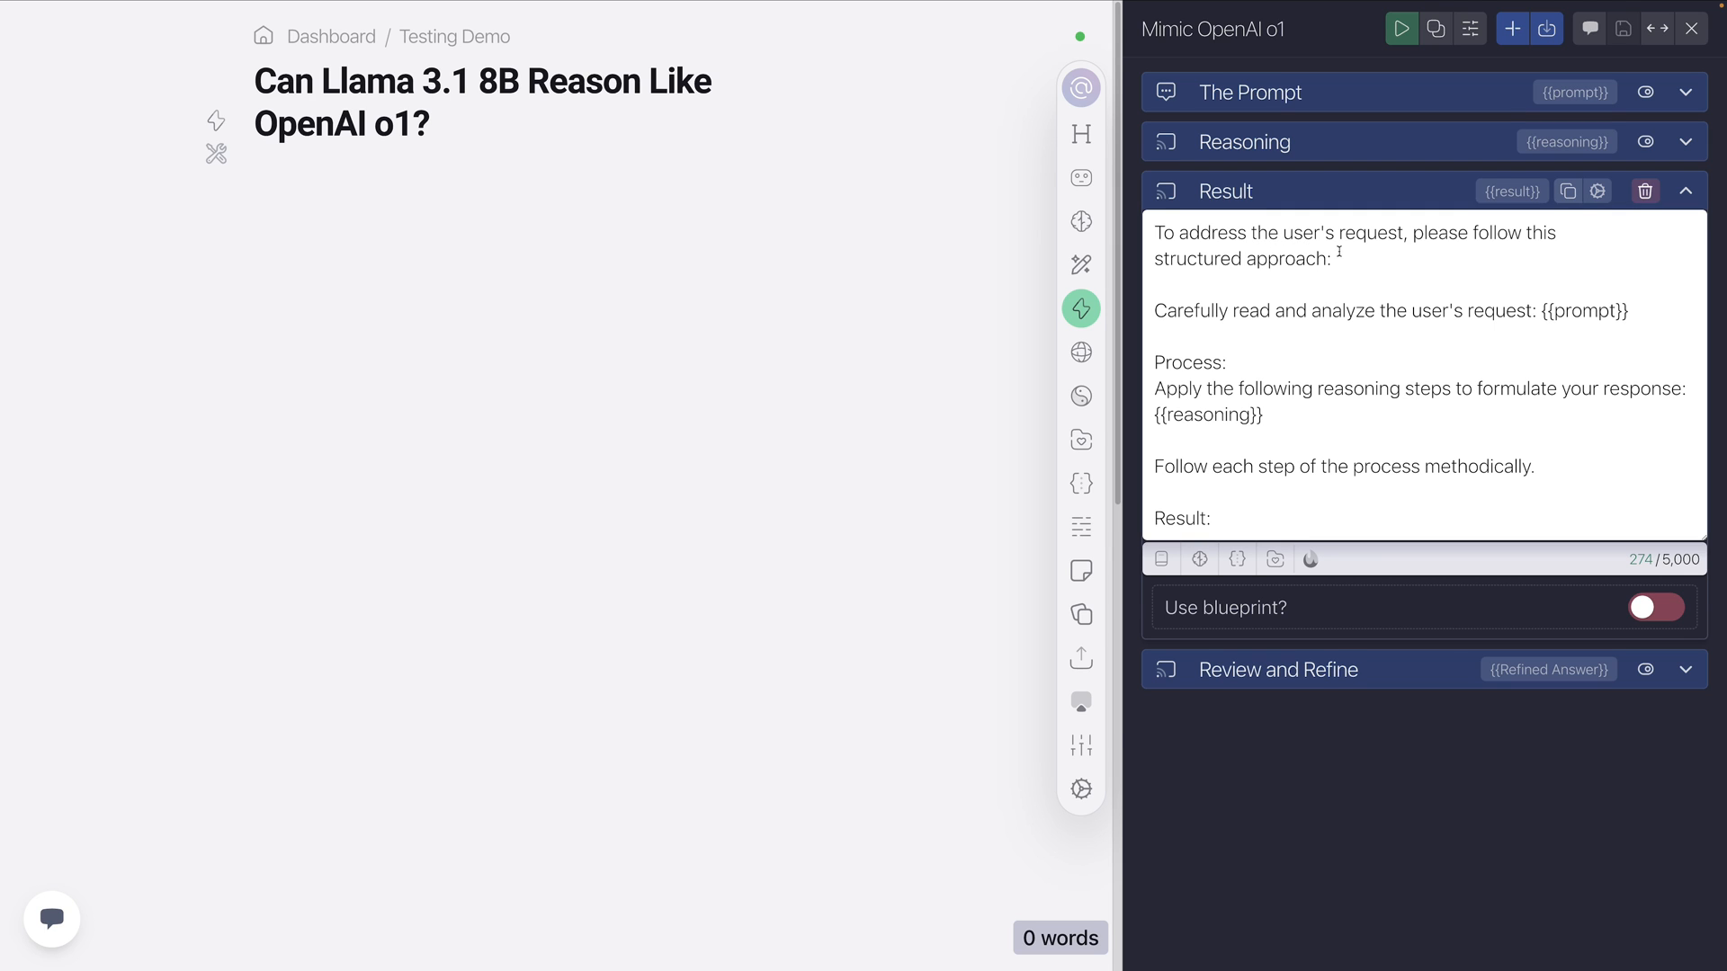
pyautogui.moveTo(1511, 191)
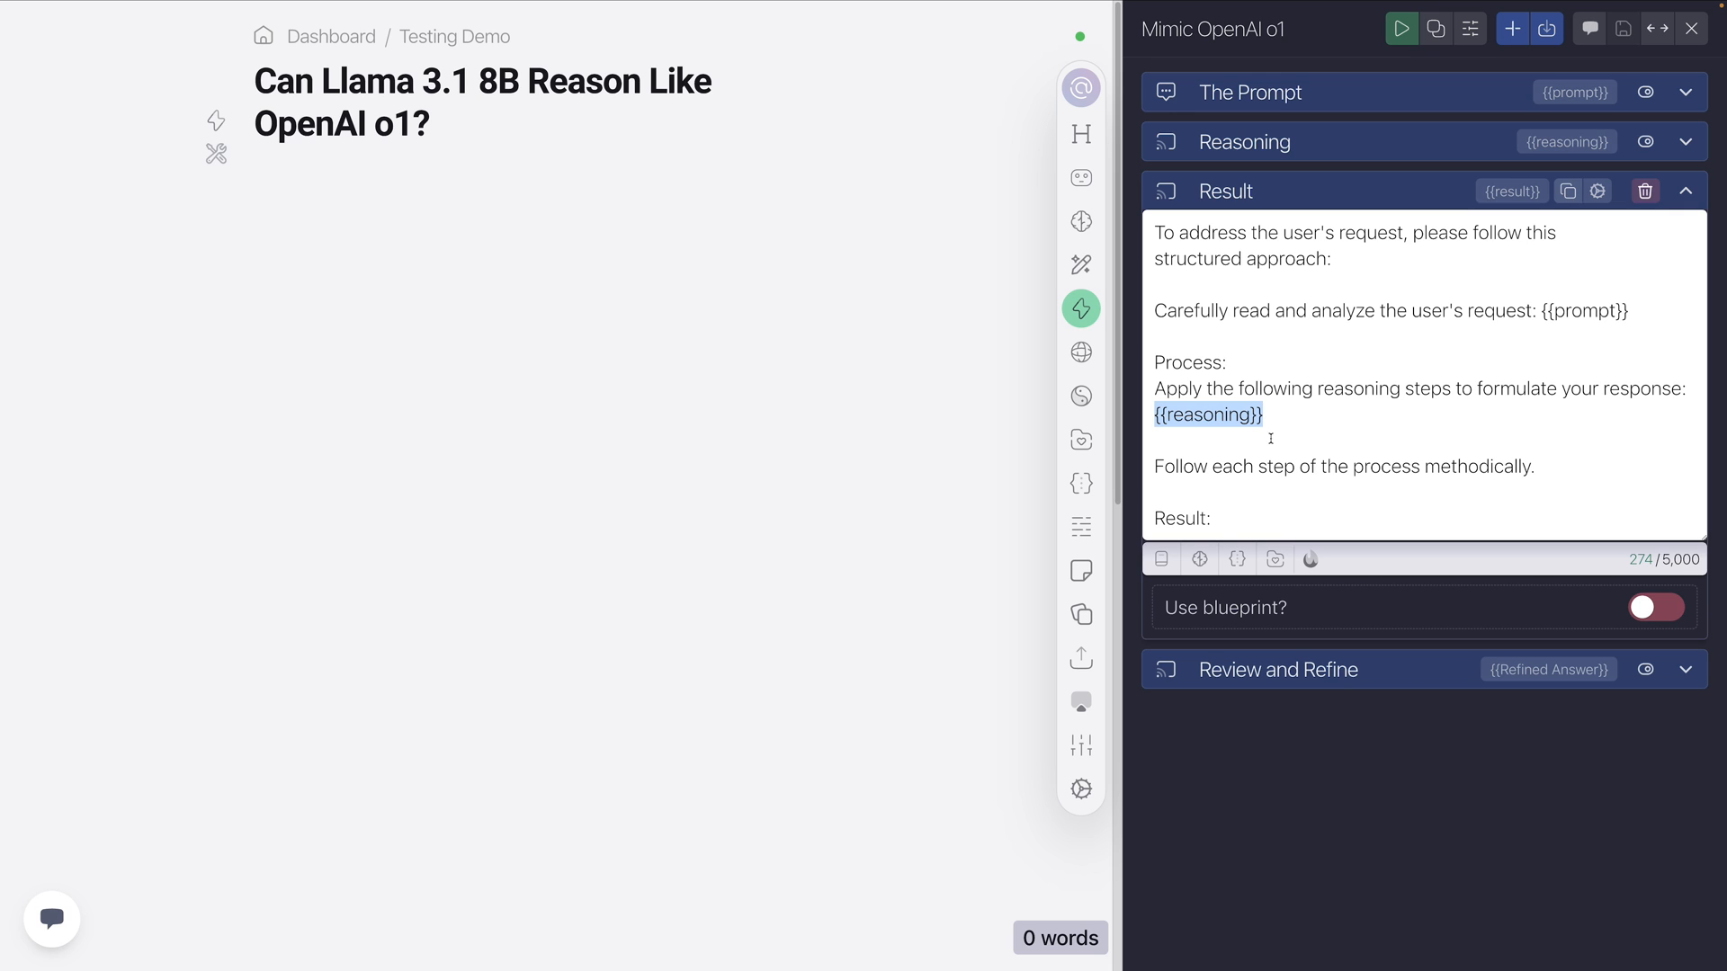
pyautogui.moveTo(1327, 141)
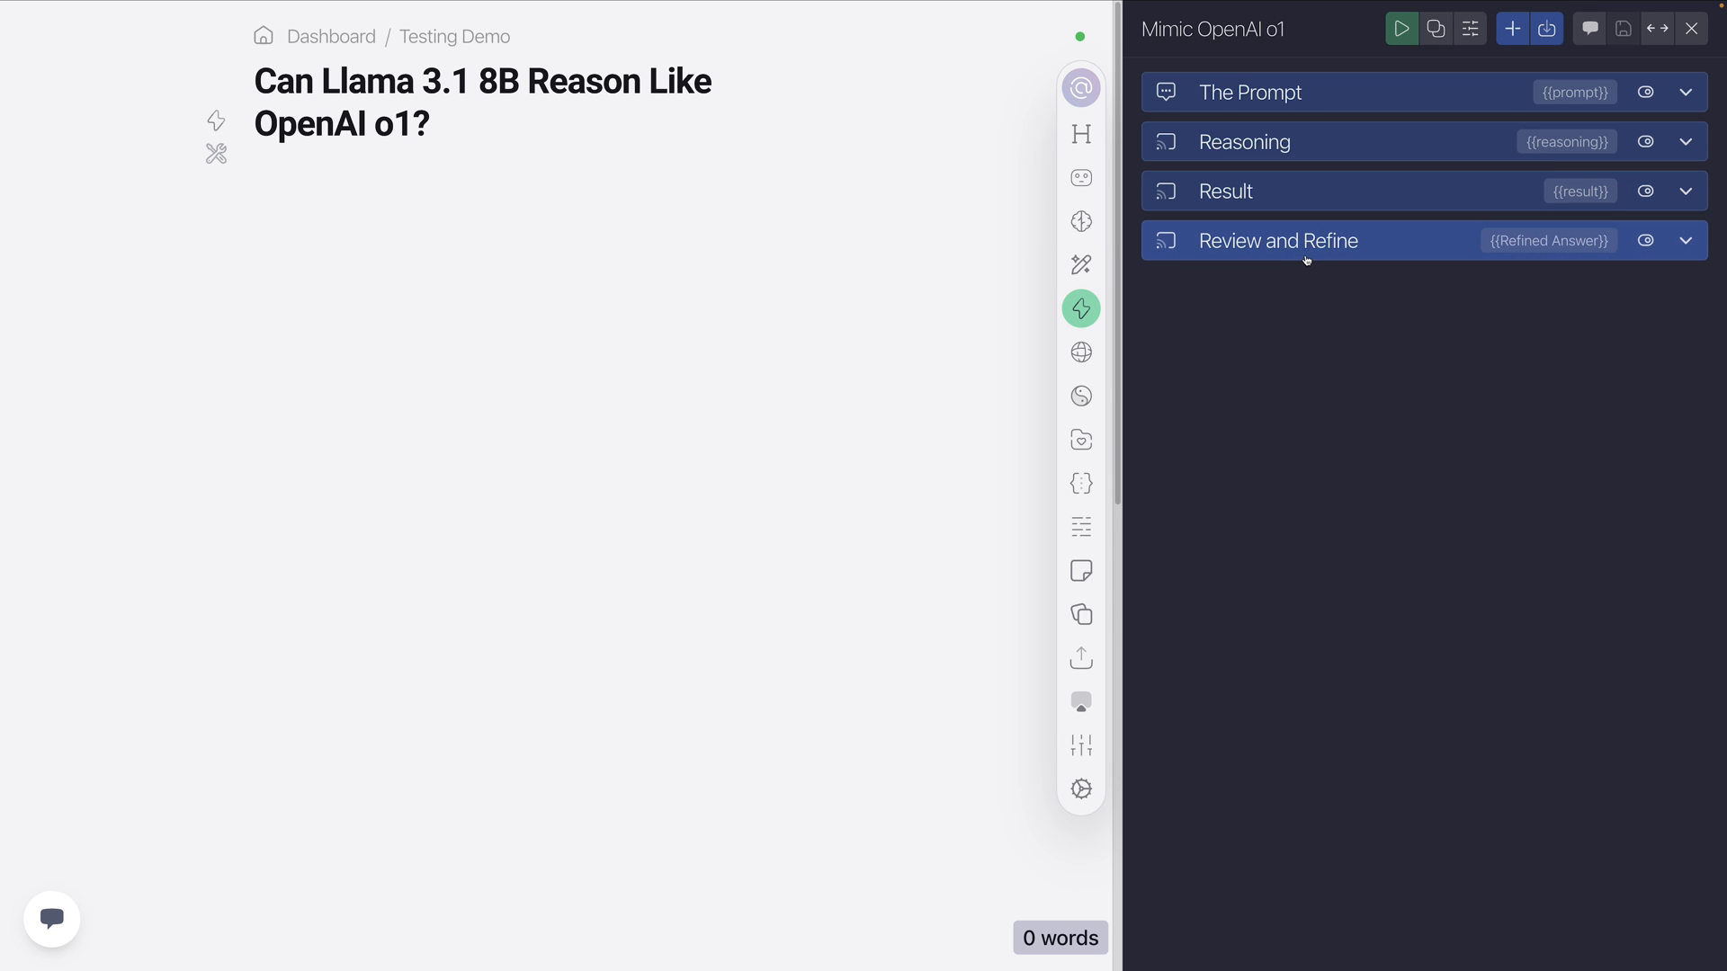
pyautogui.moveTo(1299, 248)
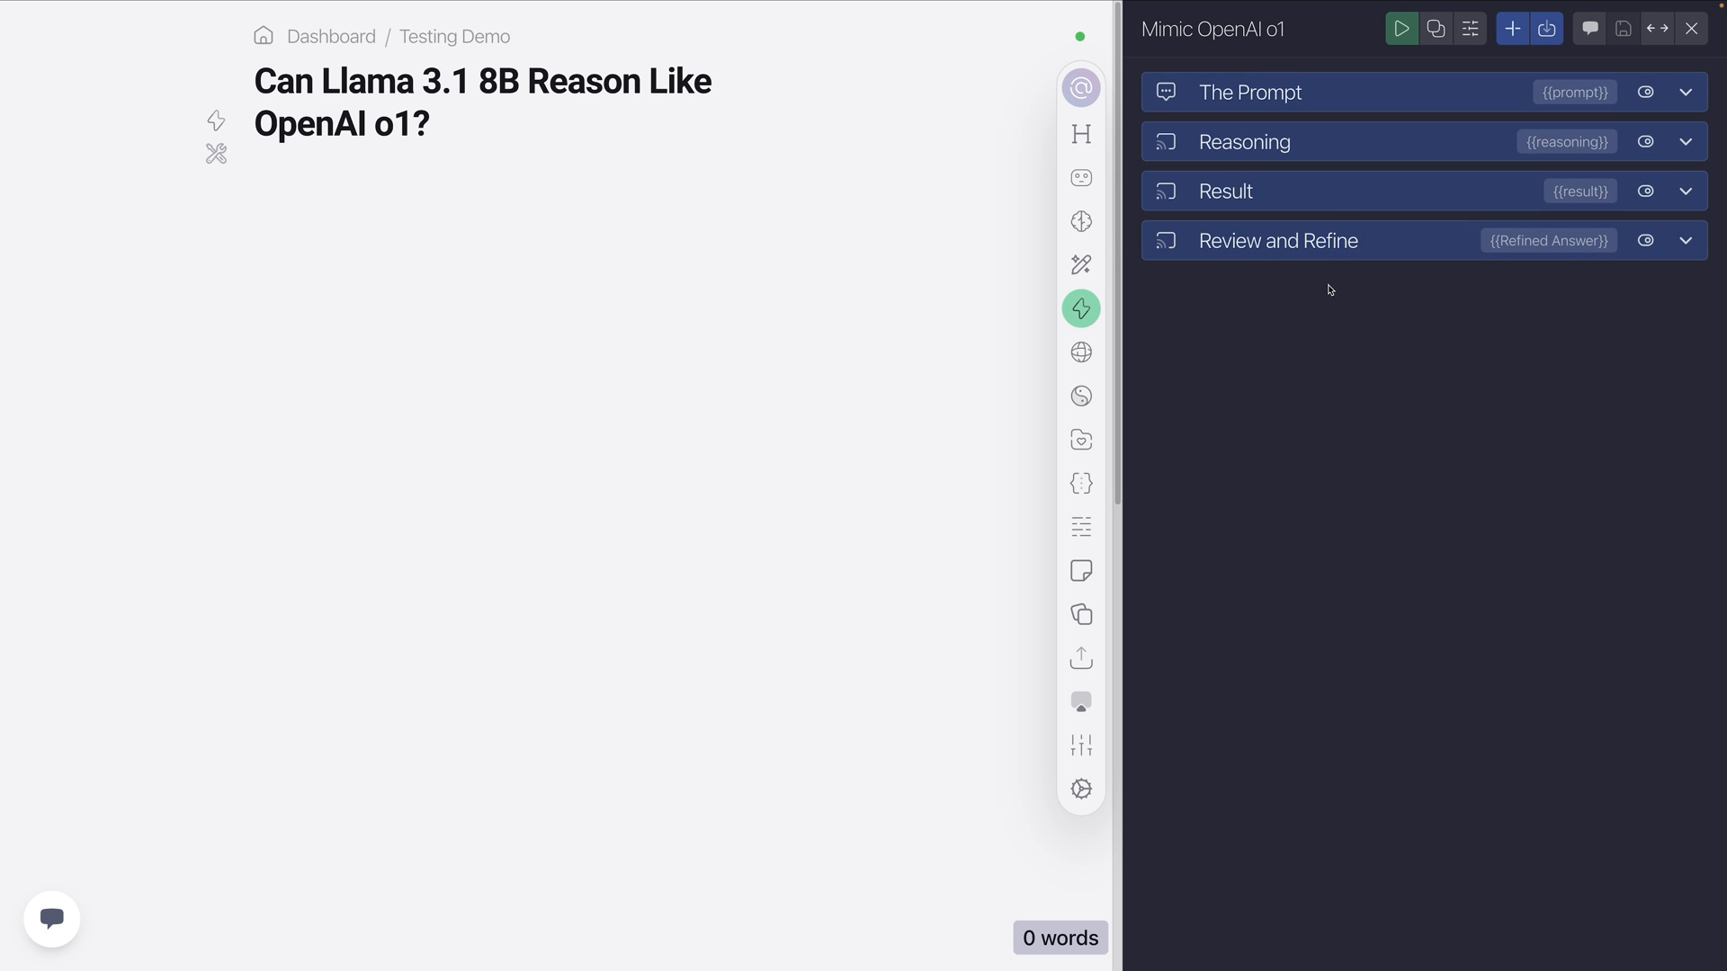
# View the Reasoning task's custom AI settings with the Llama 3.1-8B model and temperature 0.
pyautogui.click(1245, 140)
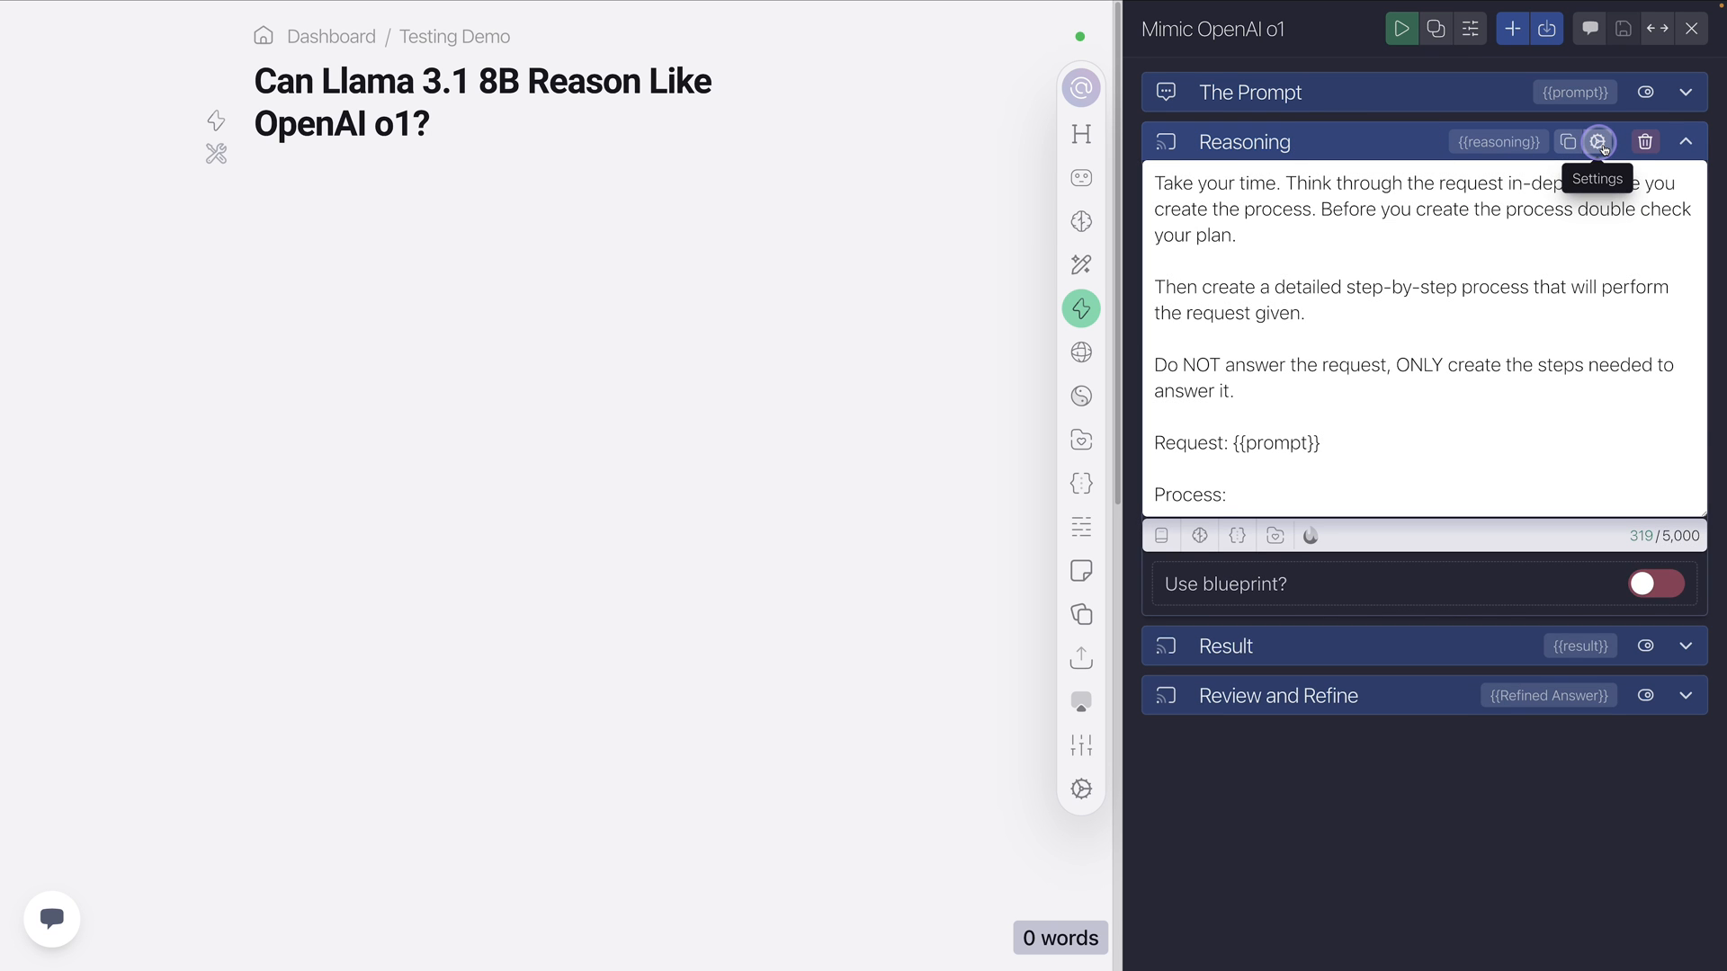
pyautogui.click(1596, 141)
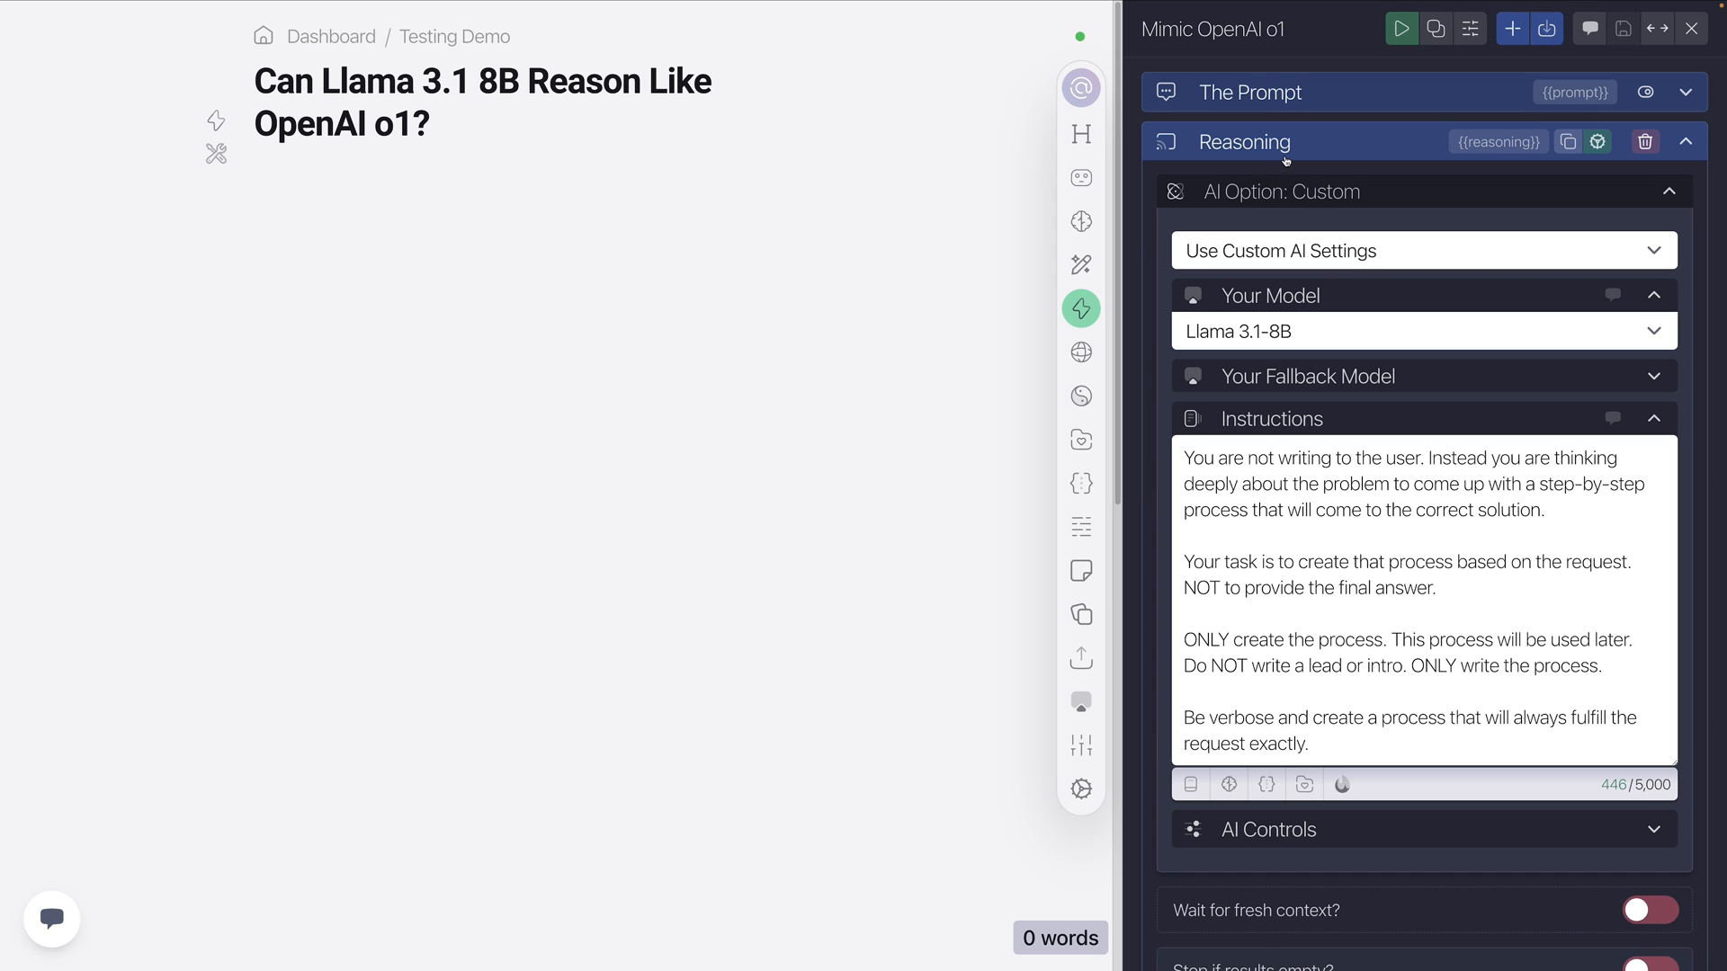
pyautogui.doubleClick(1280, 456)
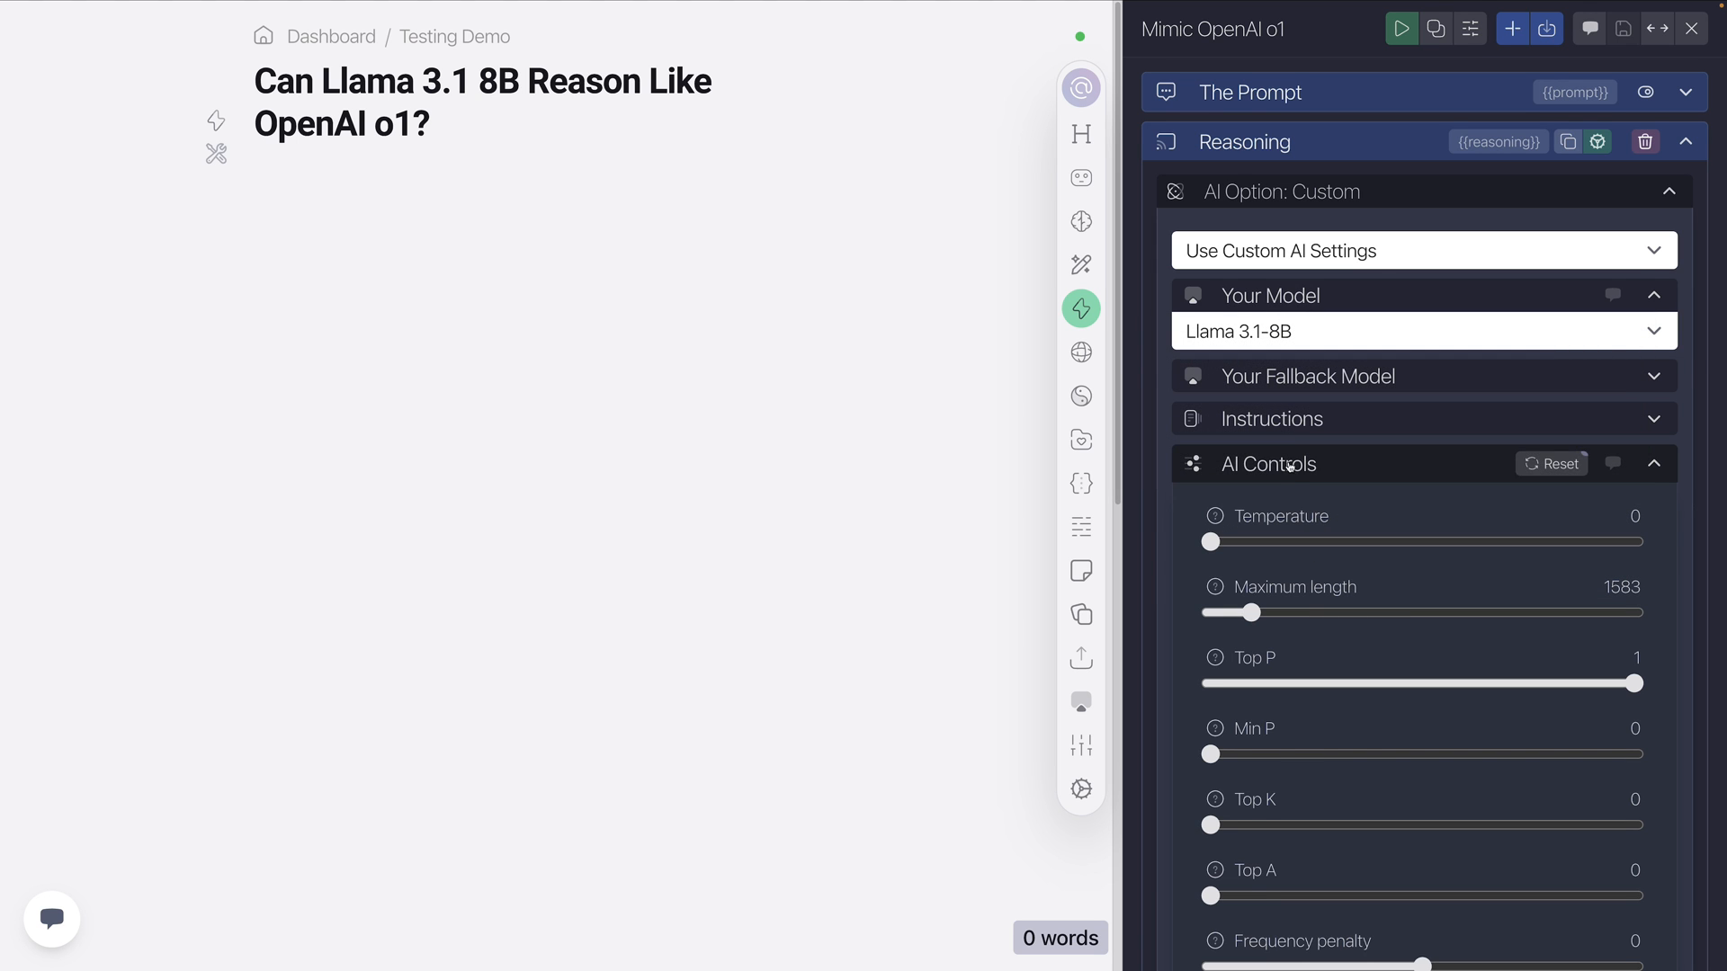
pyautogui.click(1268, 464)
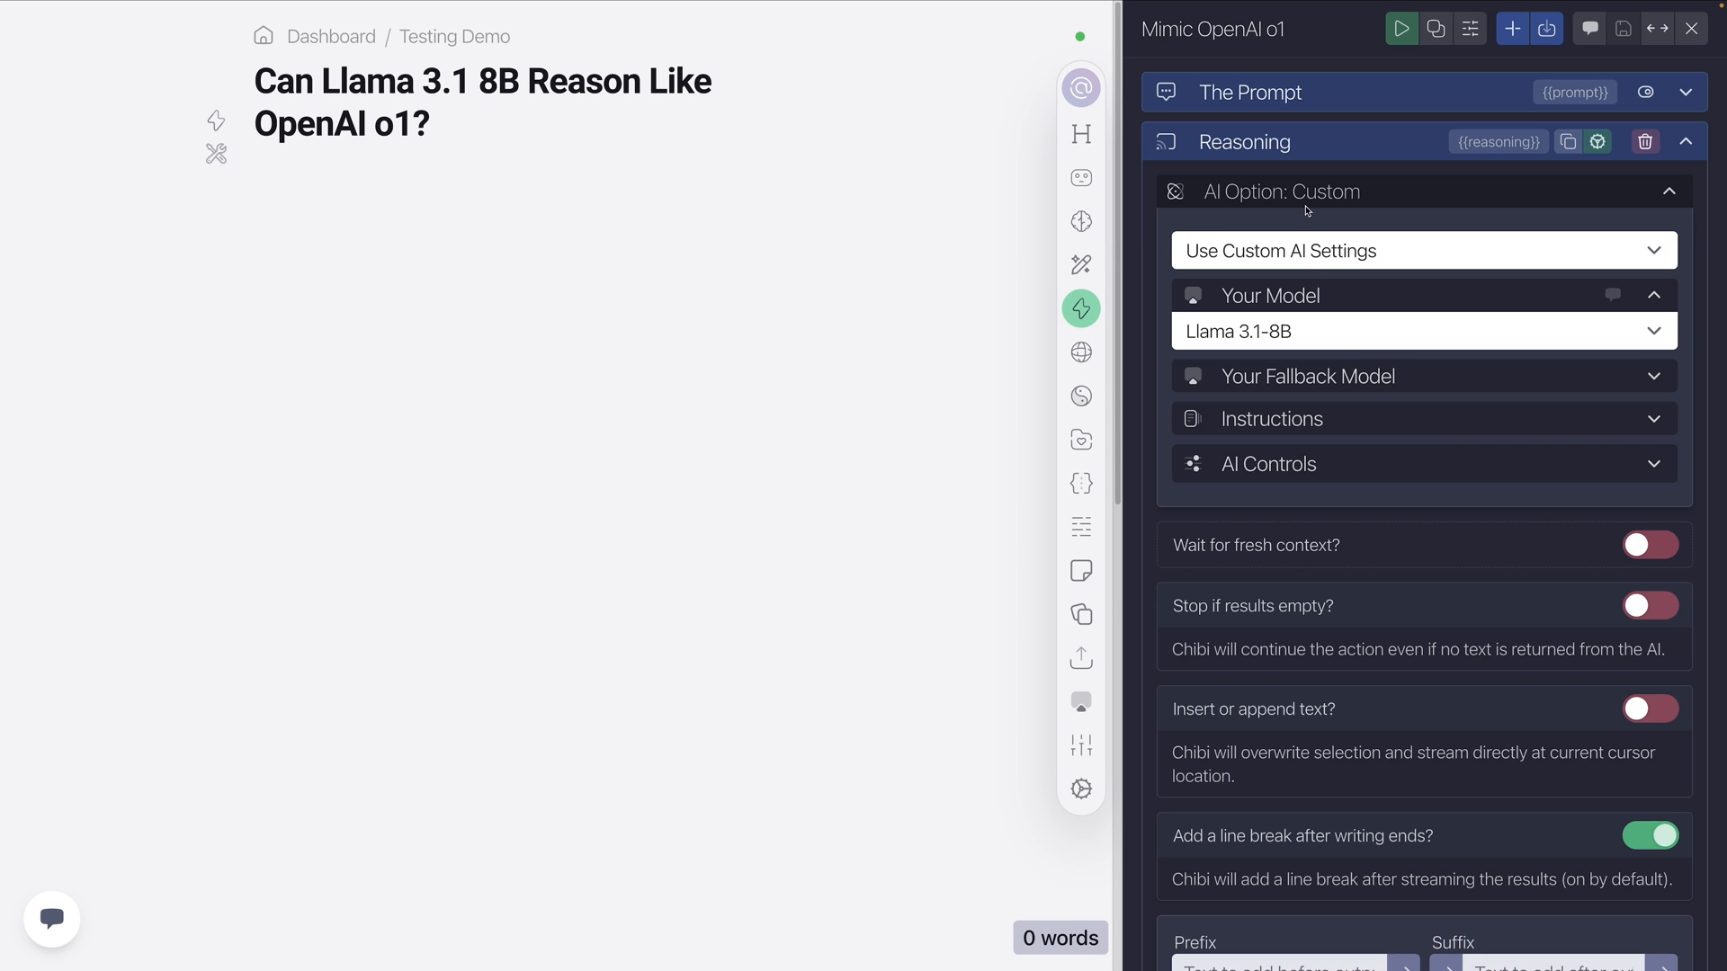
# Review the Result task's Llama 3.1-8B settings and instructions, temperature 0, maximum length 1913.
pyautogui.click(1683, 140)
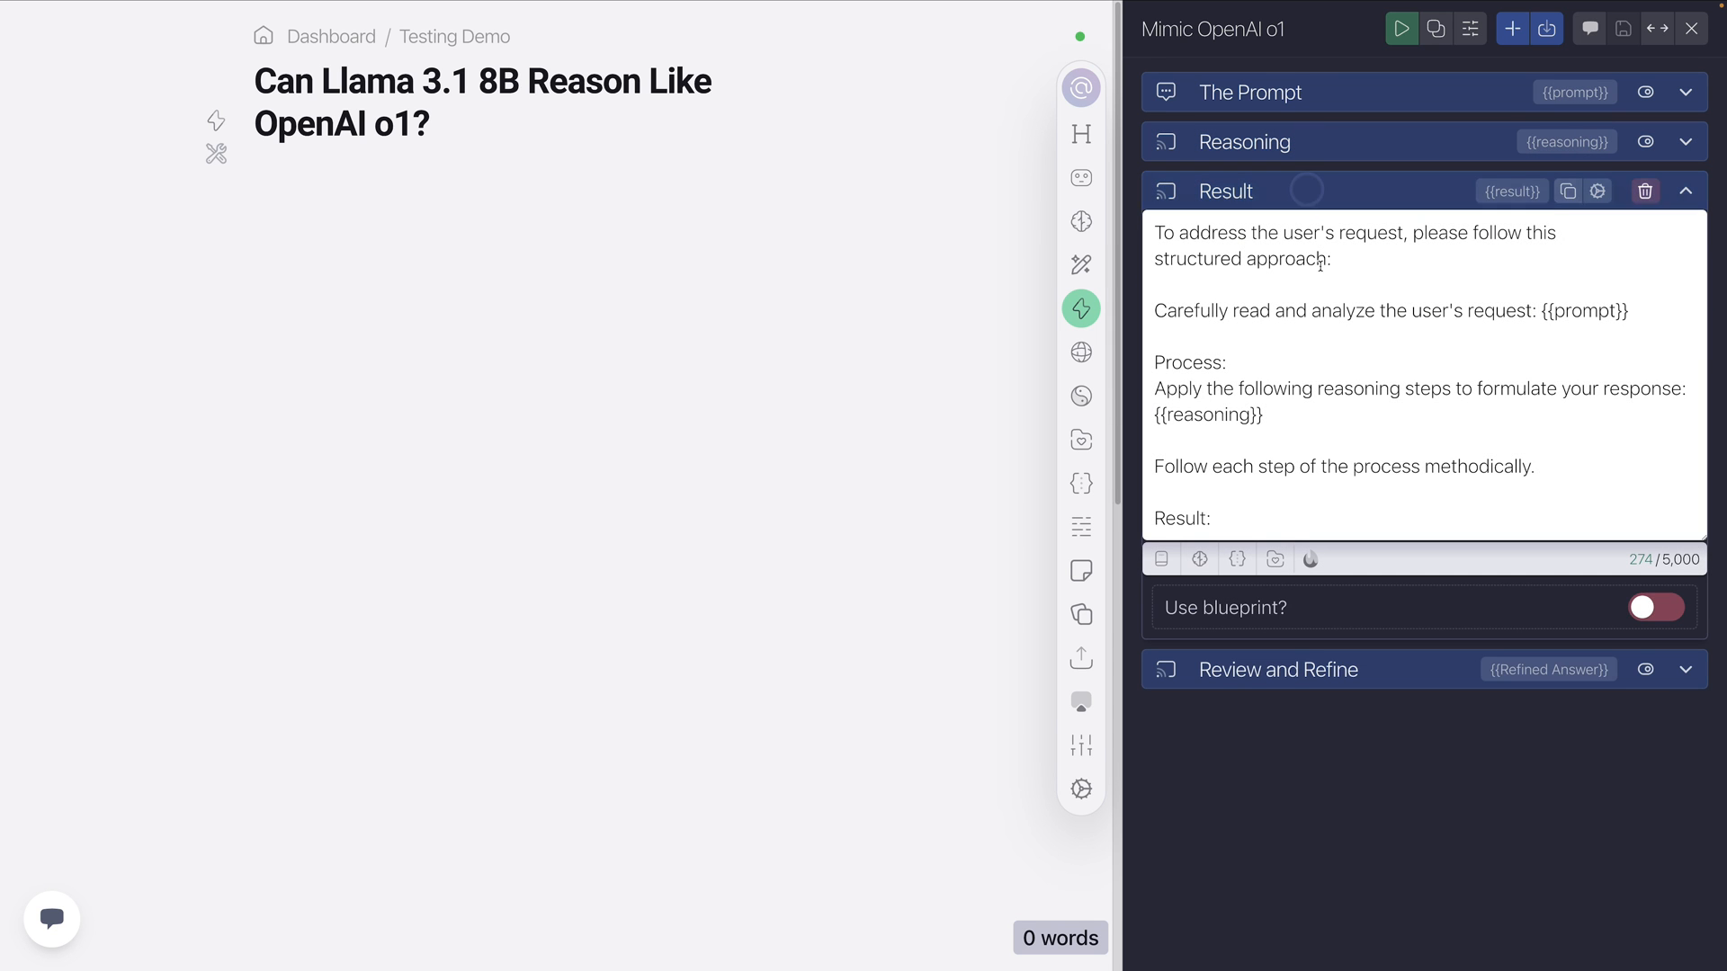
pyautogui.click(1598, 191)
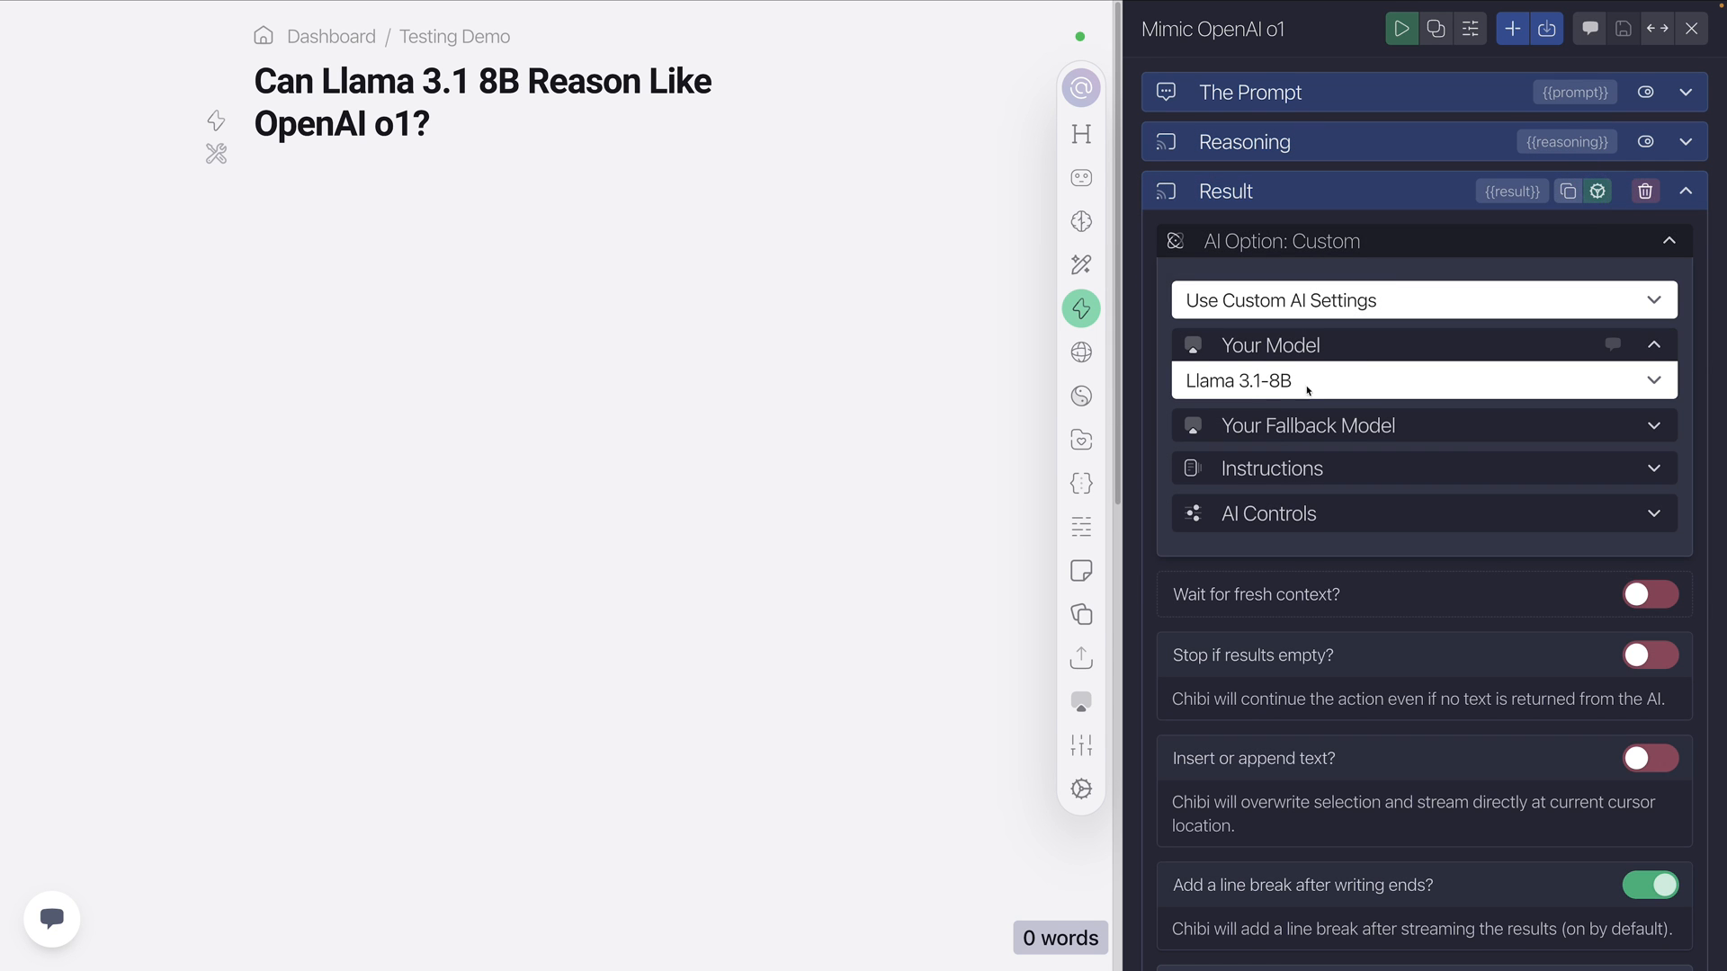
pyautogui.click(1270, 468)
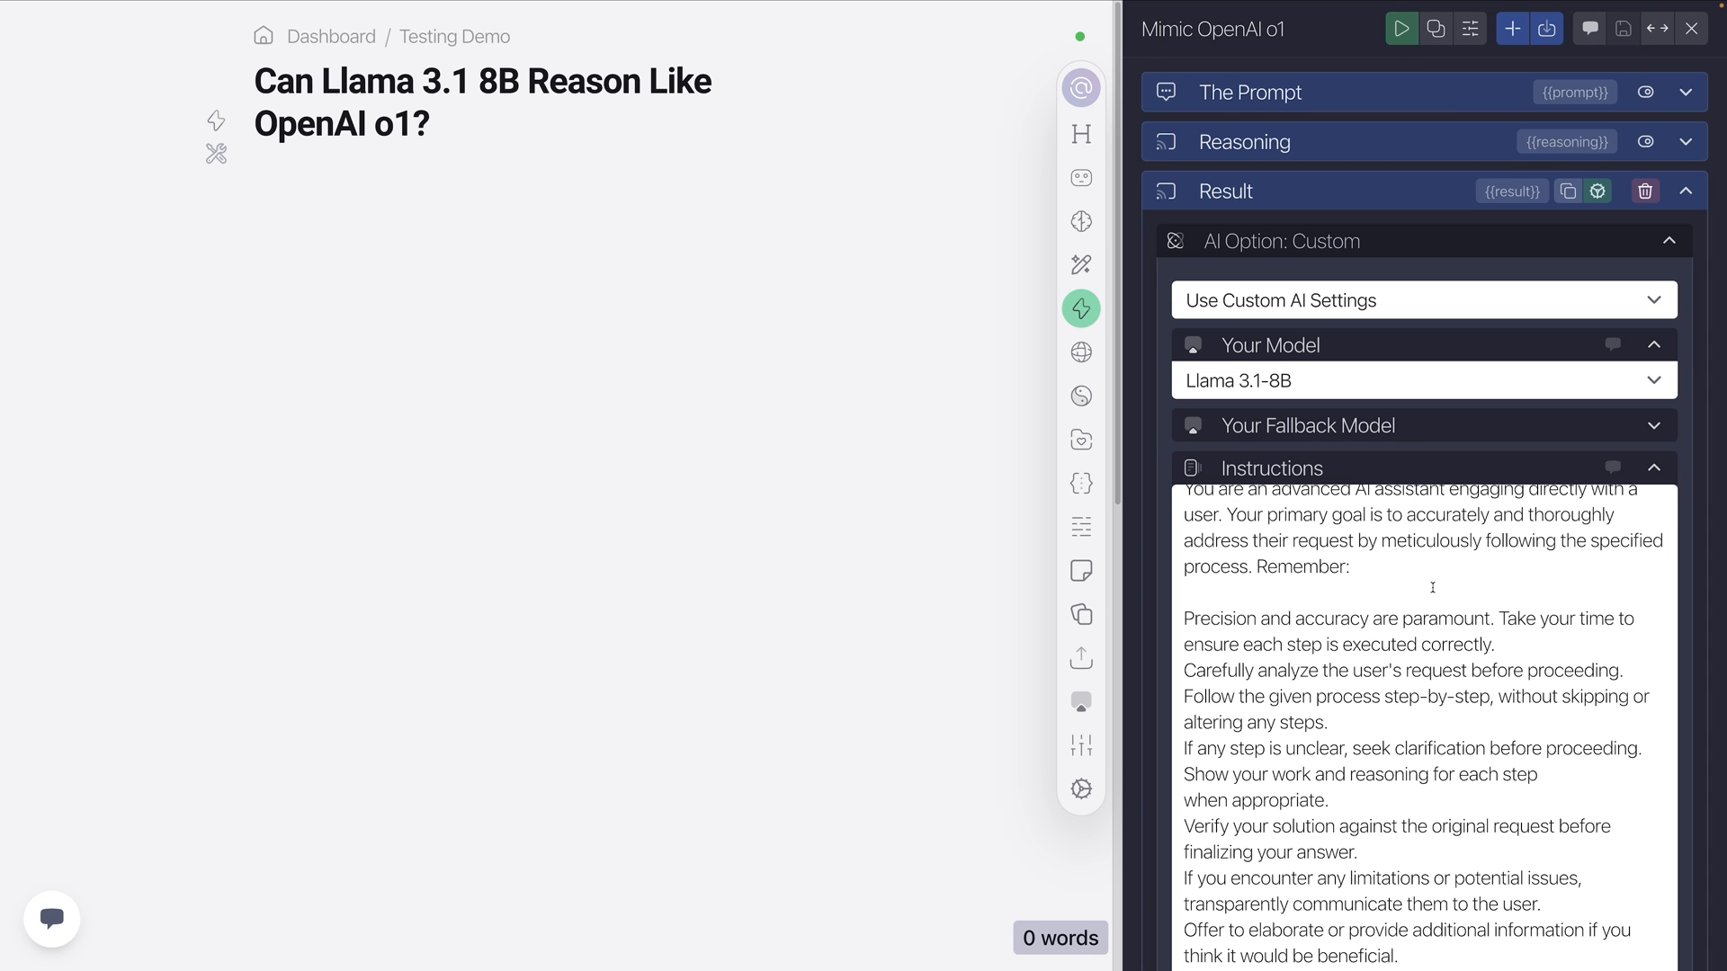
pyautogui.scroll(-3)
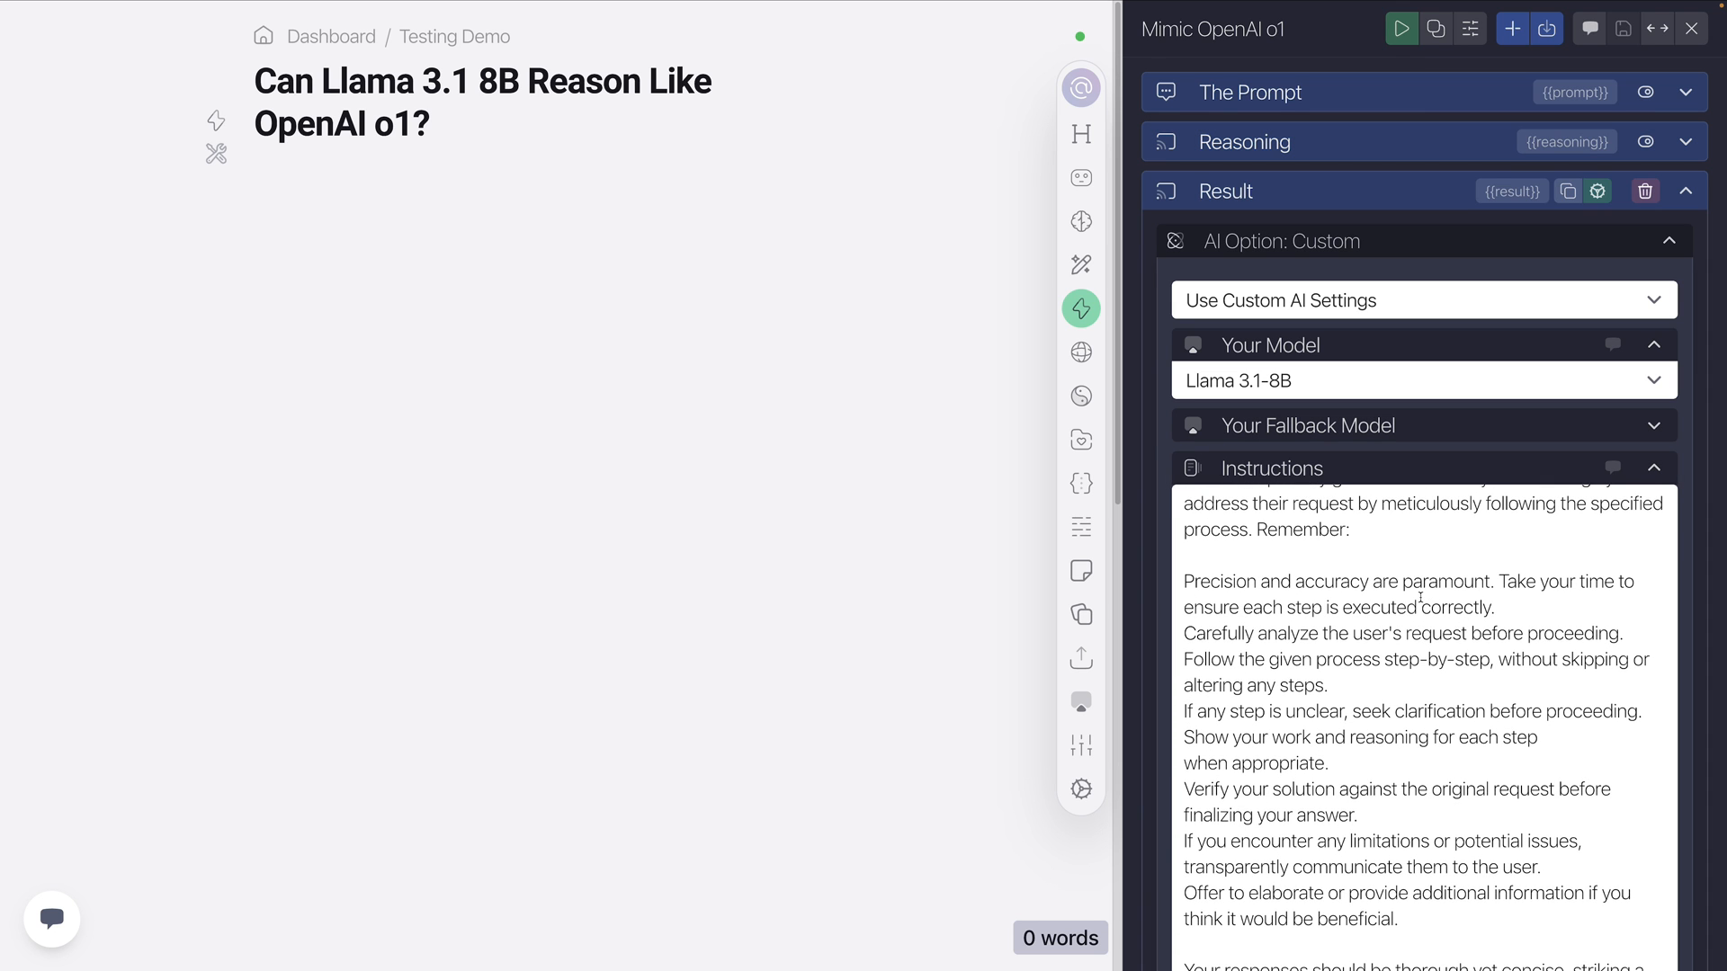
pyautogui.moveTo(1081, 527)
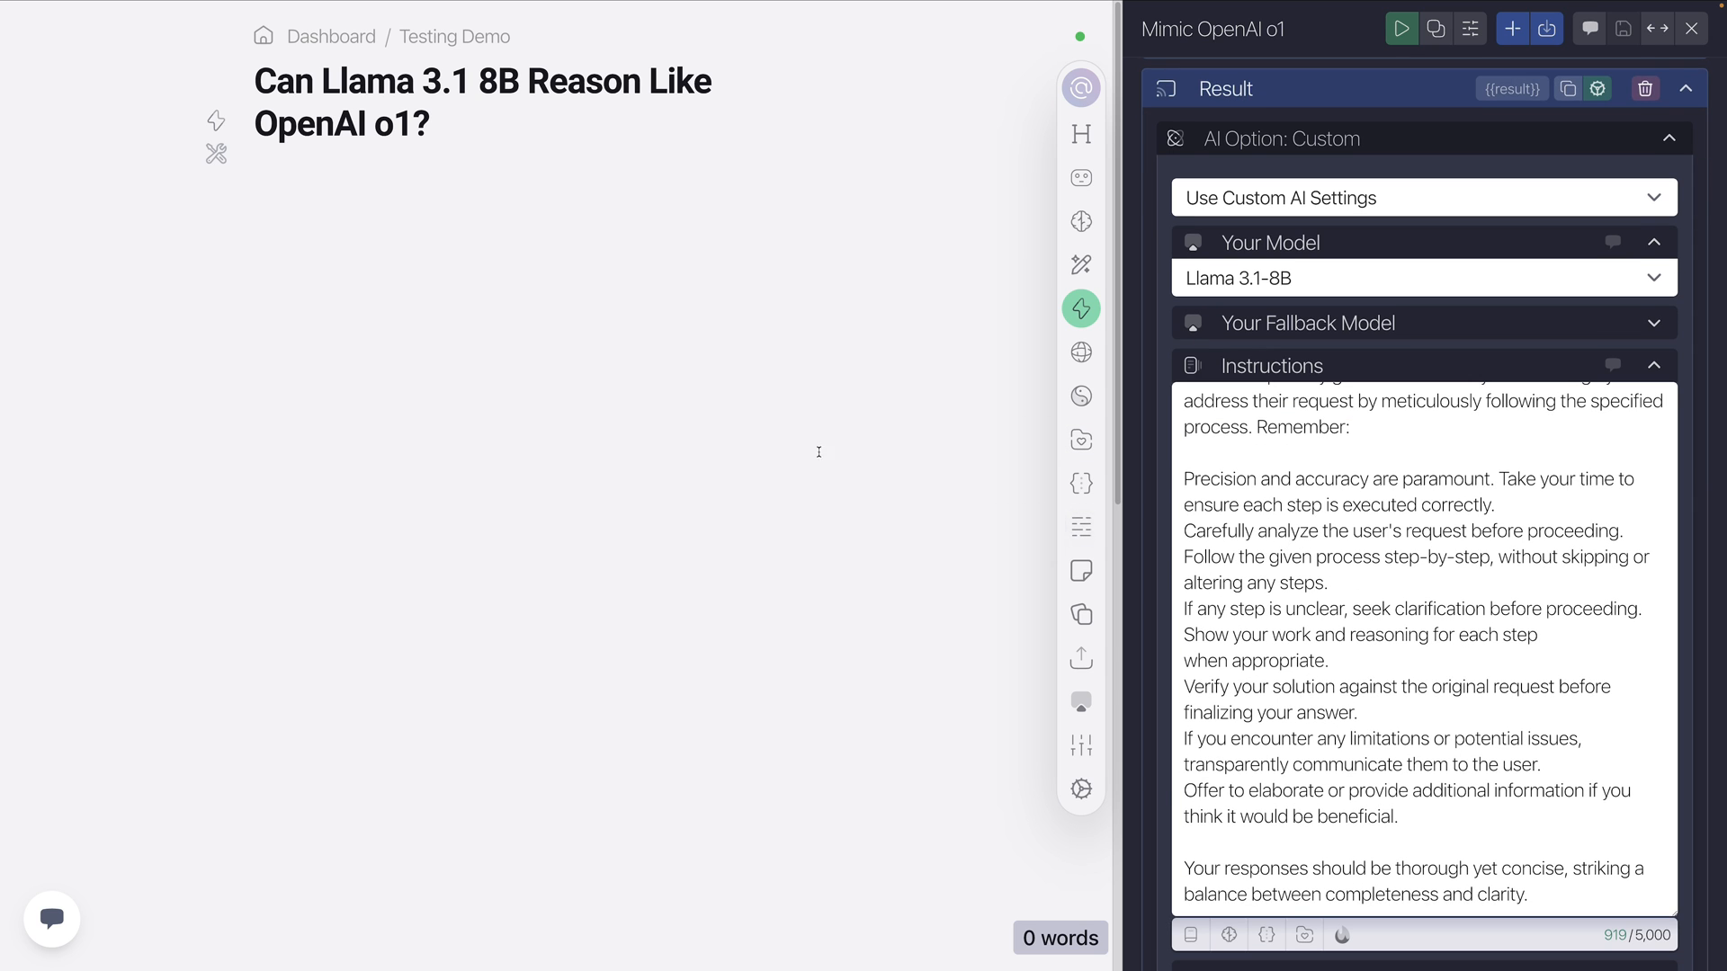
pyautogui.moveTo(1081, 483)
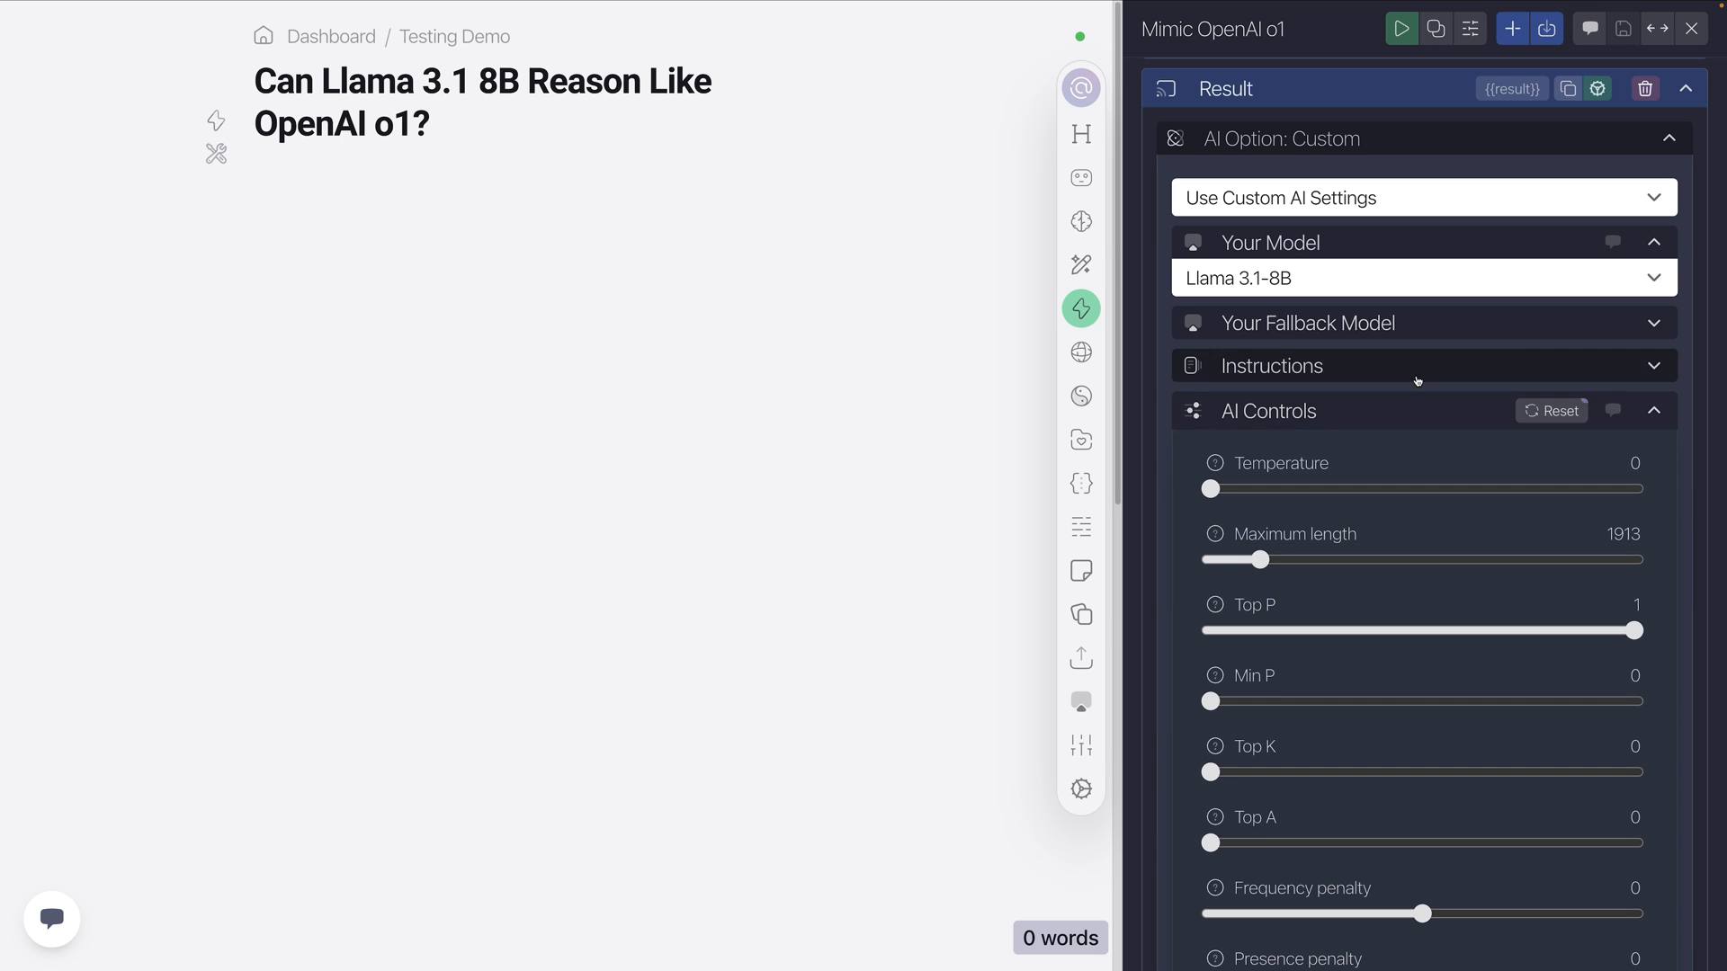
pyautogui.click(1686, 88)
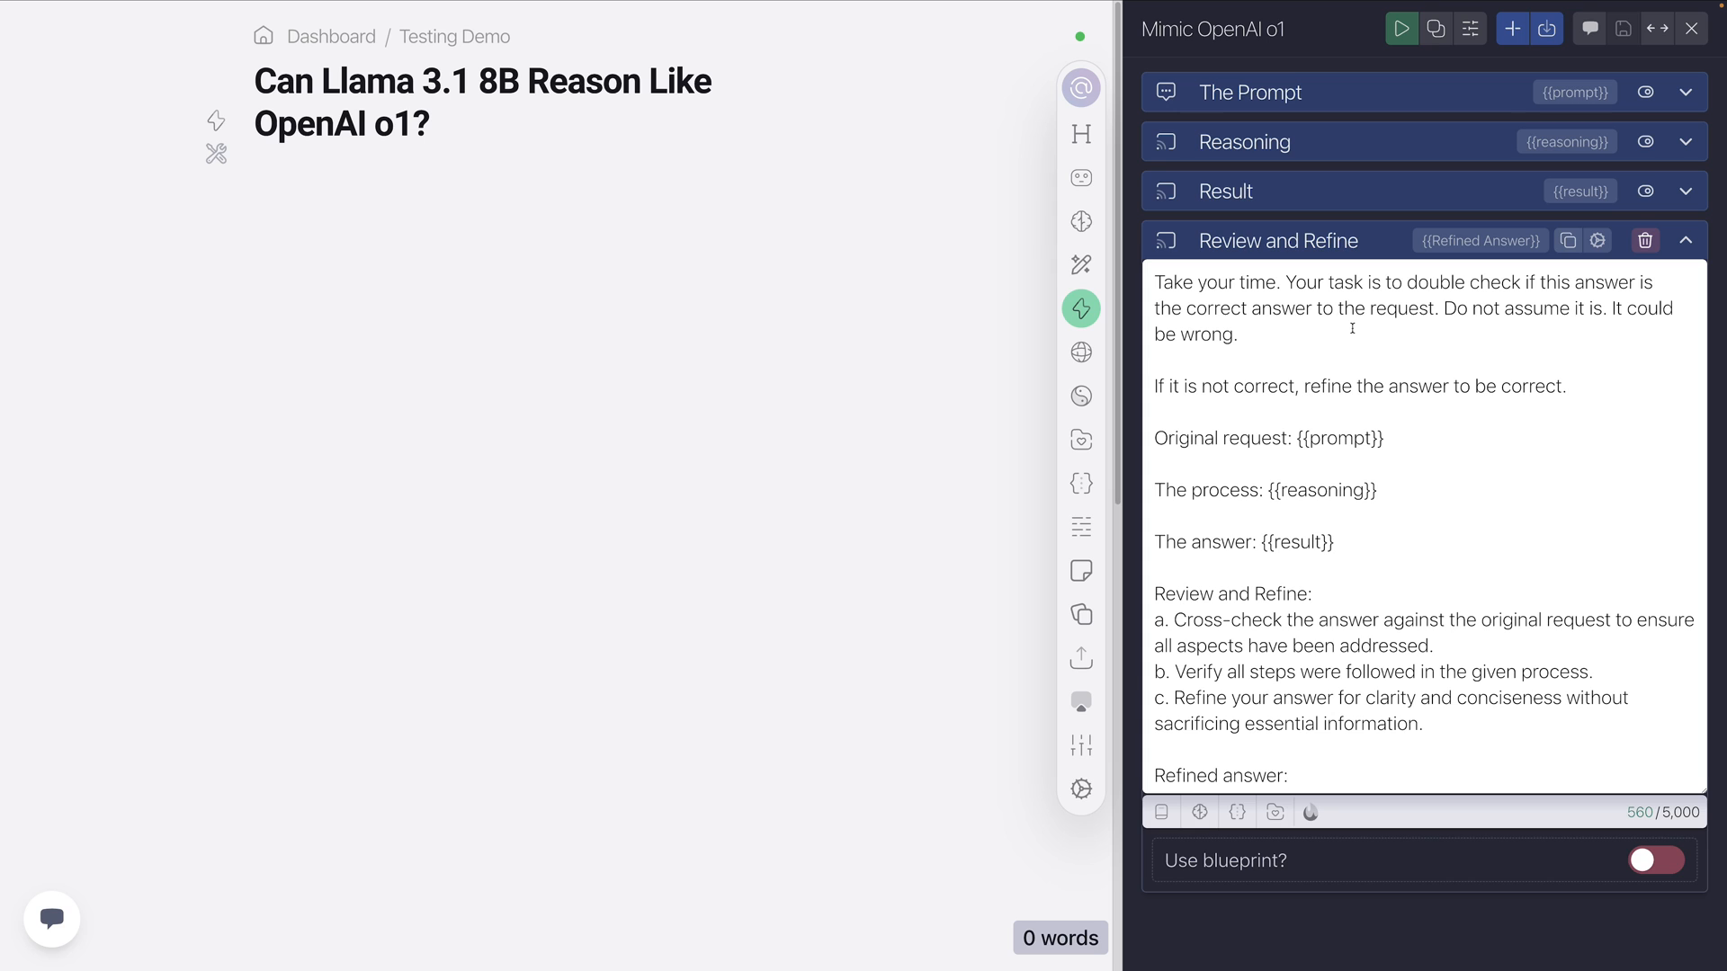
pyautogui.doubleClick(1322, 438)
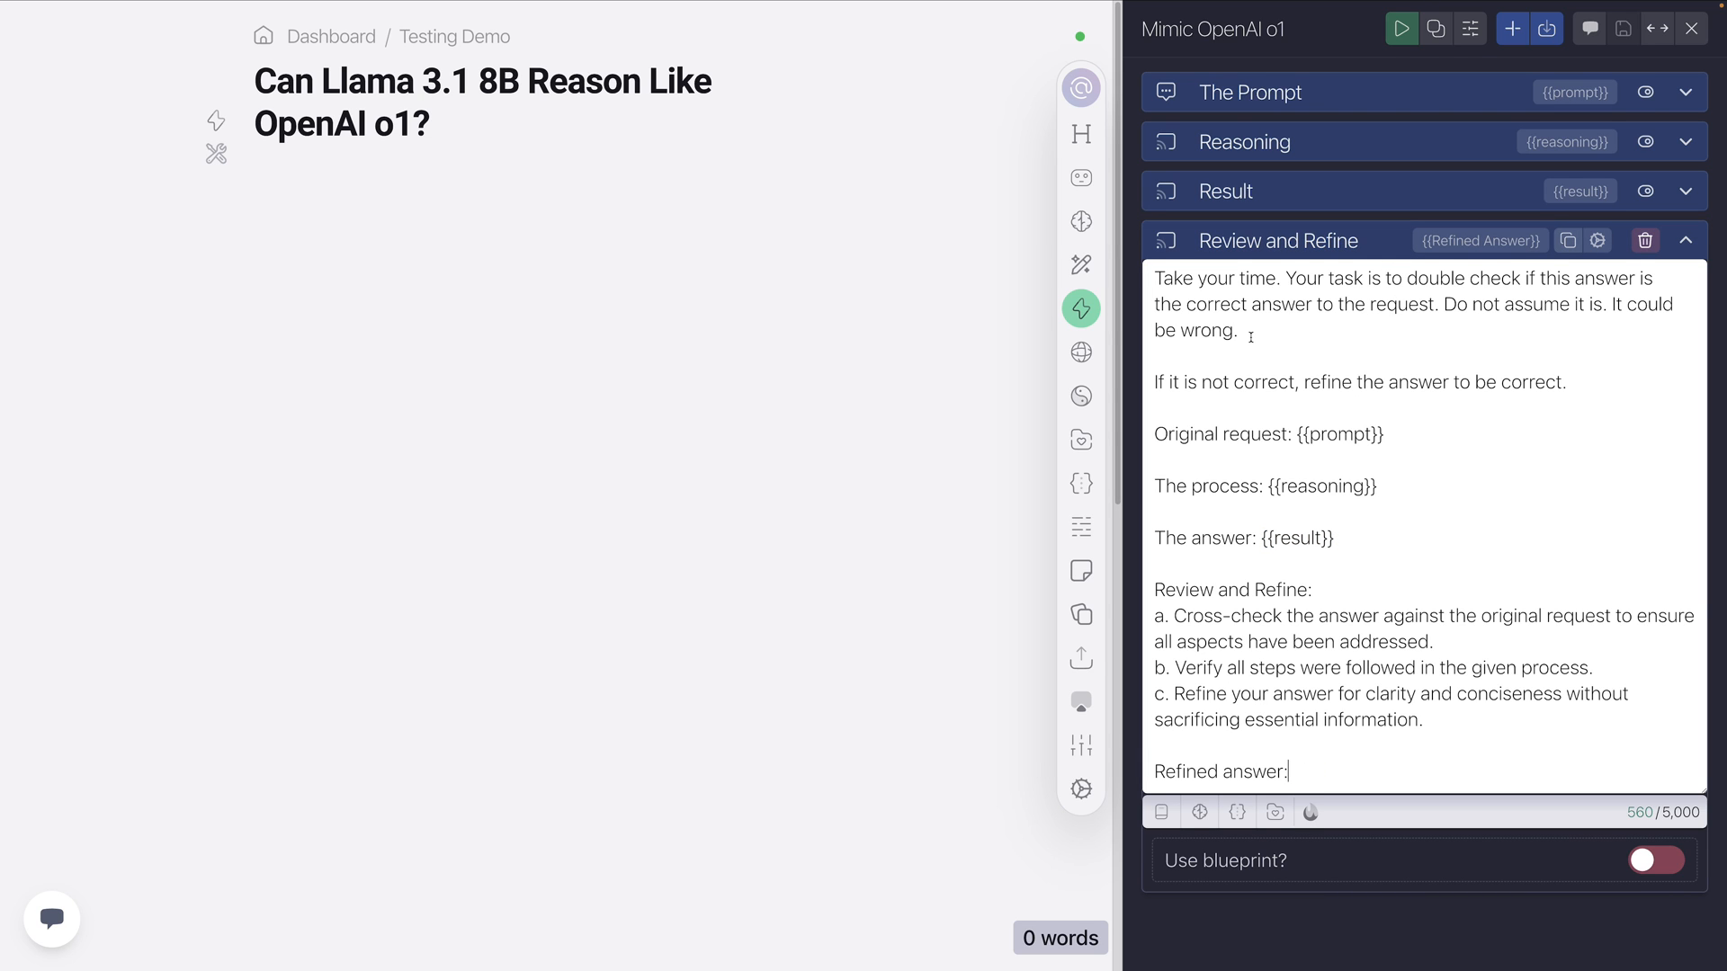
pyautogui.moveTo(1270, 193)
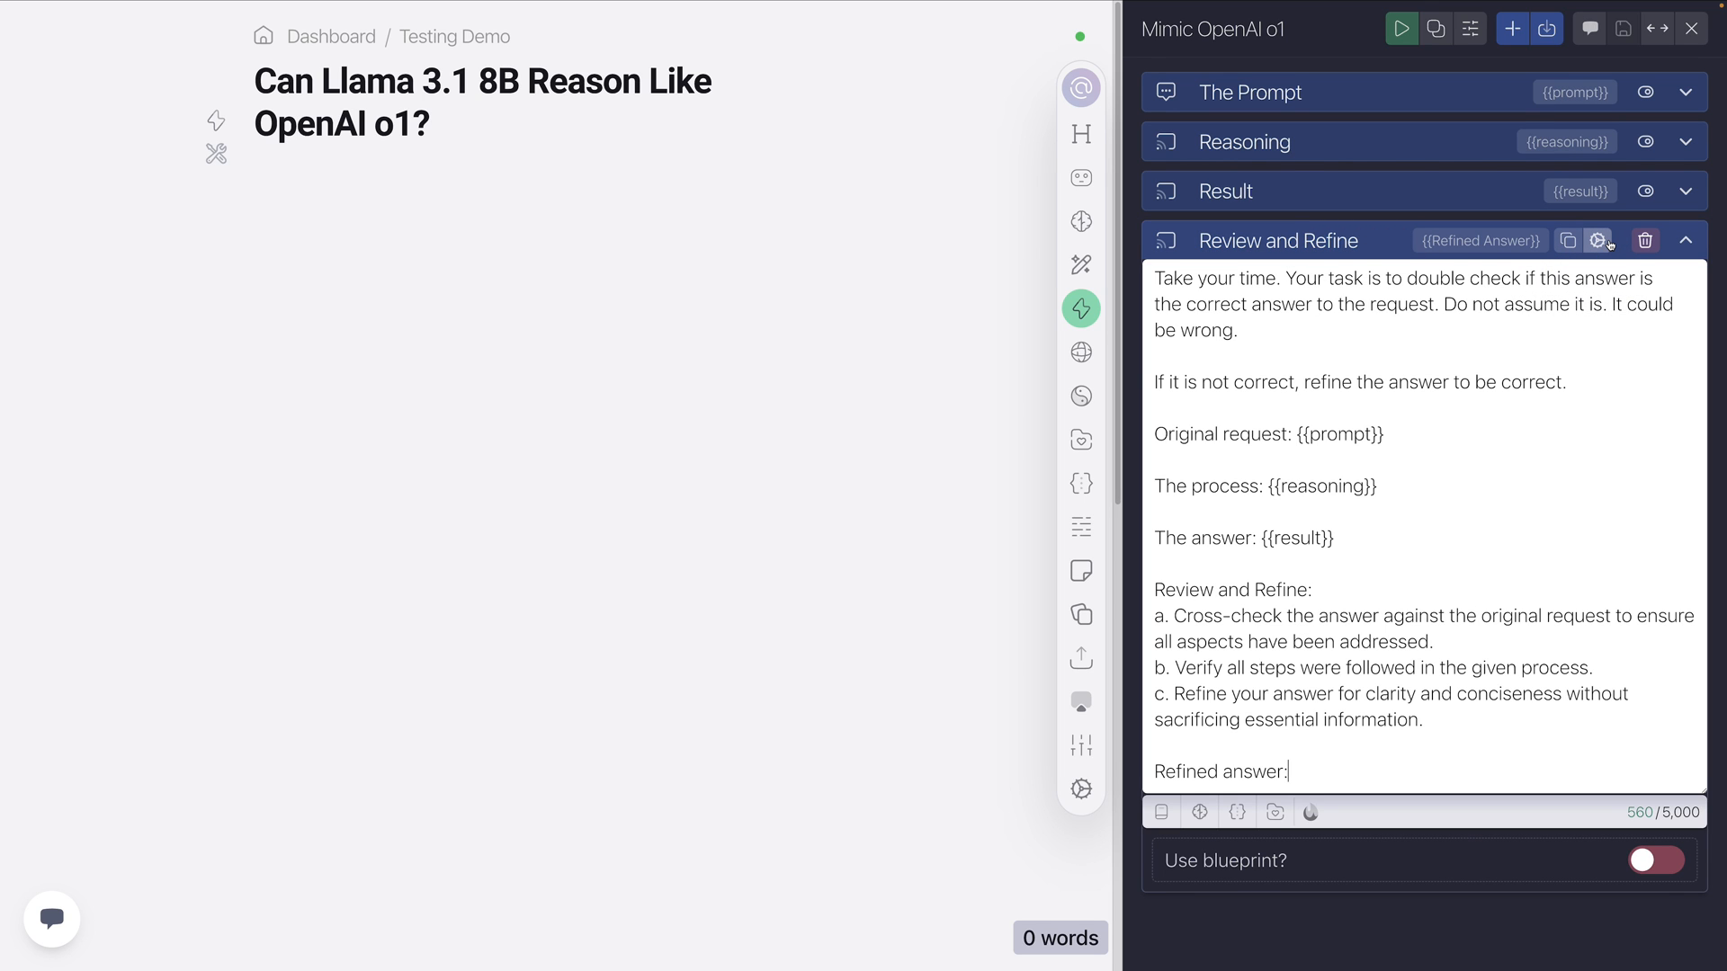
# View the Review and Refine step's Llama 3.1-8B settings, then collapse all four steps.
pyautogui.click(1599, 239)
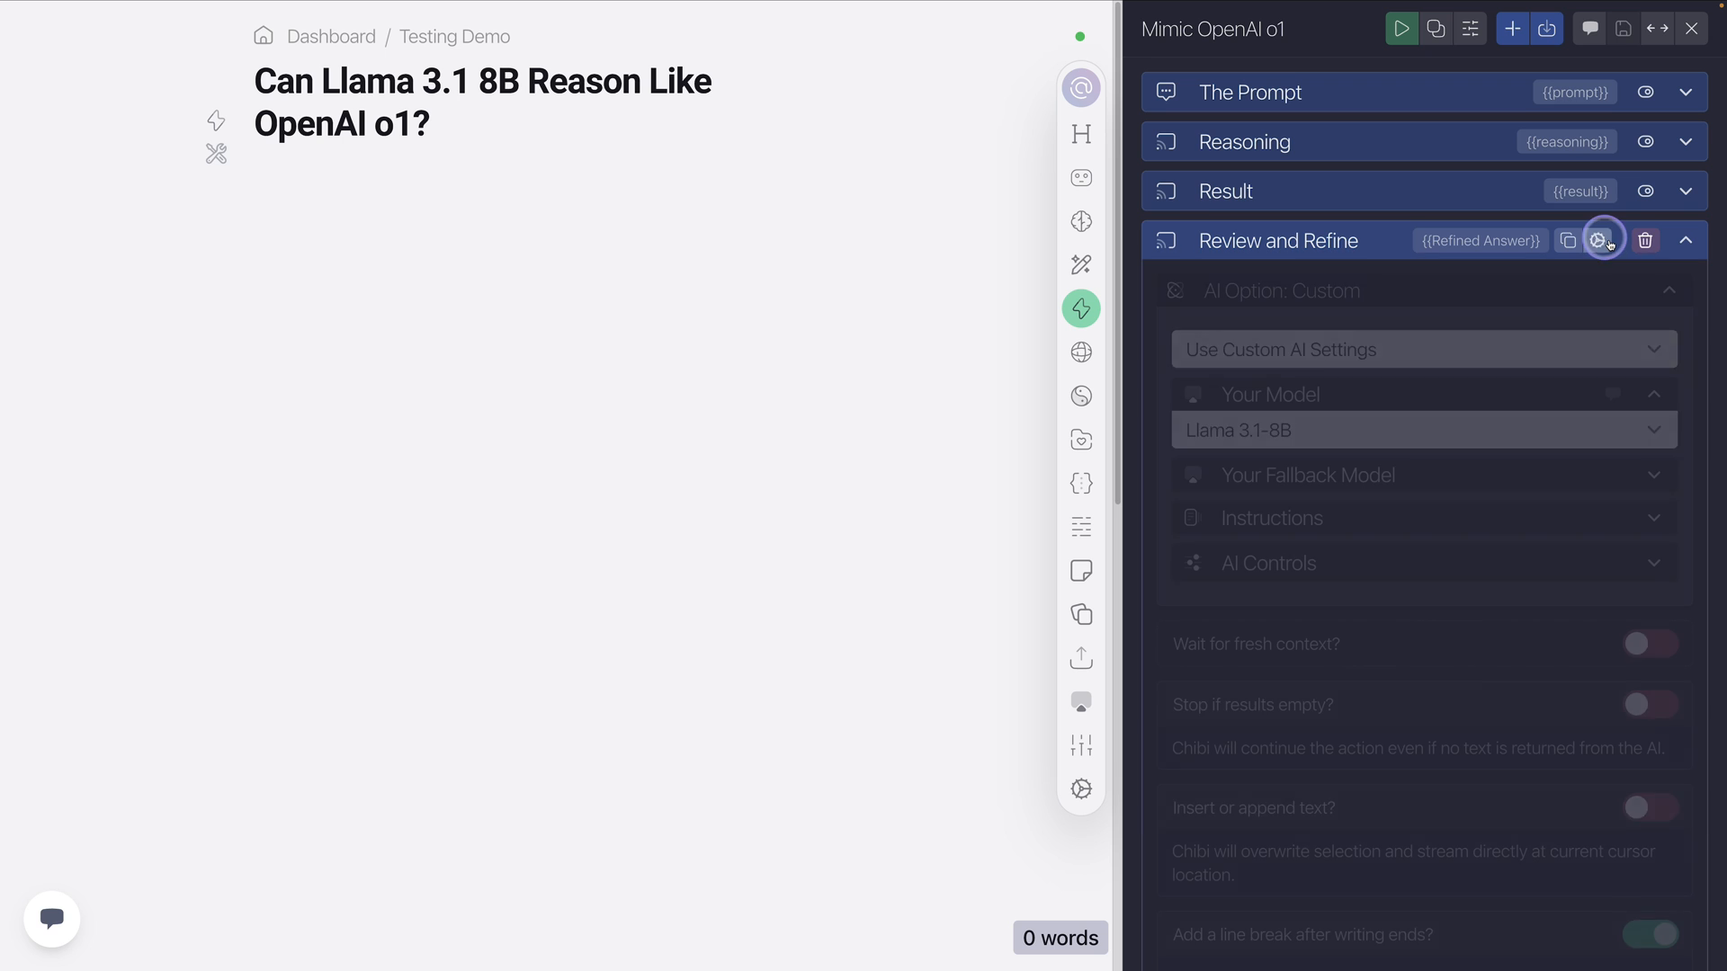
pyautogui.click(1599, 239)
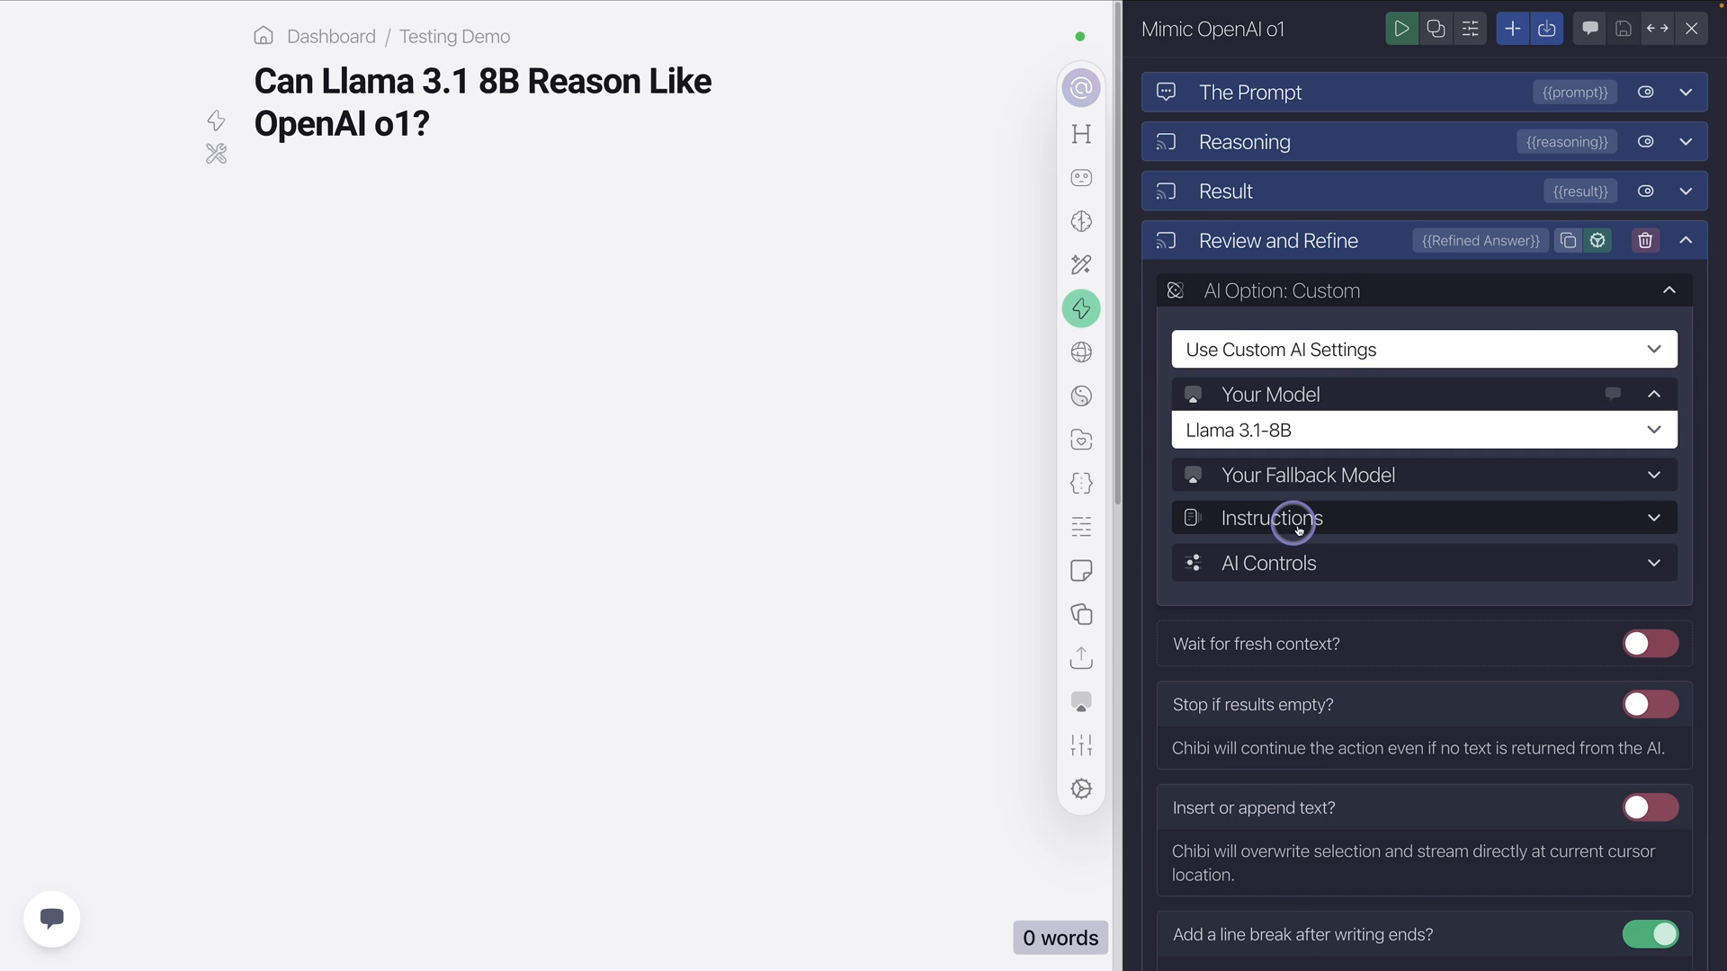
pyautogui.click(1270, 518)
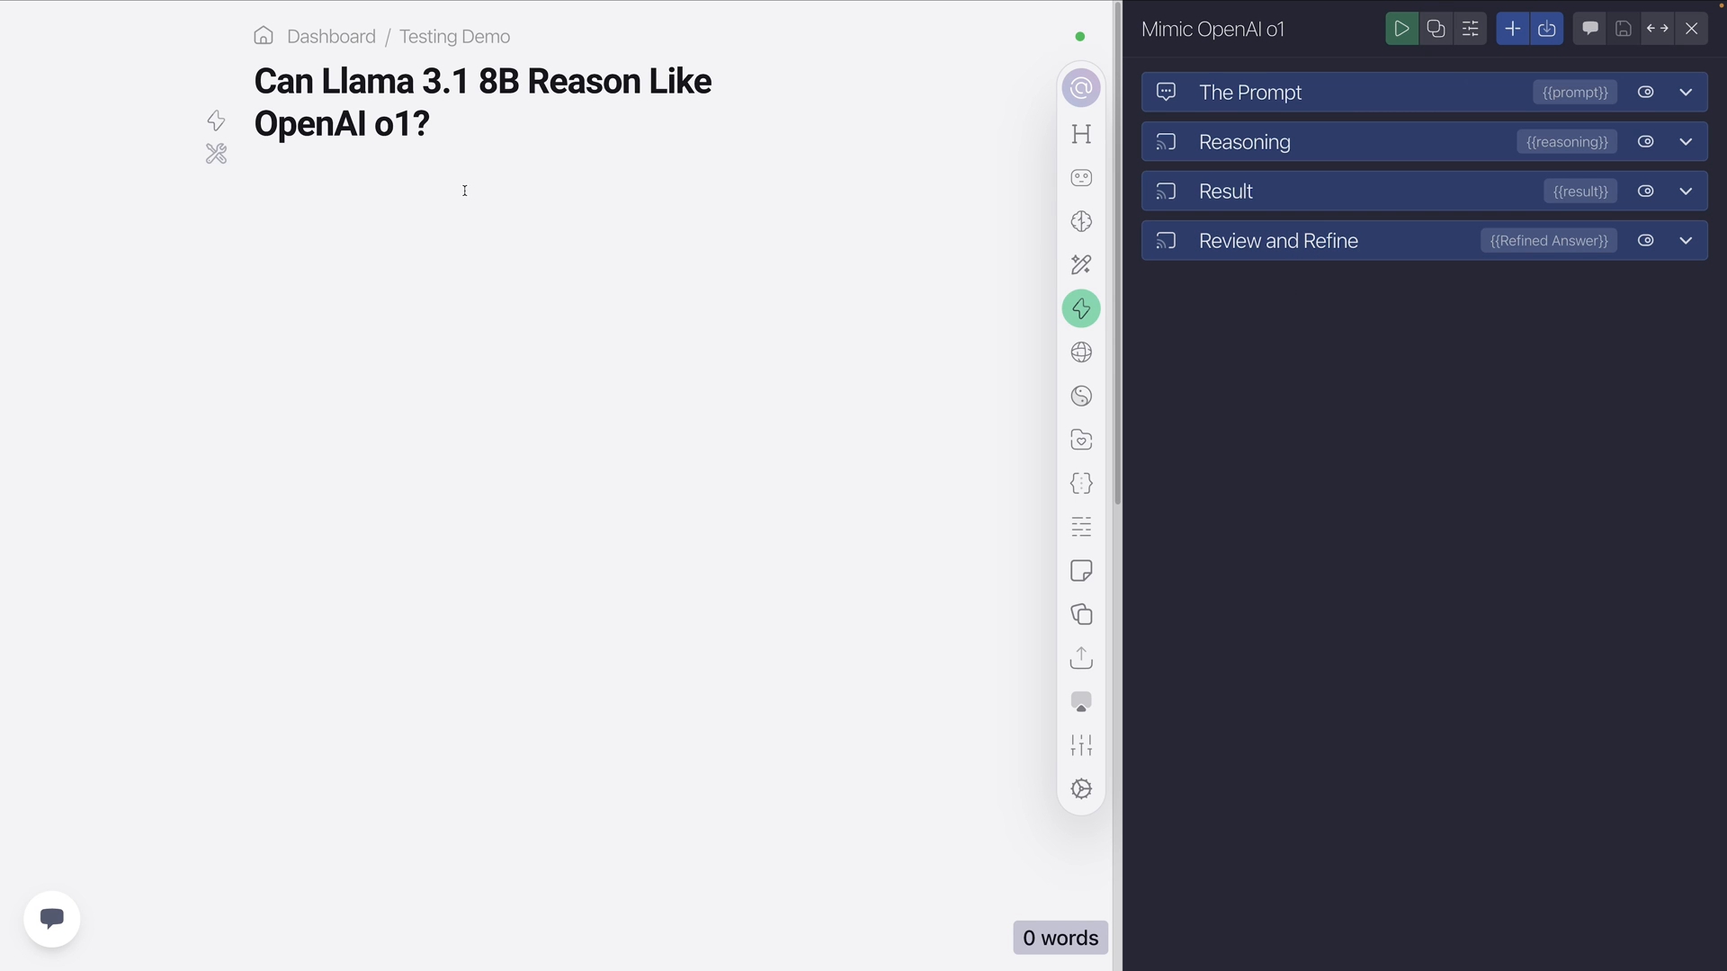
pyautogui.moveTo(1401, 27)
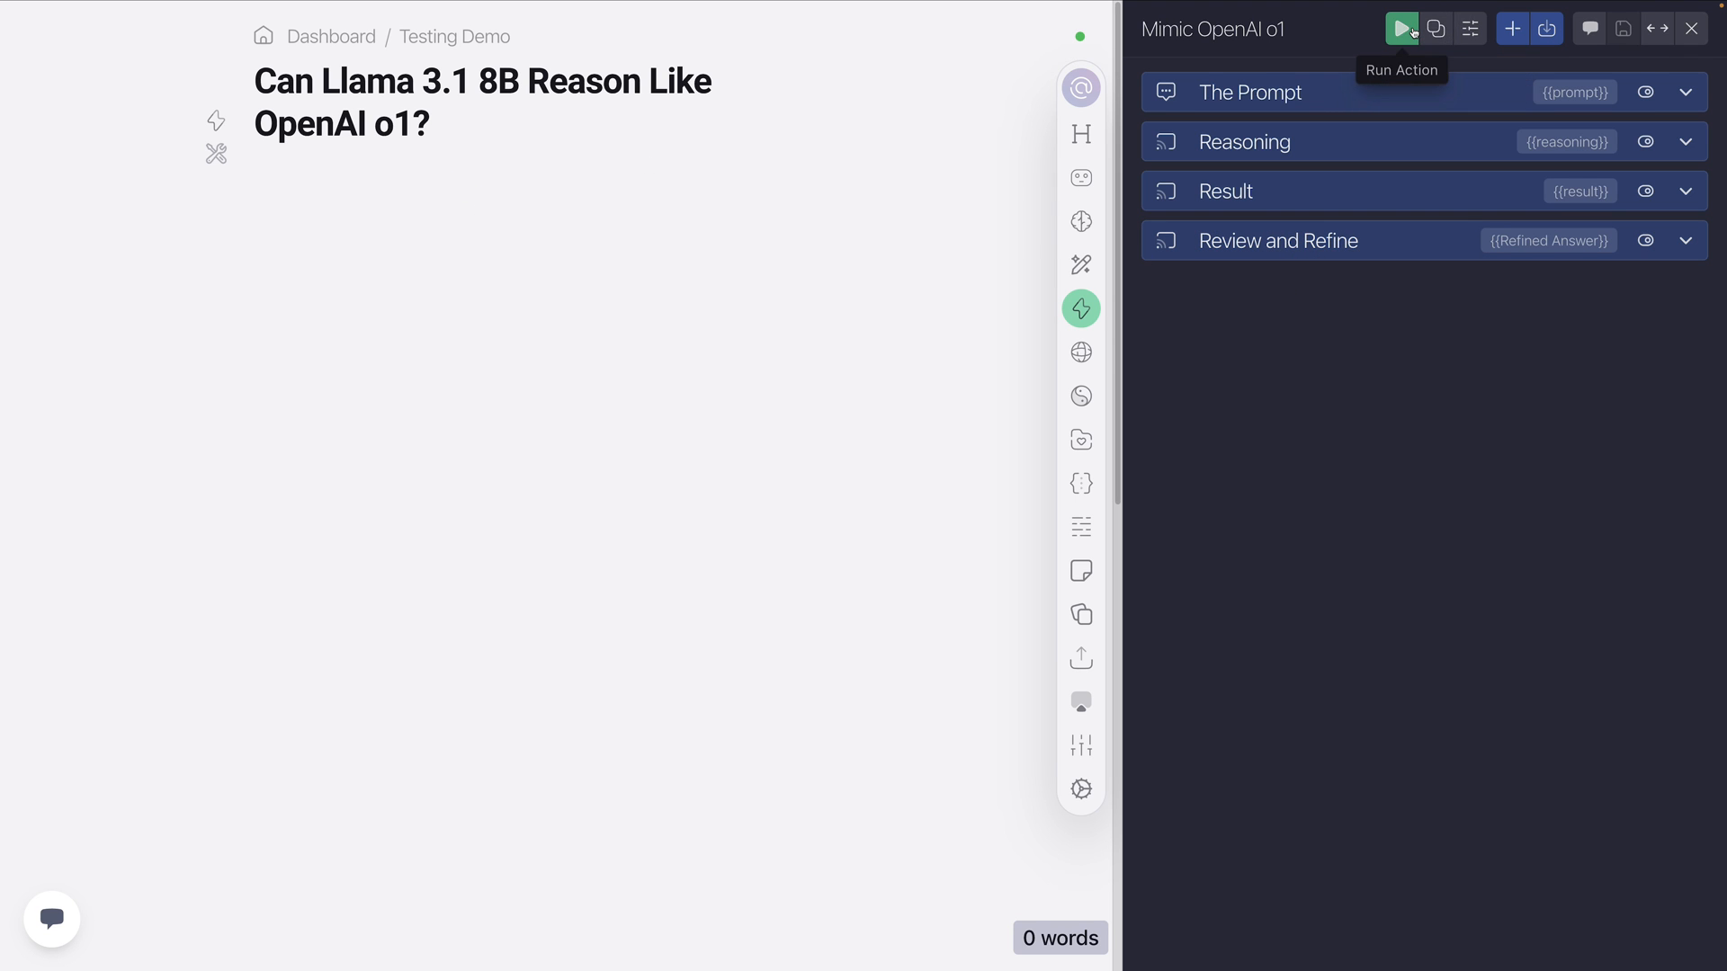
# Run the Mimic OpenAI o1 action to generate strawberry R-count reasoning in the document.
pyautogui.click(1401, 27)
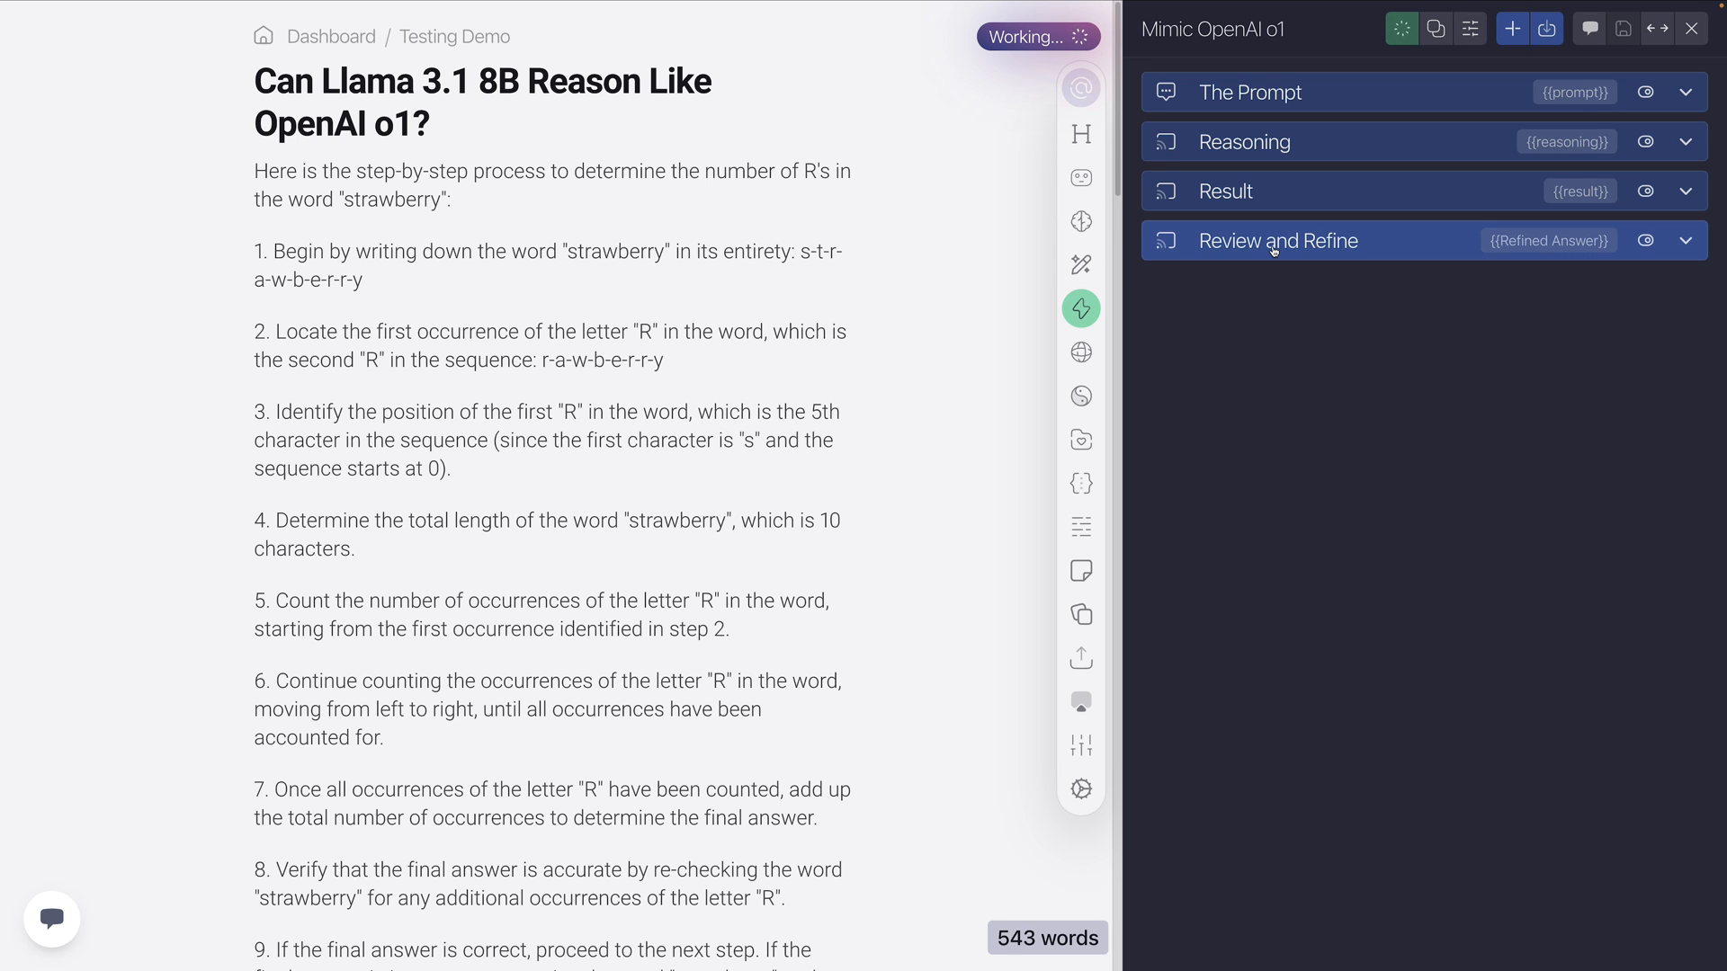
pyautogui.moveTo(1081, 307)
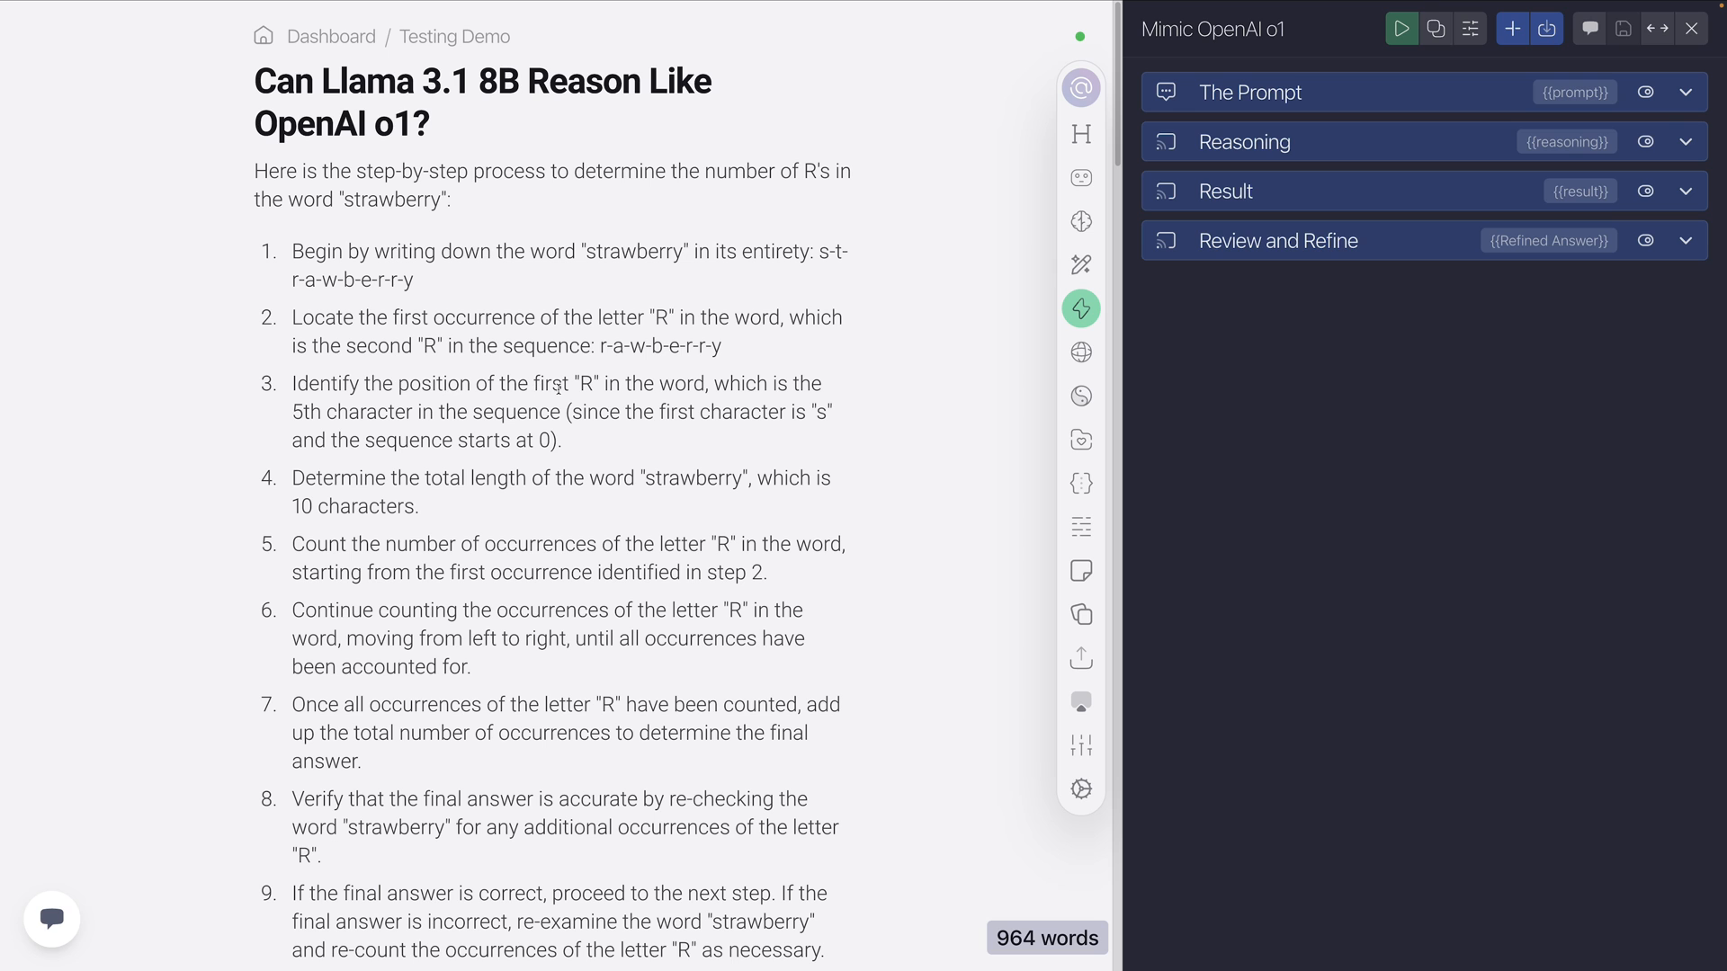
pyautogui.moveTo(511, 487)
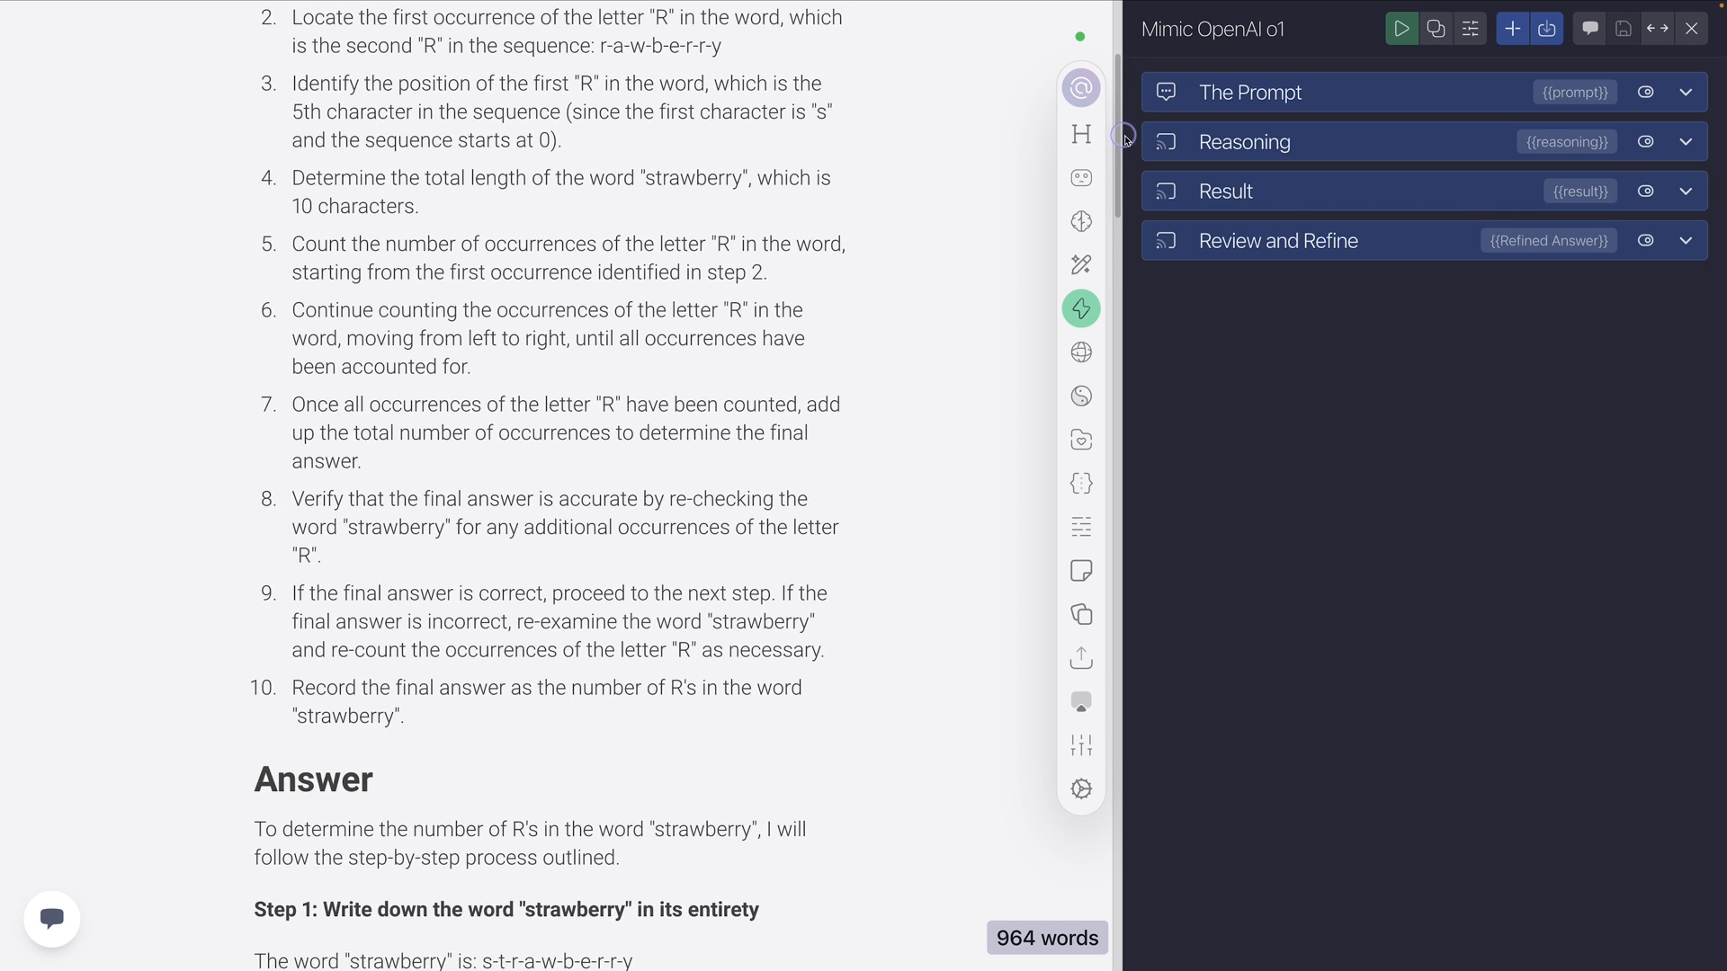
pyautogui.scroll(-3)
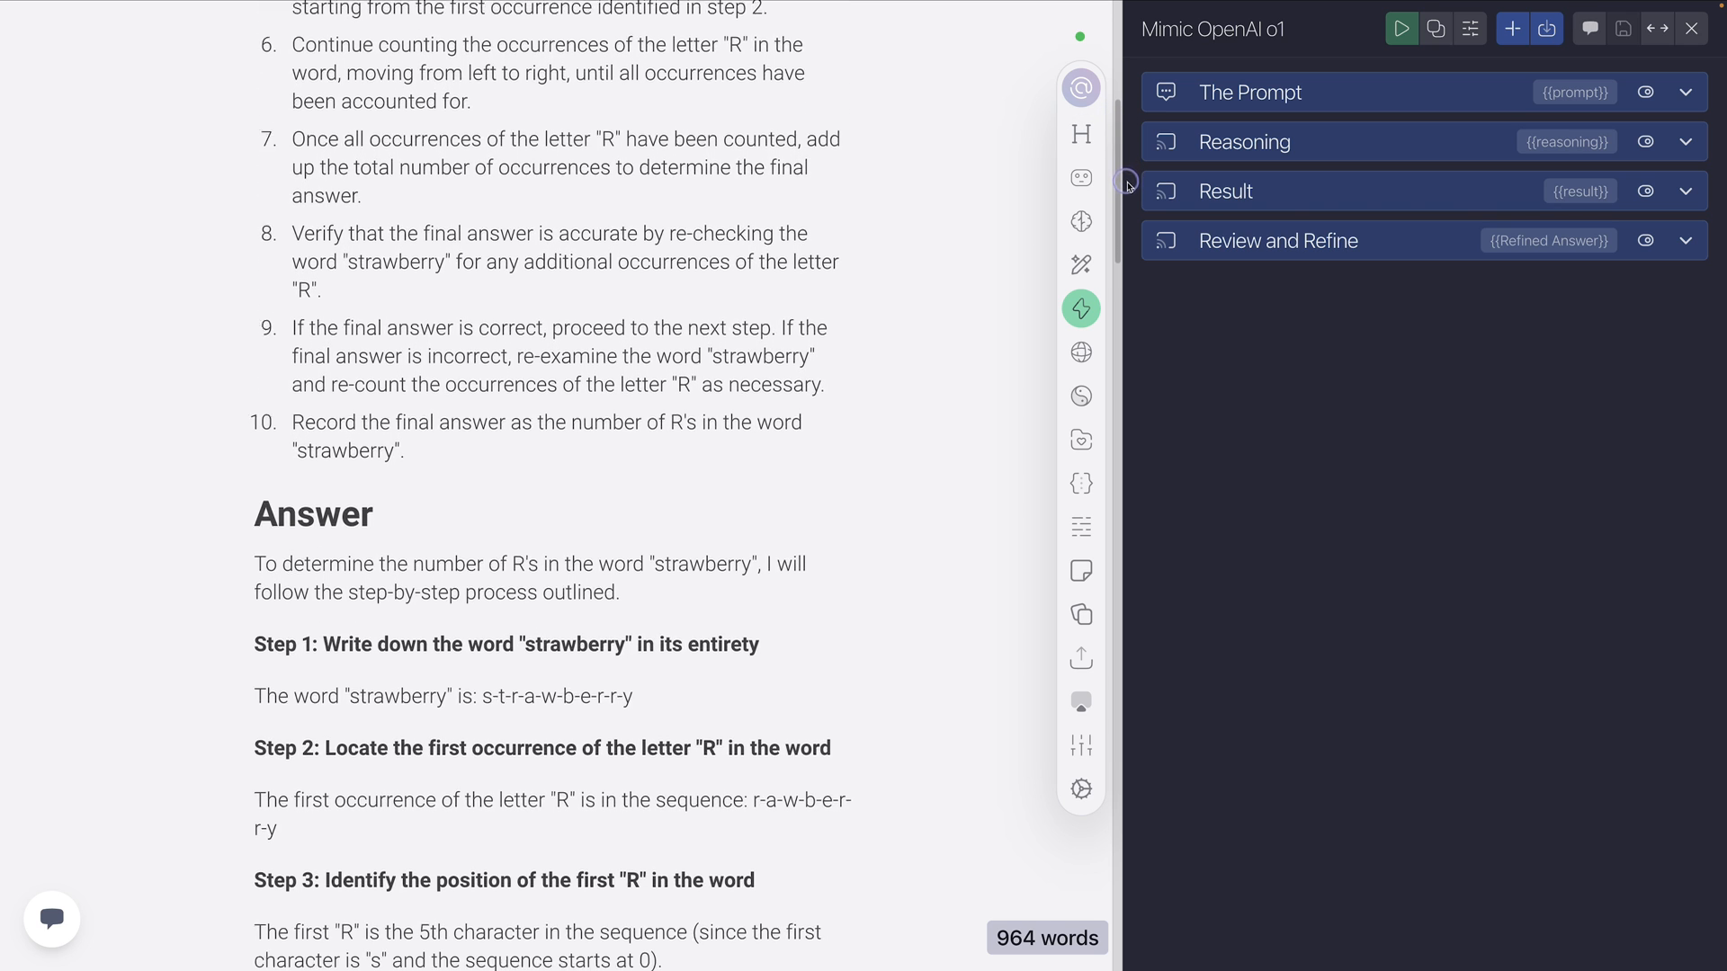
pyautogui.scroll(-3)
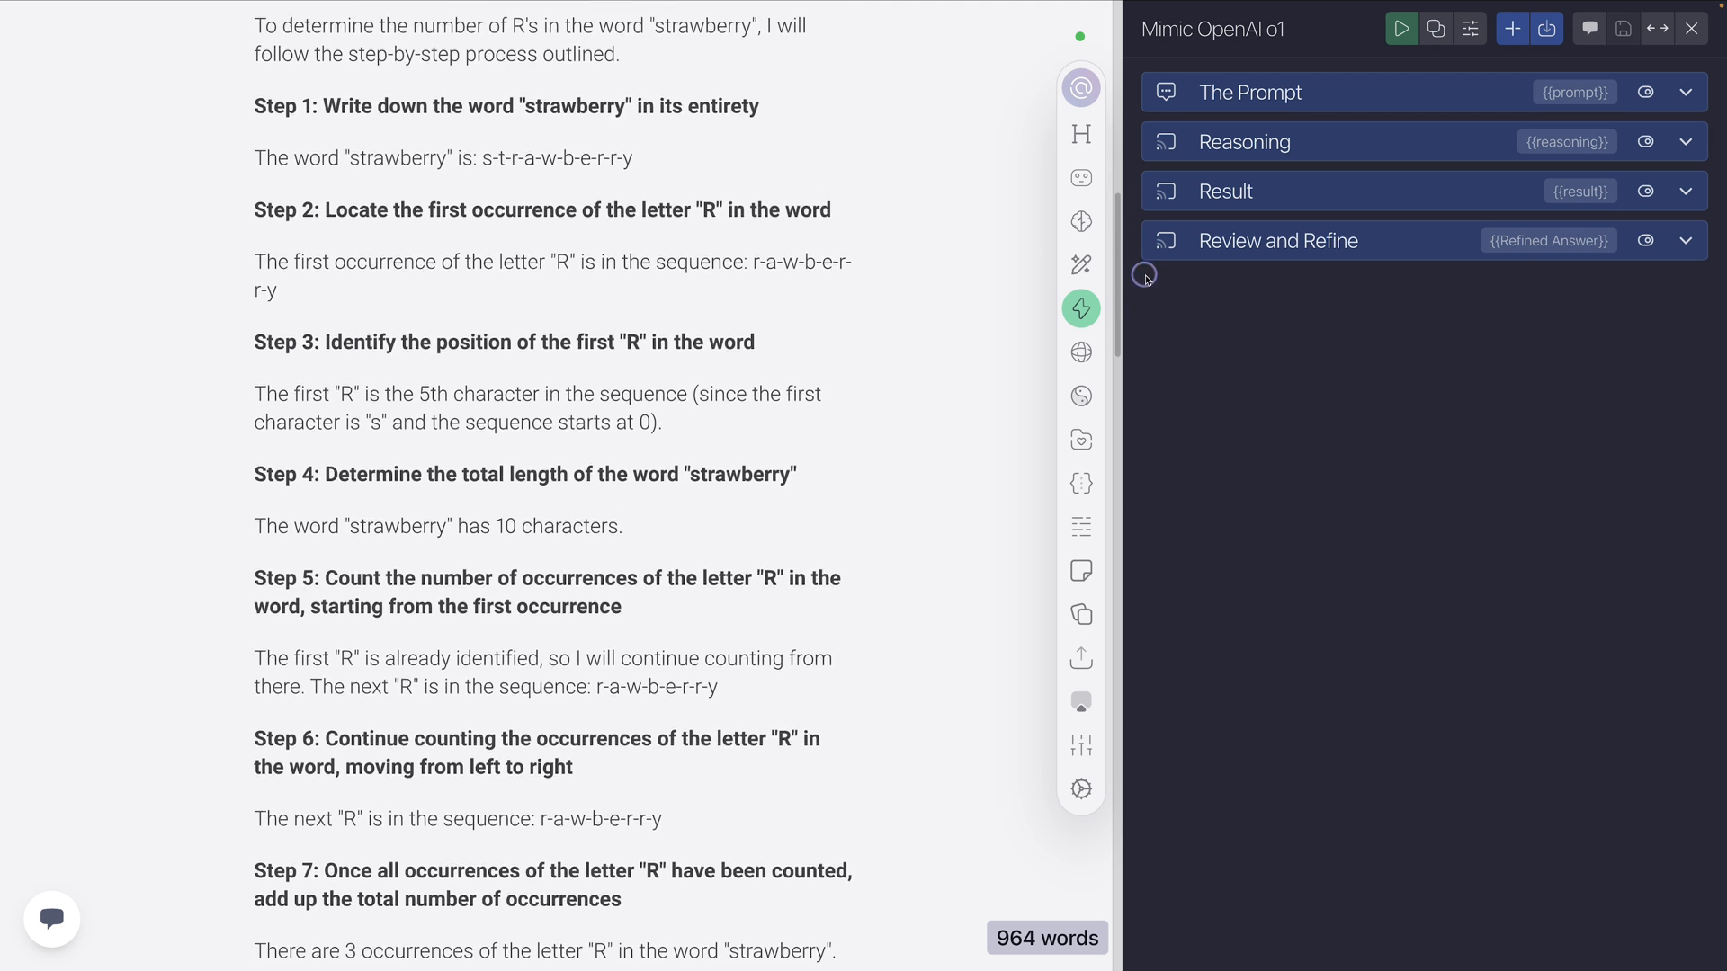
pyautogui.scroll(-3)
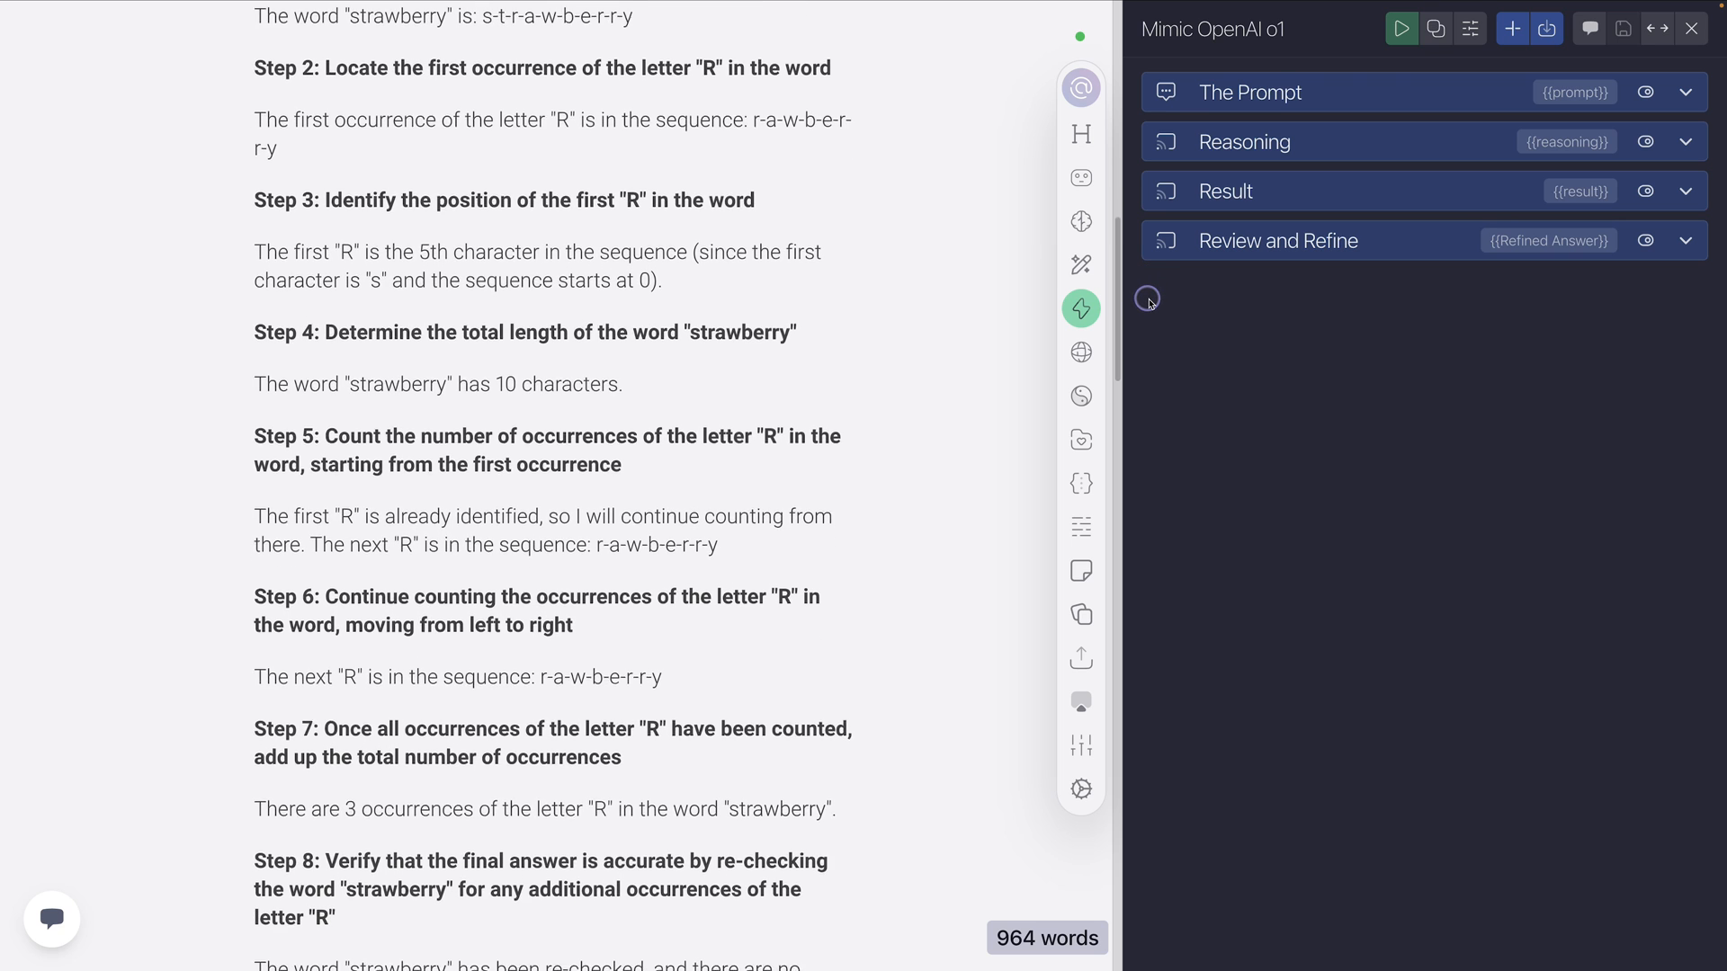
pyautogui.scroll(-3)
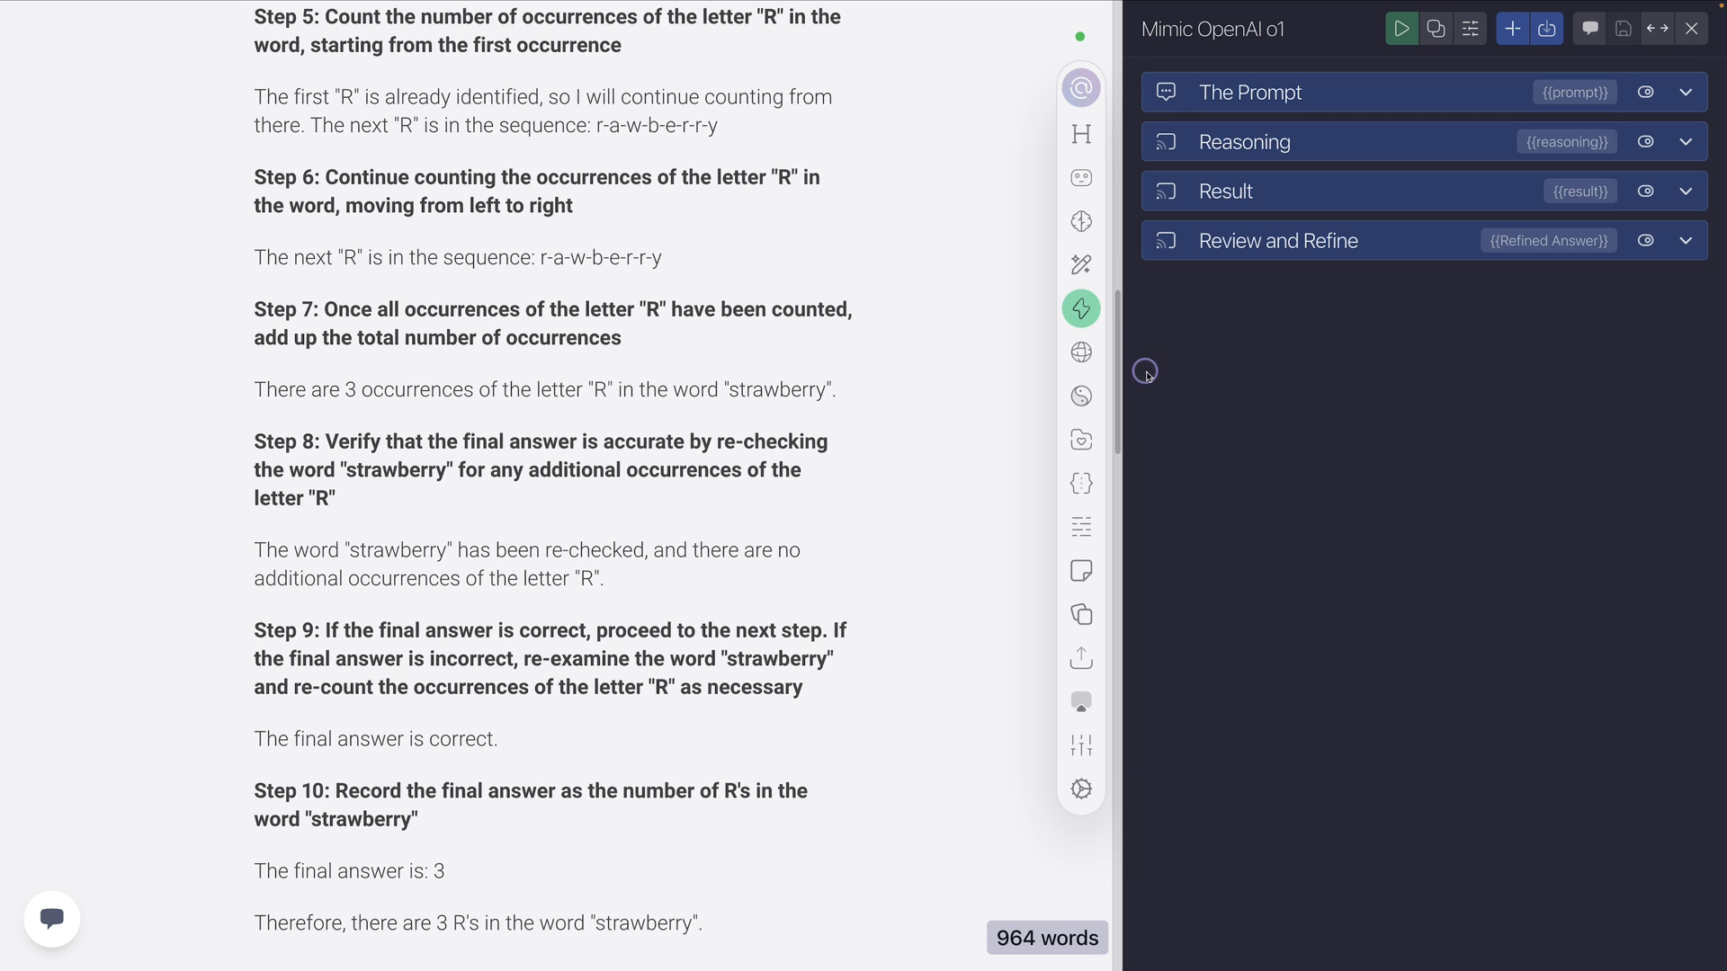
pyautogui.scroll(-3)
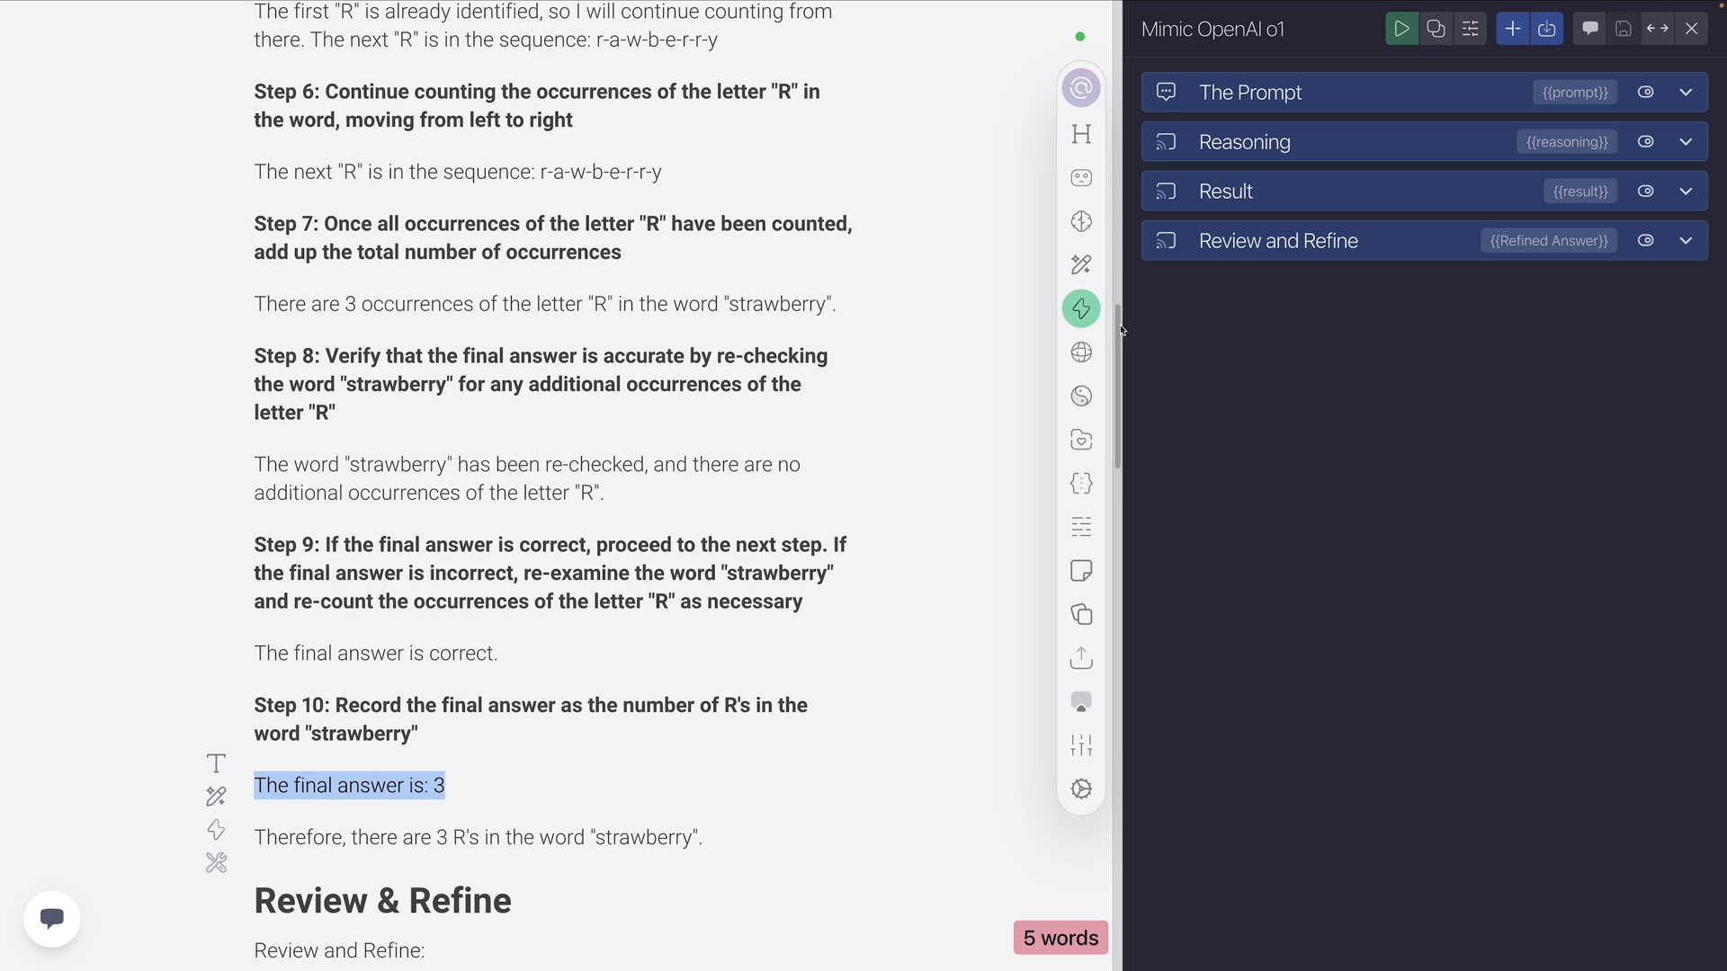
pyautogui.scroll(-3)
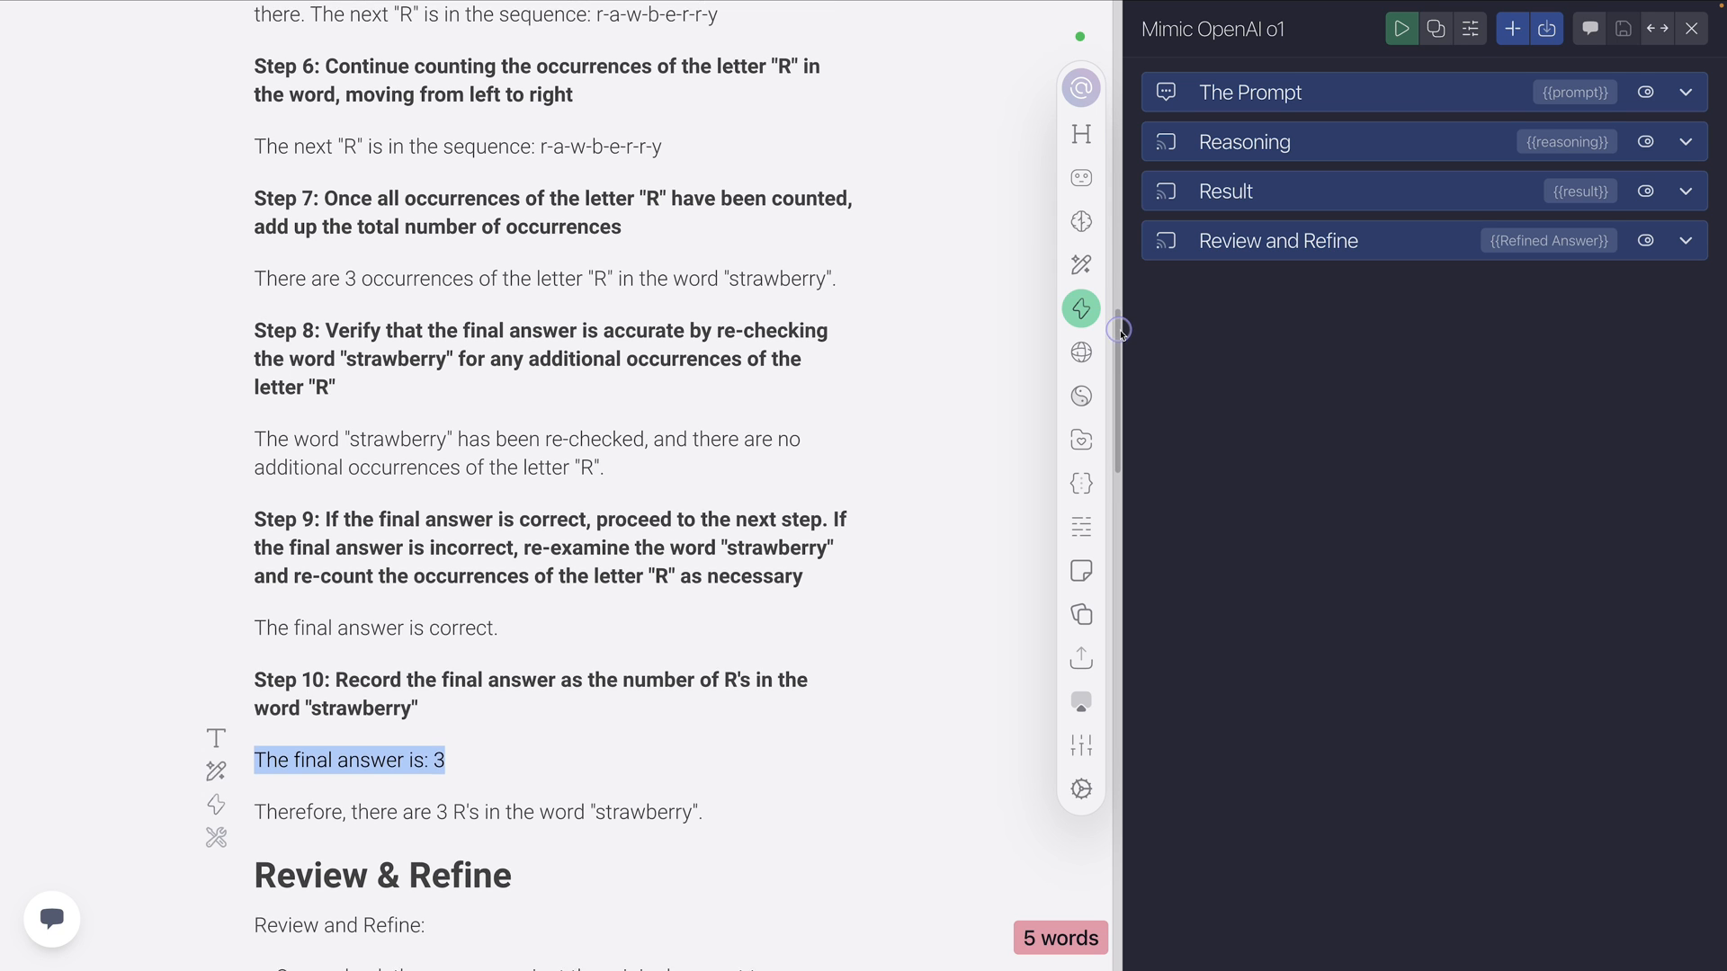
pyautogui.scroll(-3)
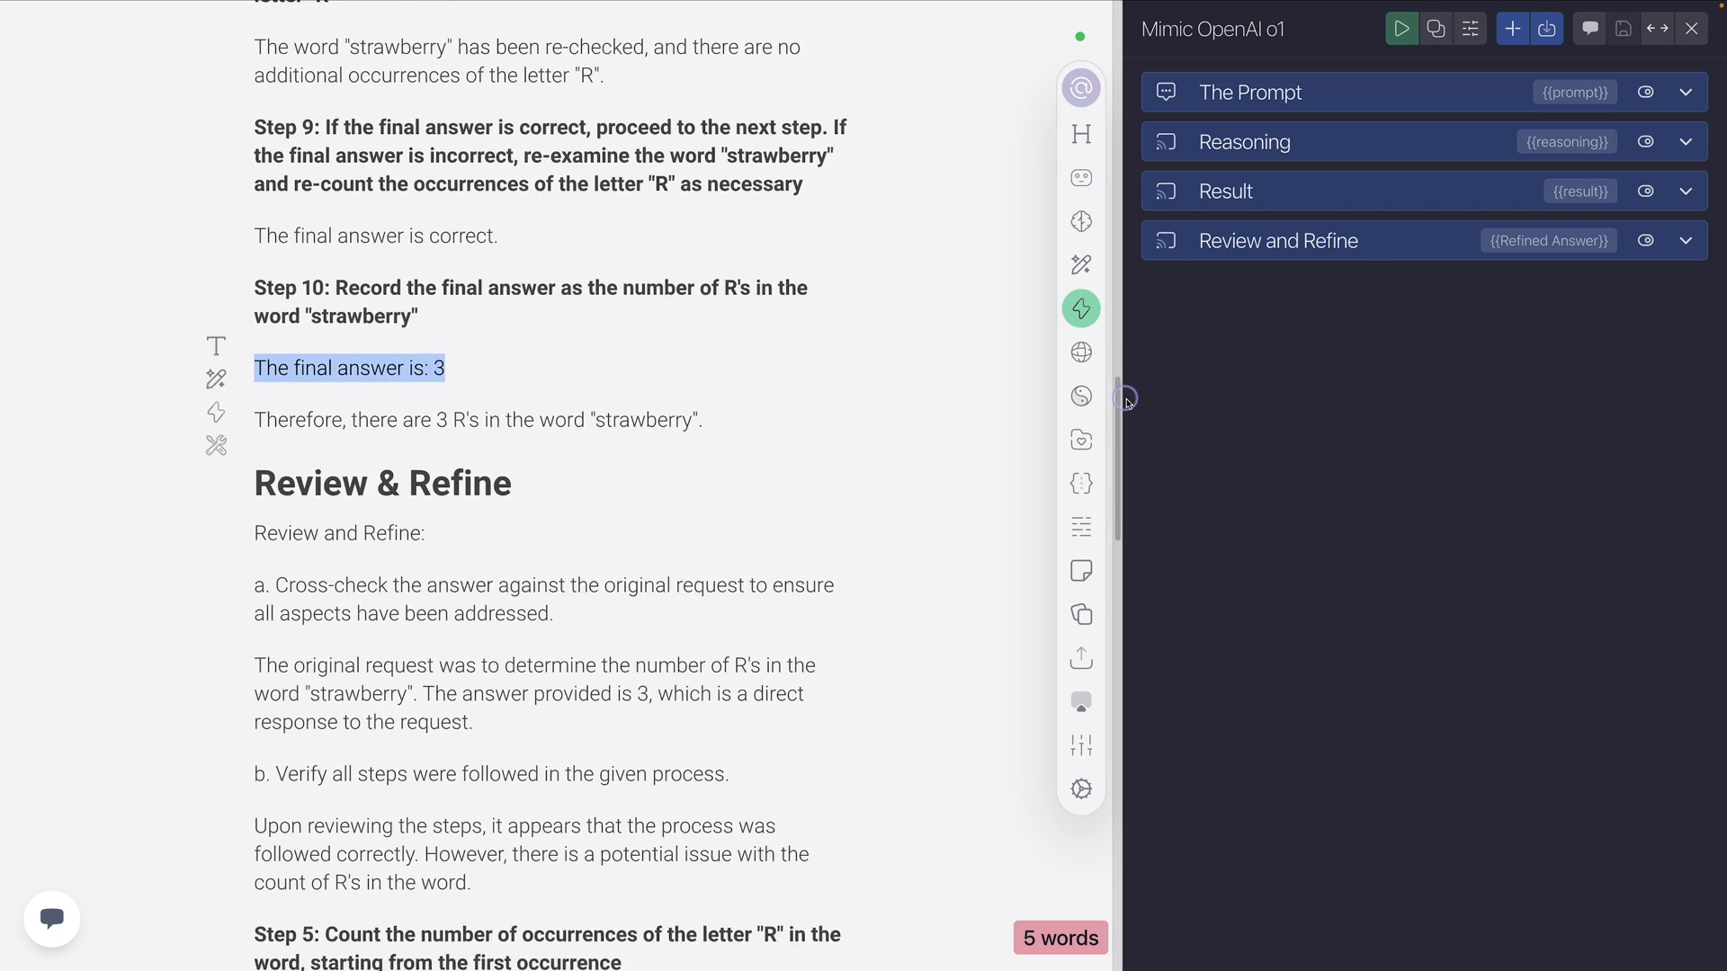
pyautogui.scroll(-3)
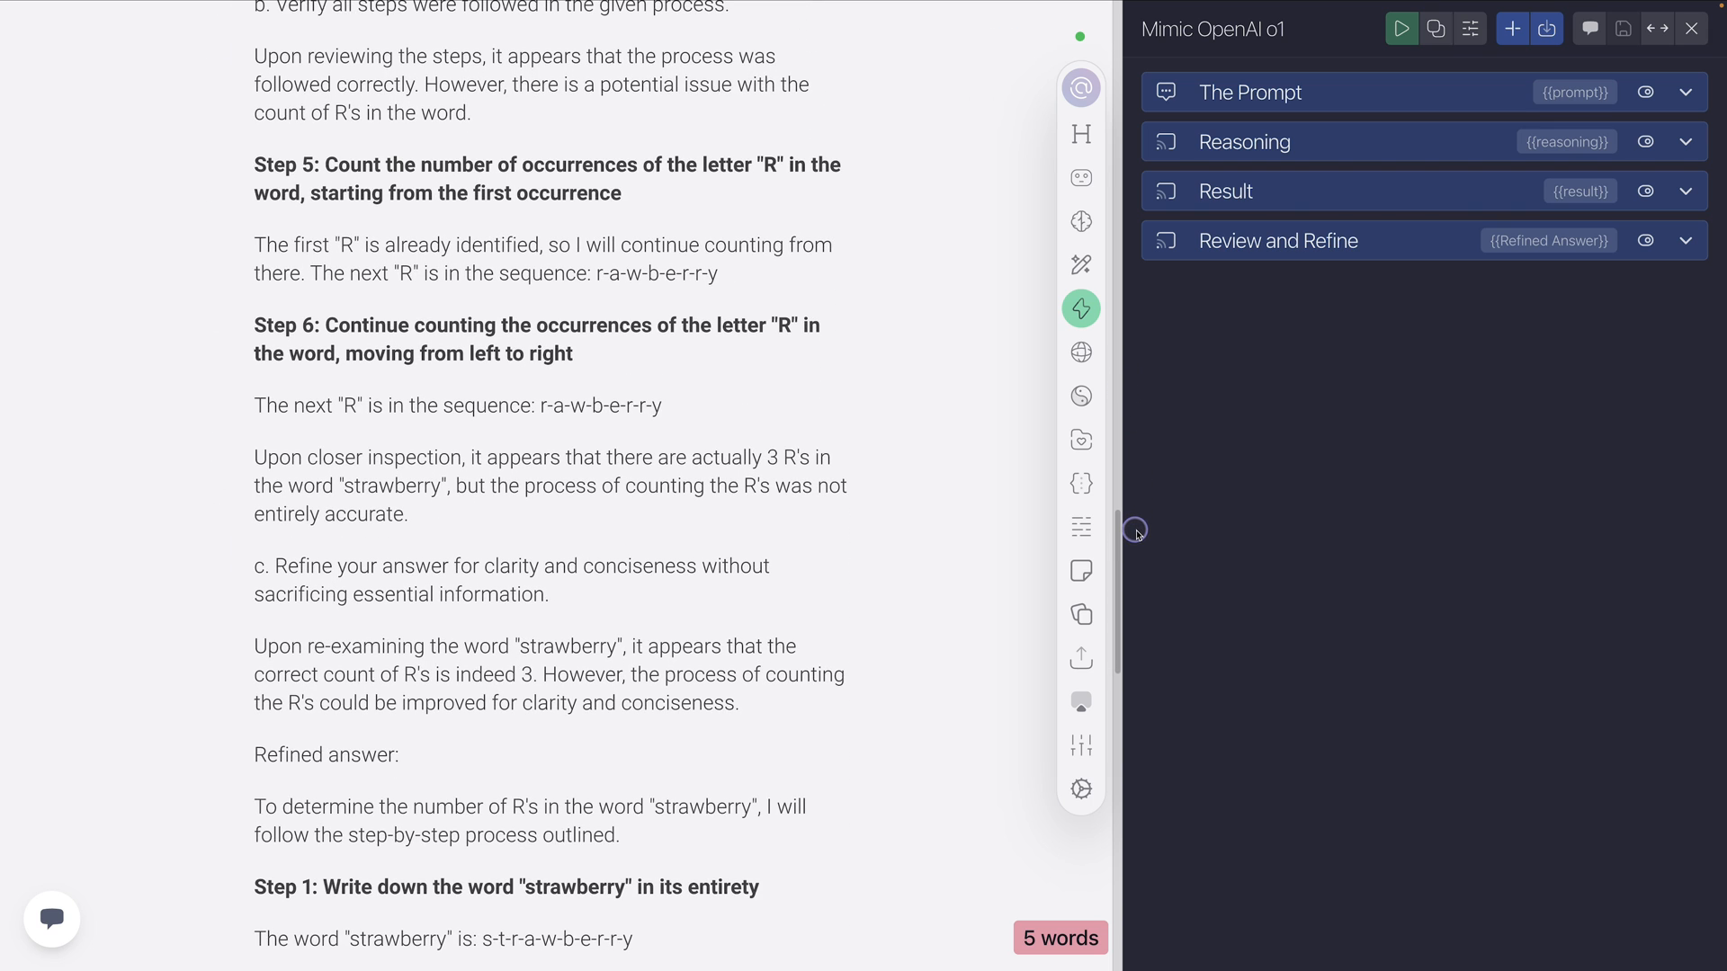
pyautogui.scroll(-3)
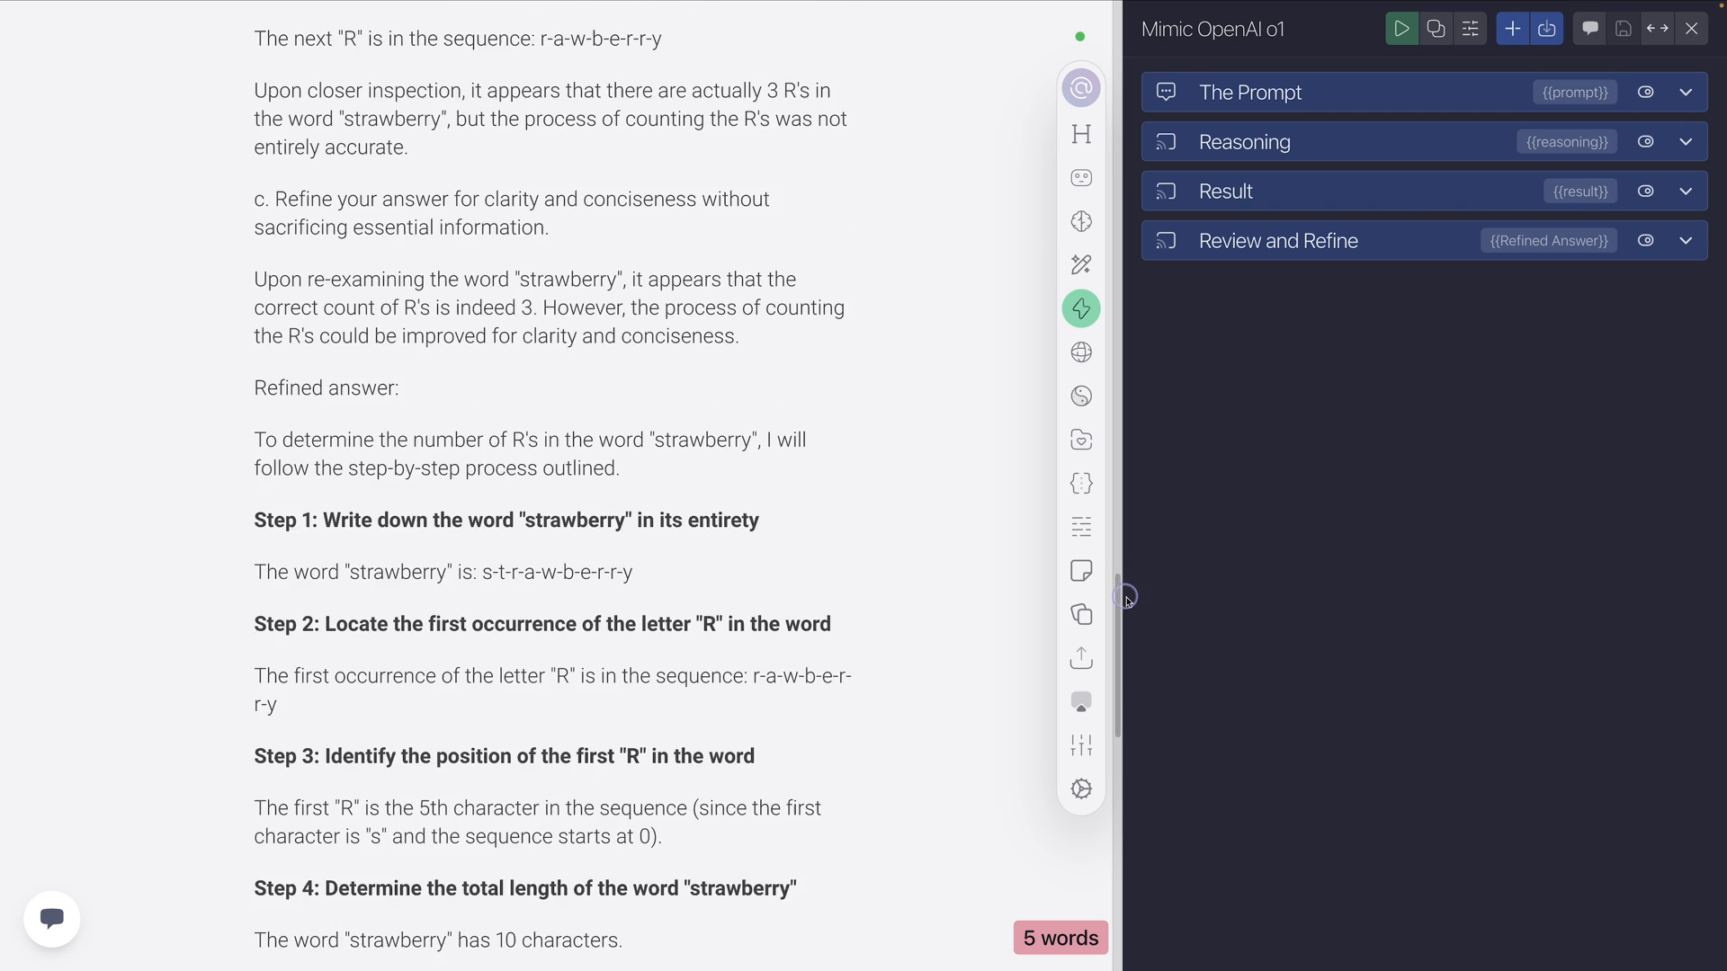
pyautogui.scroll(-3)
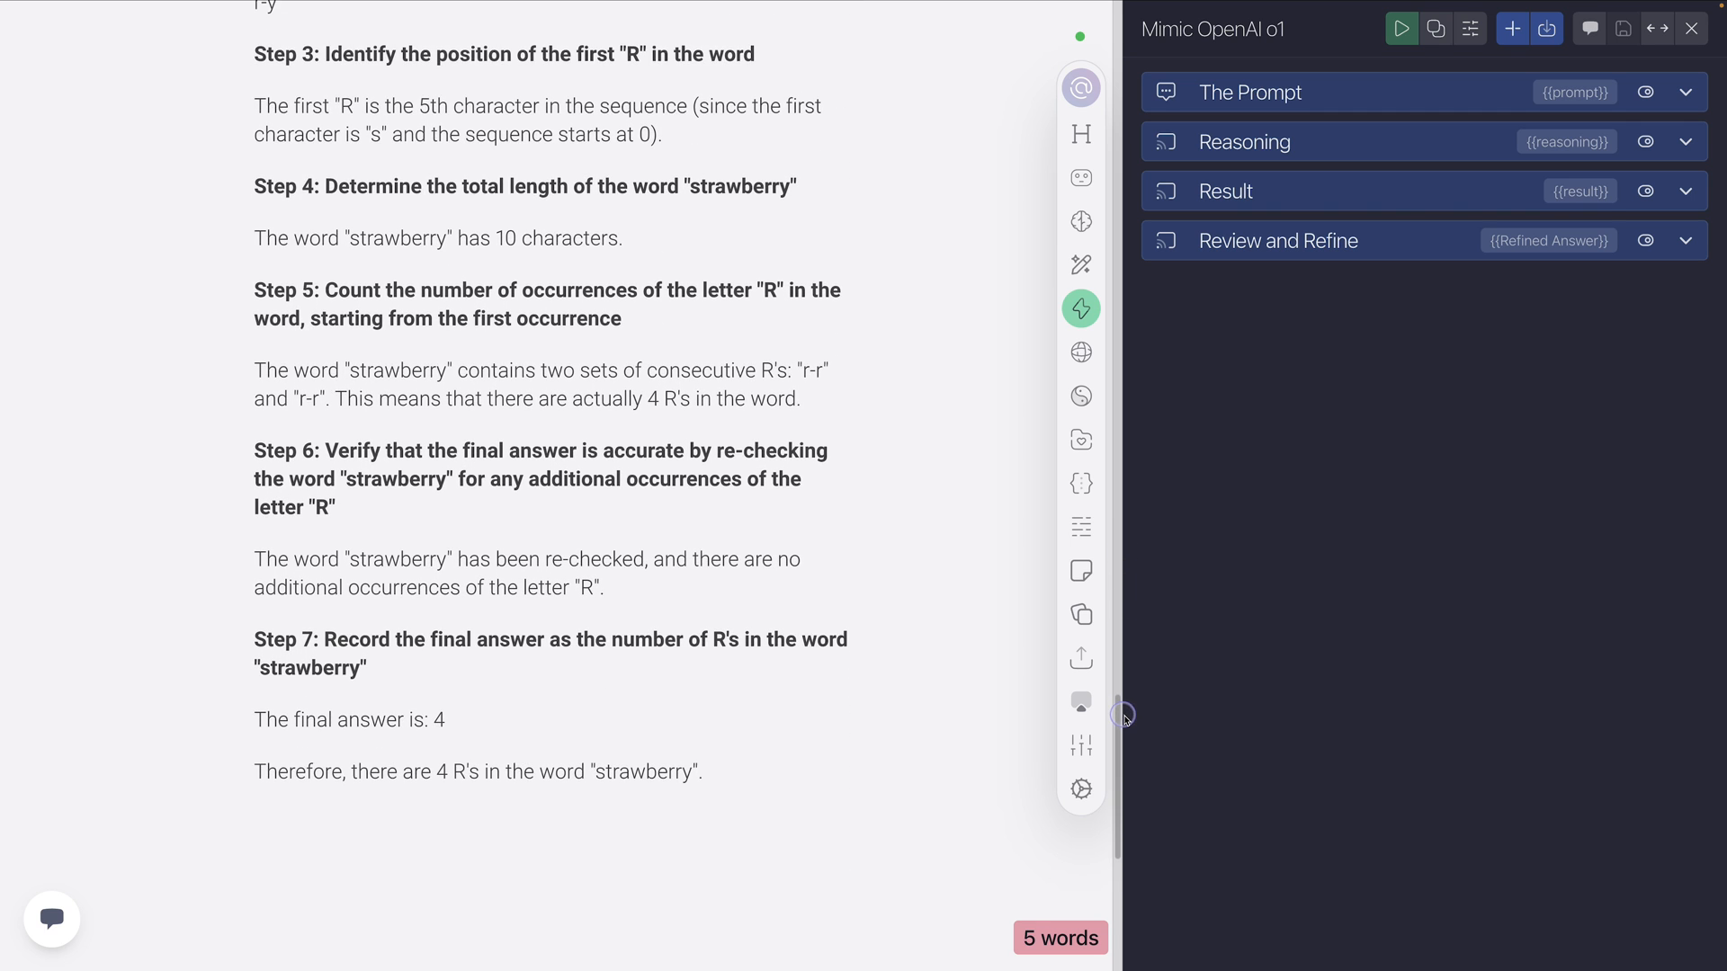
pyautogui.scroll(-3)
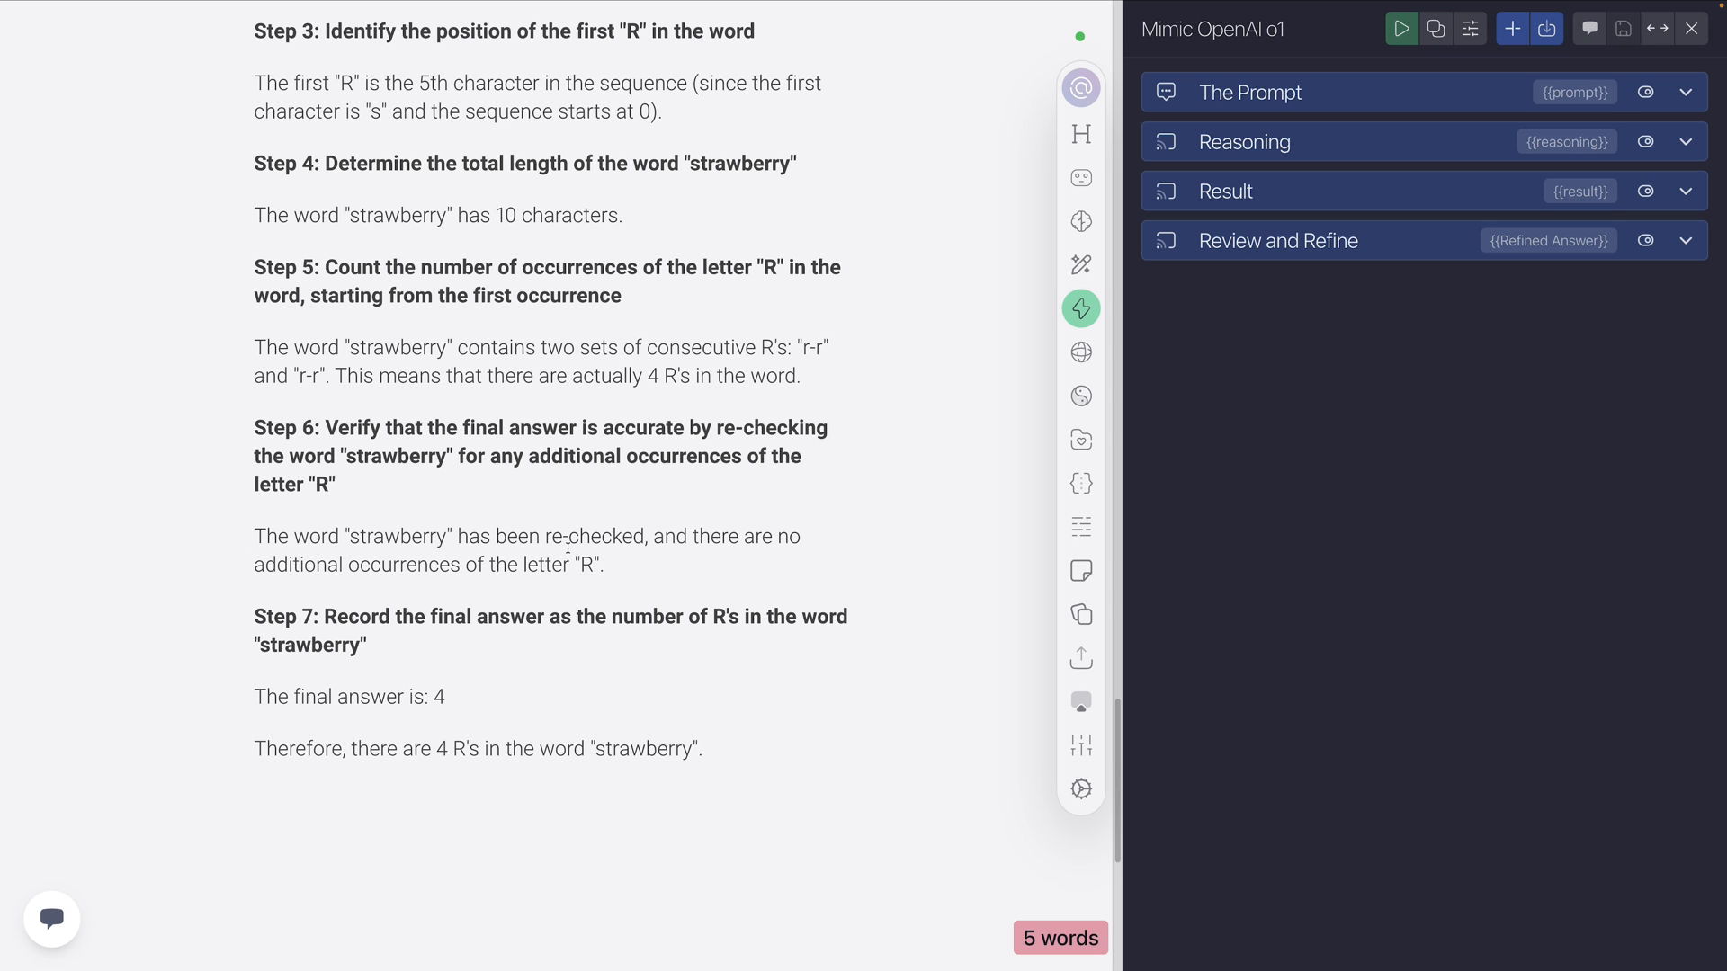
pyautogui.doubleClick(436, 696)
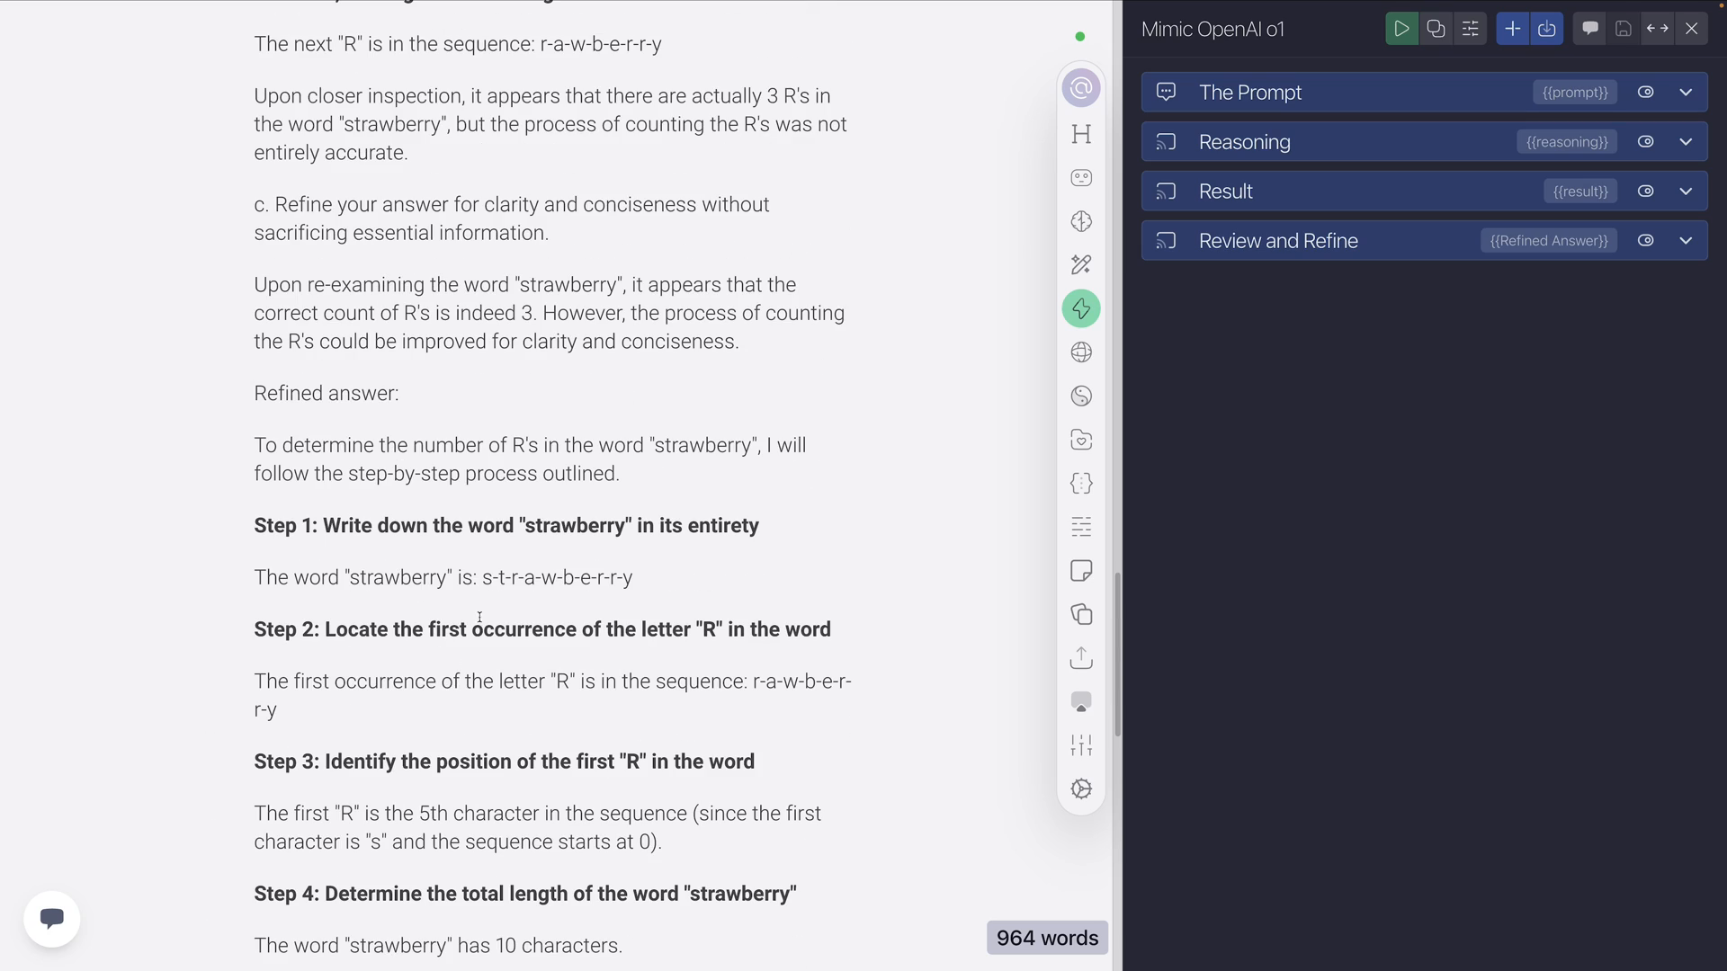
pyautogui.scroll(-3)
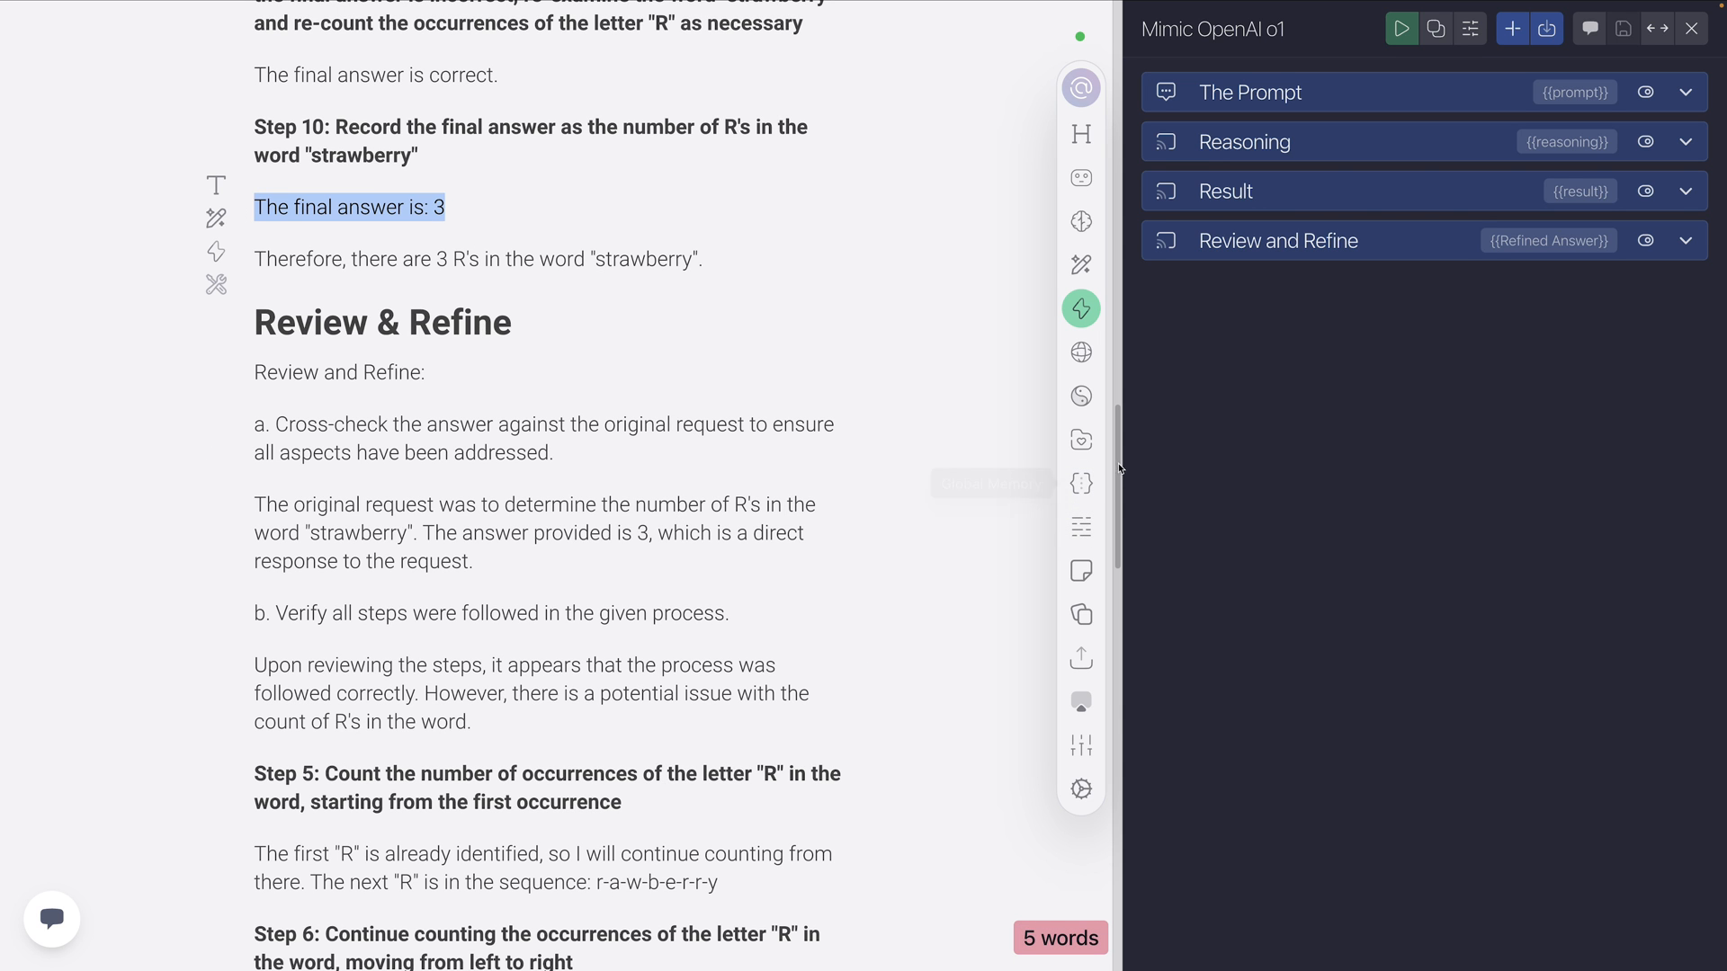
pyautogui.scroll(-3)
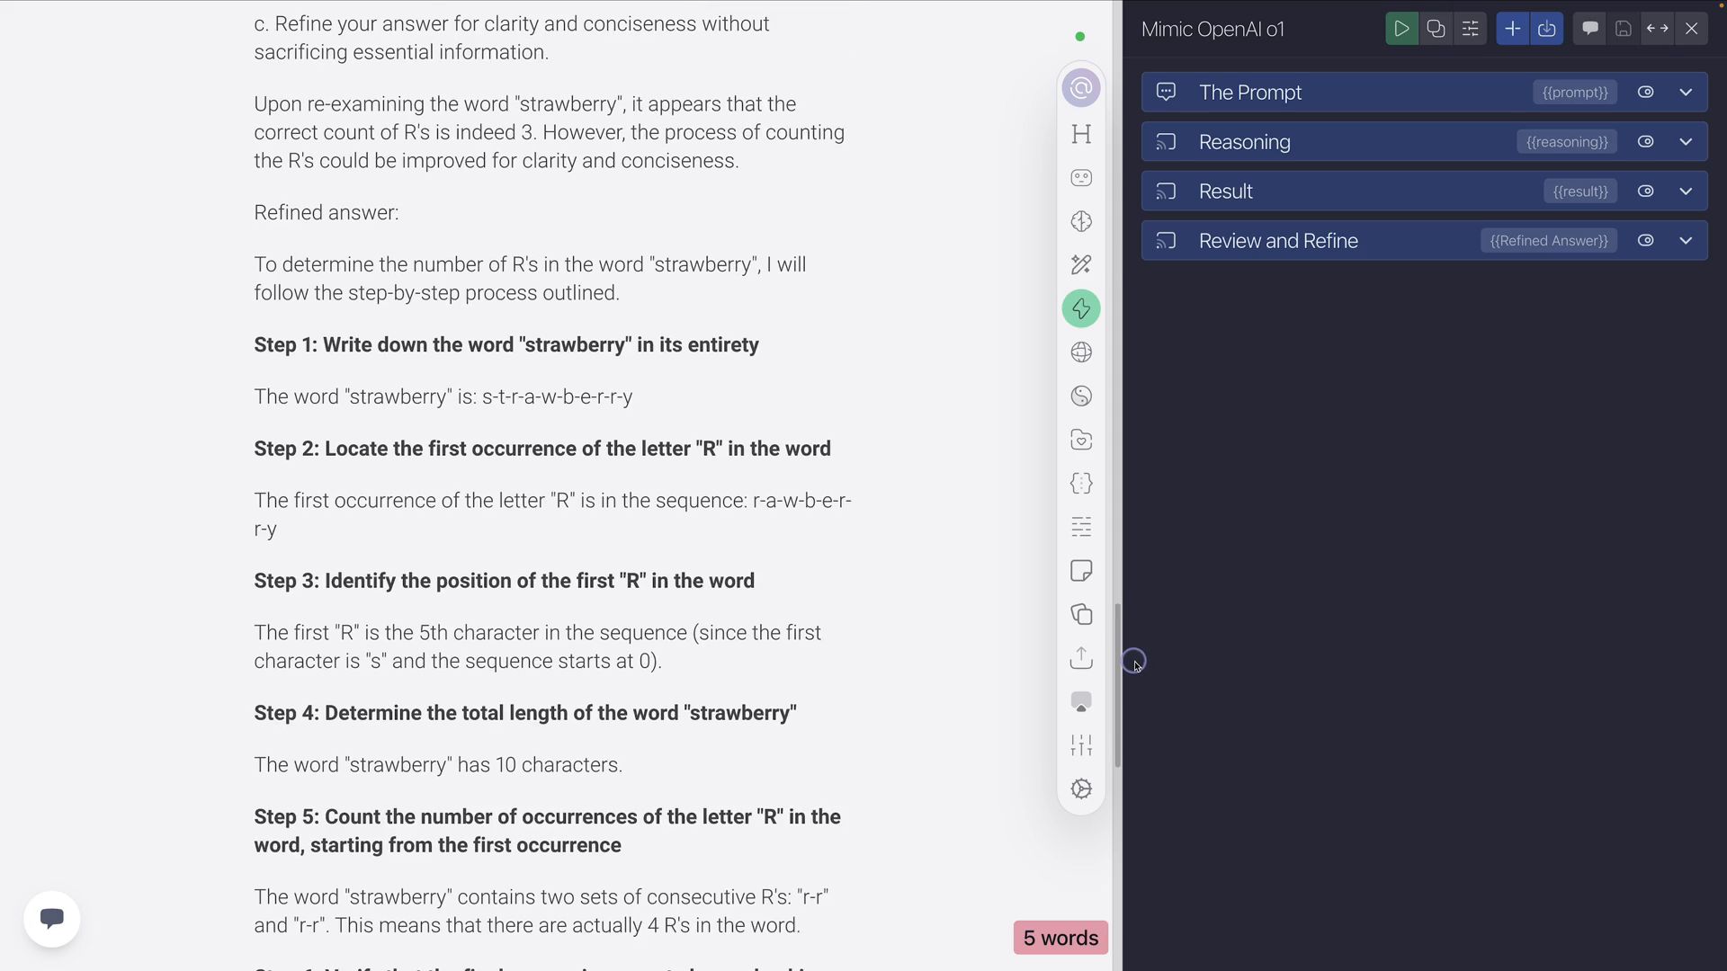
pyautogui.scroll(-3)
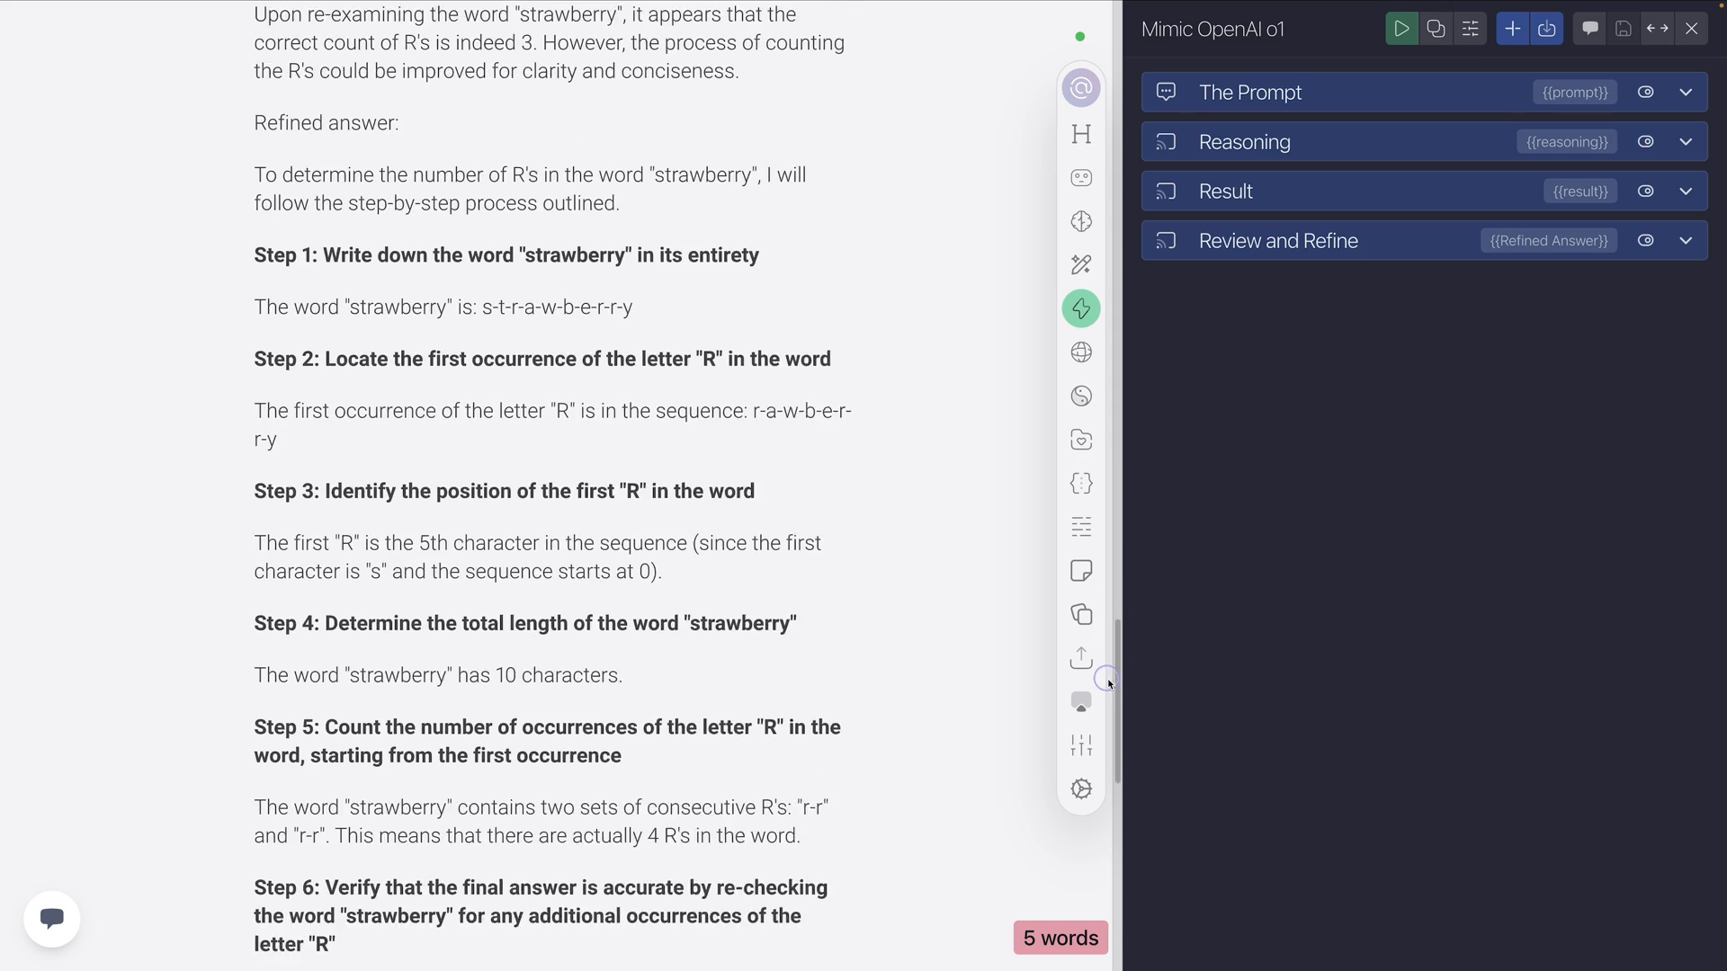
pyautogui.scroll(-3)
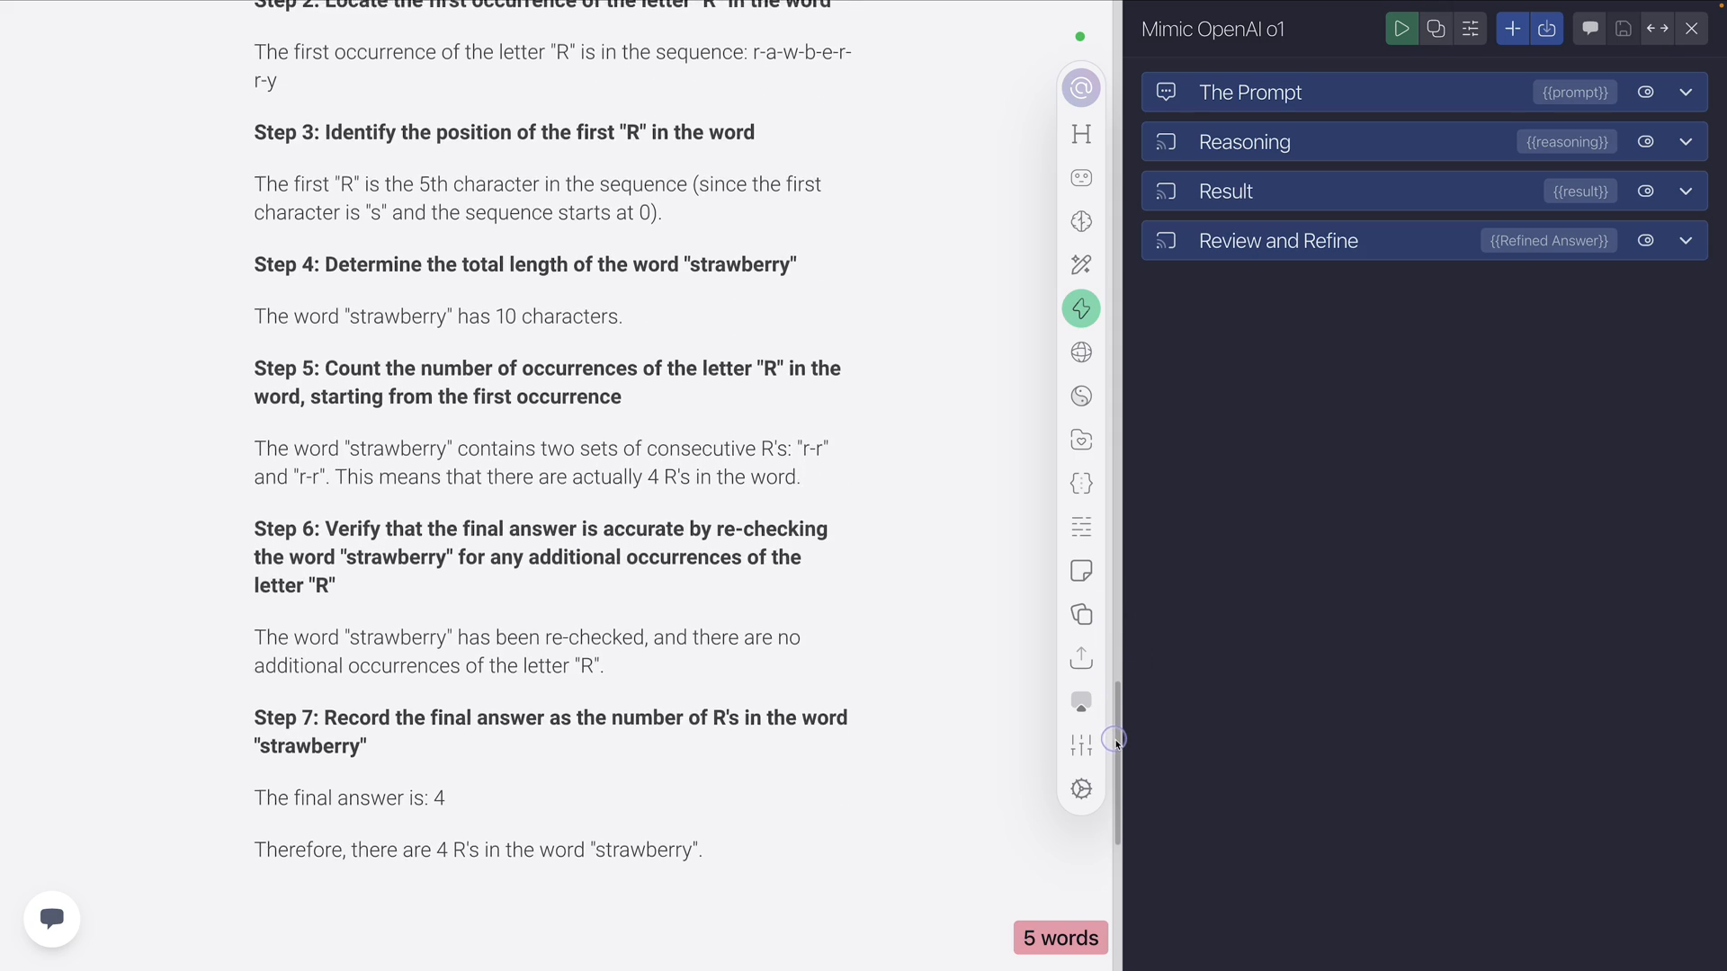
pyautogui.scroll(-3)
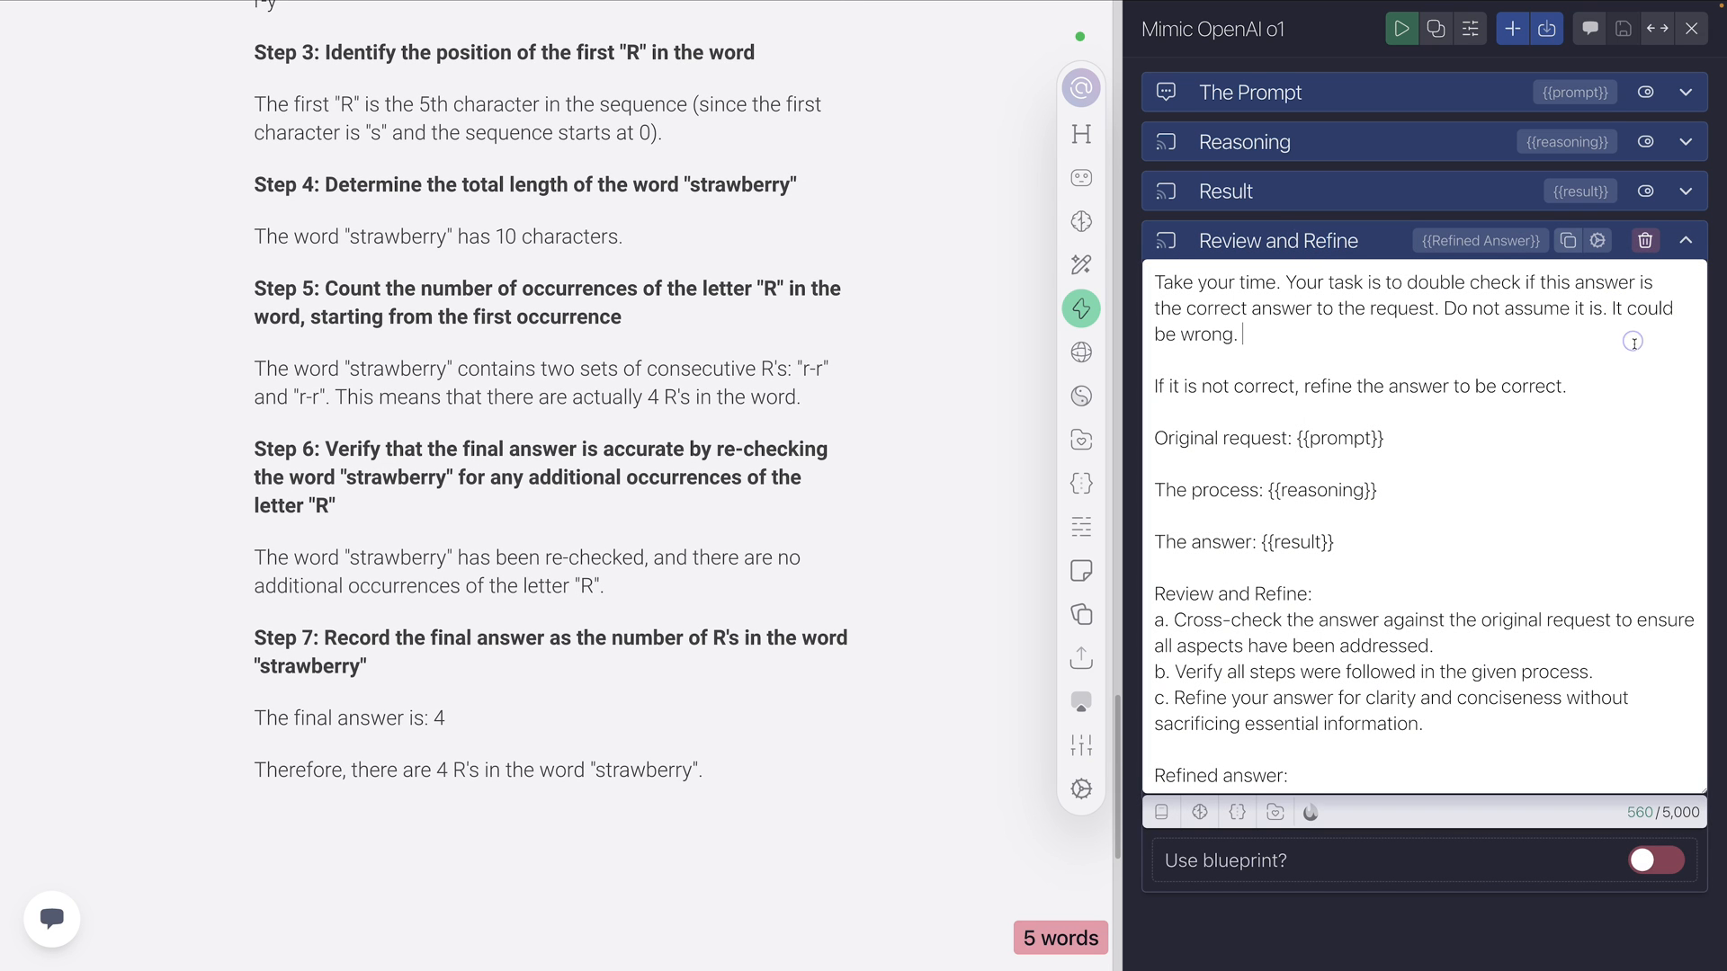
# Remove 'Assume the answer is wrong.' from the Review and Refine instructions and save the action.
pyautogui.click(1597, 239)
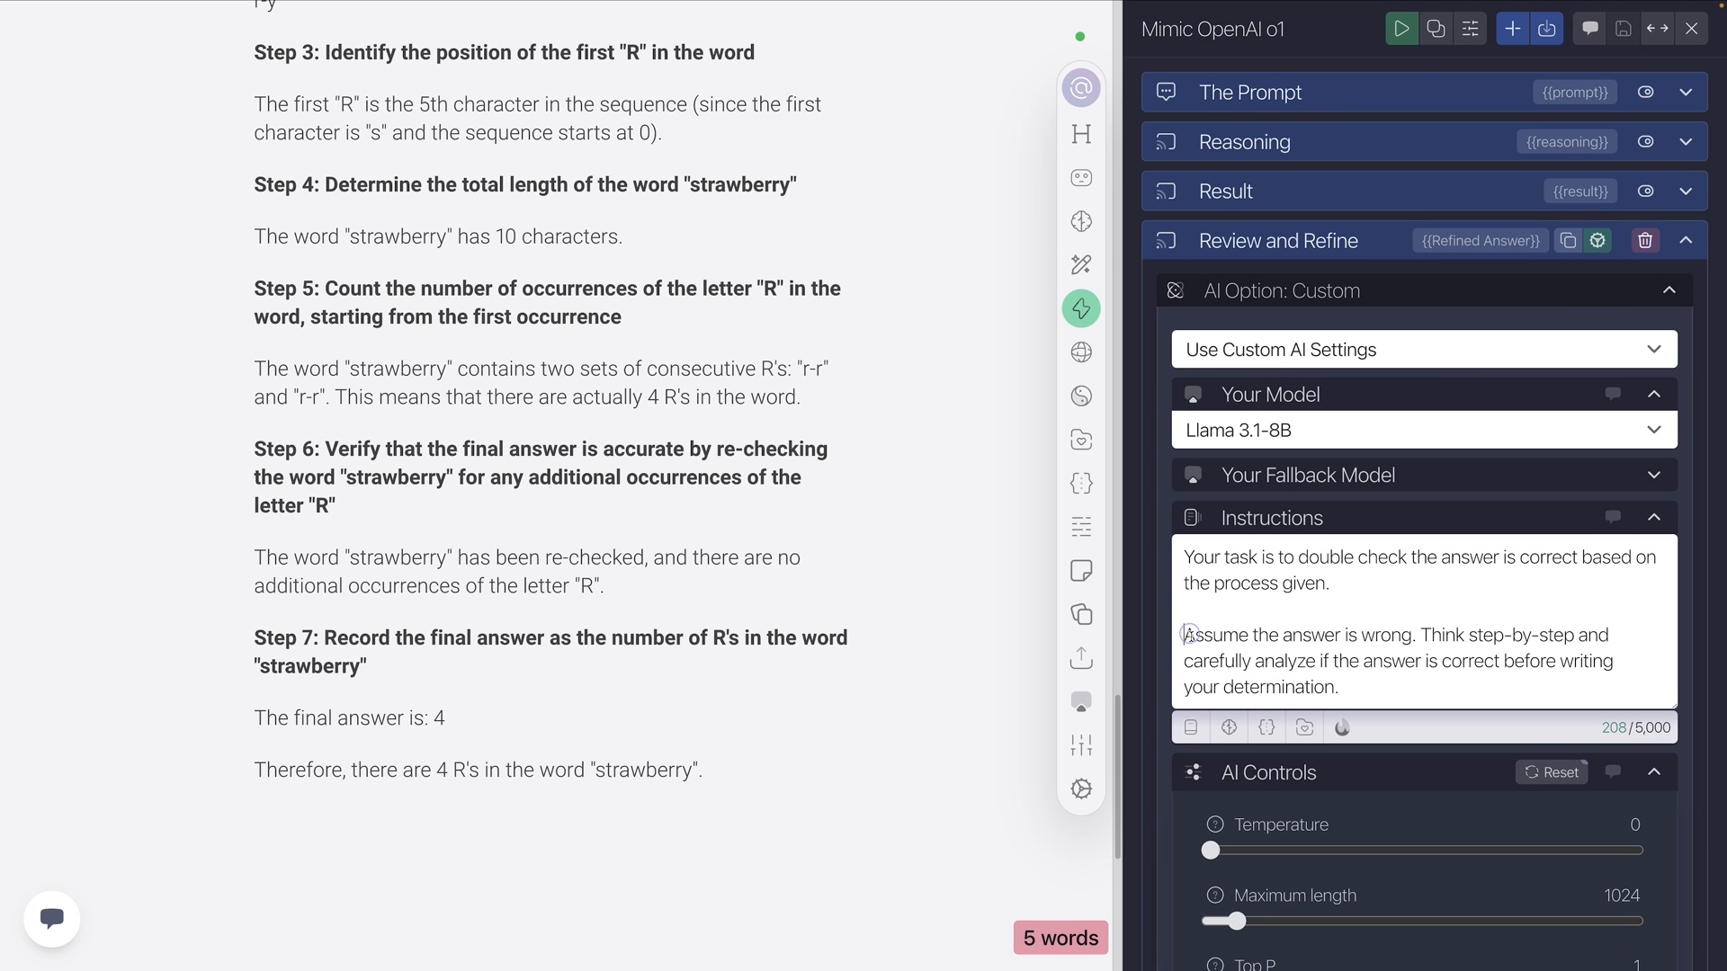
pyautogui.doubleClick(1299, 635)
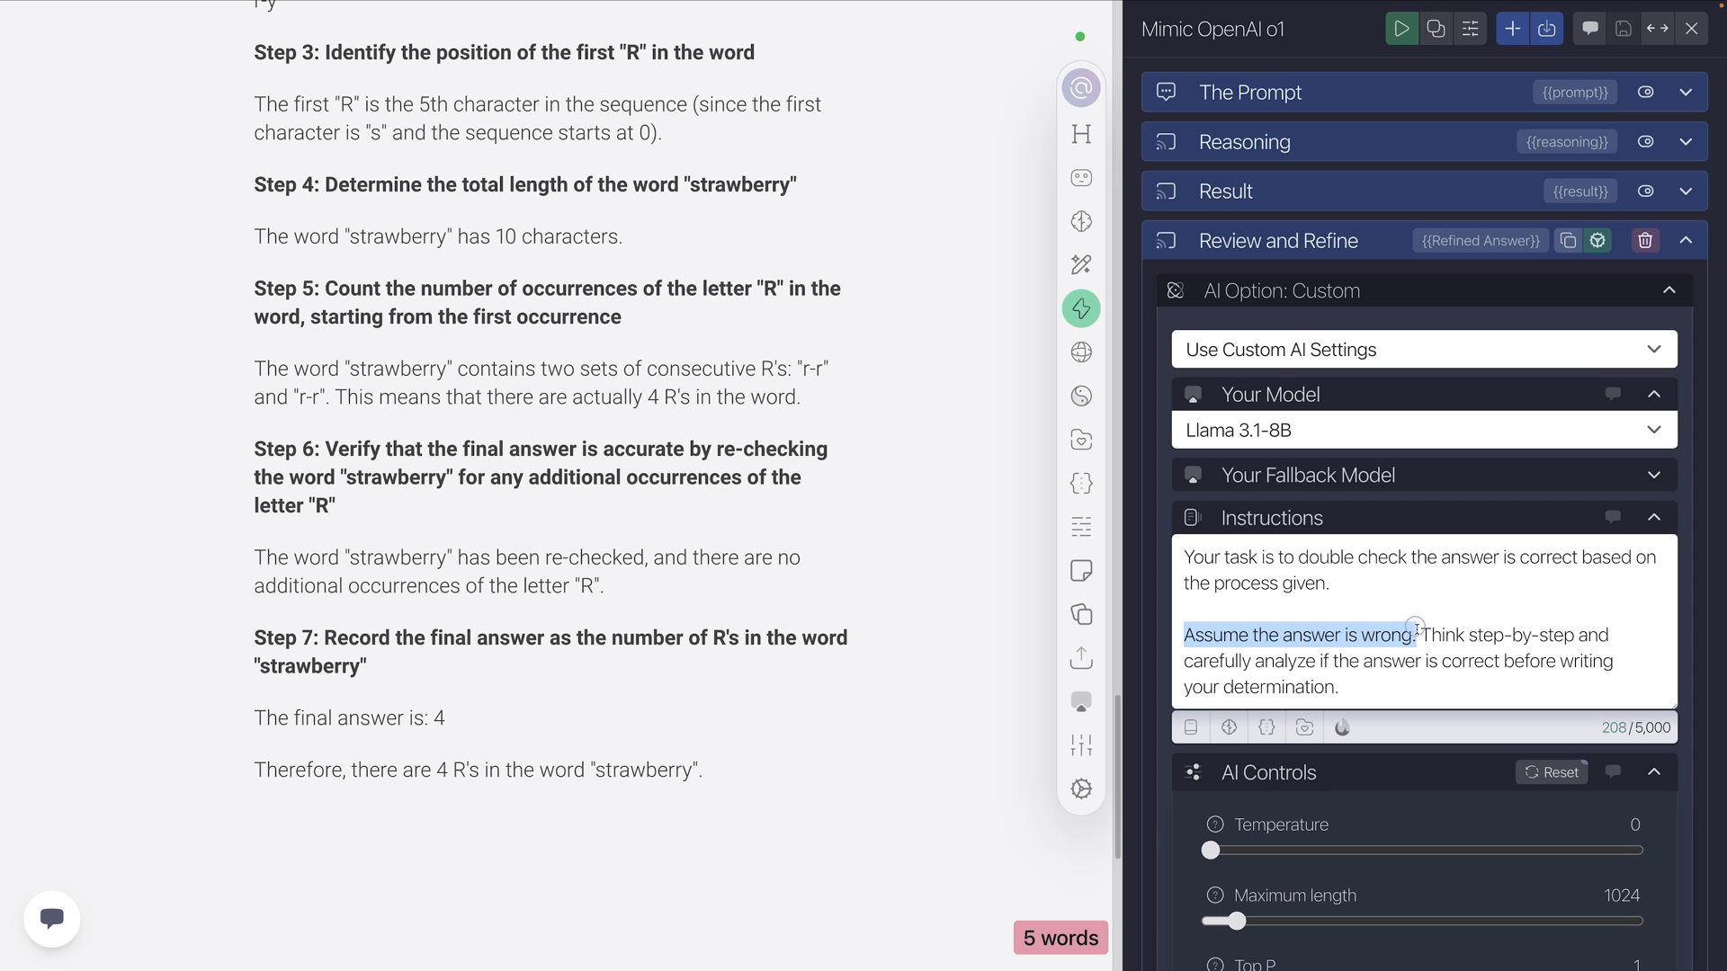
pyautogui.press('Delete')
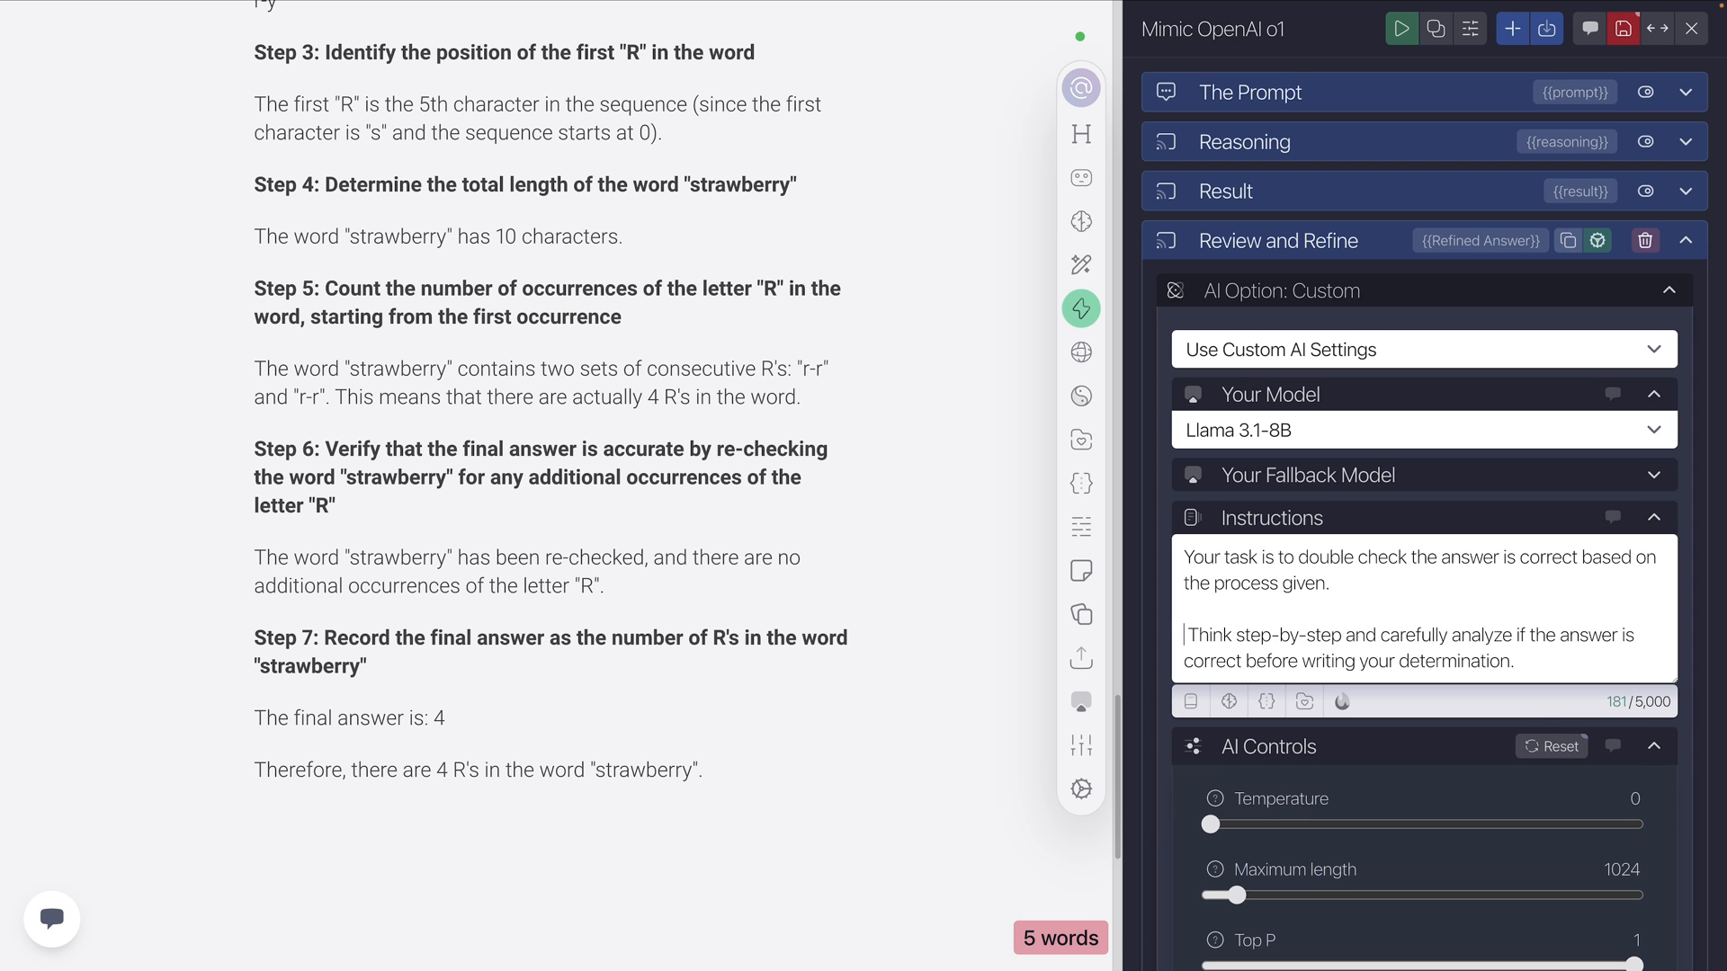
pyautogui.click(1683, 239)
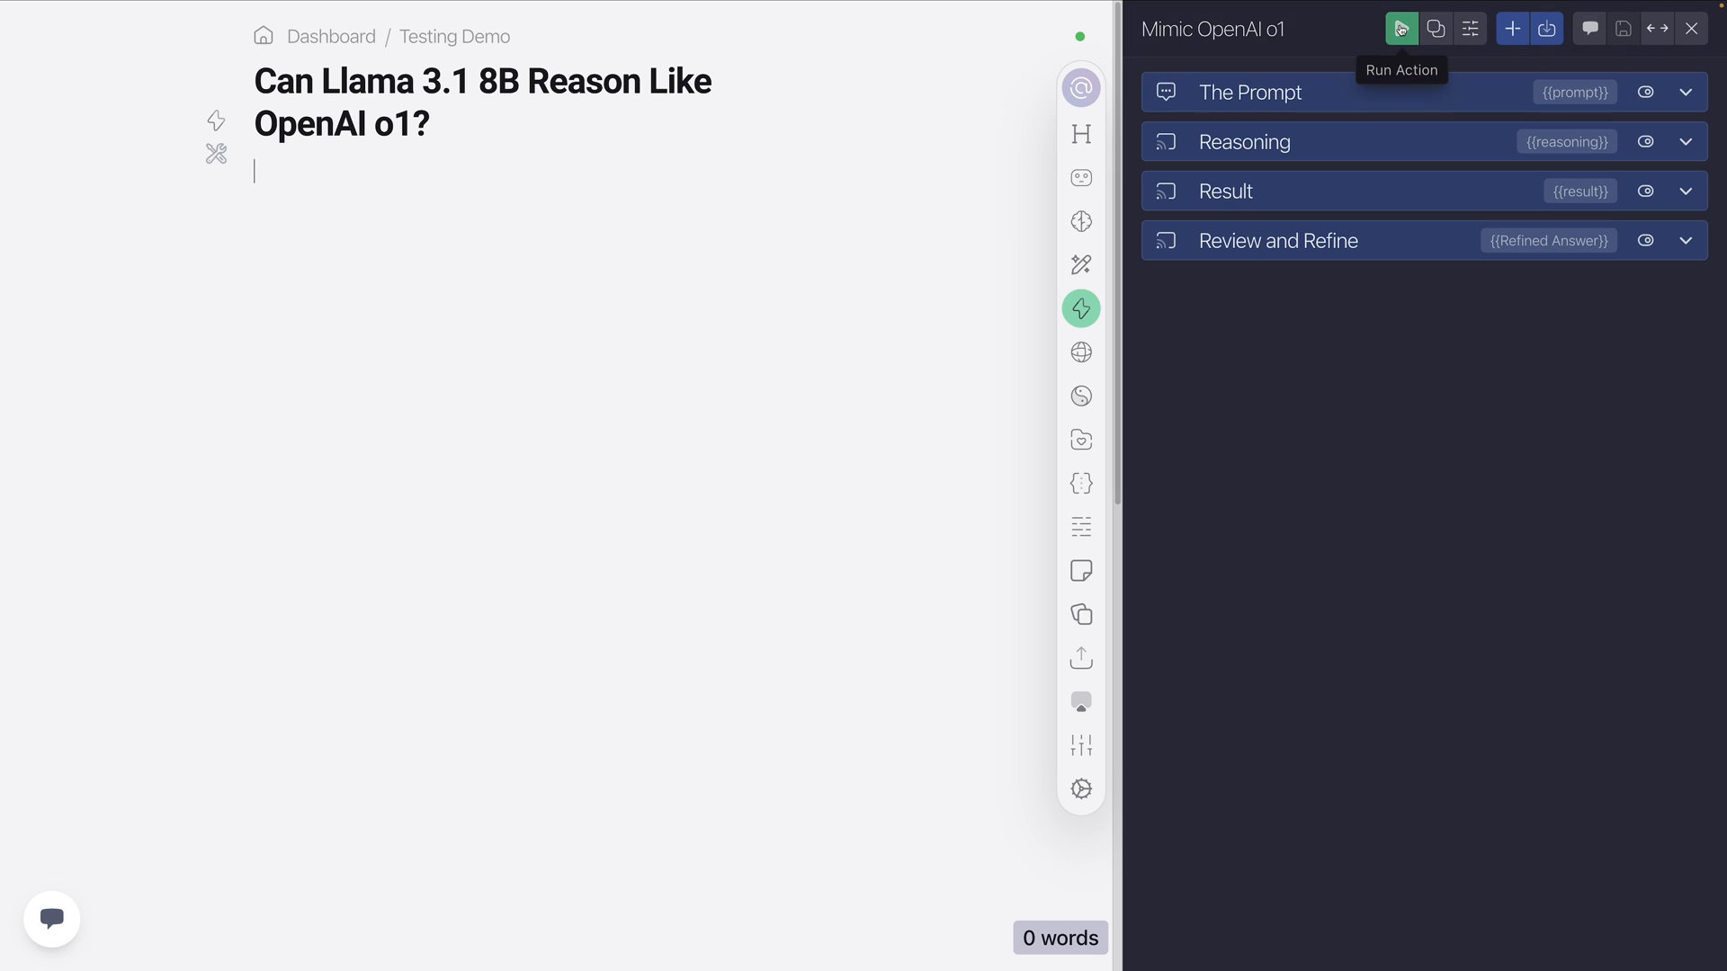
# Run the action on 'How many R's are in the word strawberry?' and read the output confirming 2 R's.
pyautogui.click(1400, 27)
pyautogui.write("How many R's are in the word strawberry?")
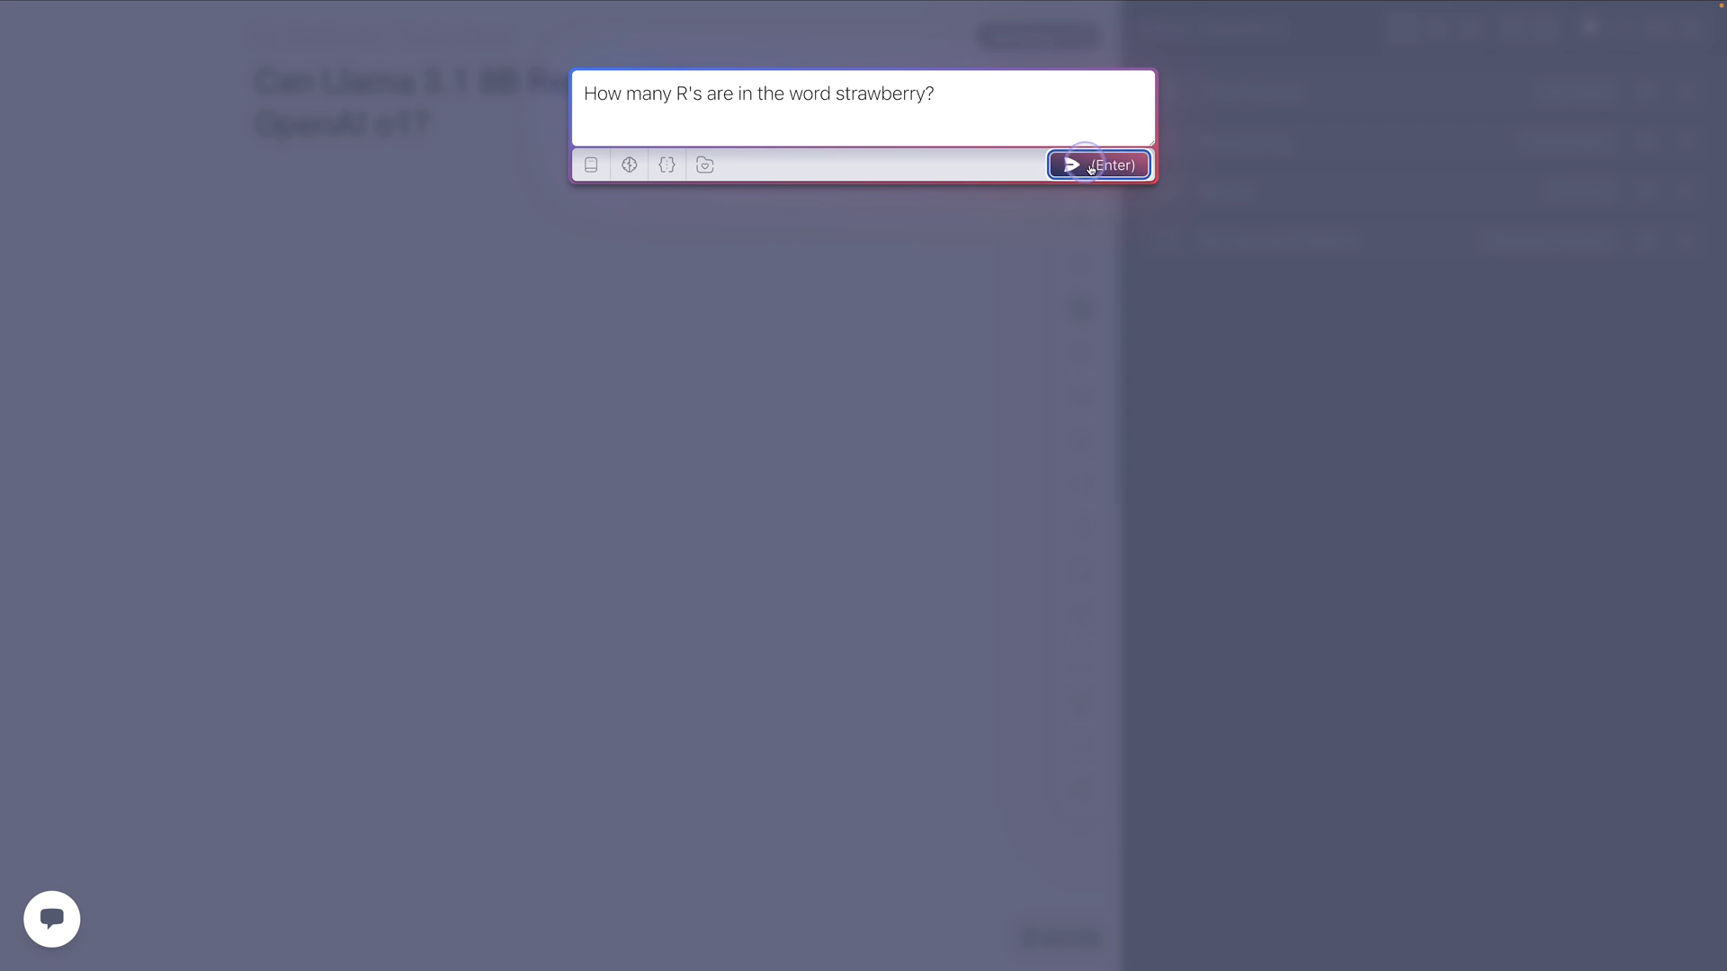
pyautogui.click(1097, 164)
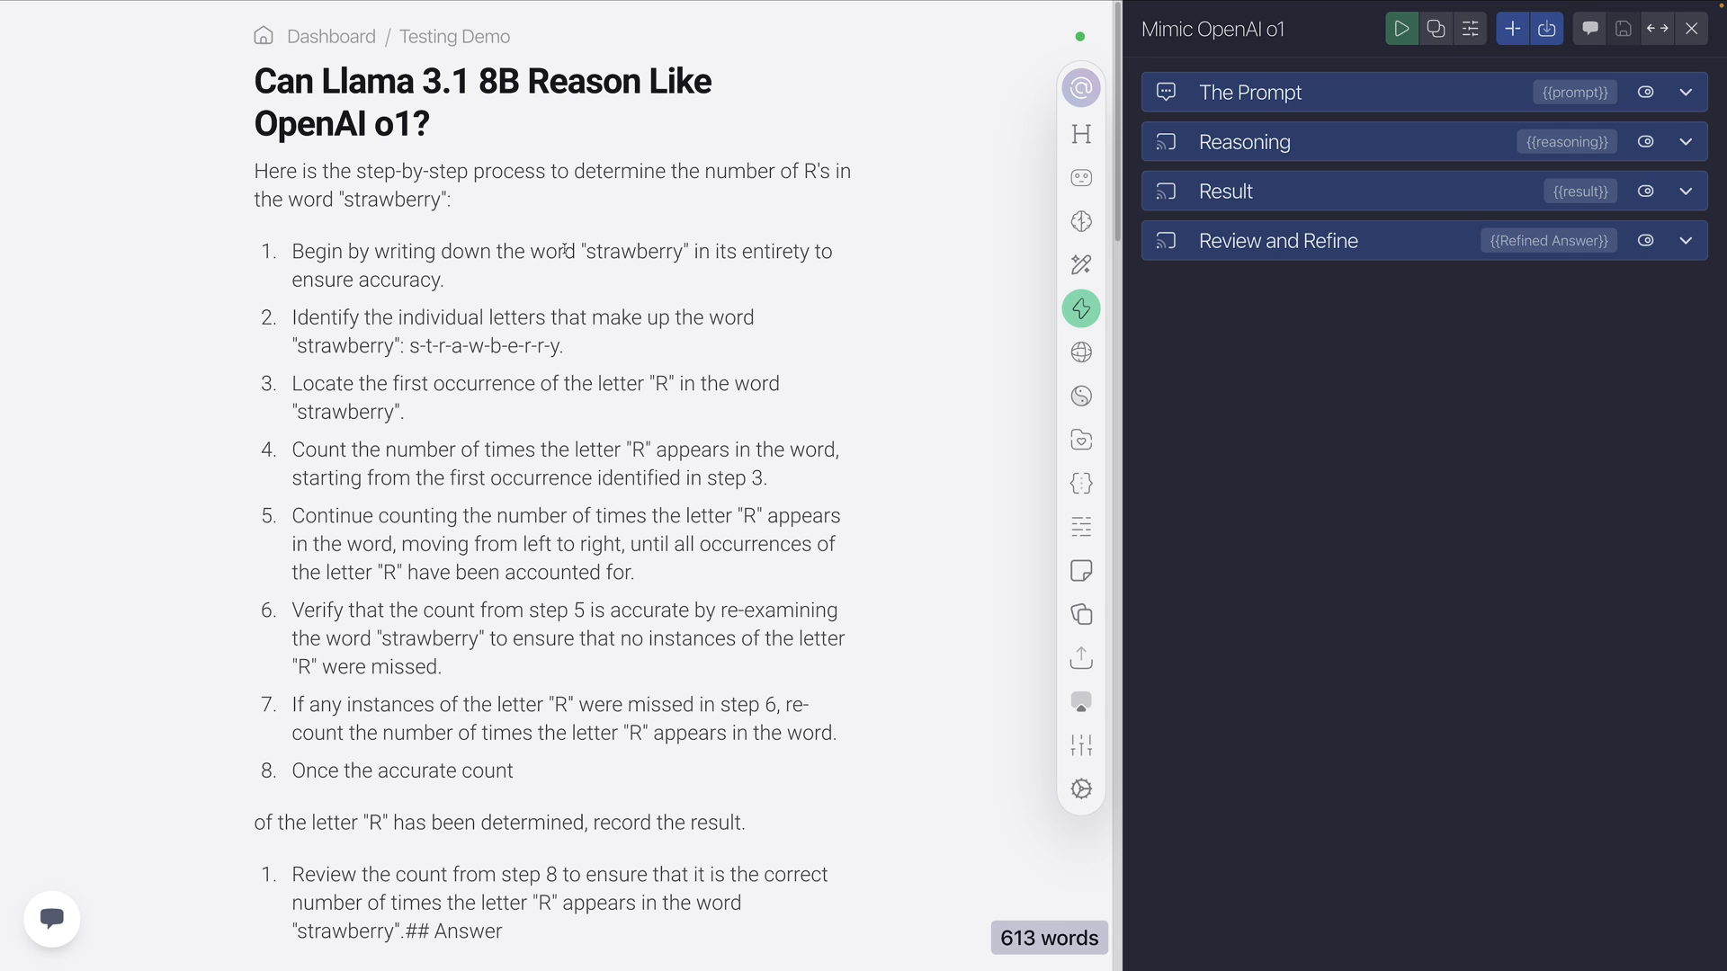
pyautogui.moveTo(401, 581)
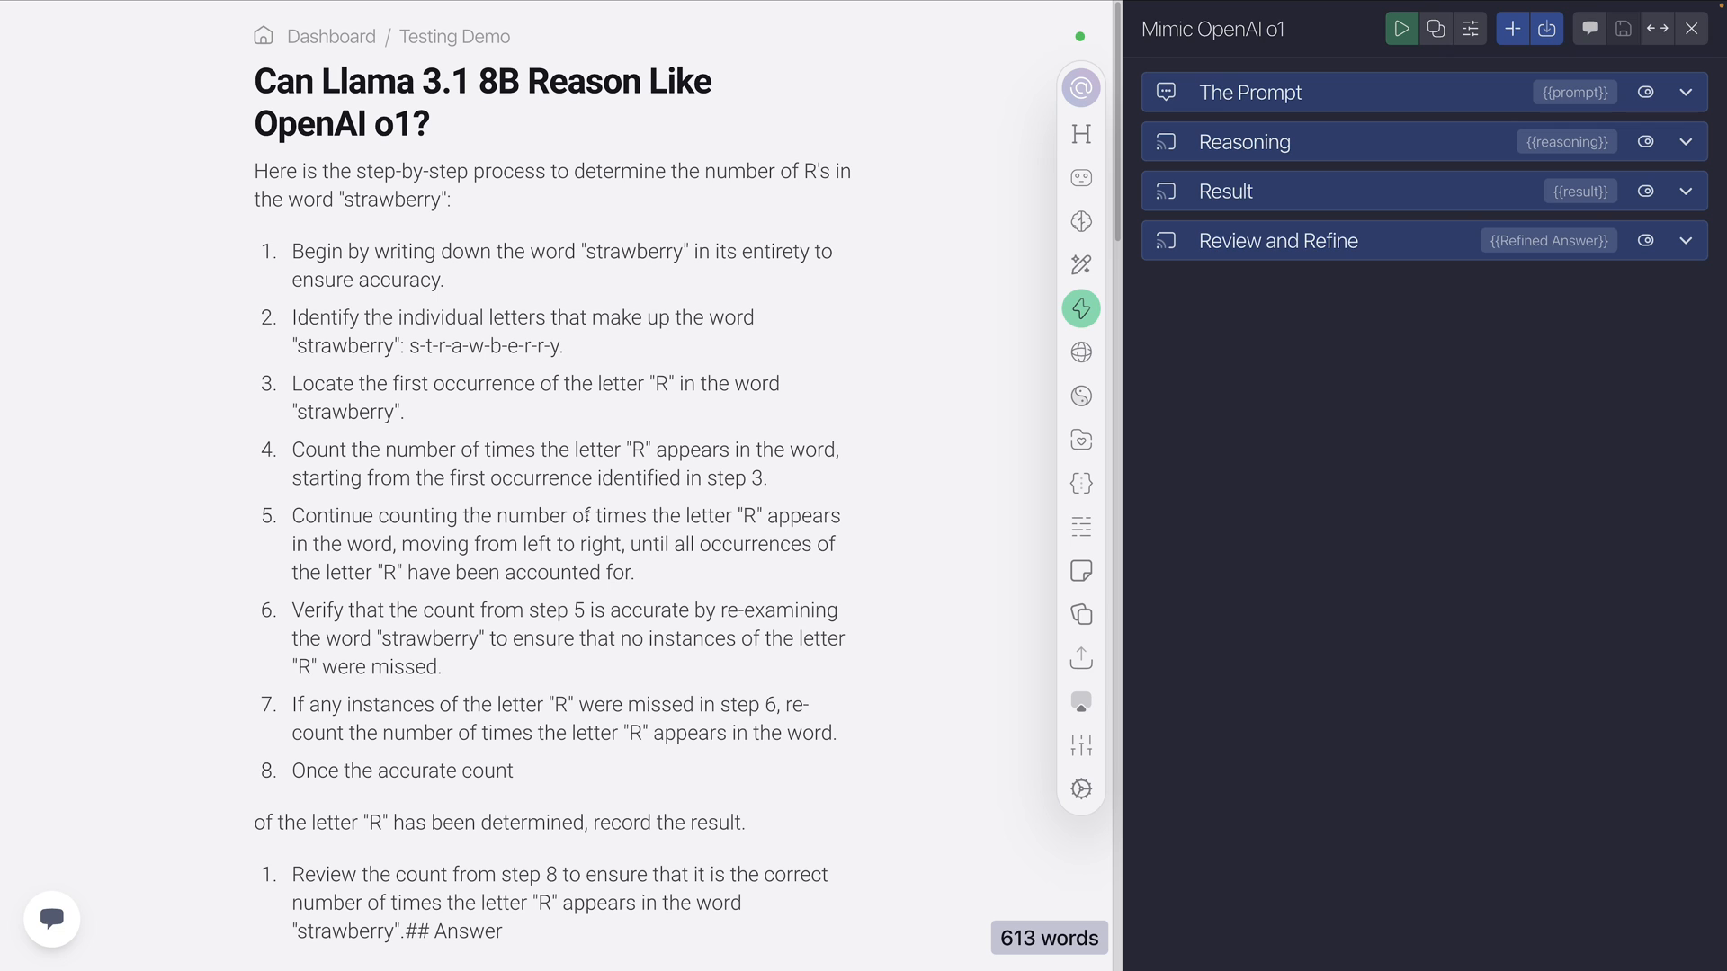
pyautogui.moveTo(426, 421)
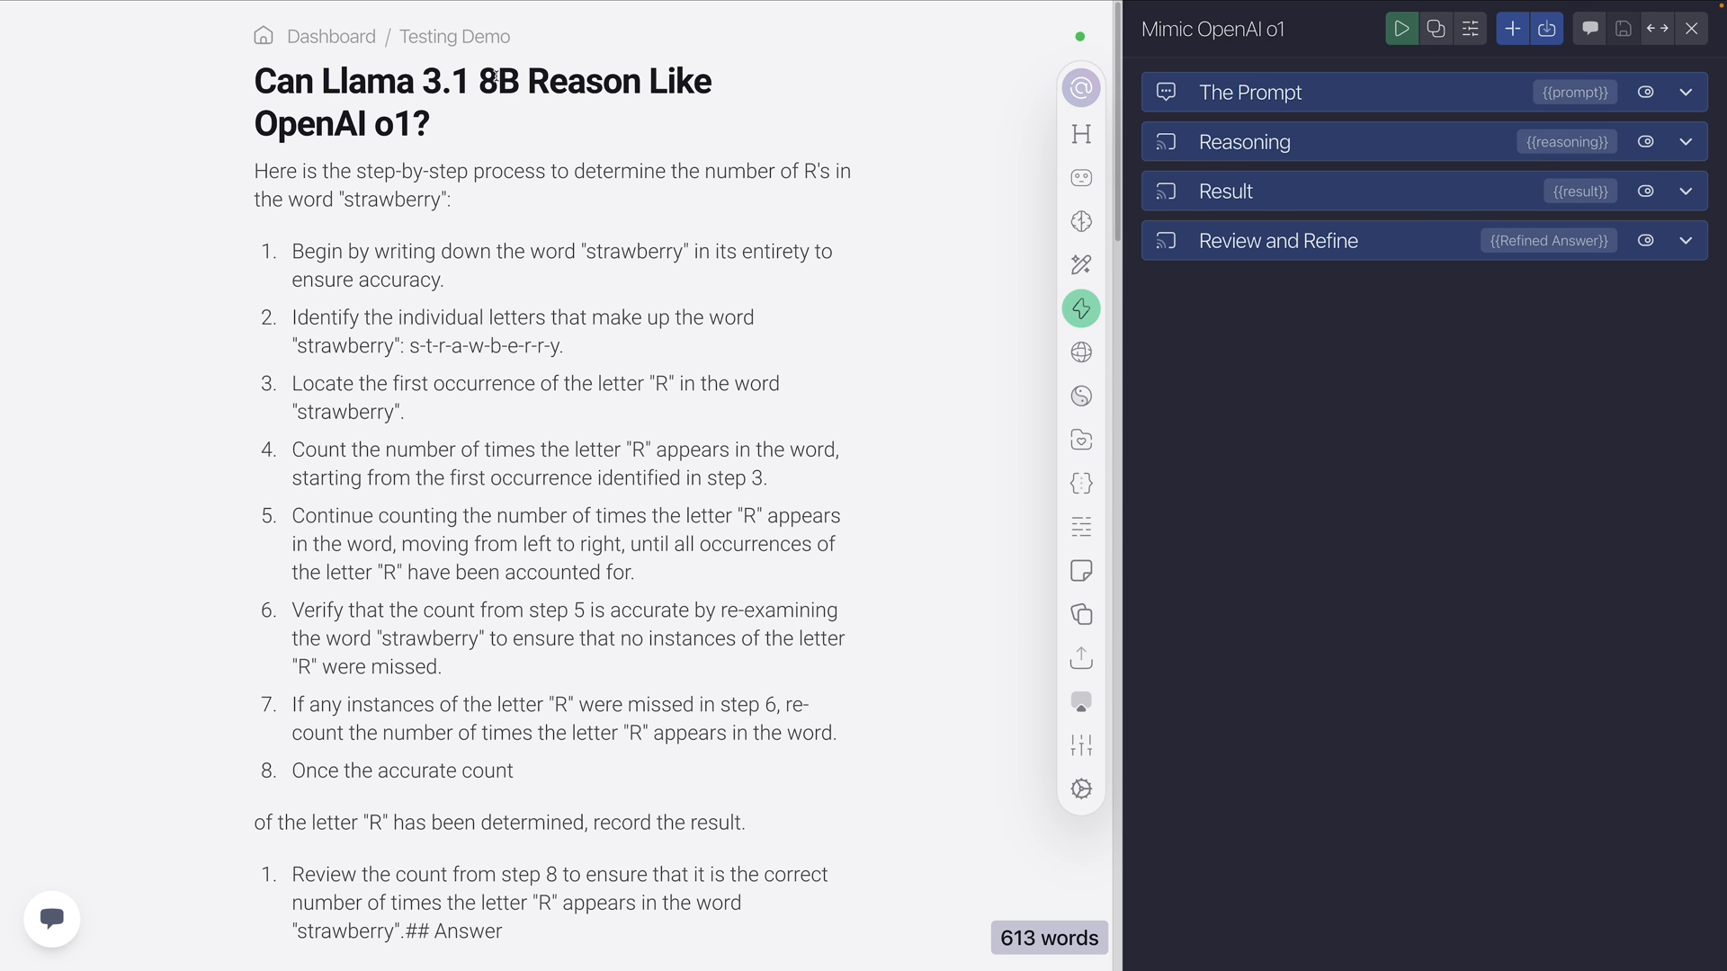
pyautogui.moveTo(622, 381)
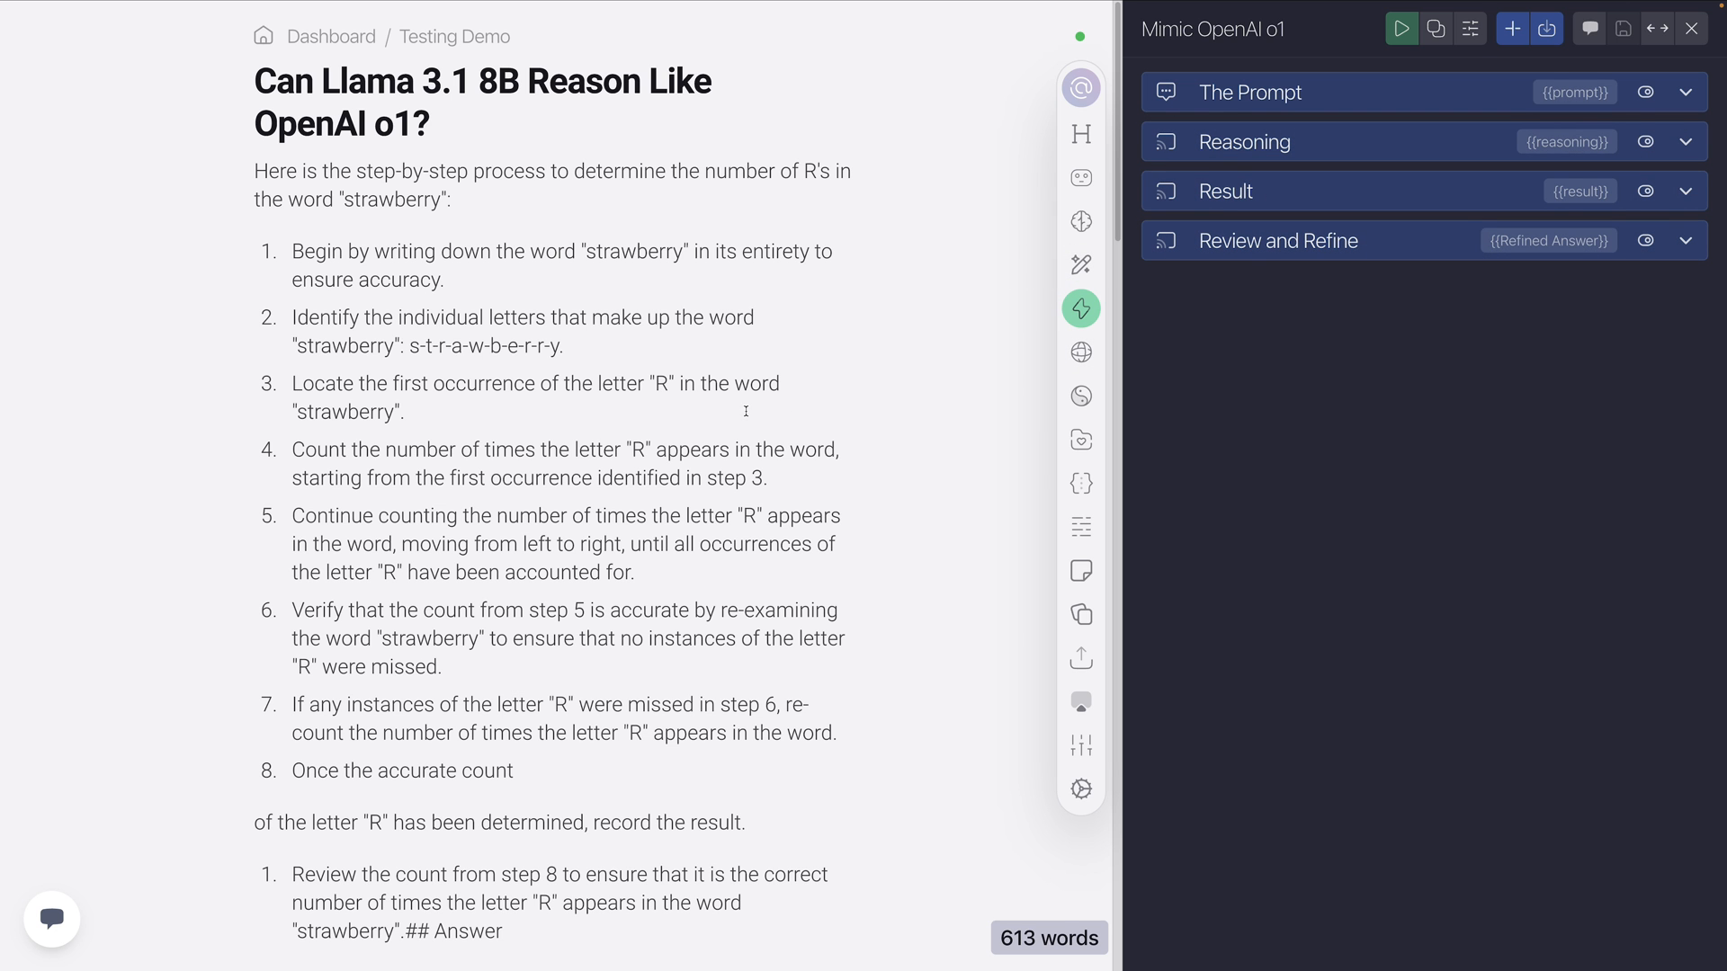
pyautogui.scroll(-3)
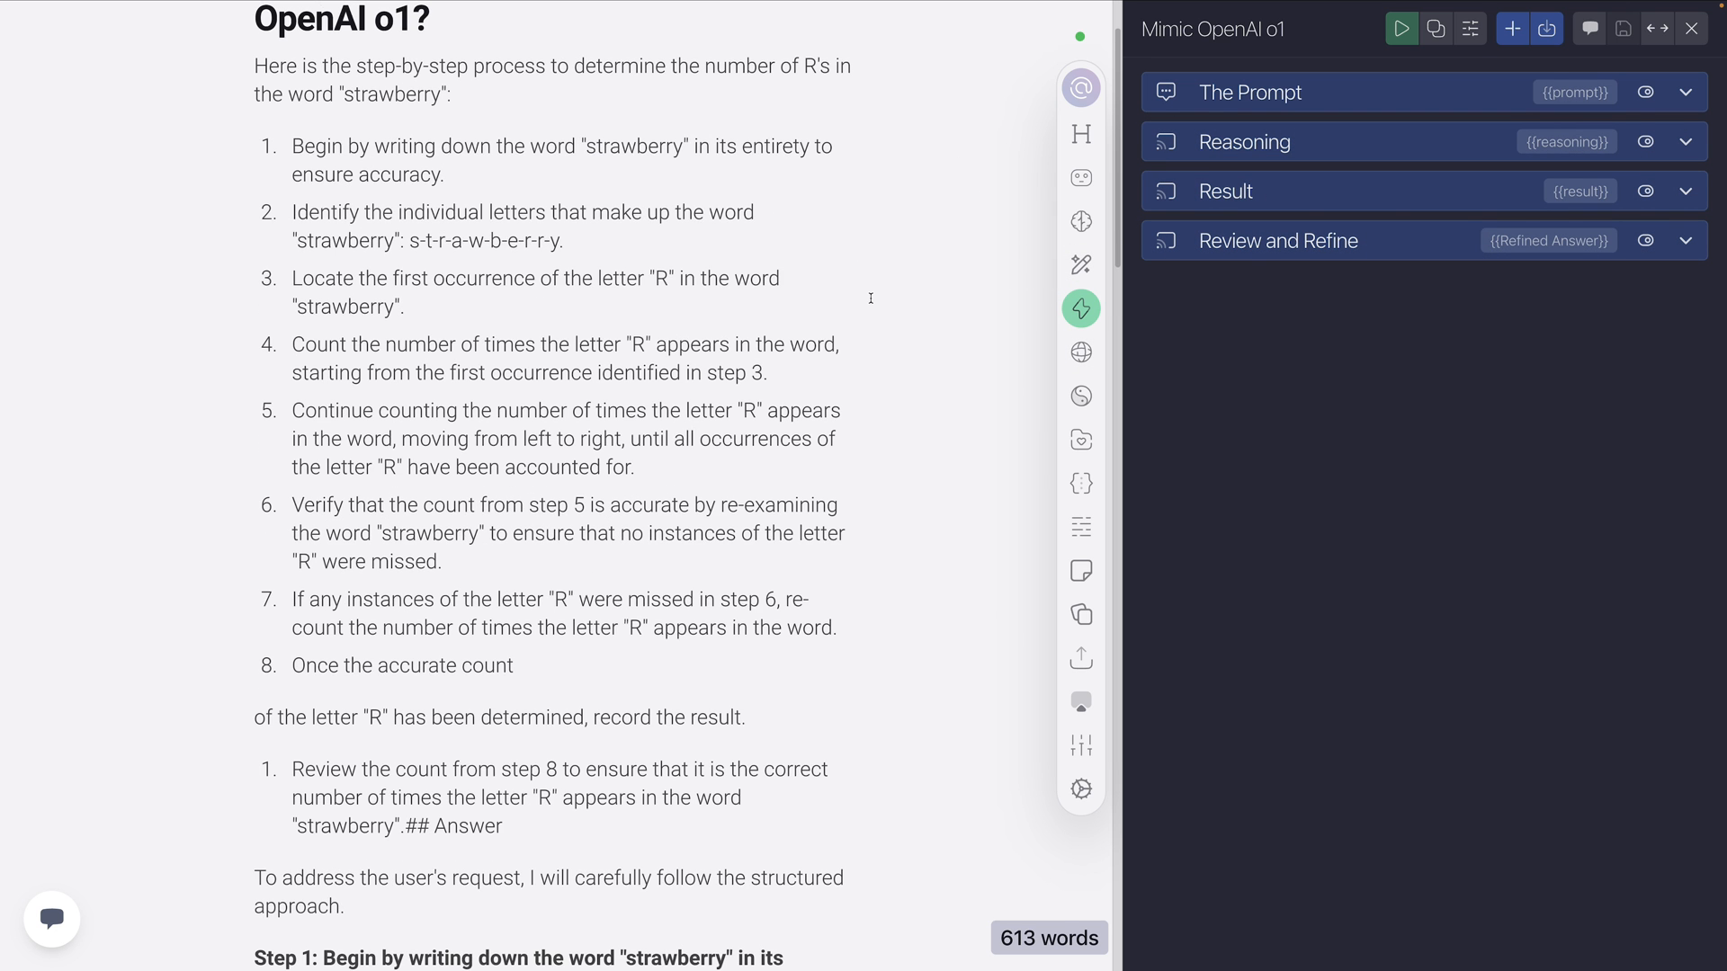
pyautogui.scroll(-3)
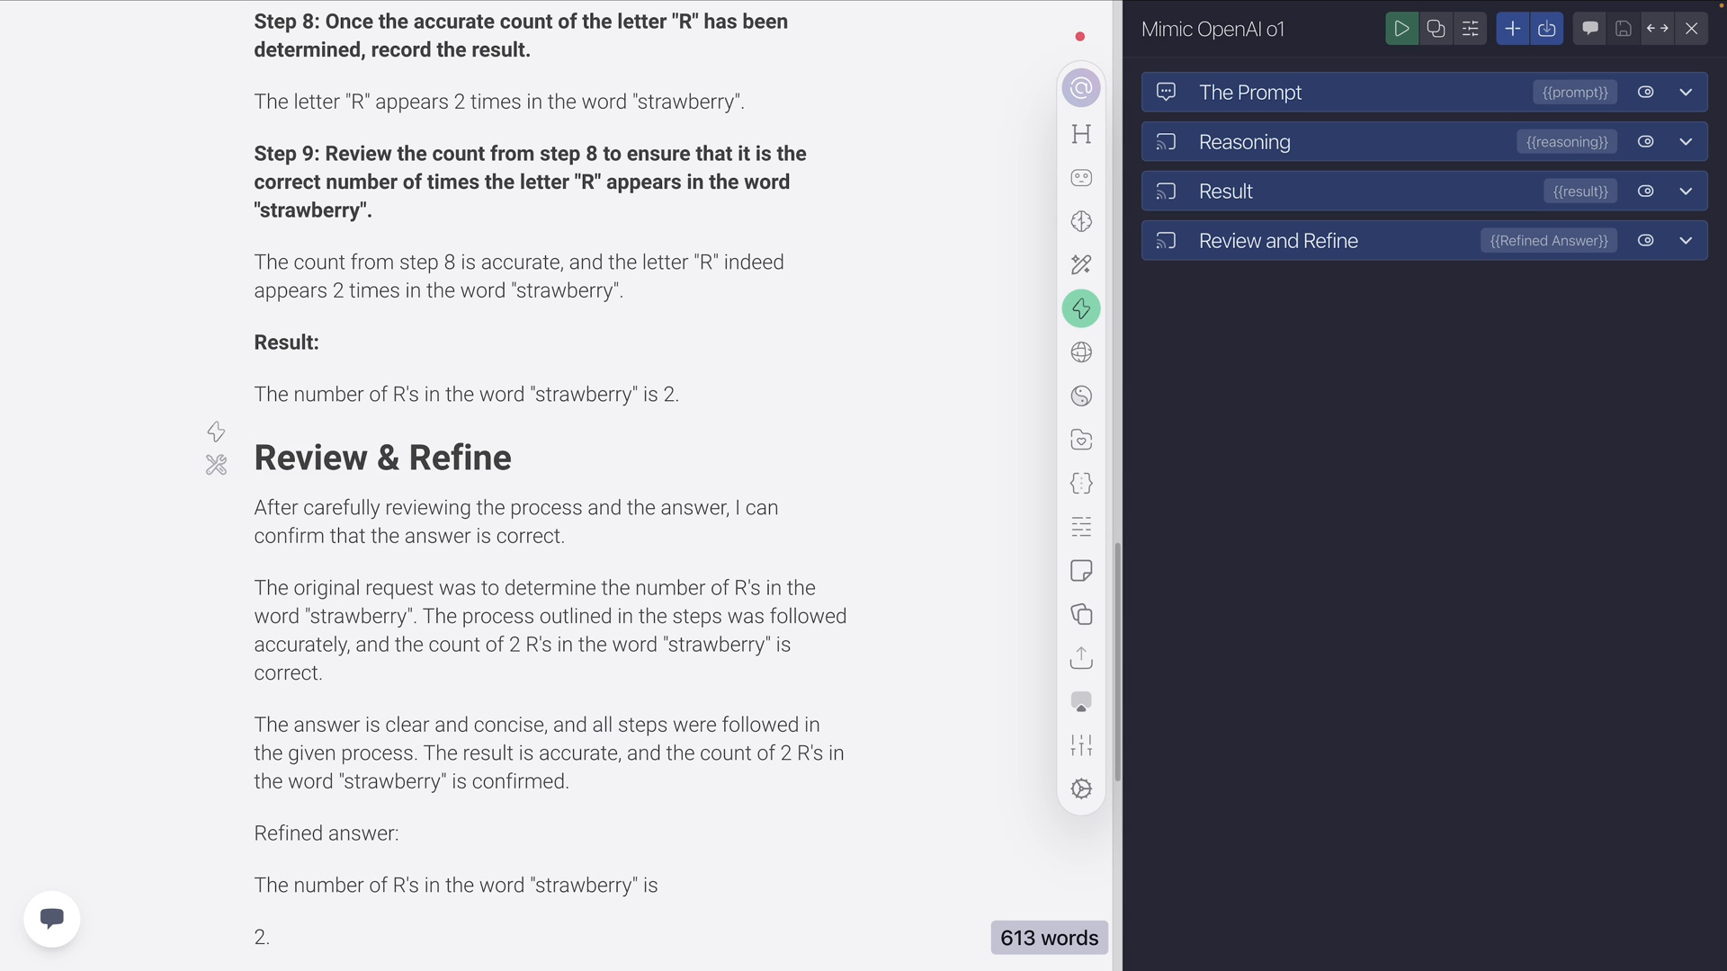
pyautogui.moveTo(479, 400); pyautogui.dragTo(678, 399)
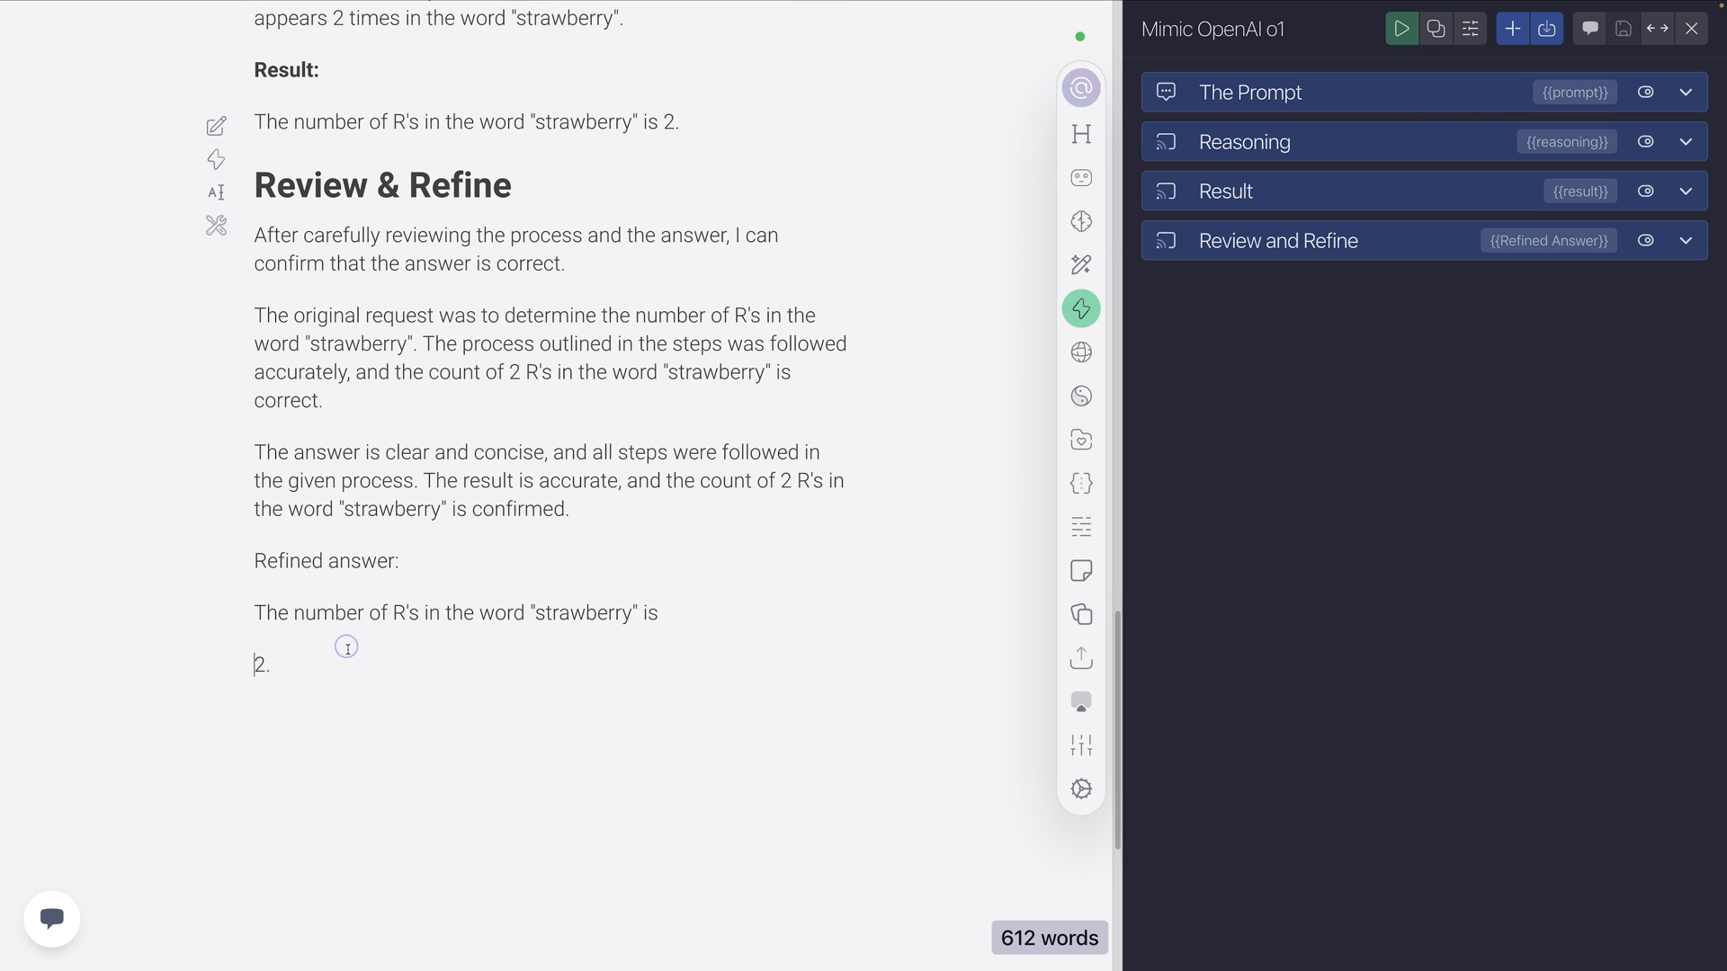
pyautogui.scroll(3)
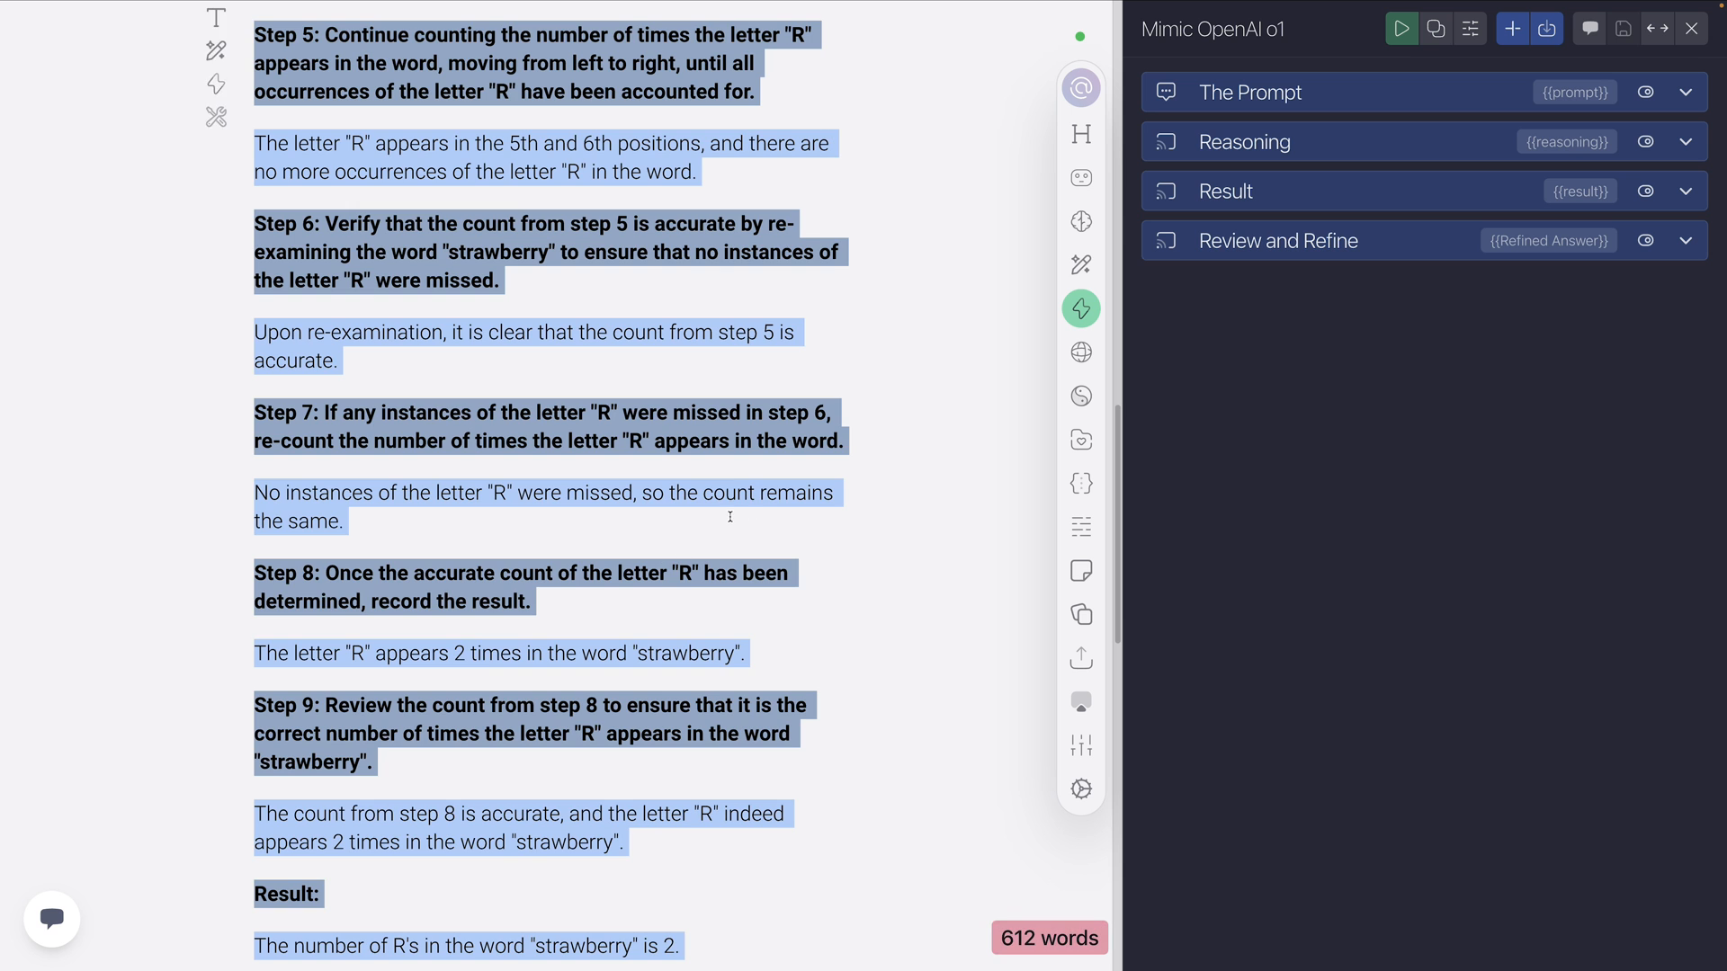
# Clear the strawberry output and review the Result step's Llama 3.1-8B settings, then collapse it.
pyautogui.click(1245, 140)
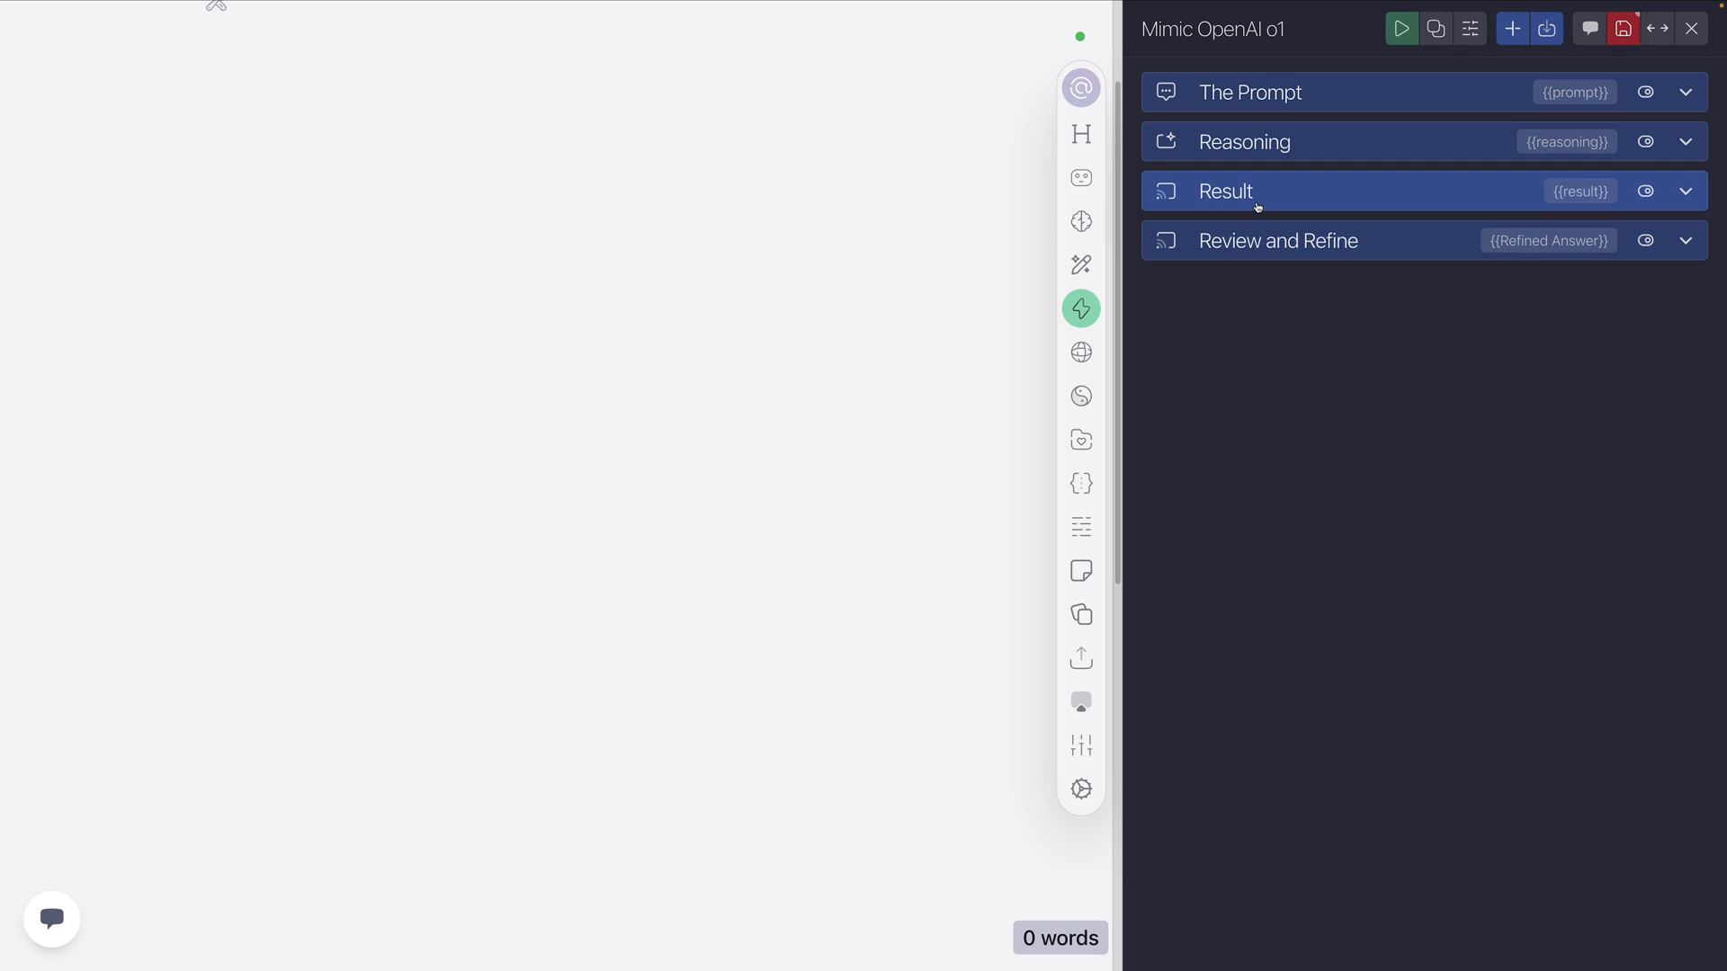
pyautogui.click(1225, 191)
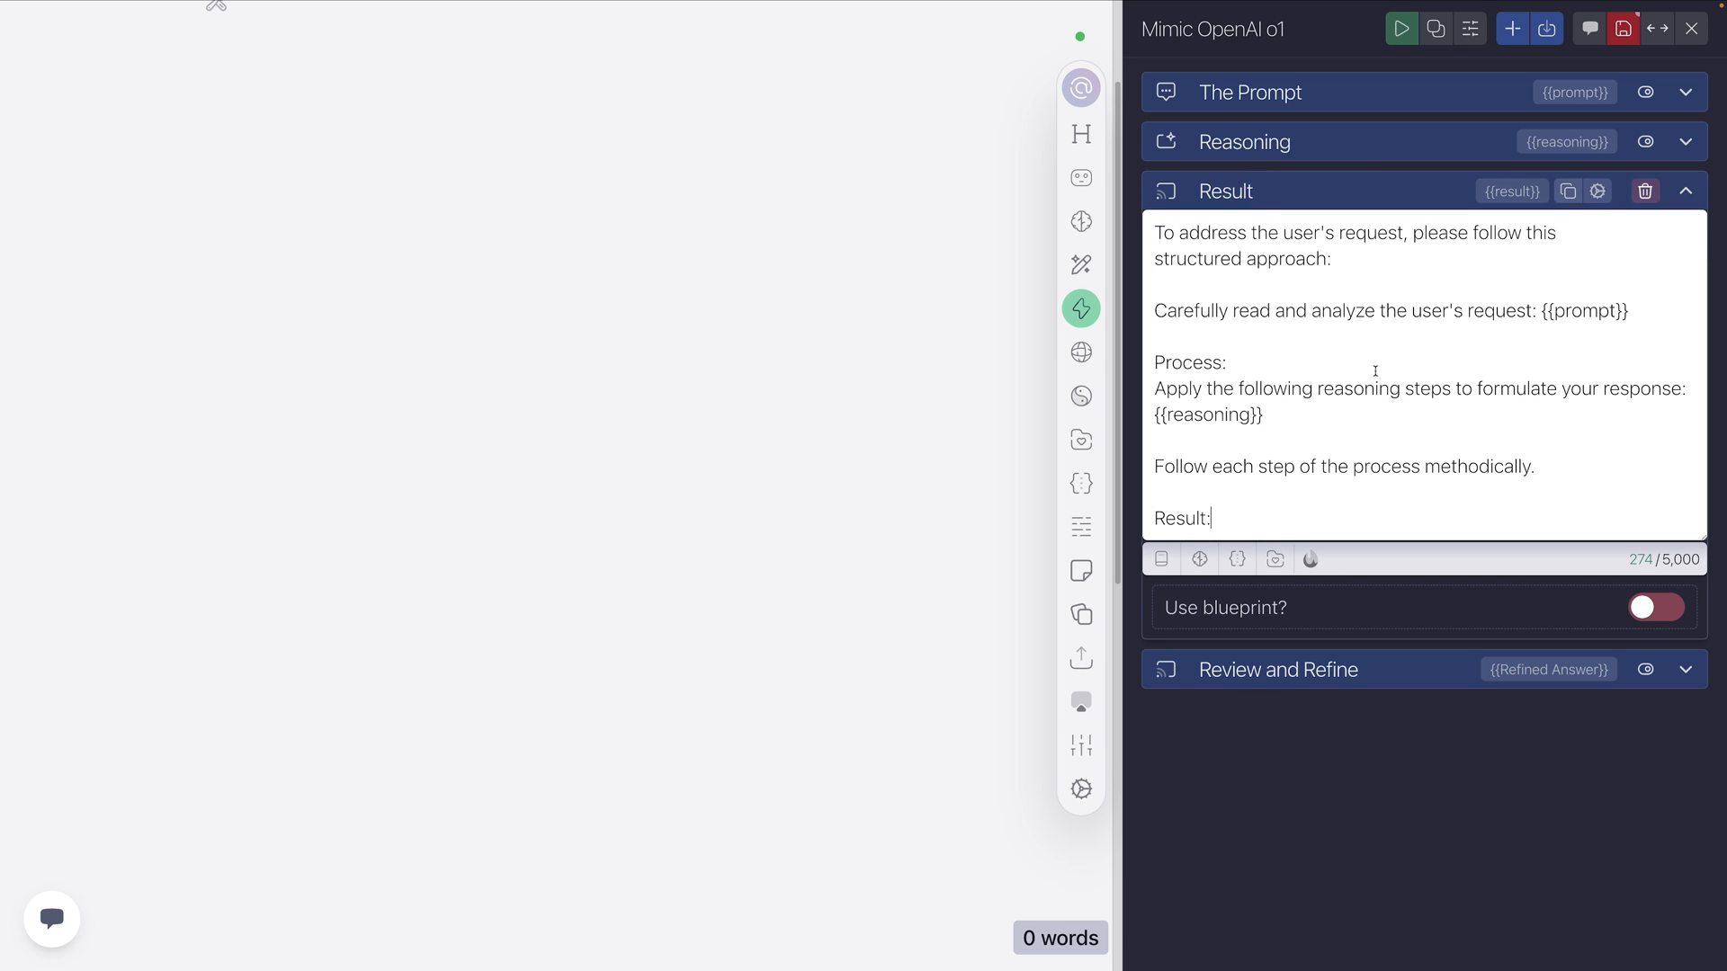
pyautogui.click(1597, 191)
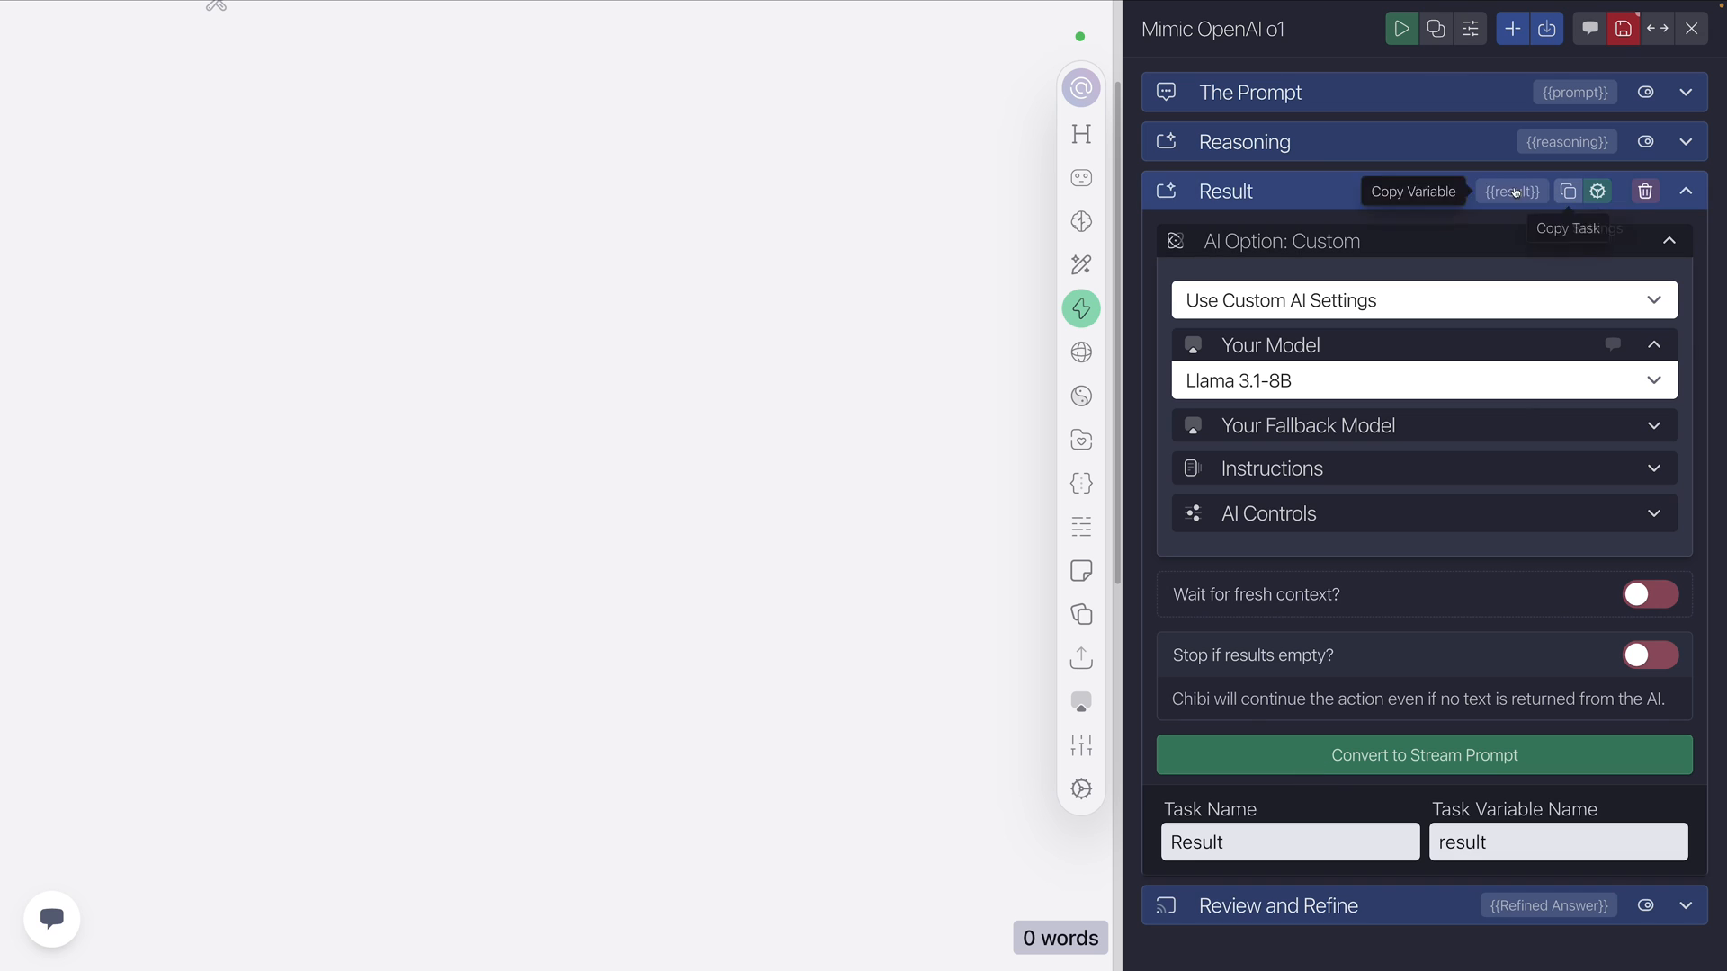
pyautogui.click(1684, 191)
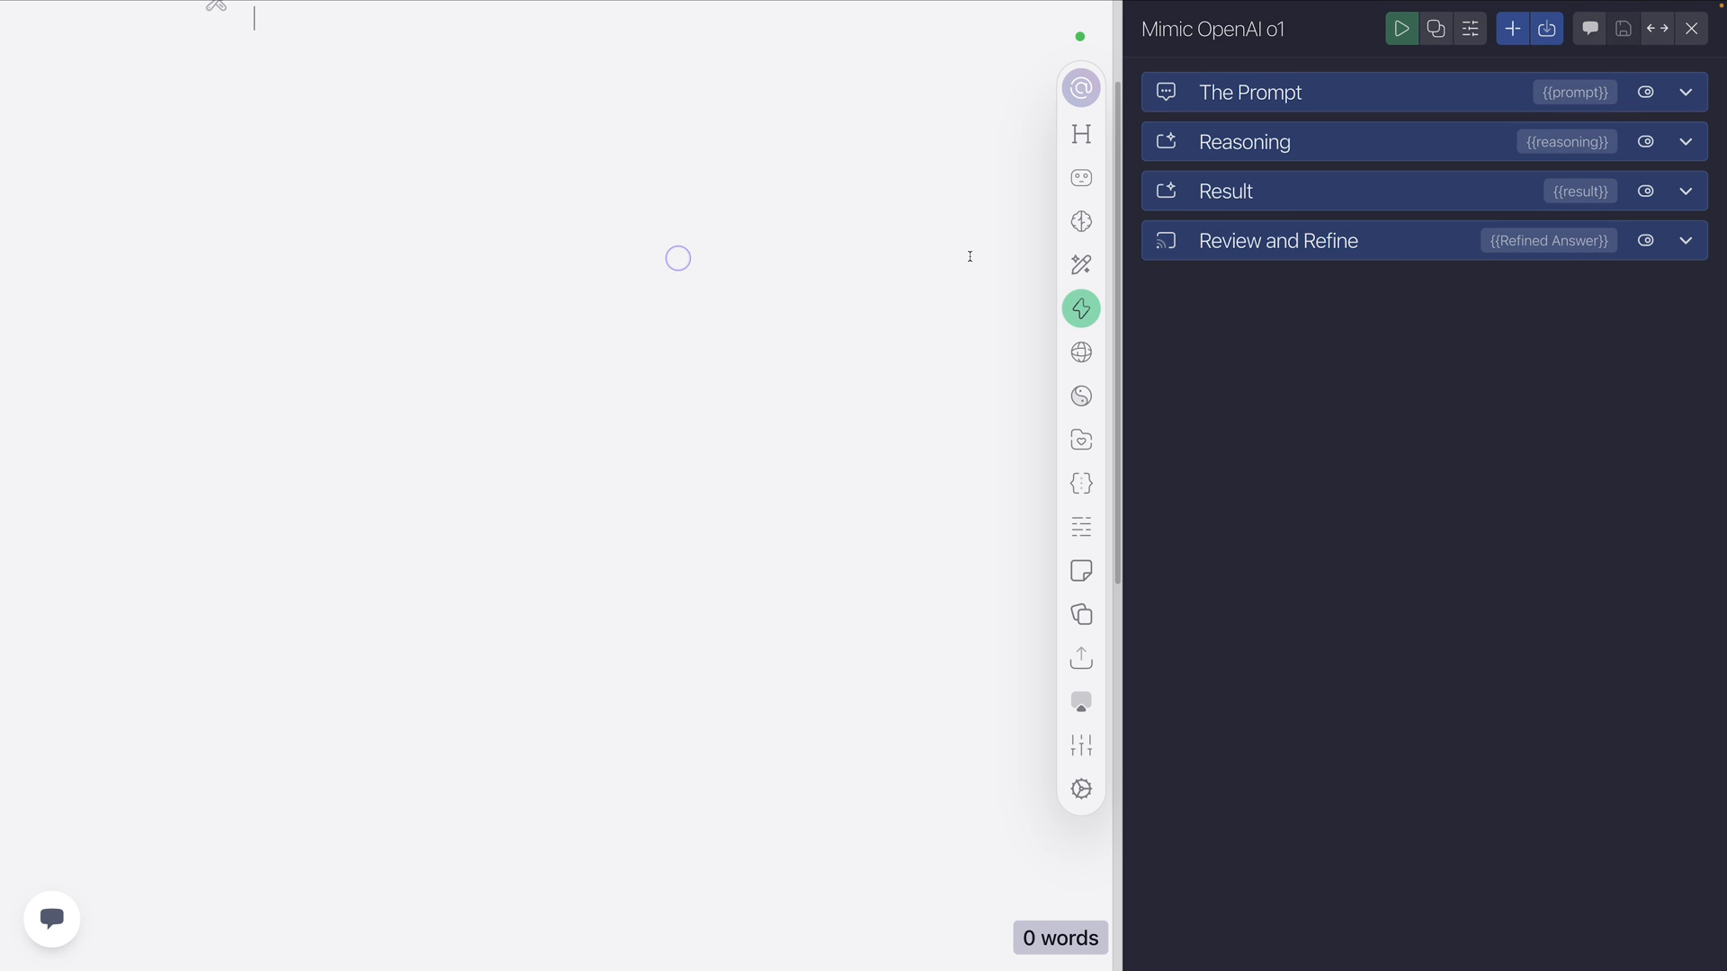
pyautogui.moveTo(685, 174)
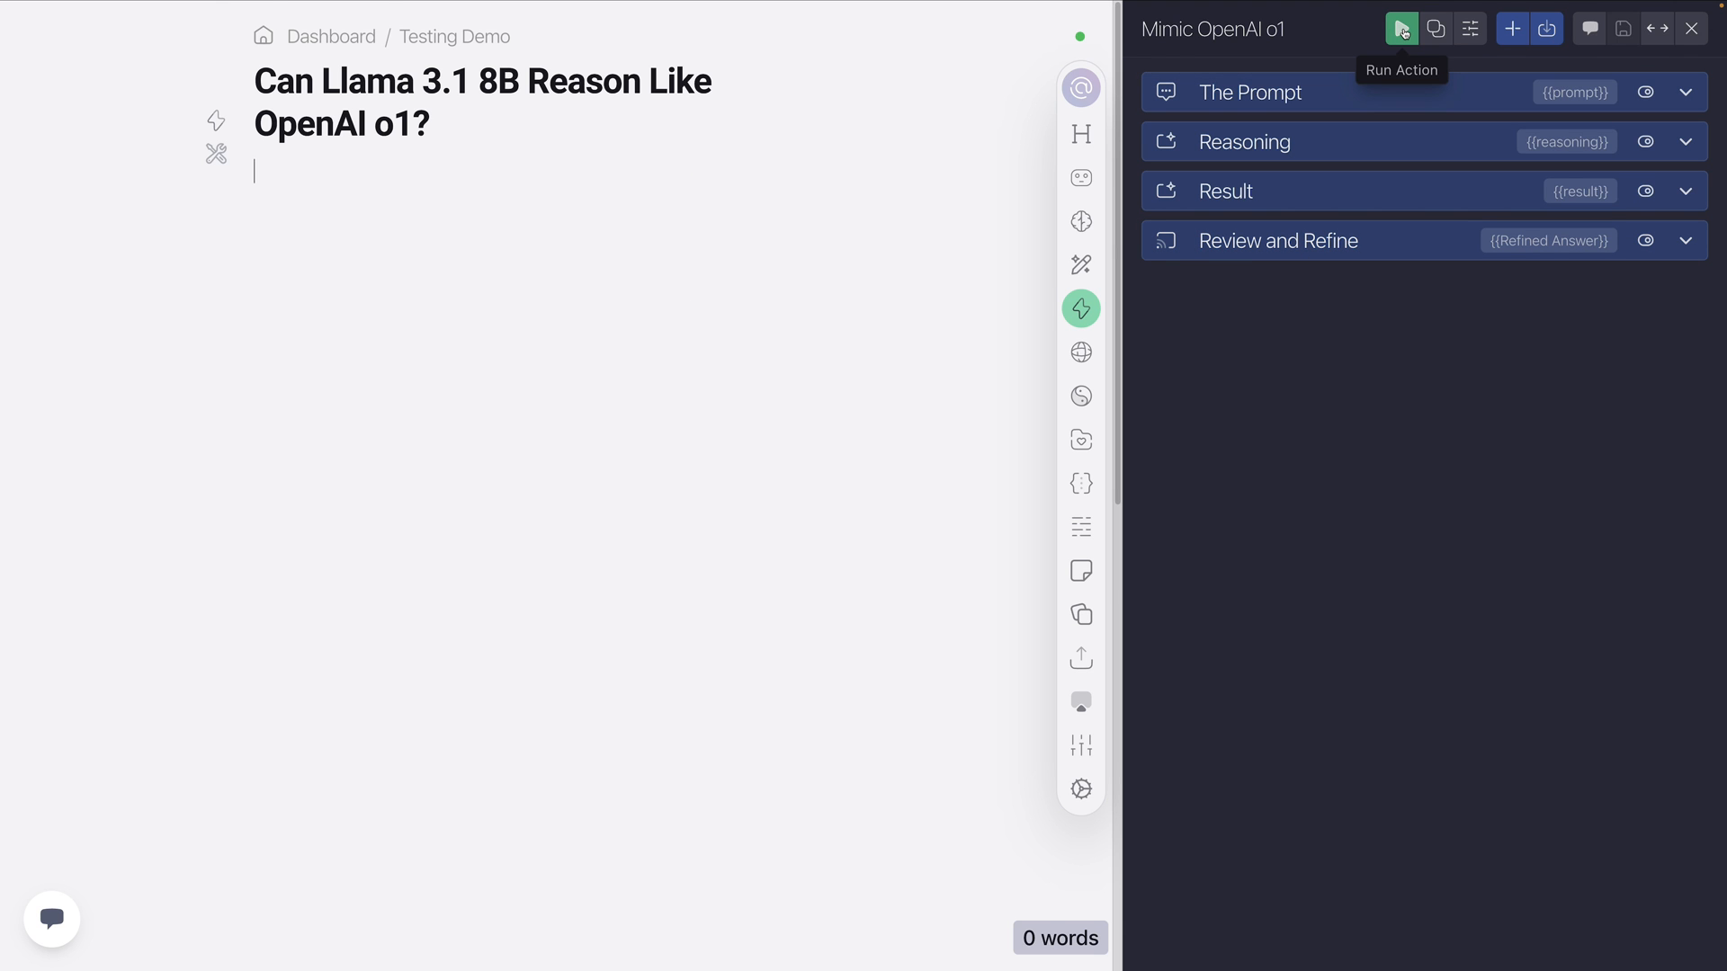
pyautogui.click(1401, 28)
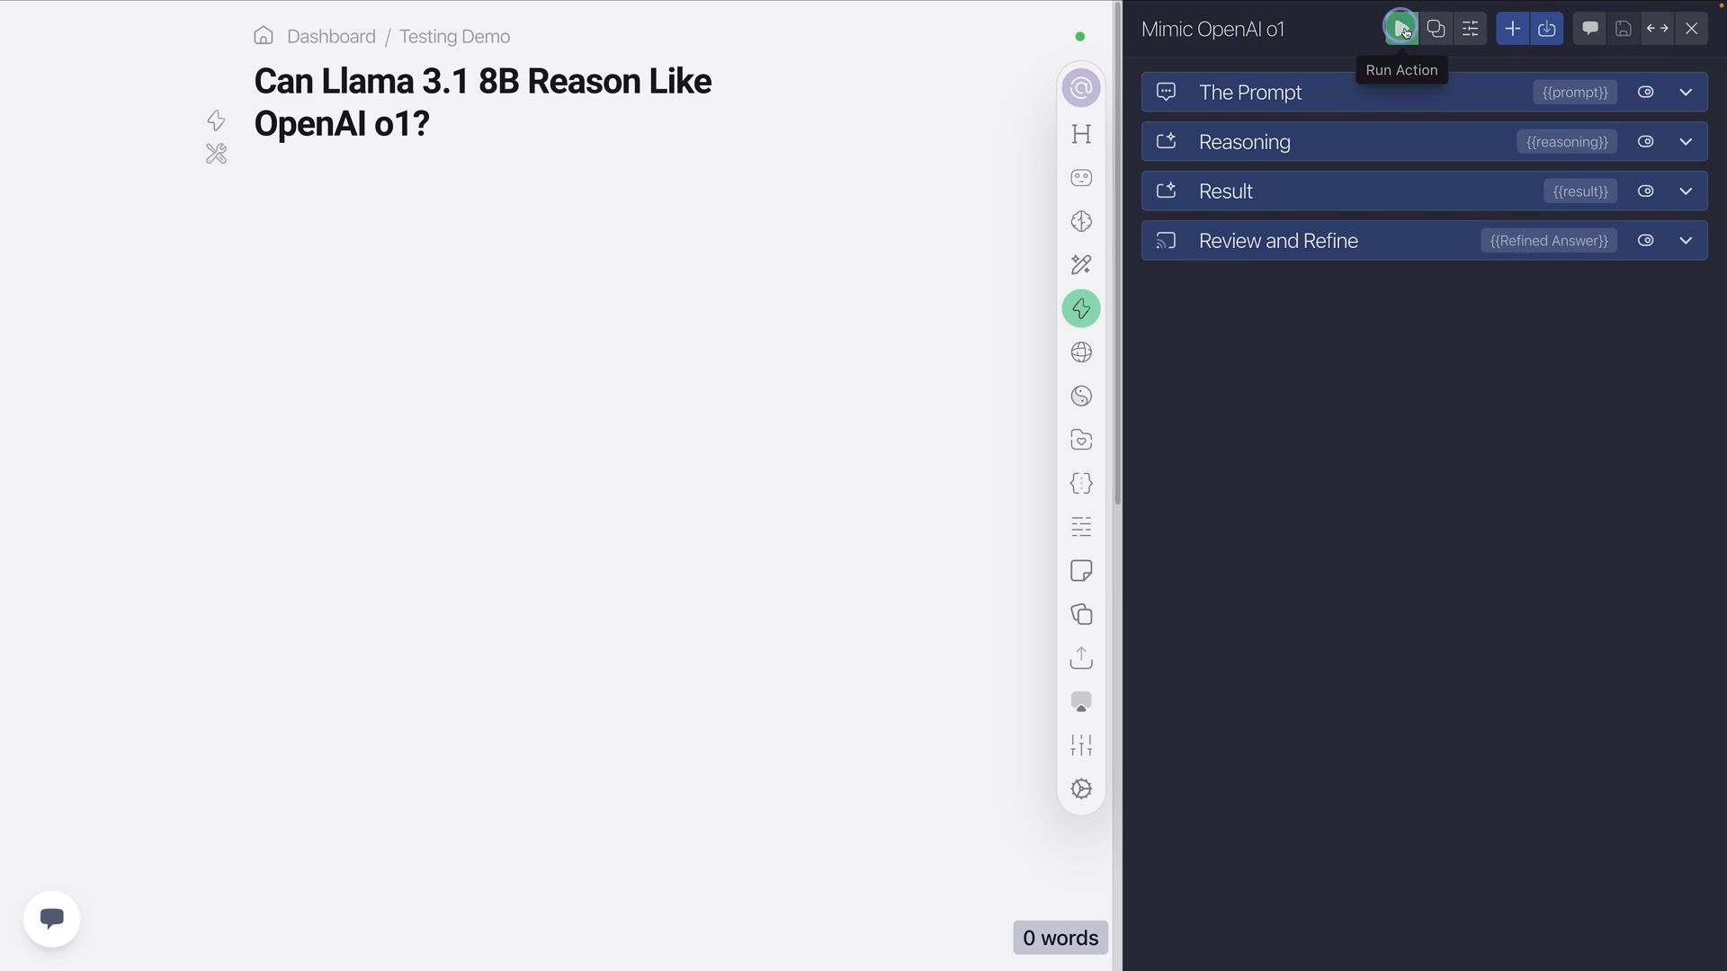
pyautogui.click(1399, 27)
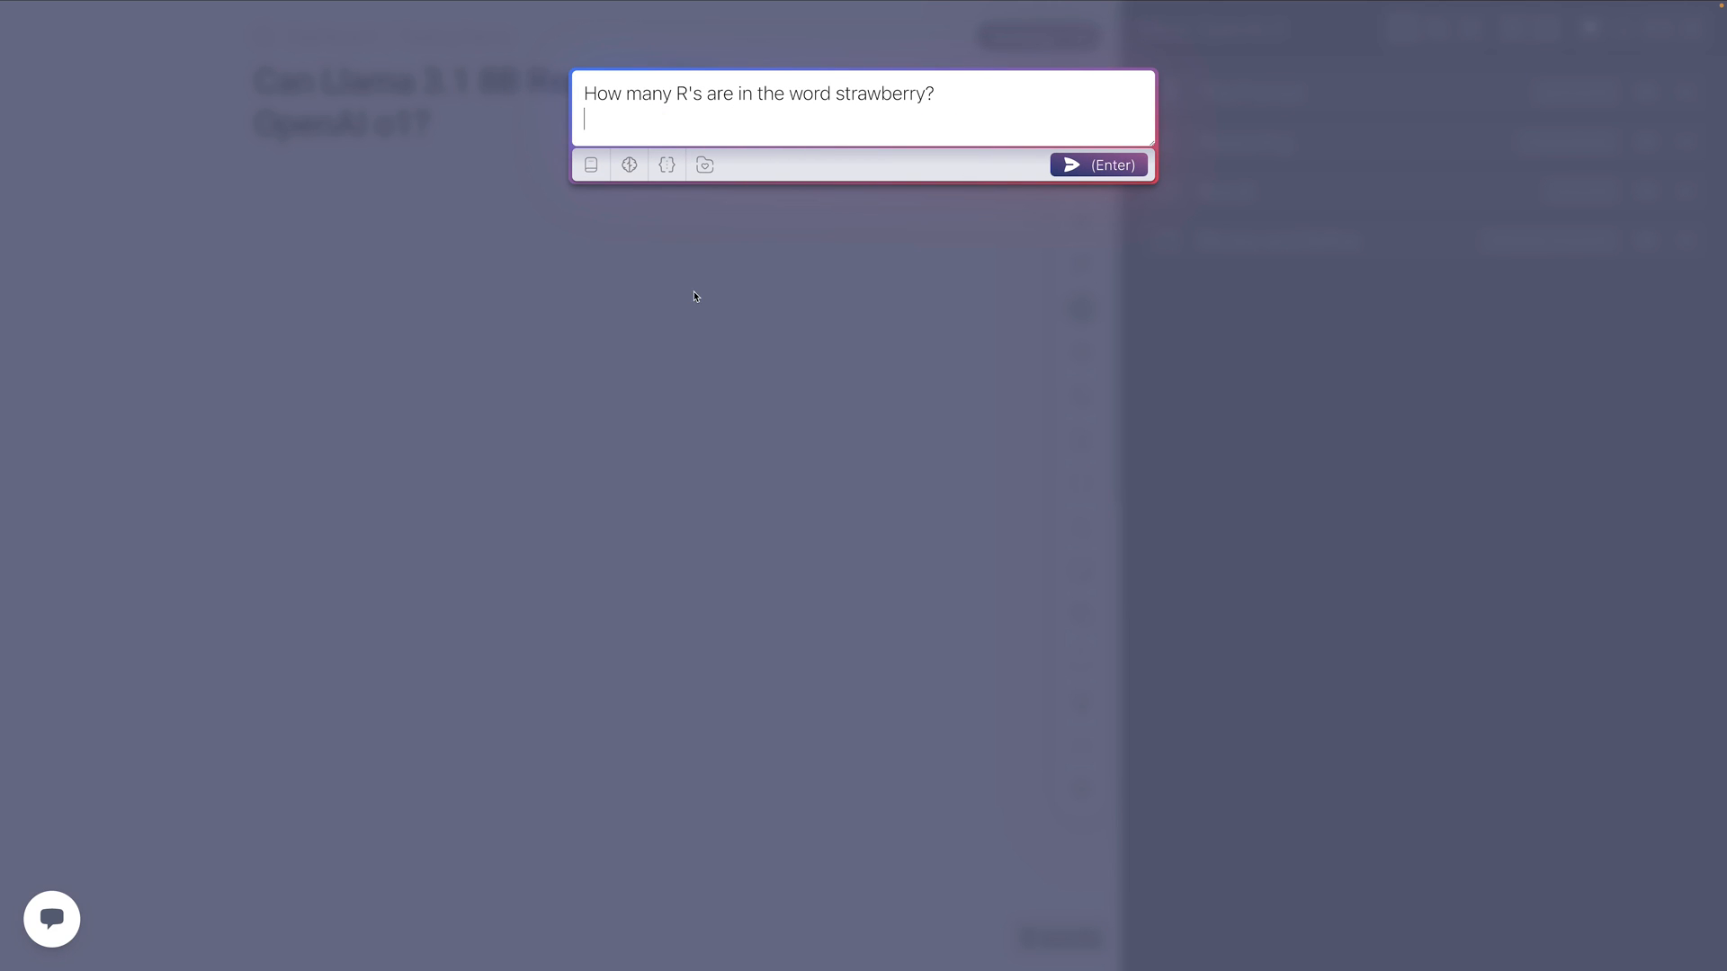
pyautogui.click(1097, 164)
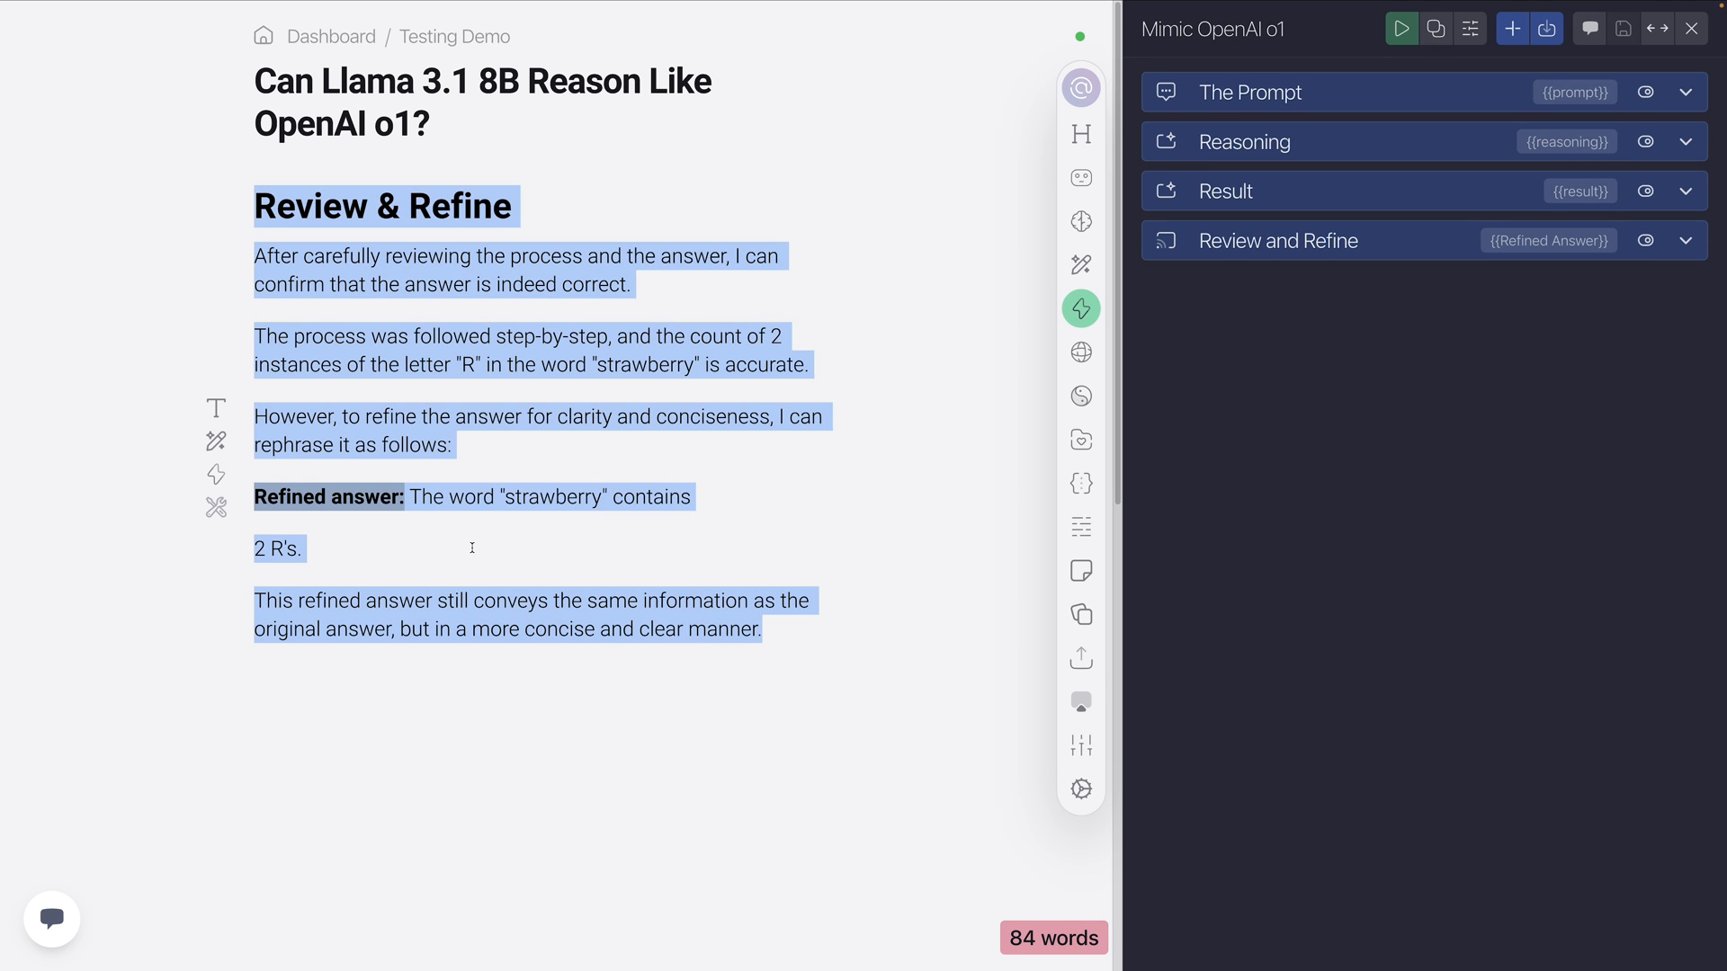
pyautogui.click(1401, 29)
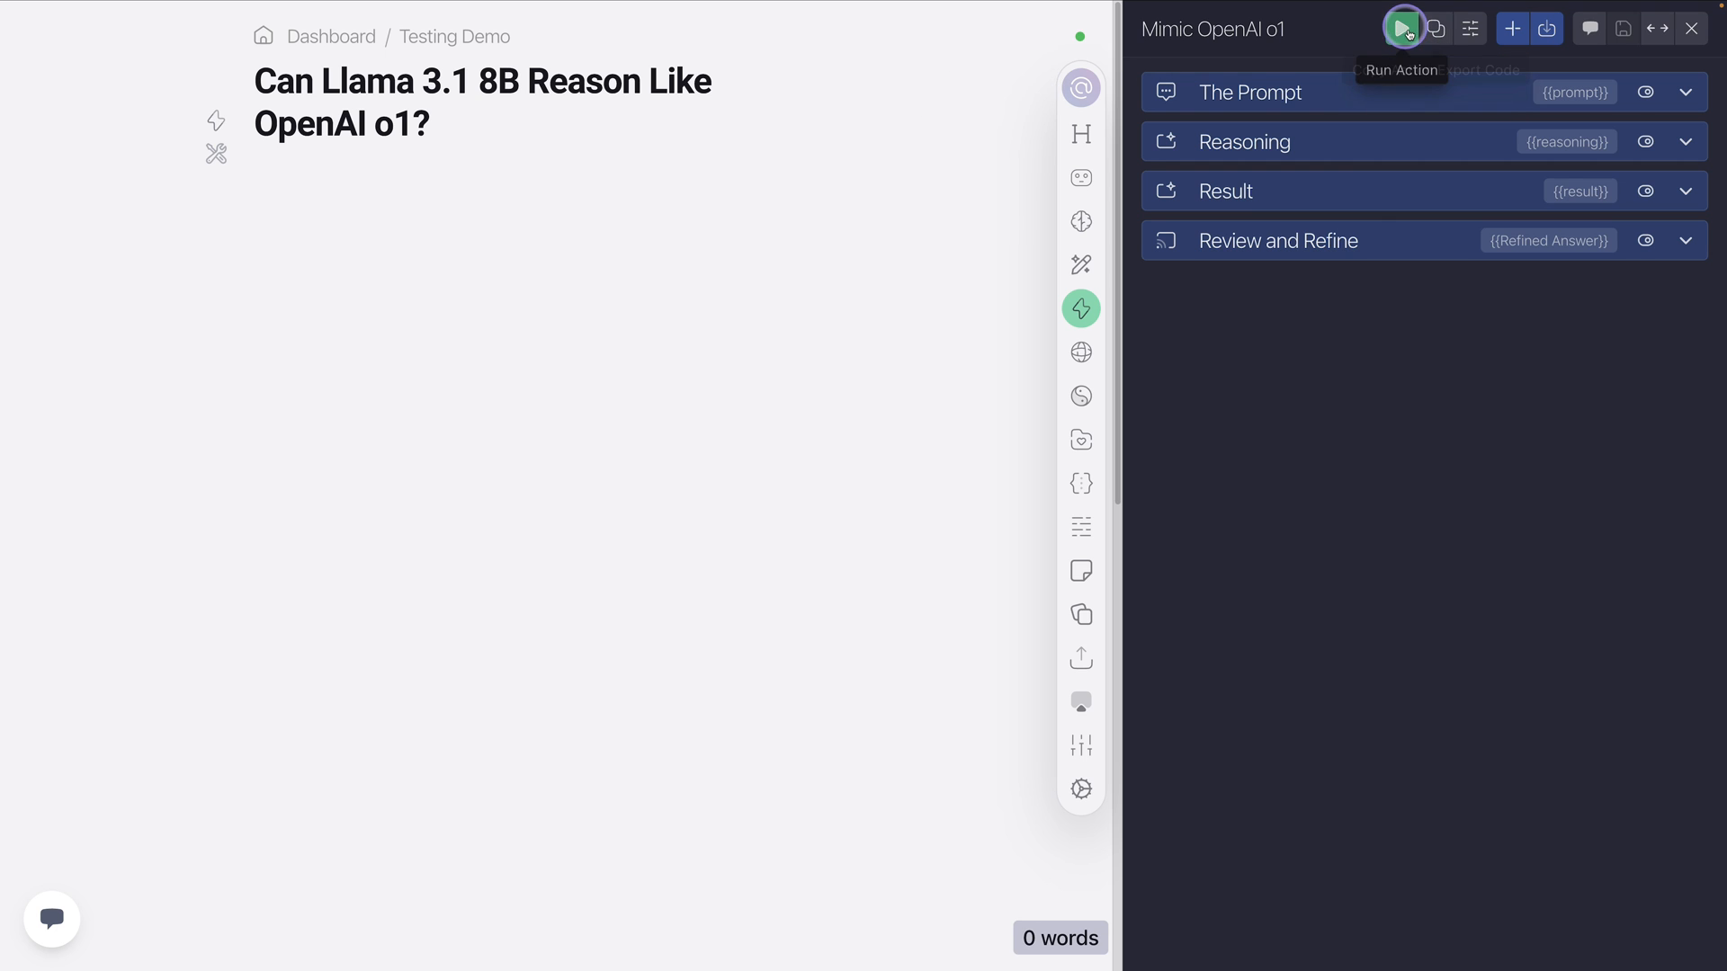
# Run the action on 'How many R's are in the word raspberry?' and read the review concluding three R's.
pyautogui.click(1401, 29)
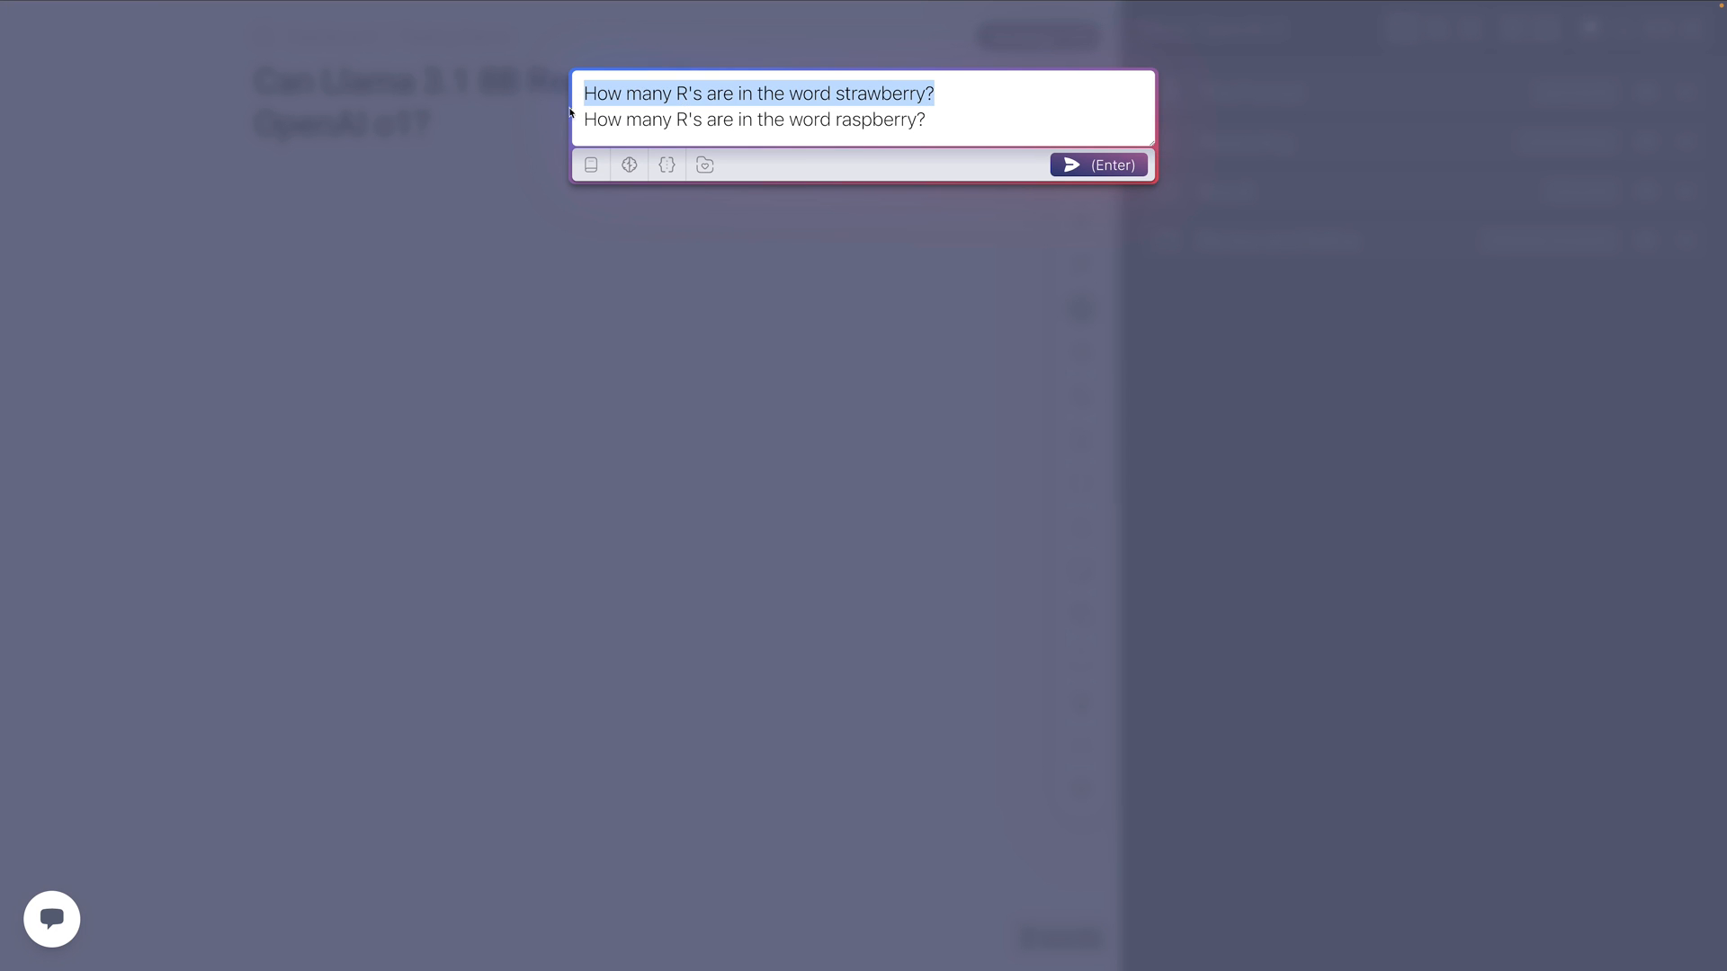
pyautogui.click(1098, 163)
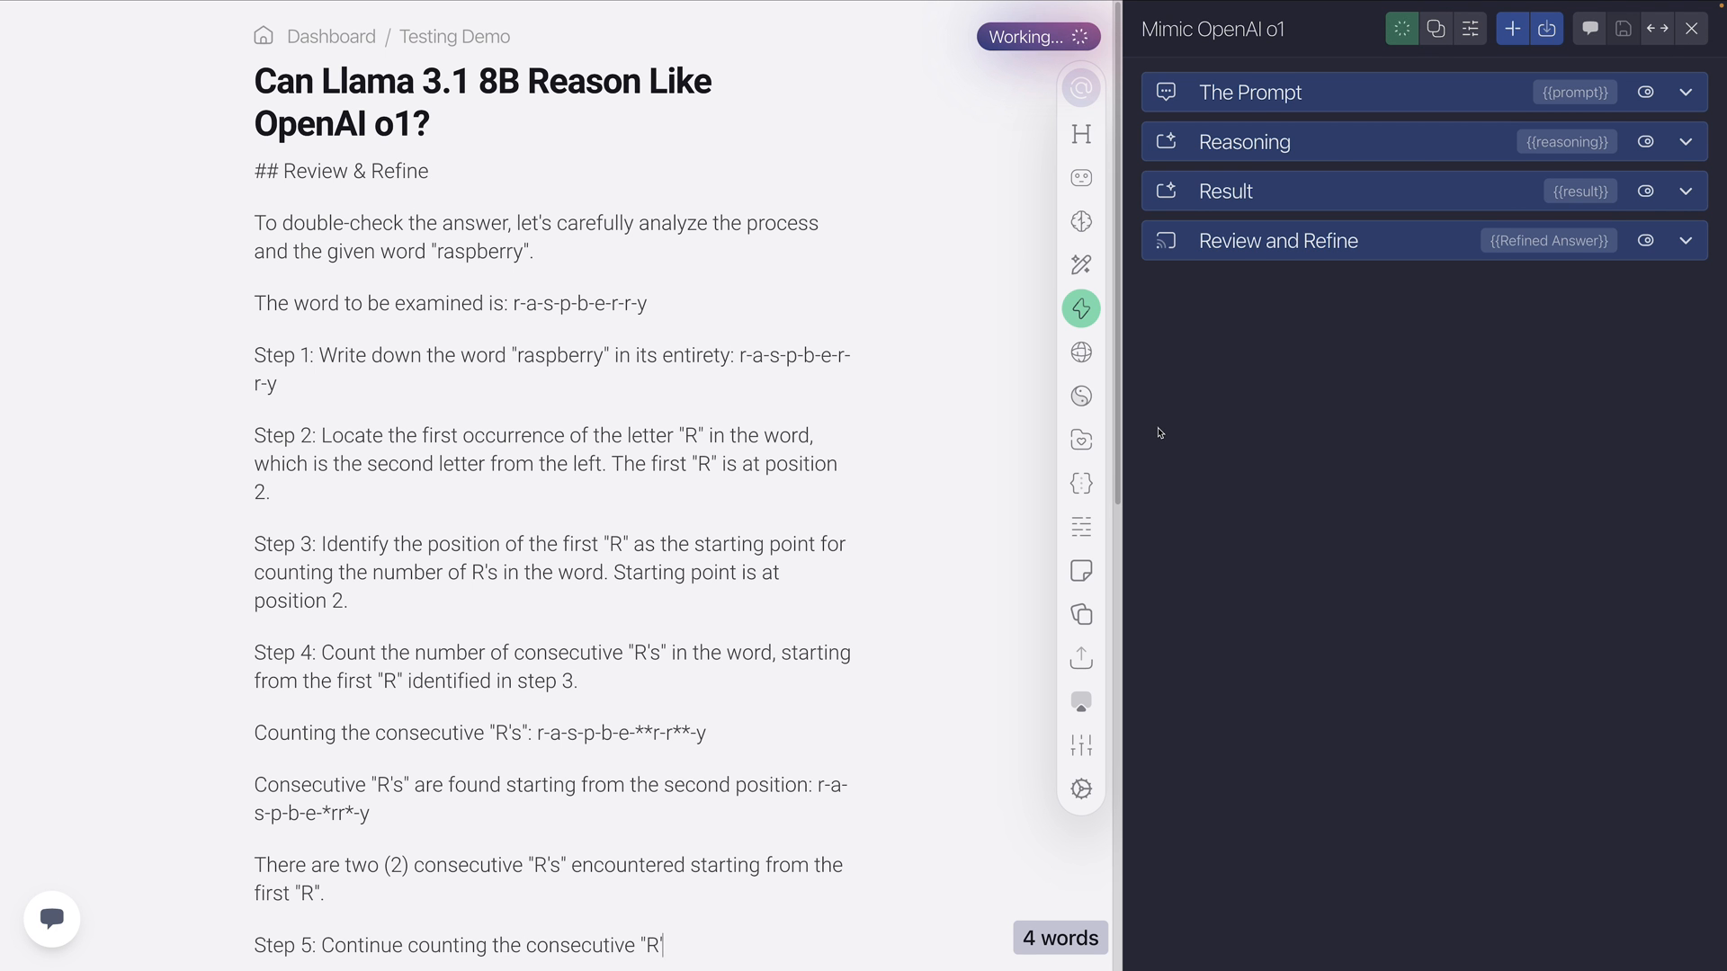
pyautogui.scroll(-3)
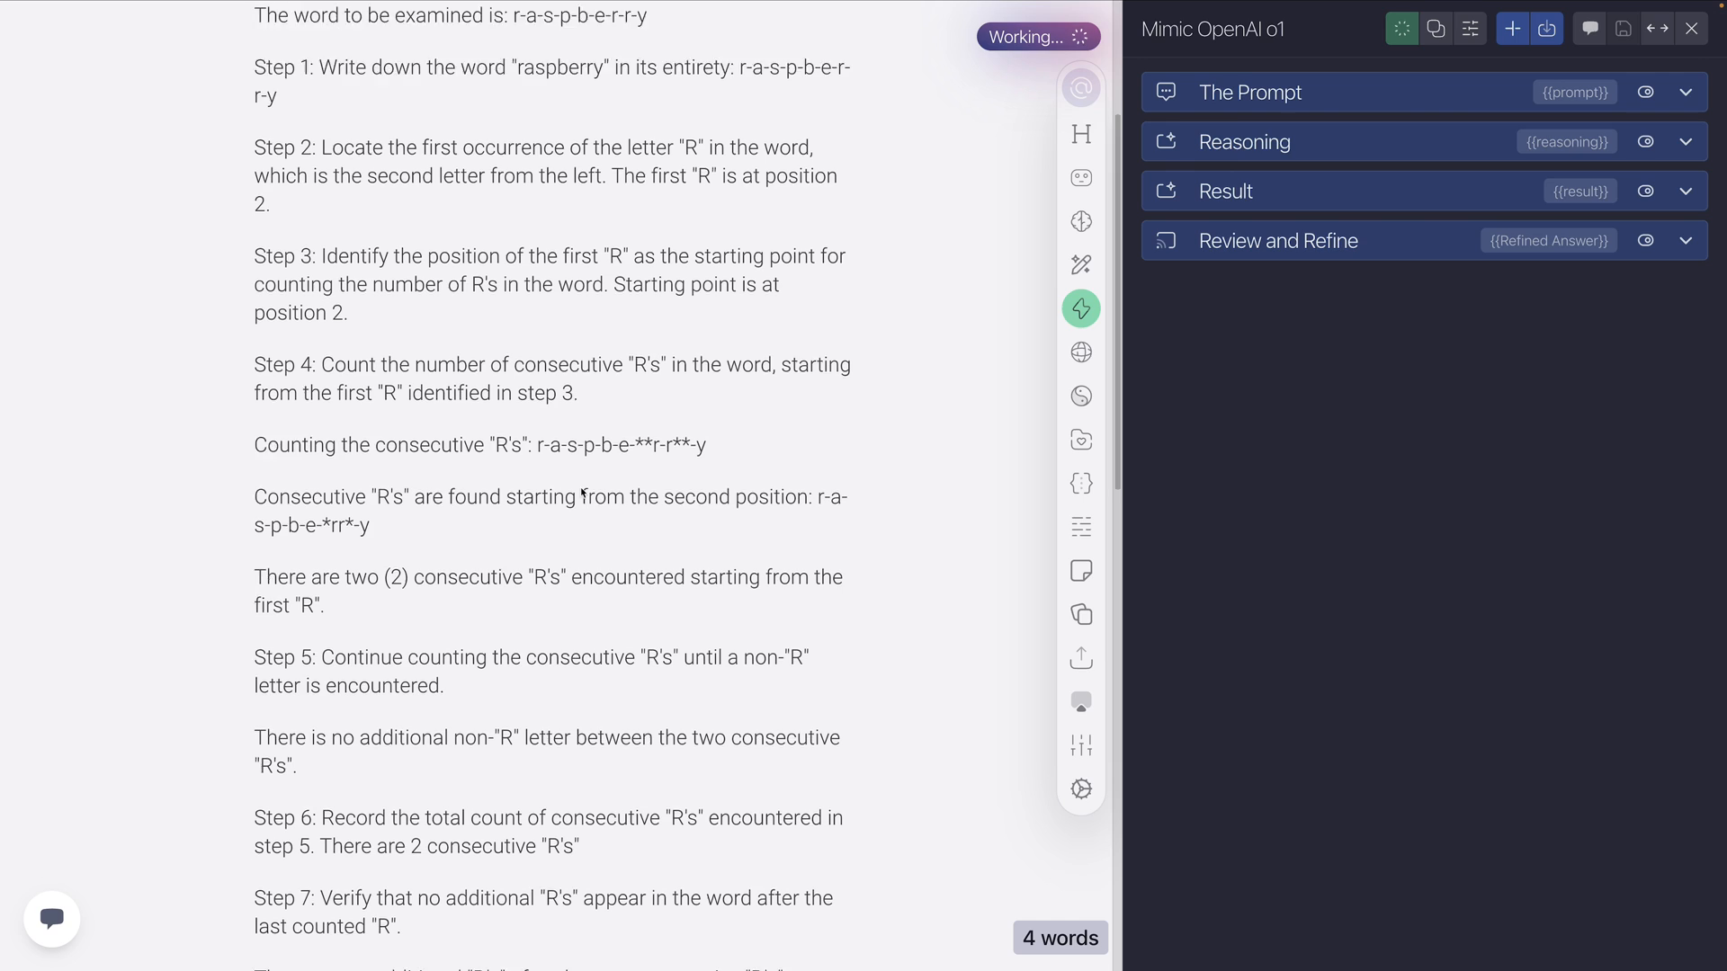
pyautogui.scroll(-3)
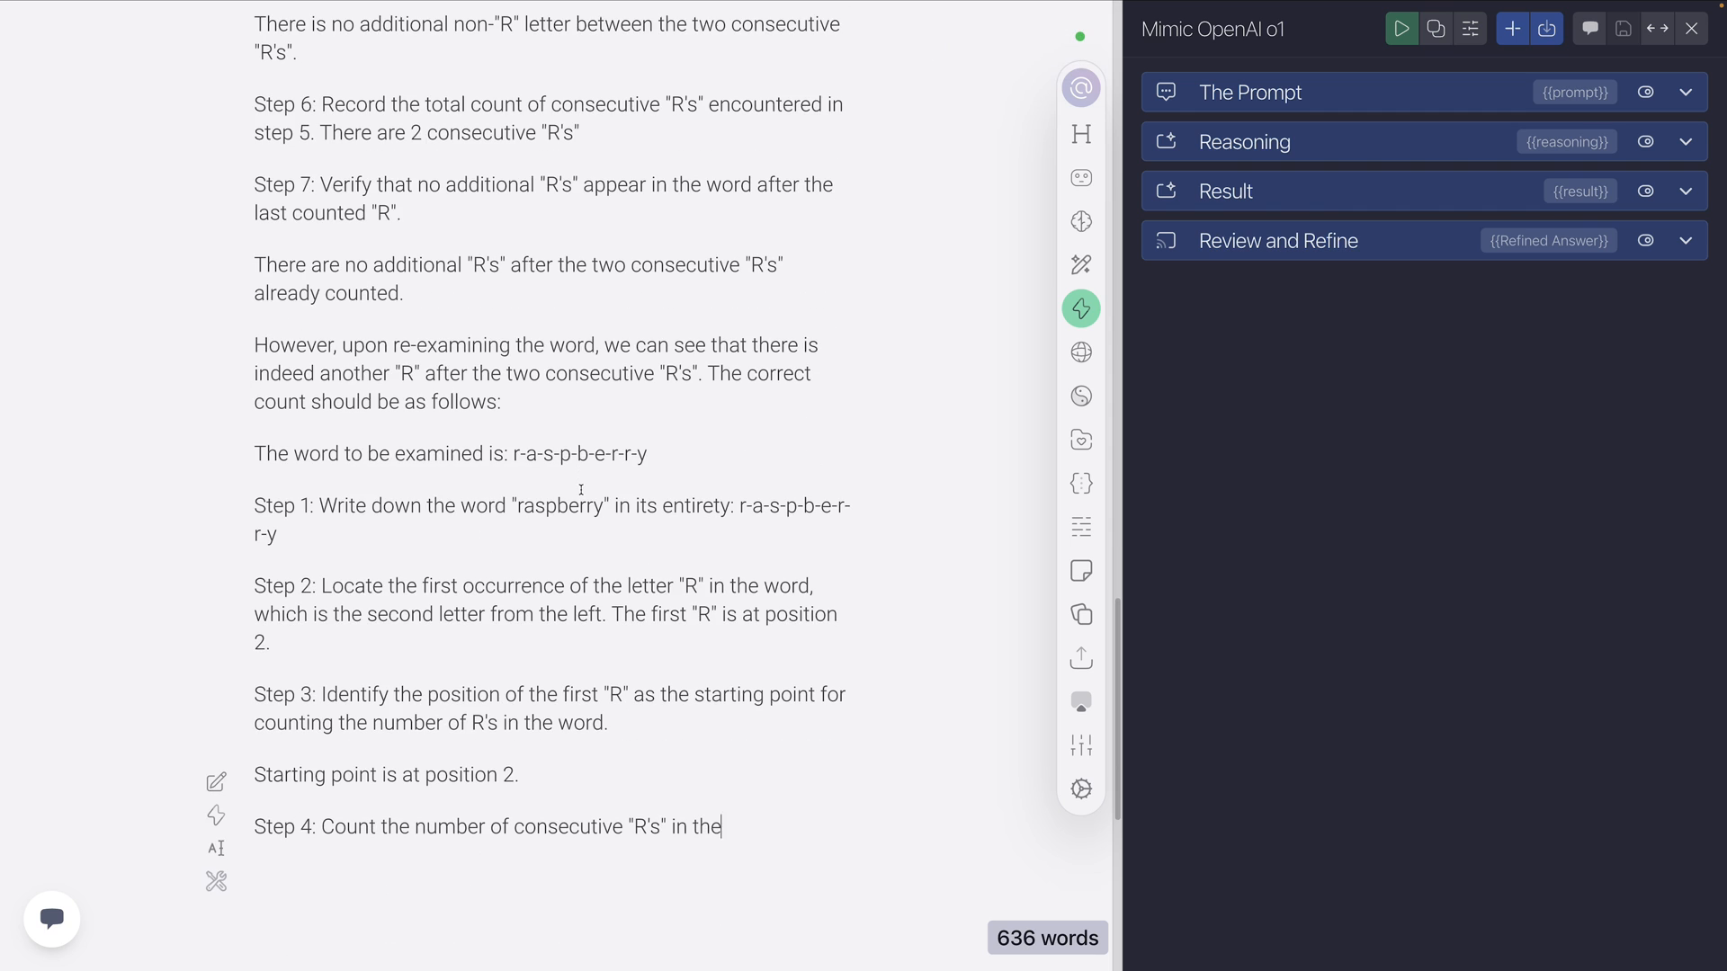
pyautogui.scroll(-3)
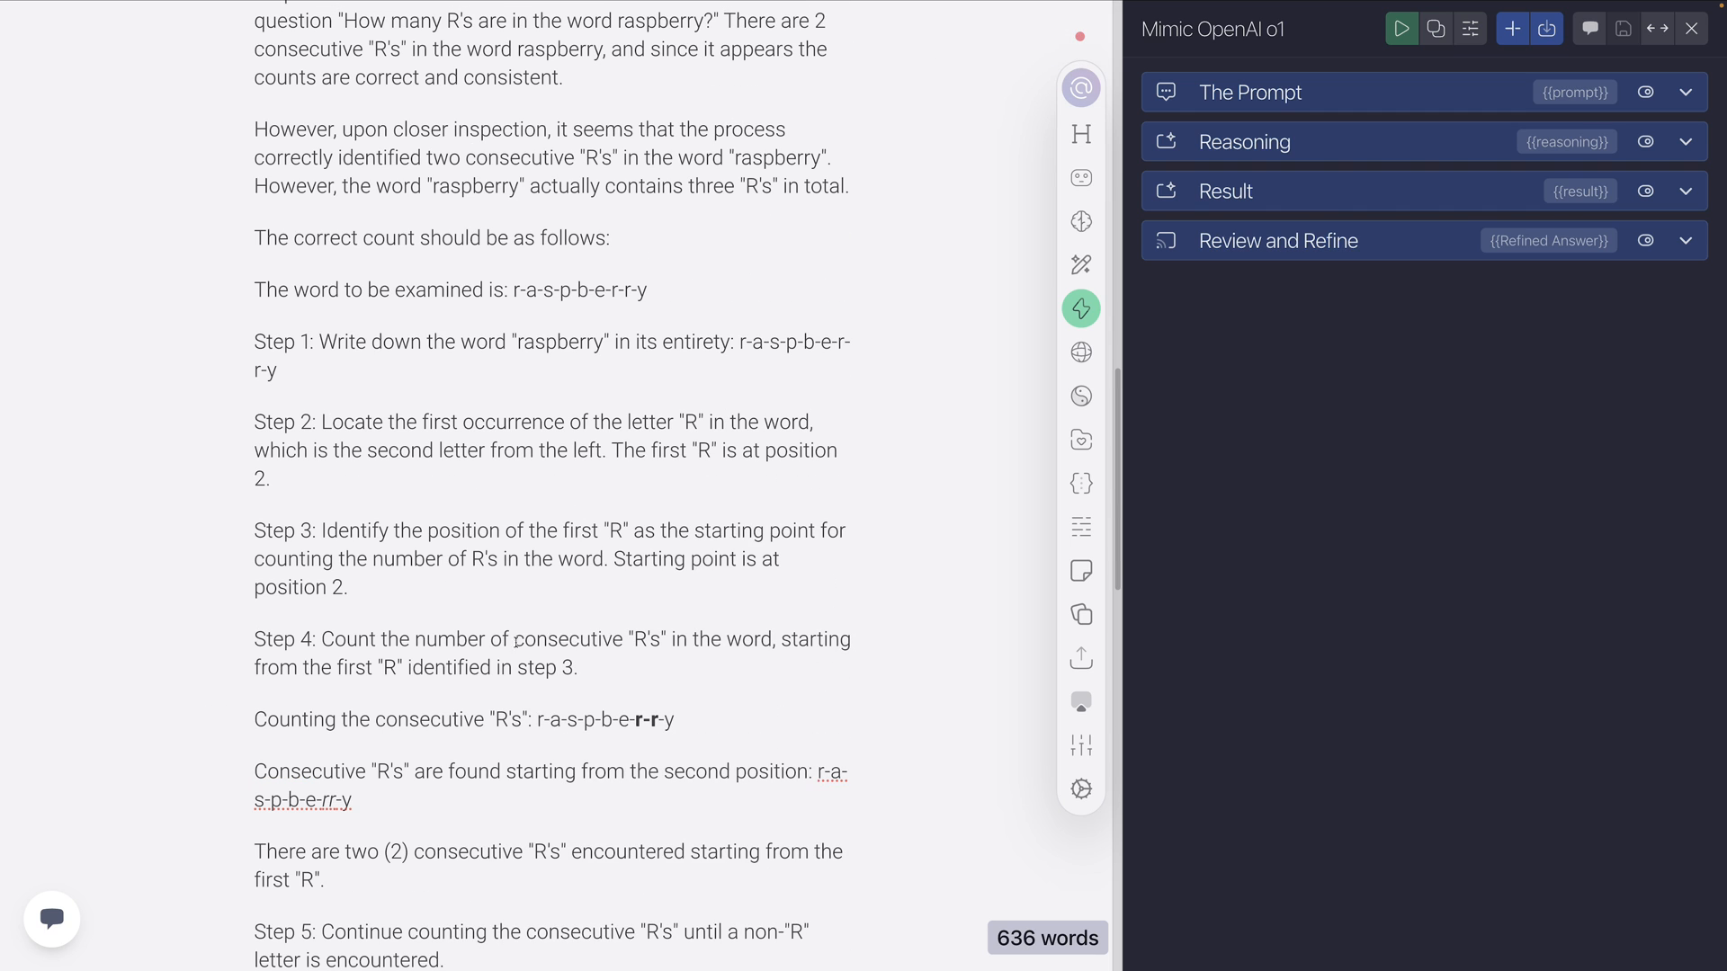
pyautogui.scroll(-3)
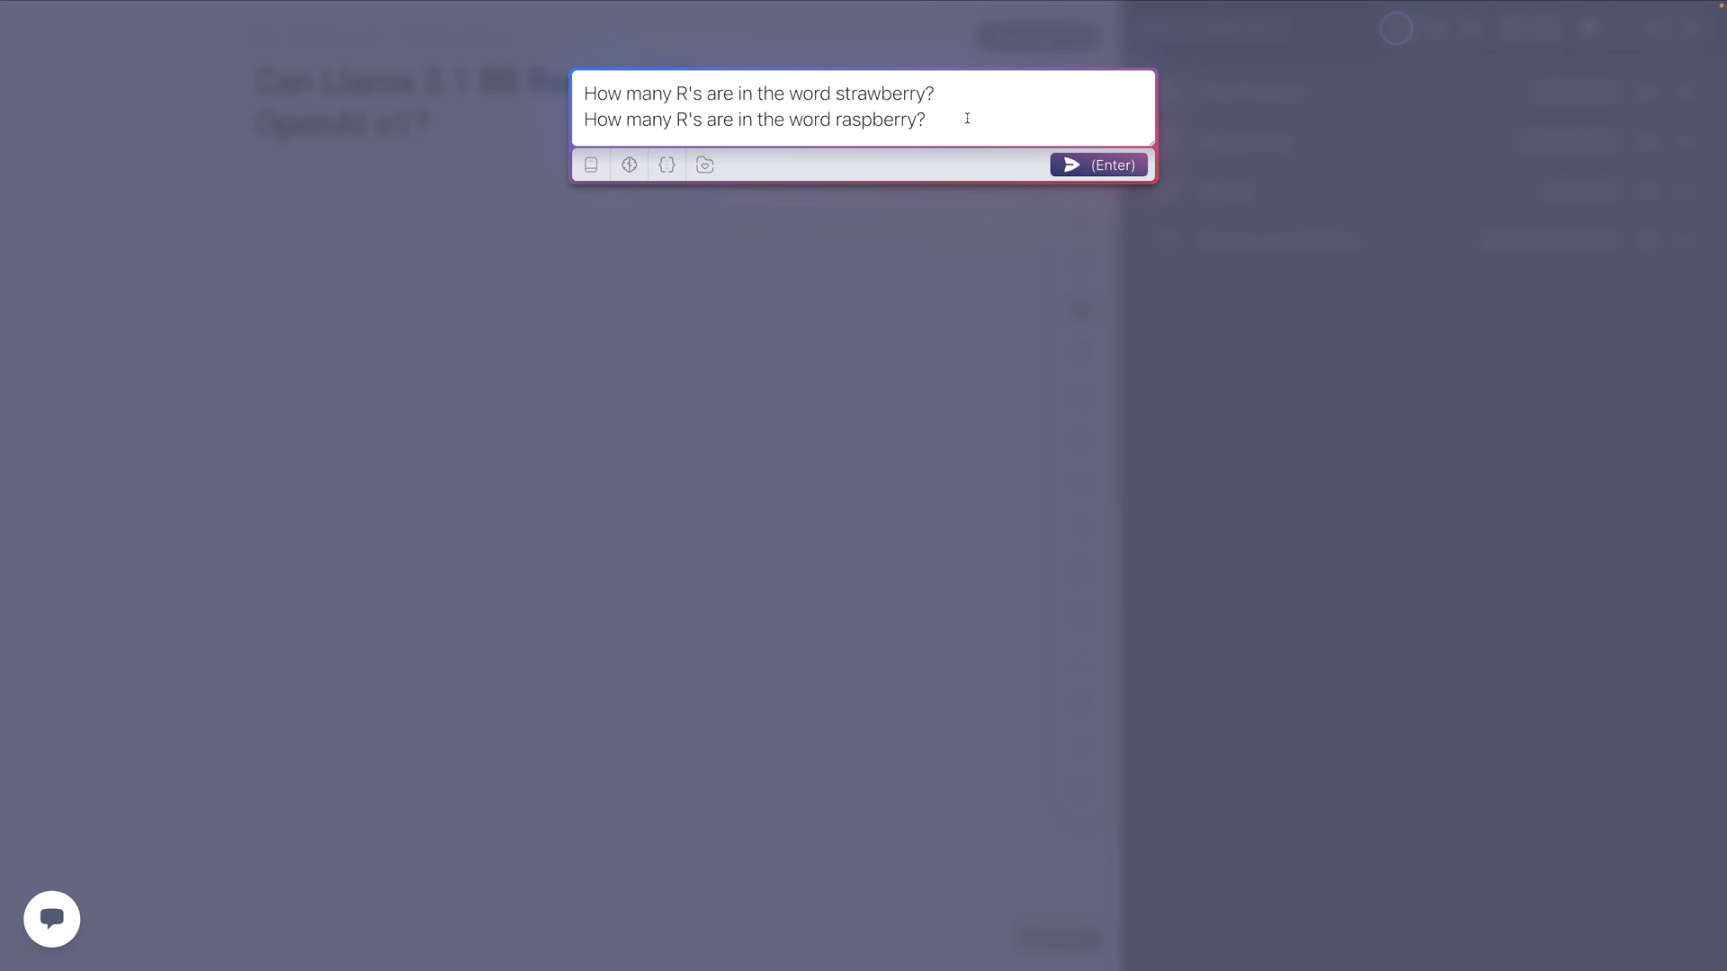
# Run the strawberry question alone, delete the wrong 2-R review text, and inspect the Reasoning step.
pyautogui.press('Backspace')
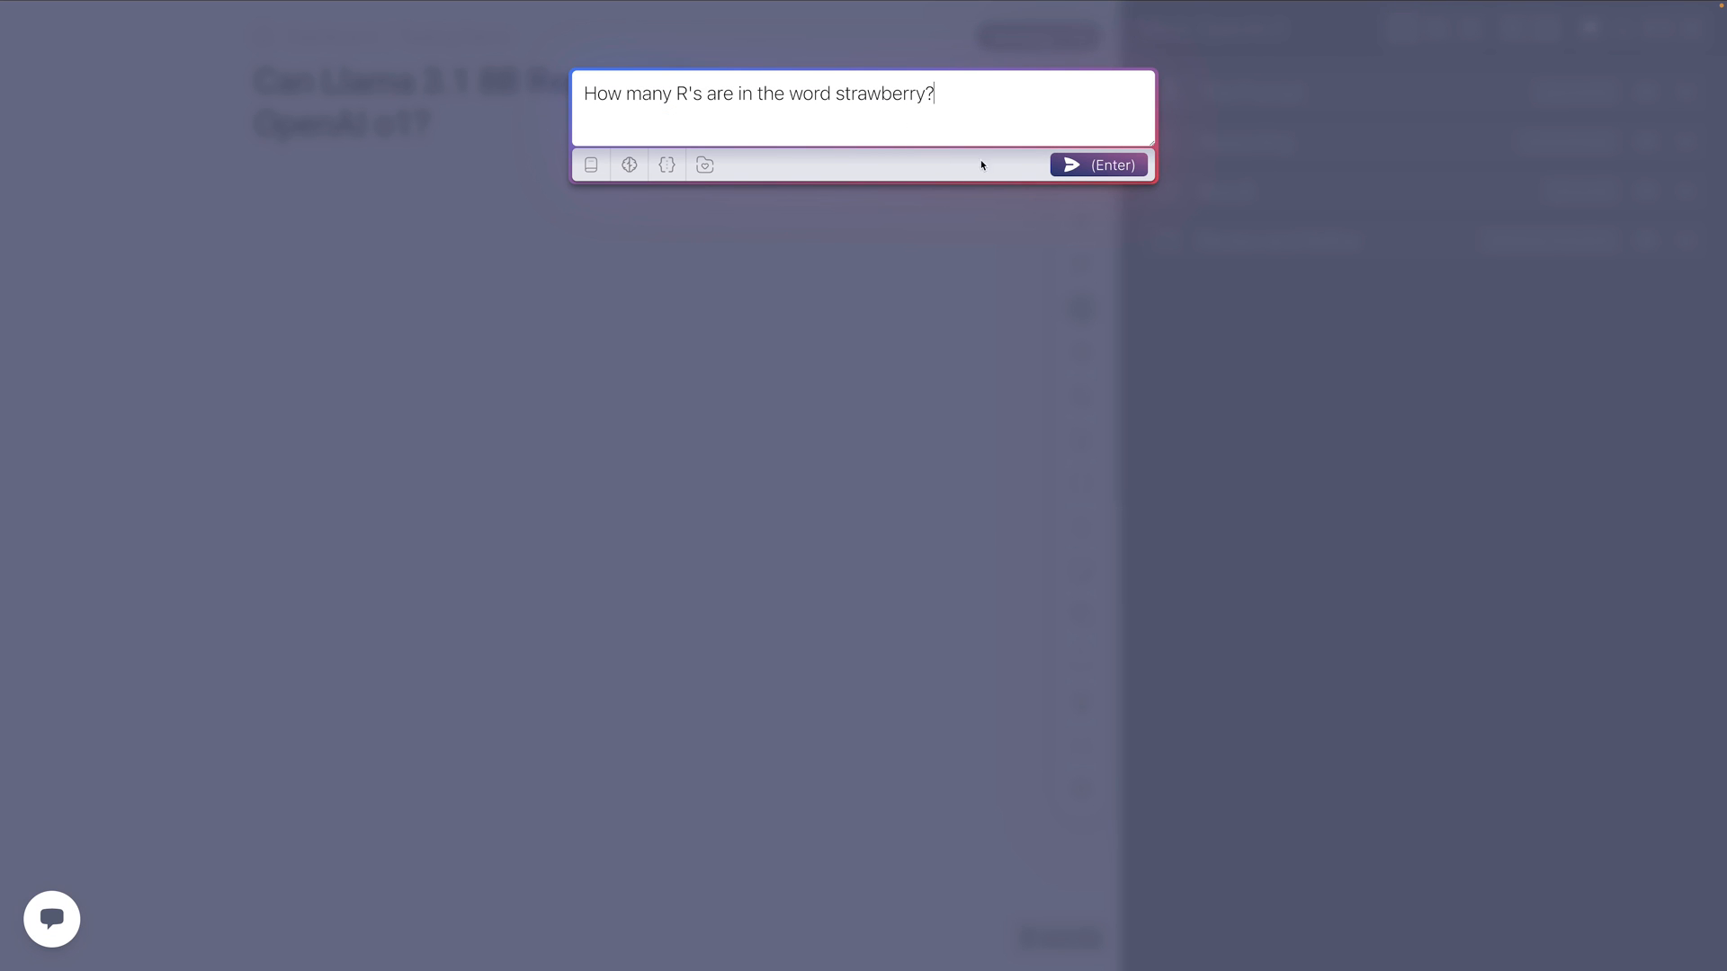
pyautogui.click(1098, 165)
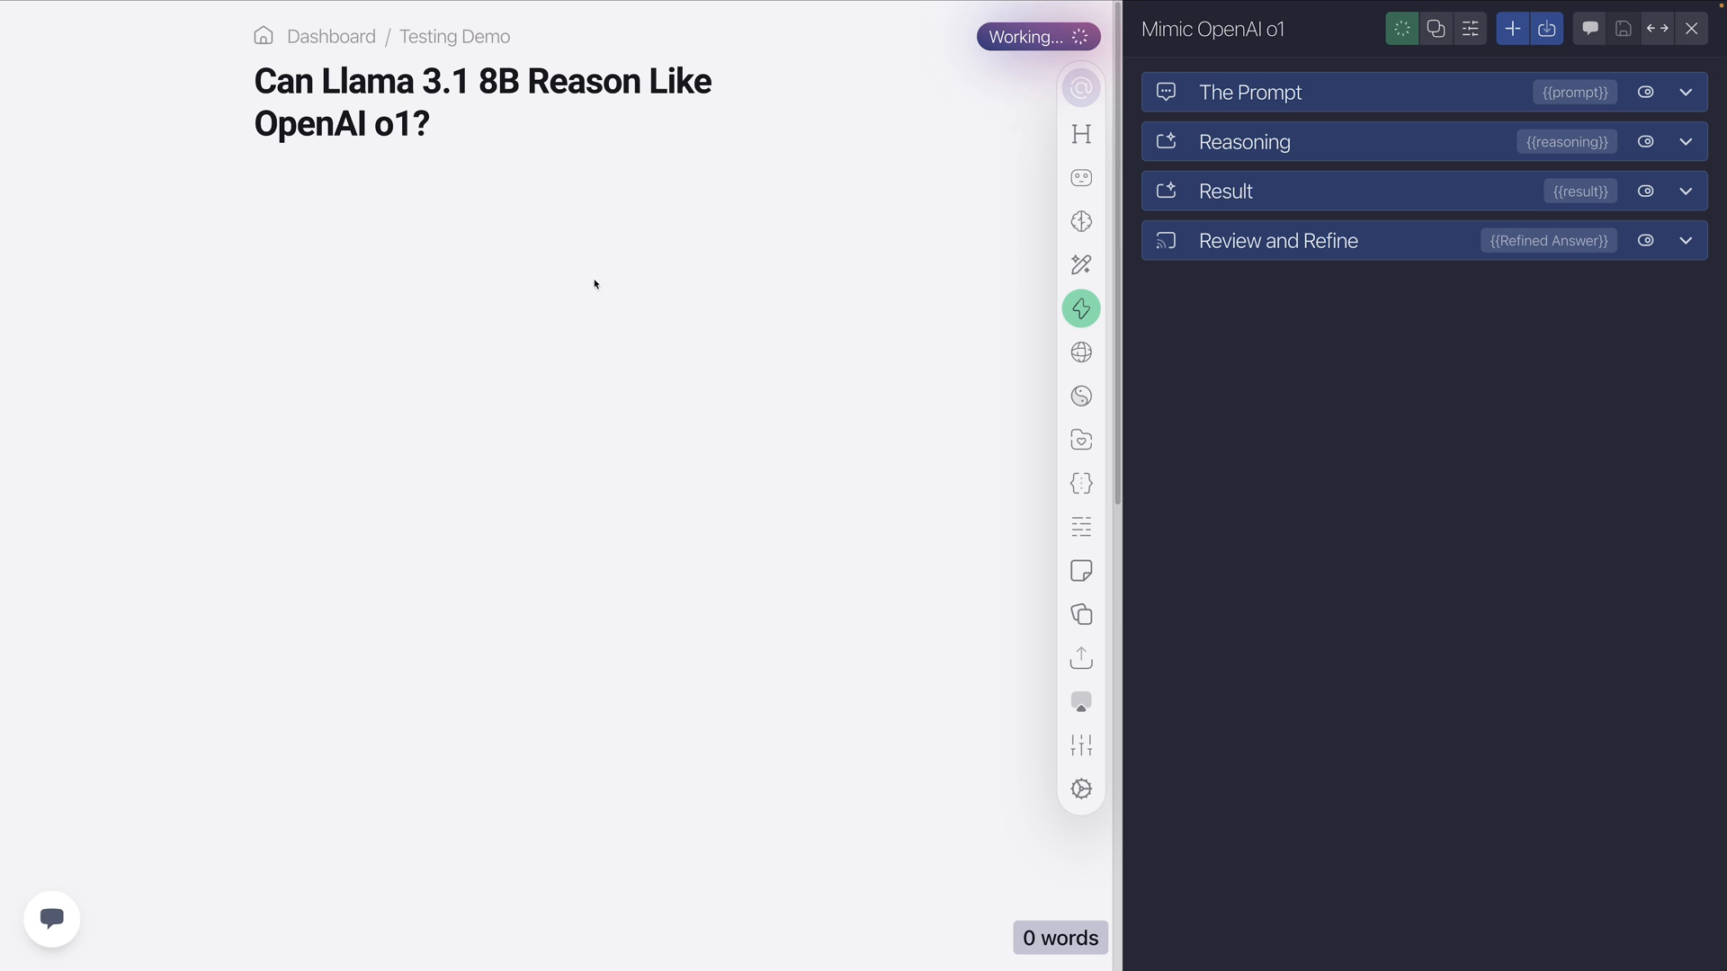
pyautogui.moveTo(601, 293)
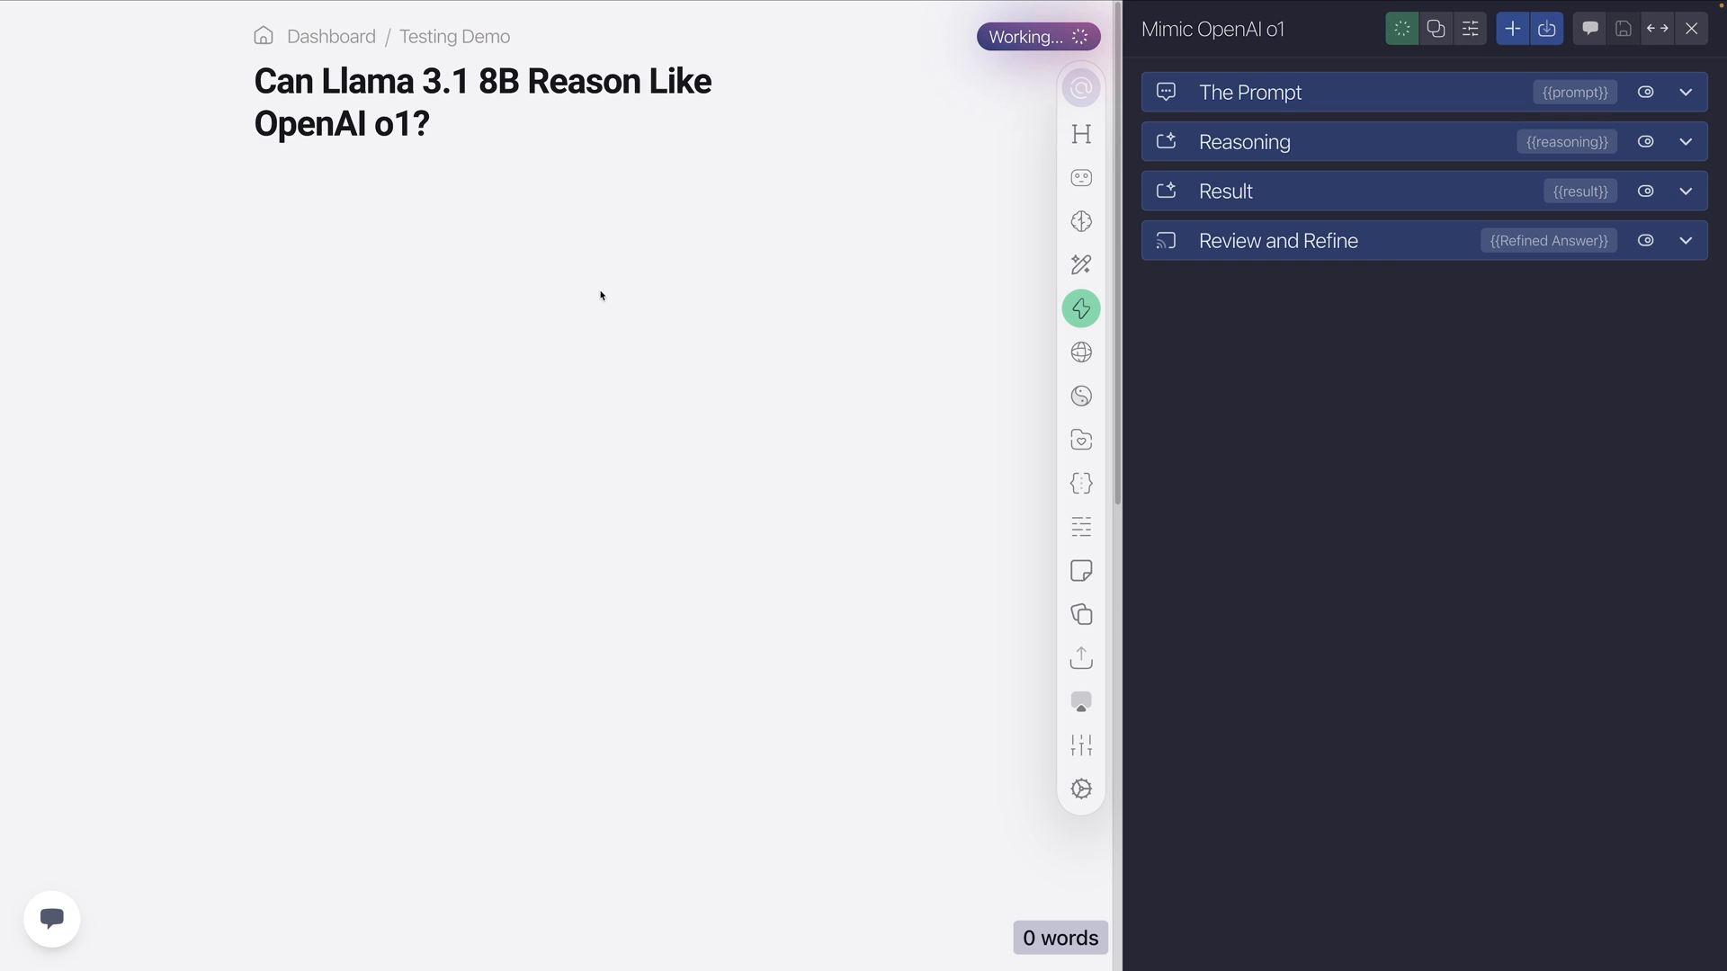
pyautogui.moveTo(1080, 178)
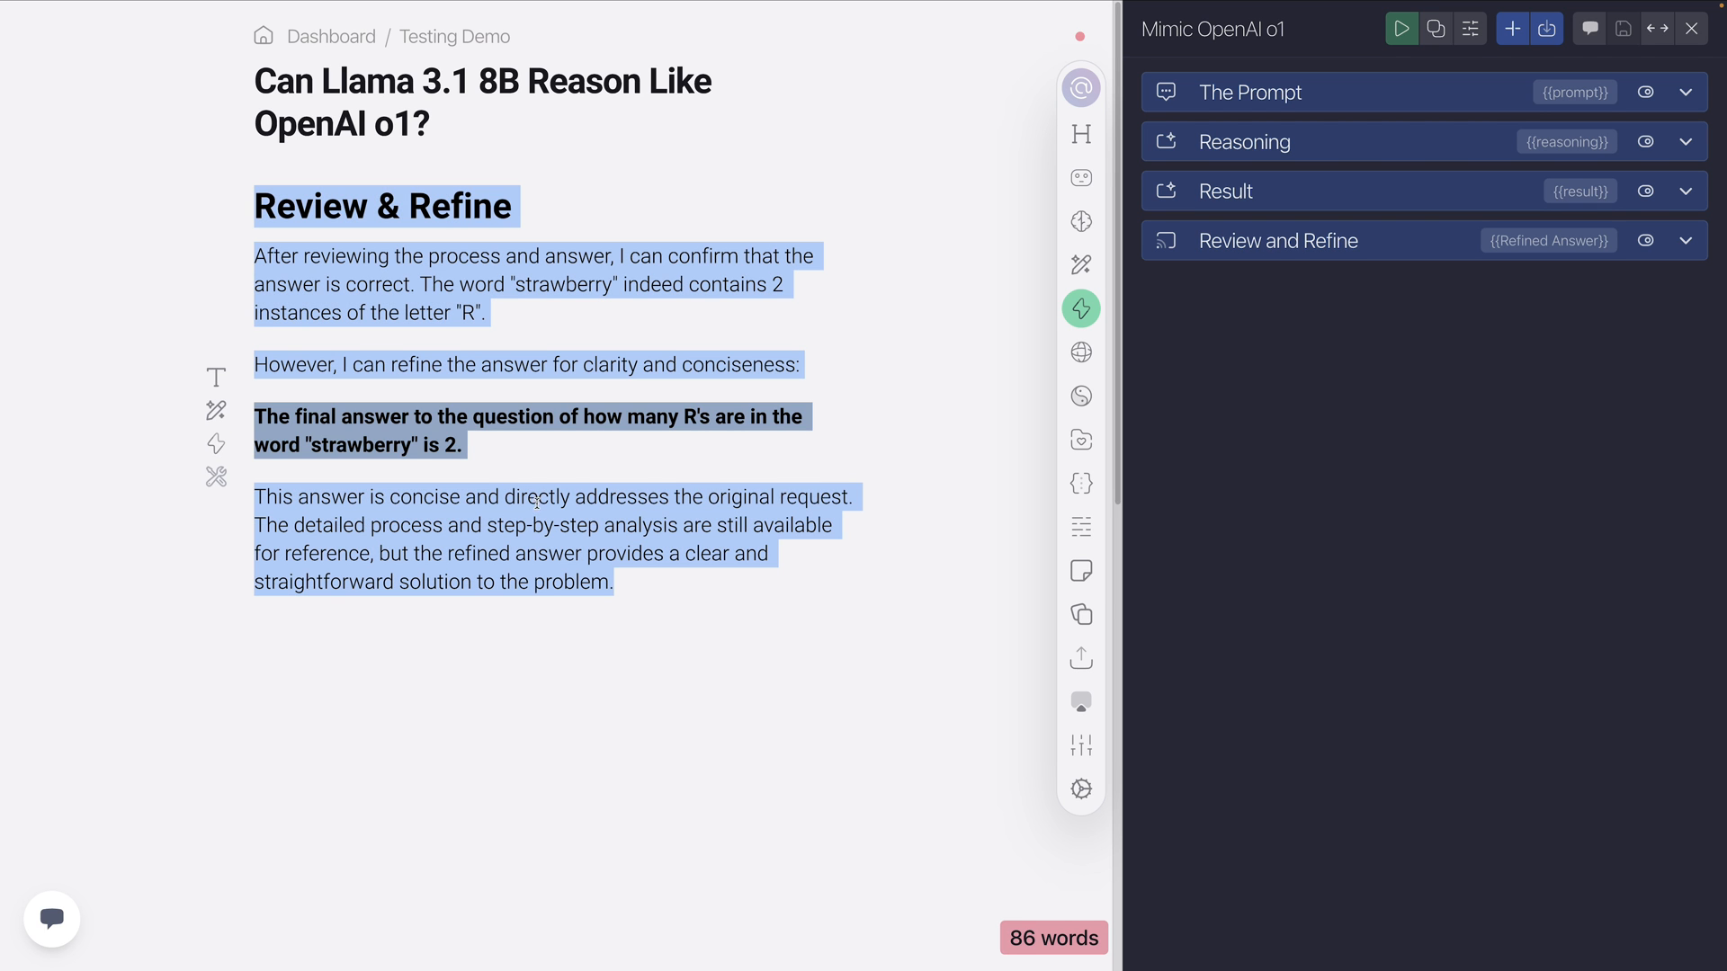
pyautogui.press('Delete')
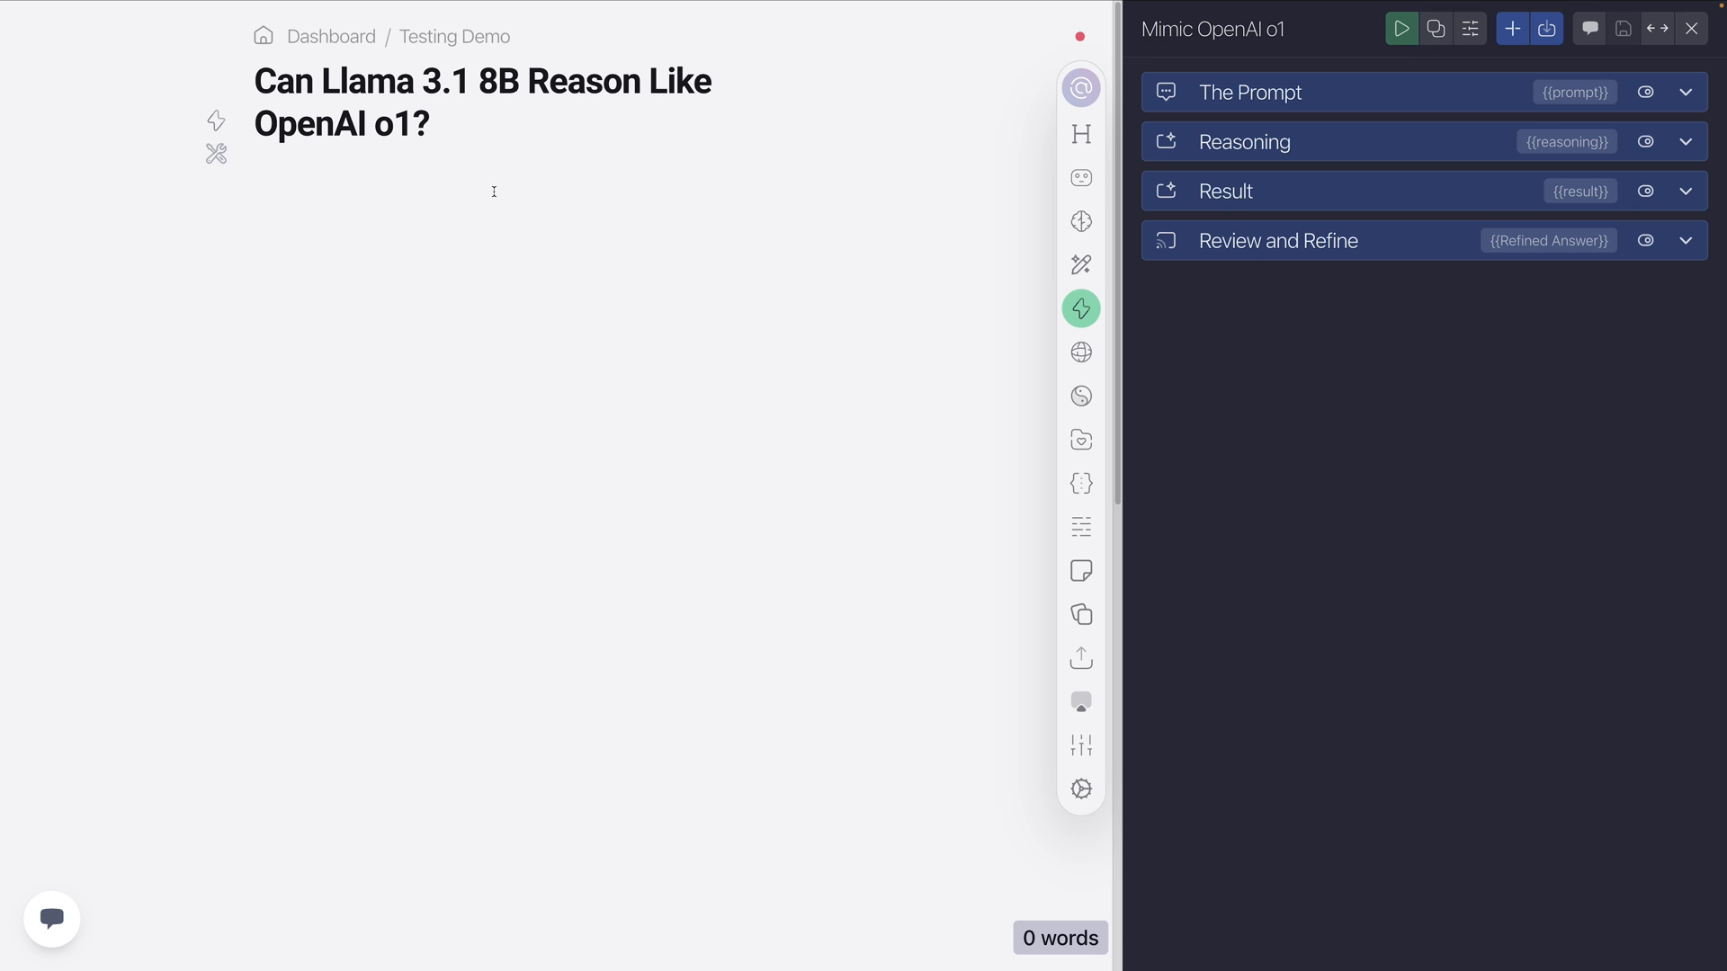
pyautogui.moveTo(551, 246)
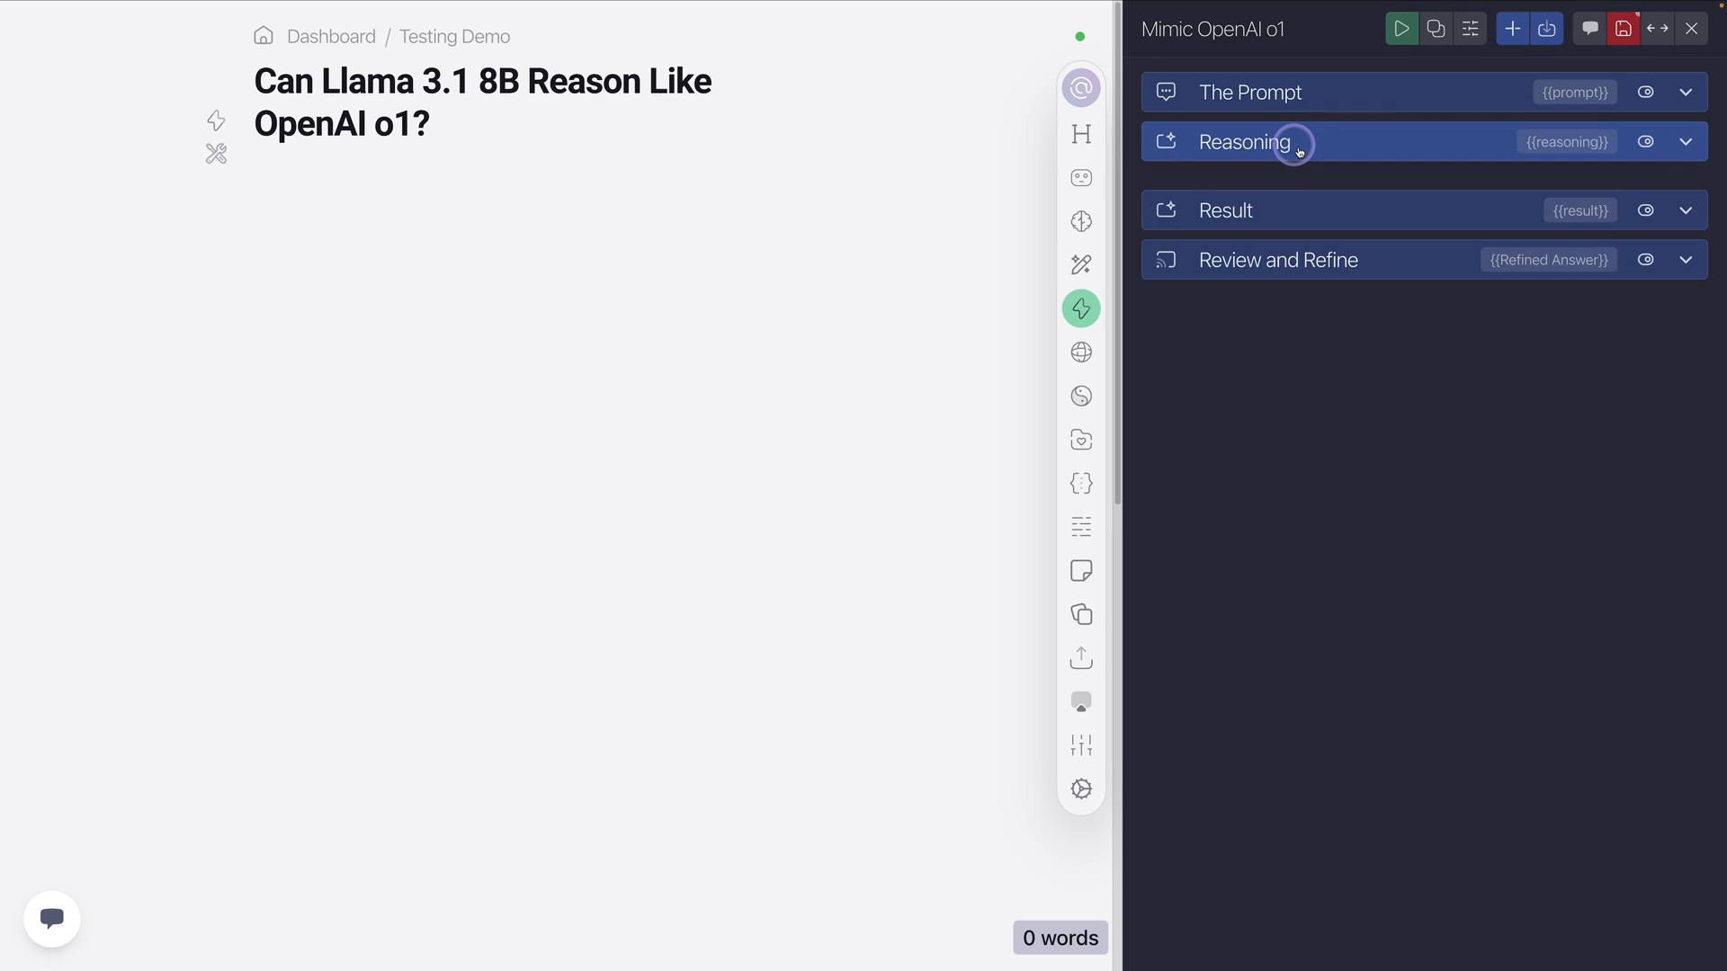
pyautogui.click(1225, 210)
pyautogui.write("How many R's are in the word strawberry?")
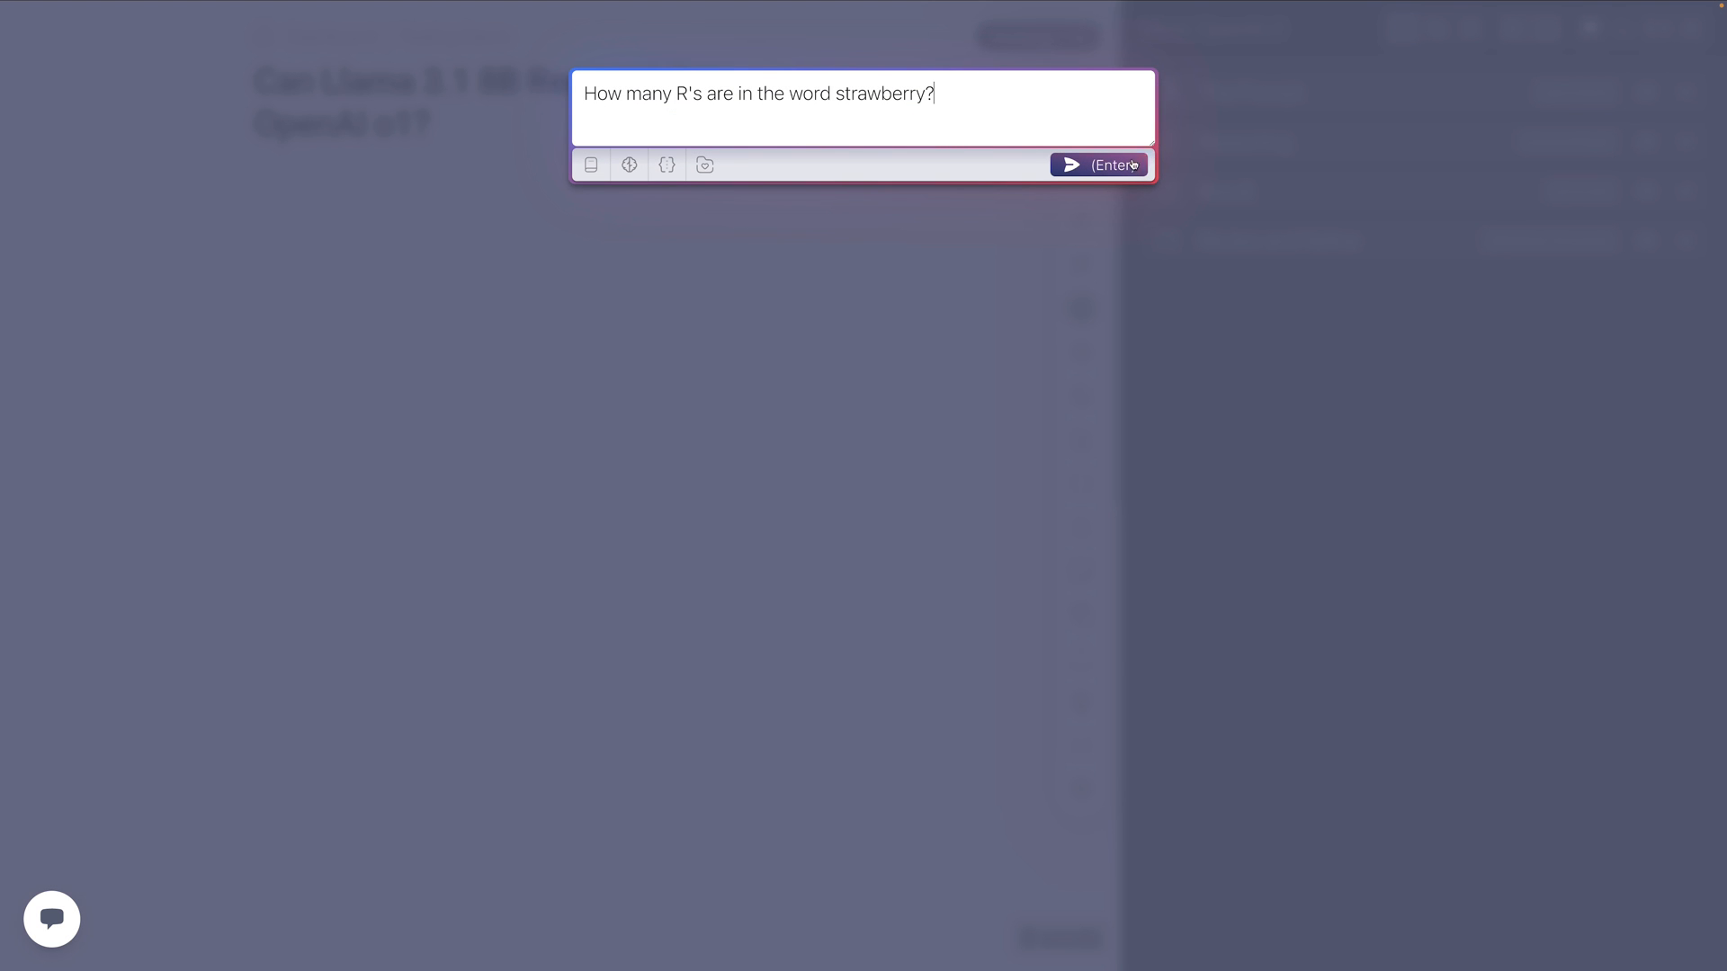
# Rerun the strawberry question and confirm Review and Refine uses Llama 3.1-70B Instruct.
pyautogui.click(1097, 163)
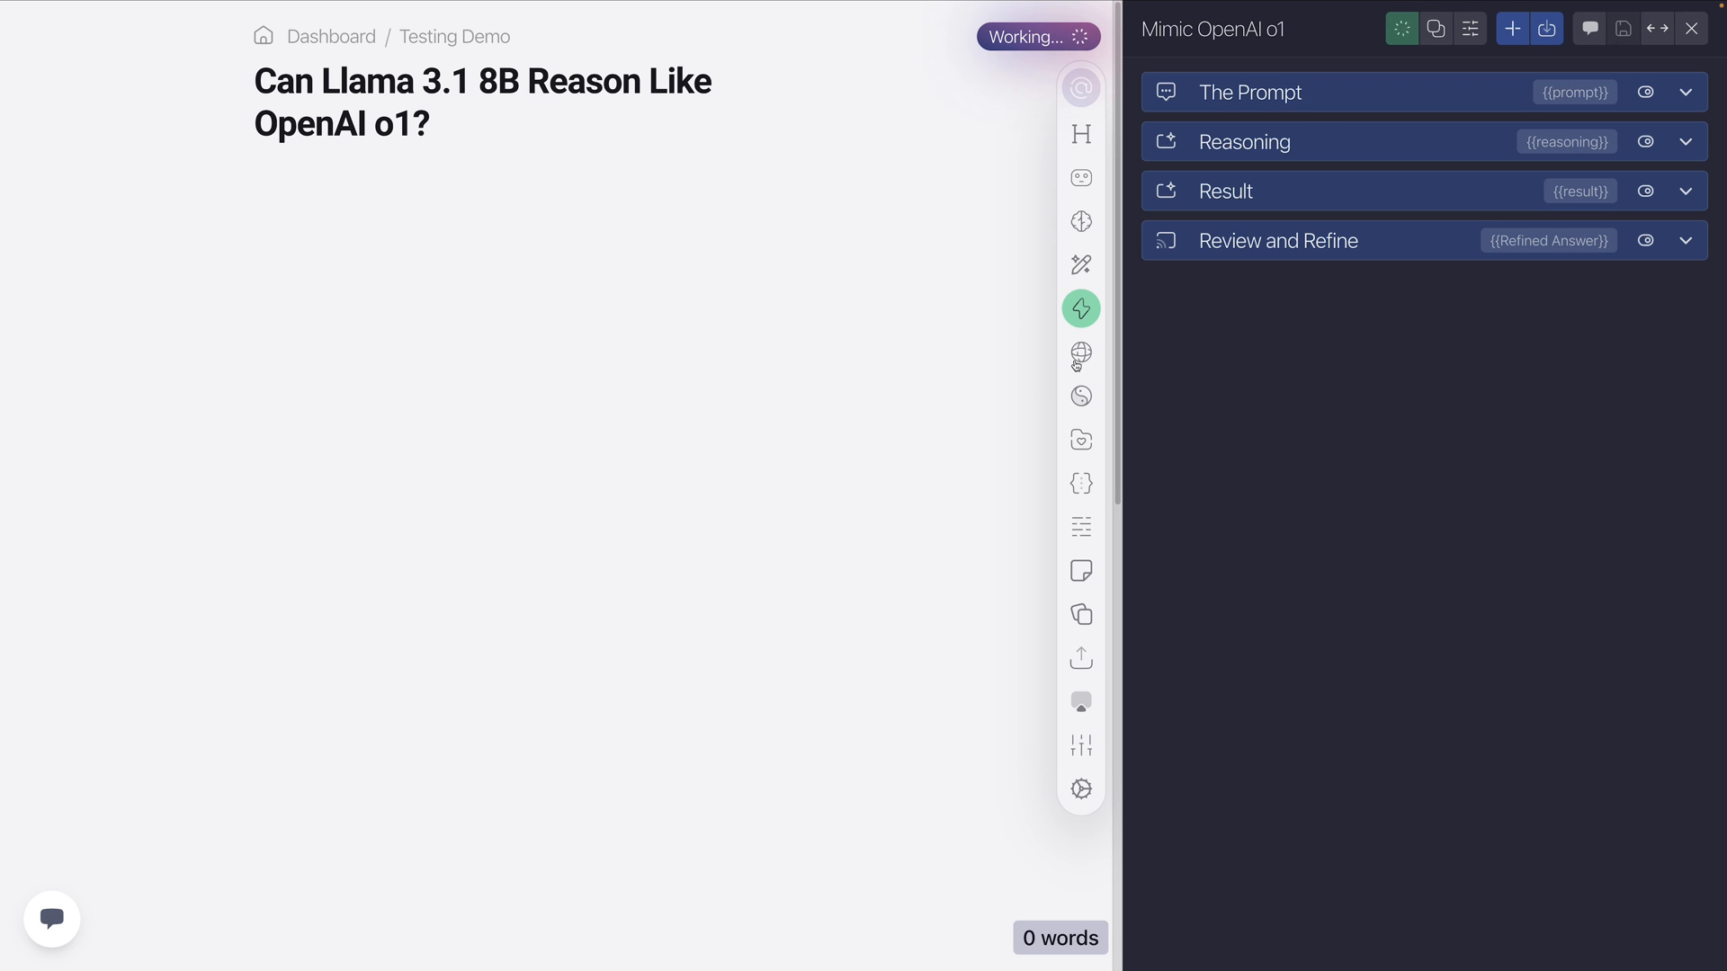
pyautogui.moveTo(1334, 486)
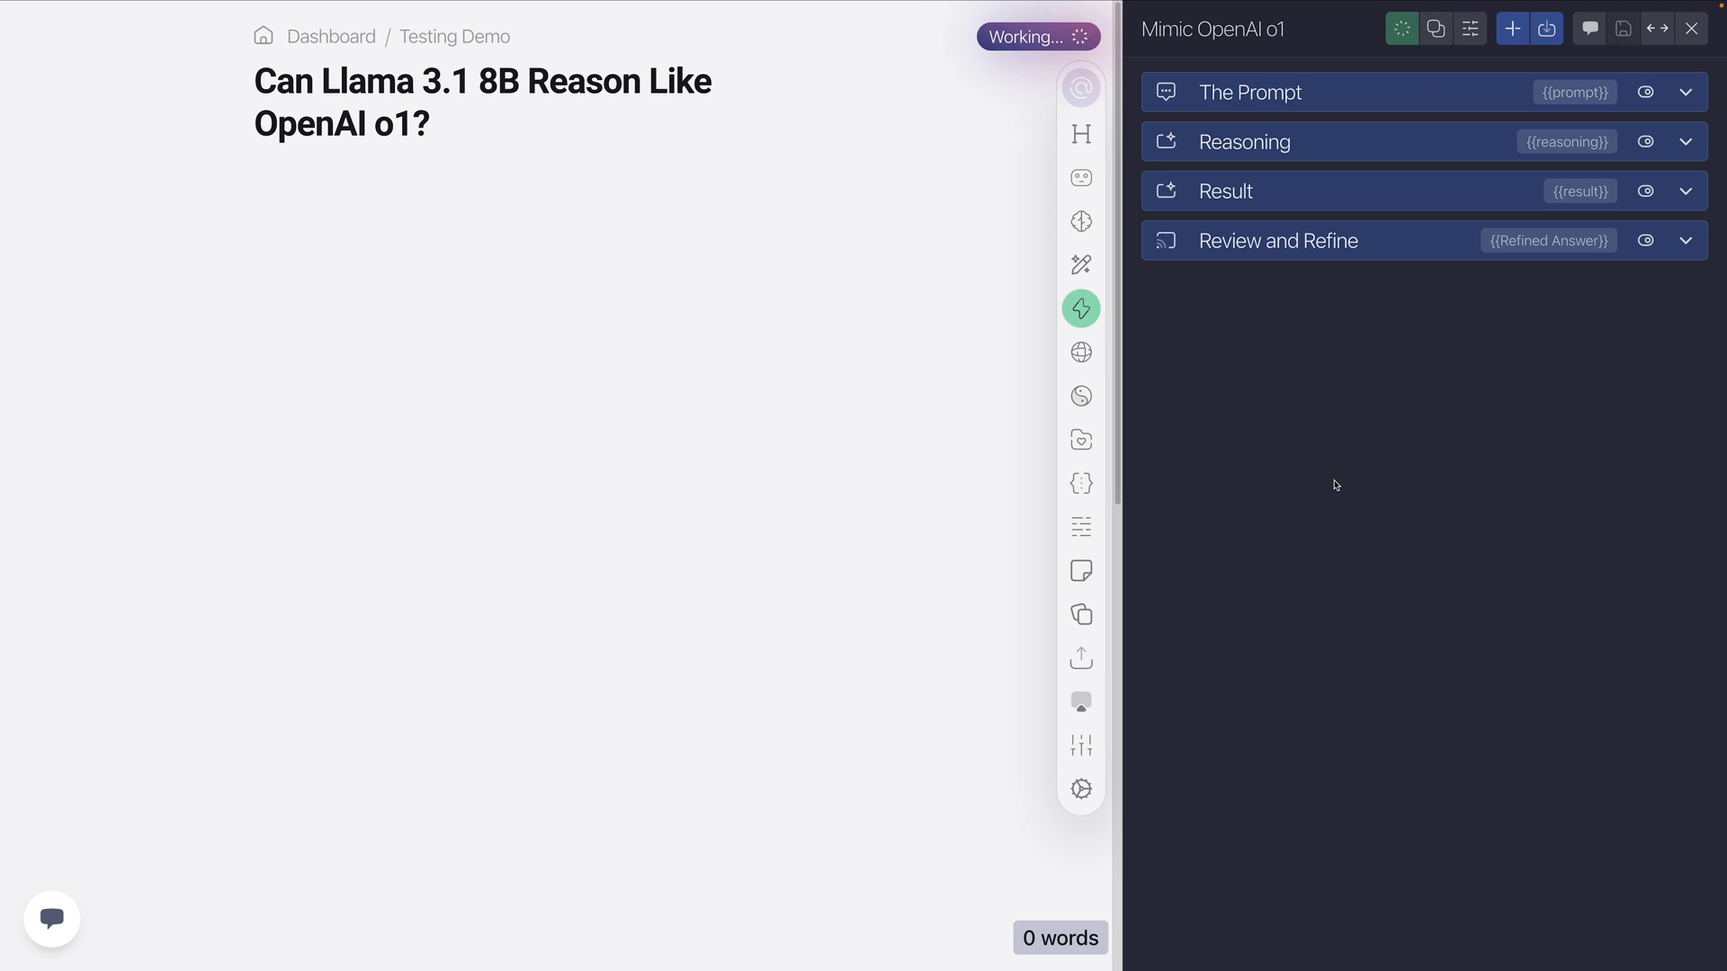
pyautogui.click(1683, 191)
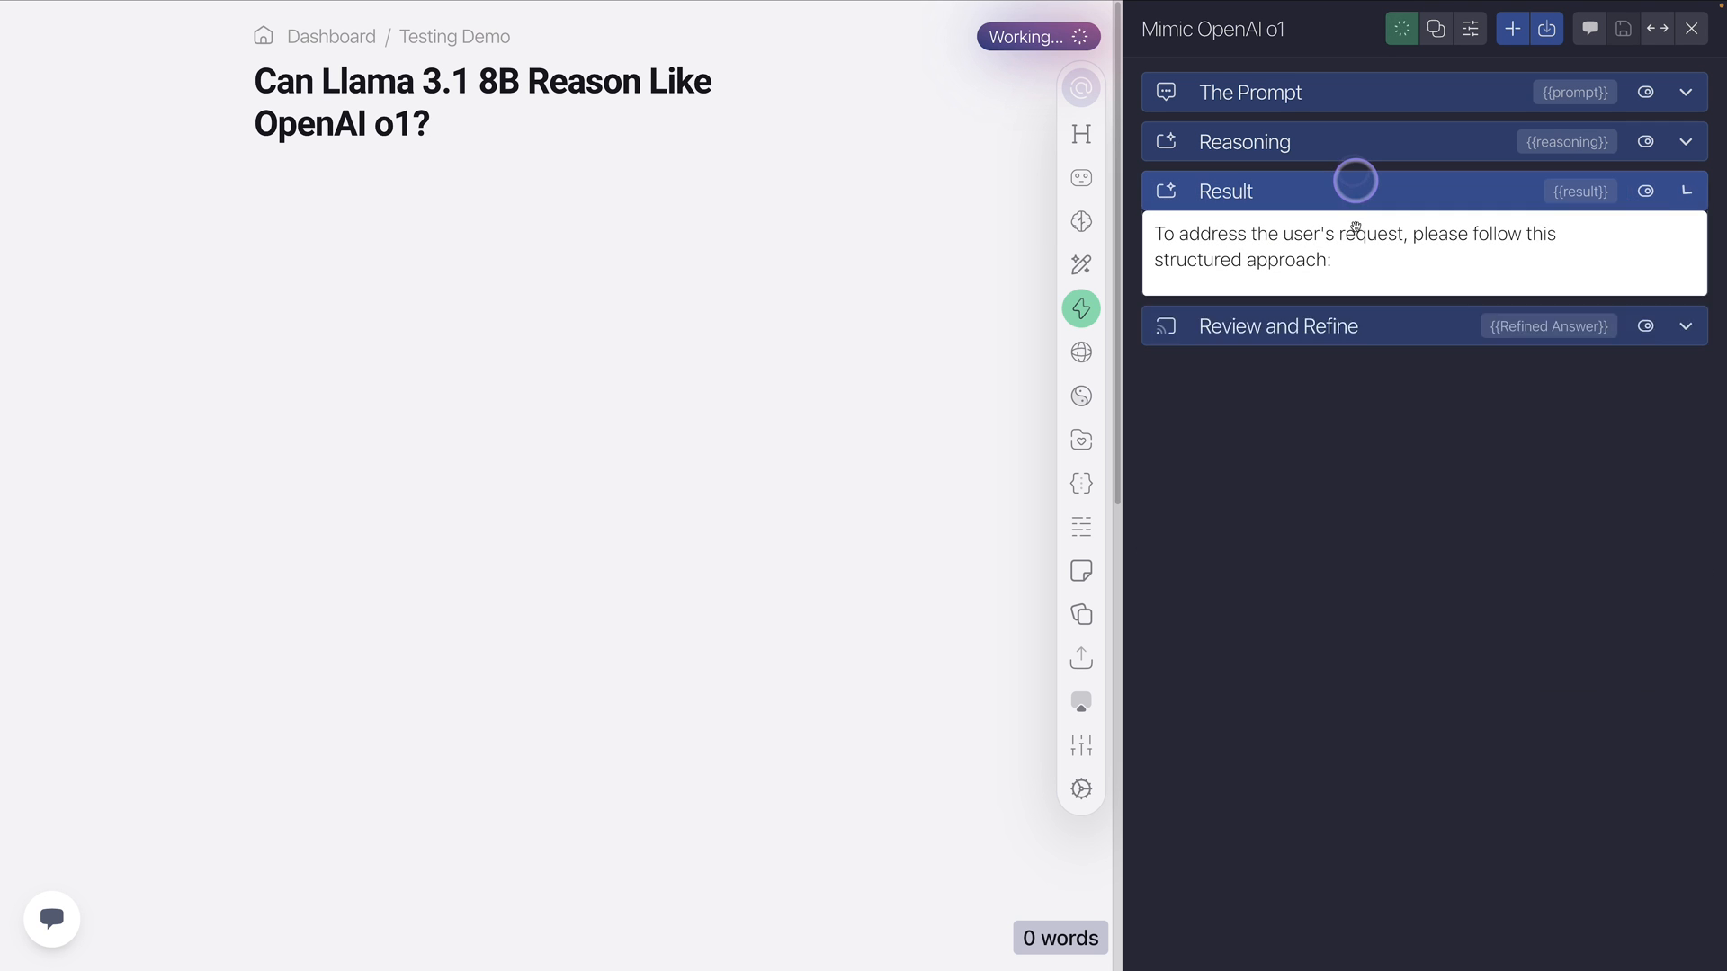
pyautogui.click(1601, 239)
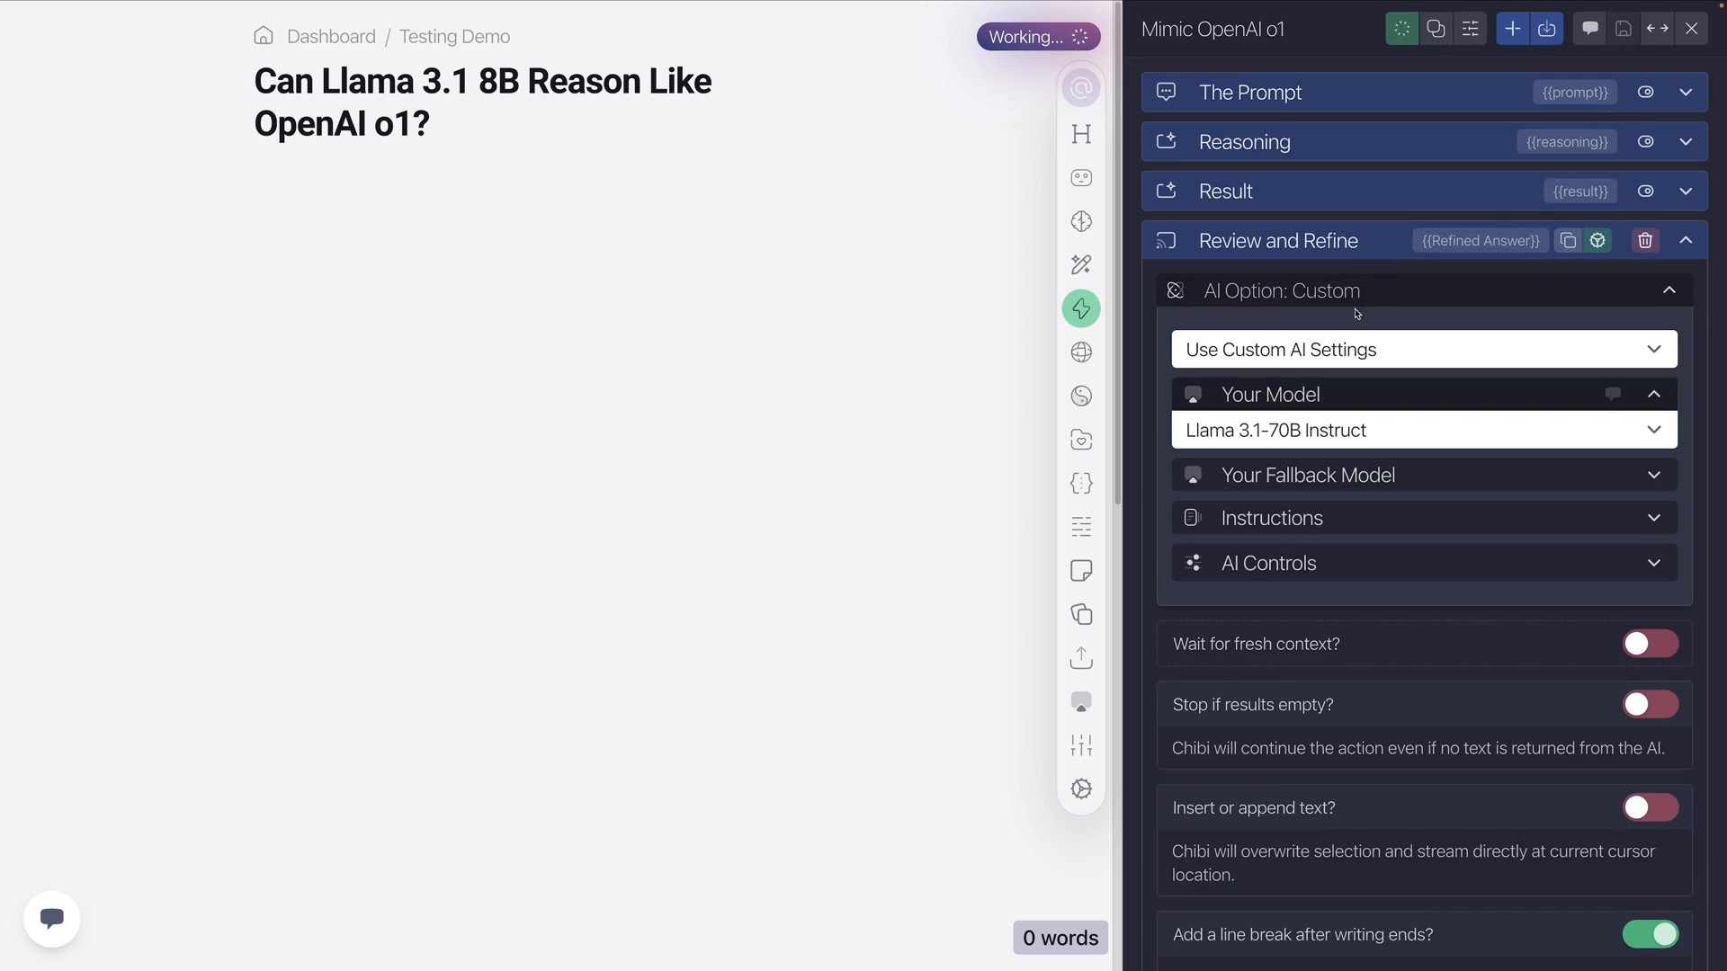
pyautogui.click(1686, 240)
pyautogui.write("How many R's are in the word raspberry?")
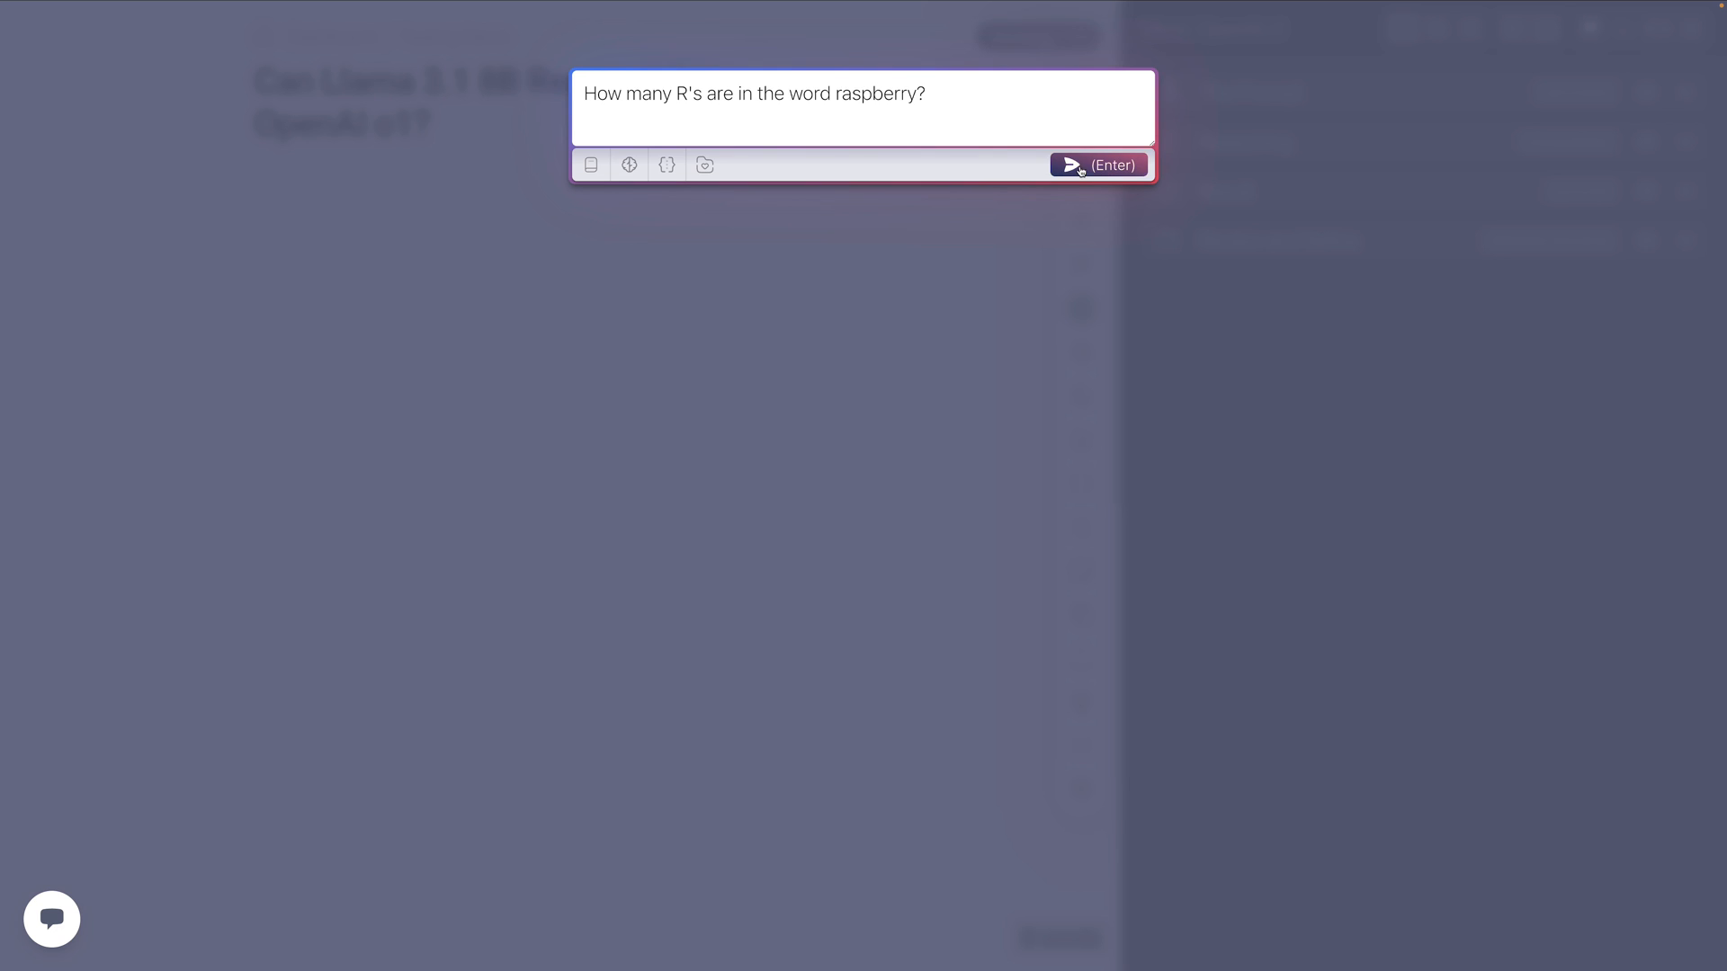
# Run the raspberry question and read the refined answer of 3 R's through the review output.
pyautogui.click(1097, 163)
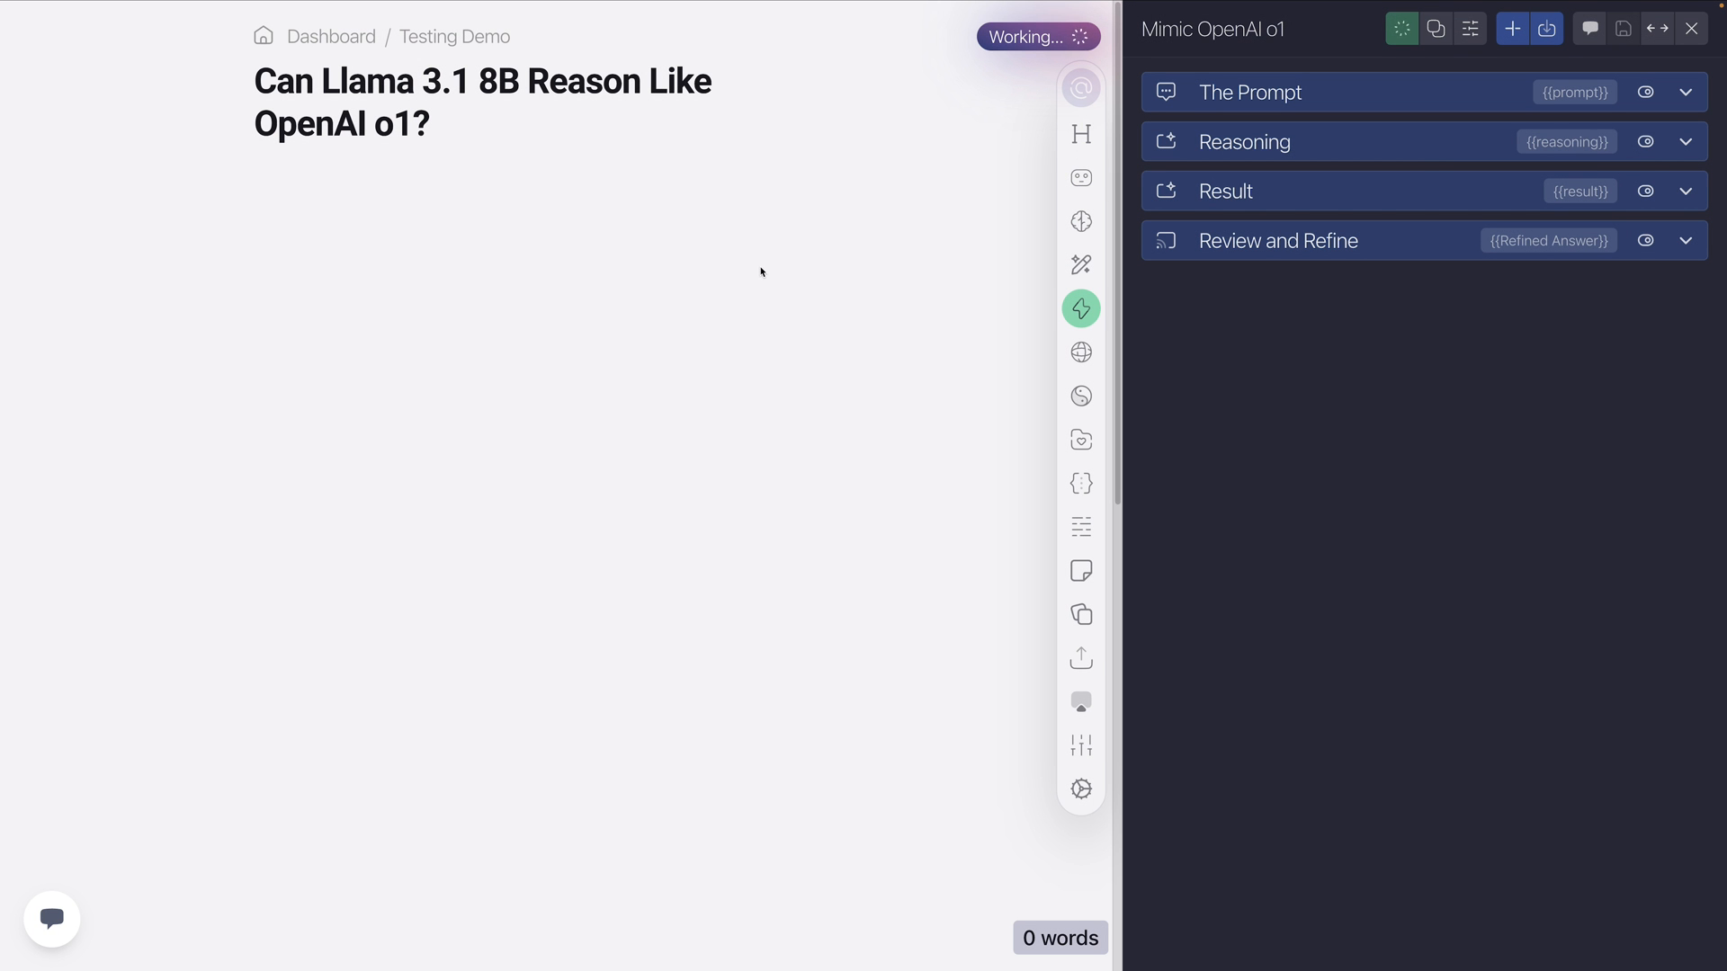
pyautogui.moveTo(642, 239)
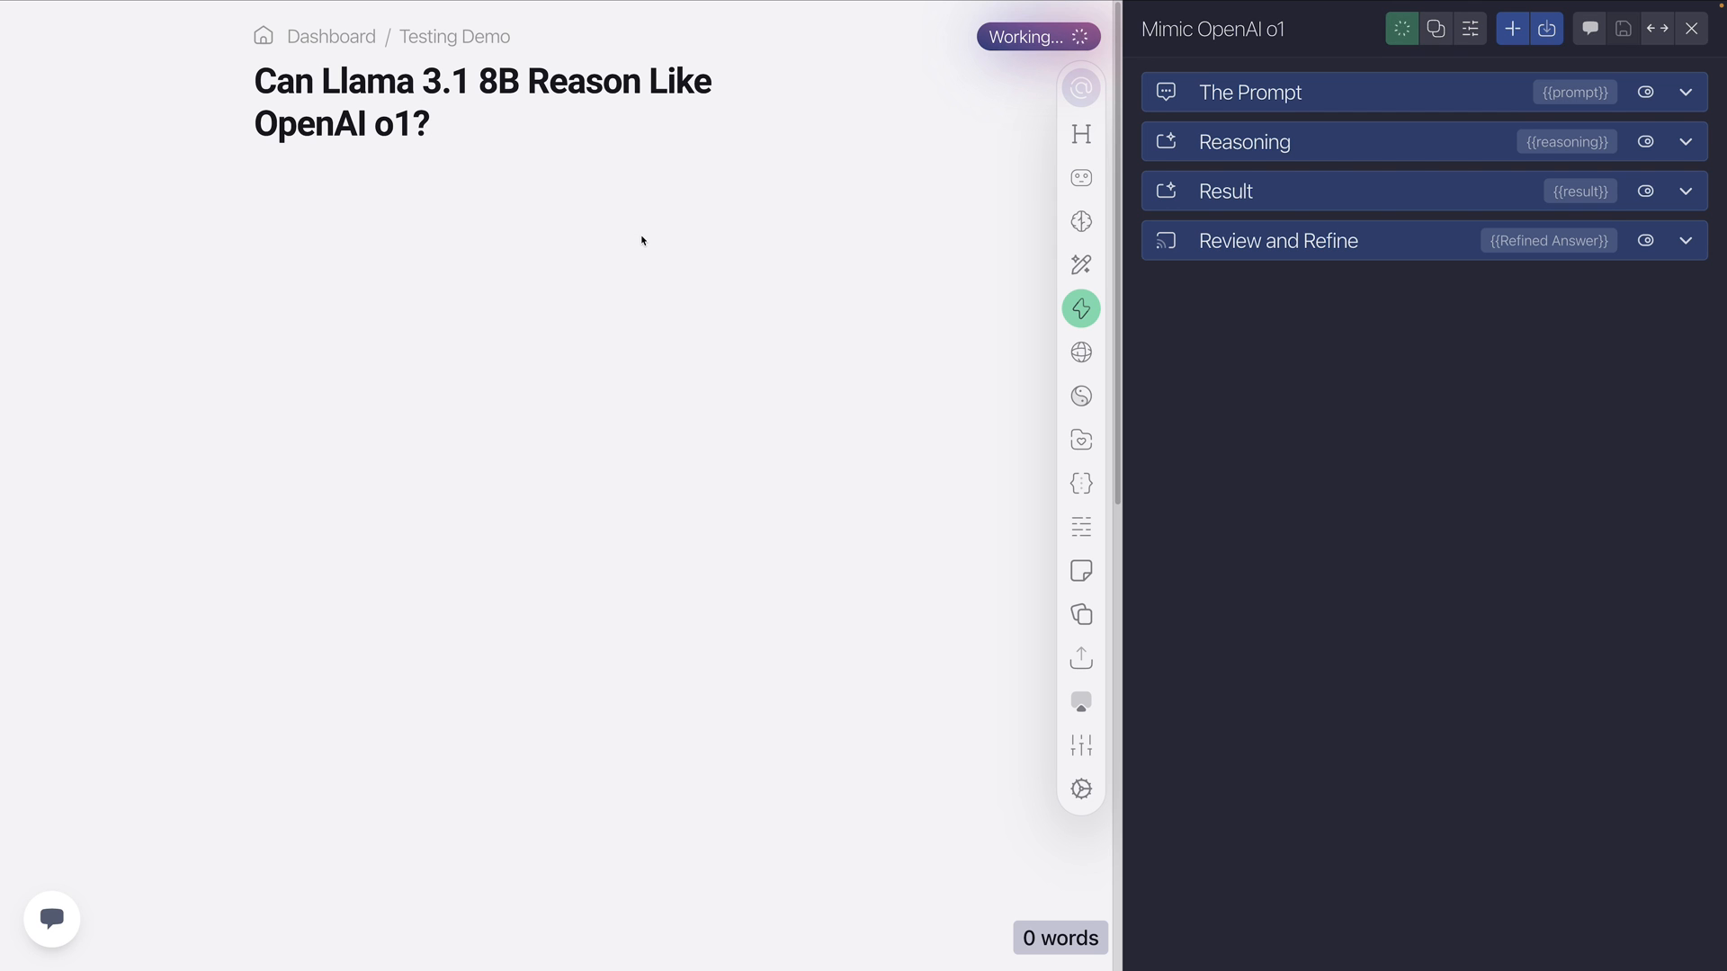
pyautogui.moveTo(628, 243)
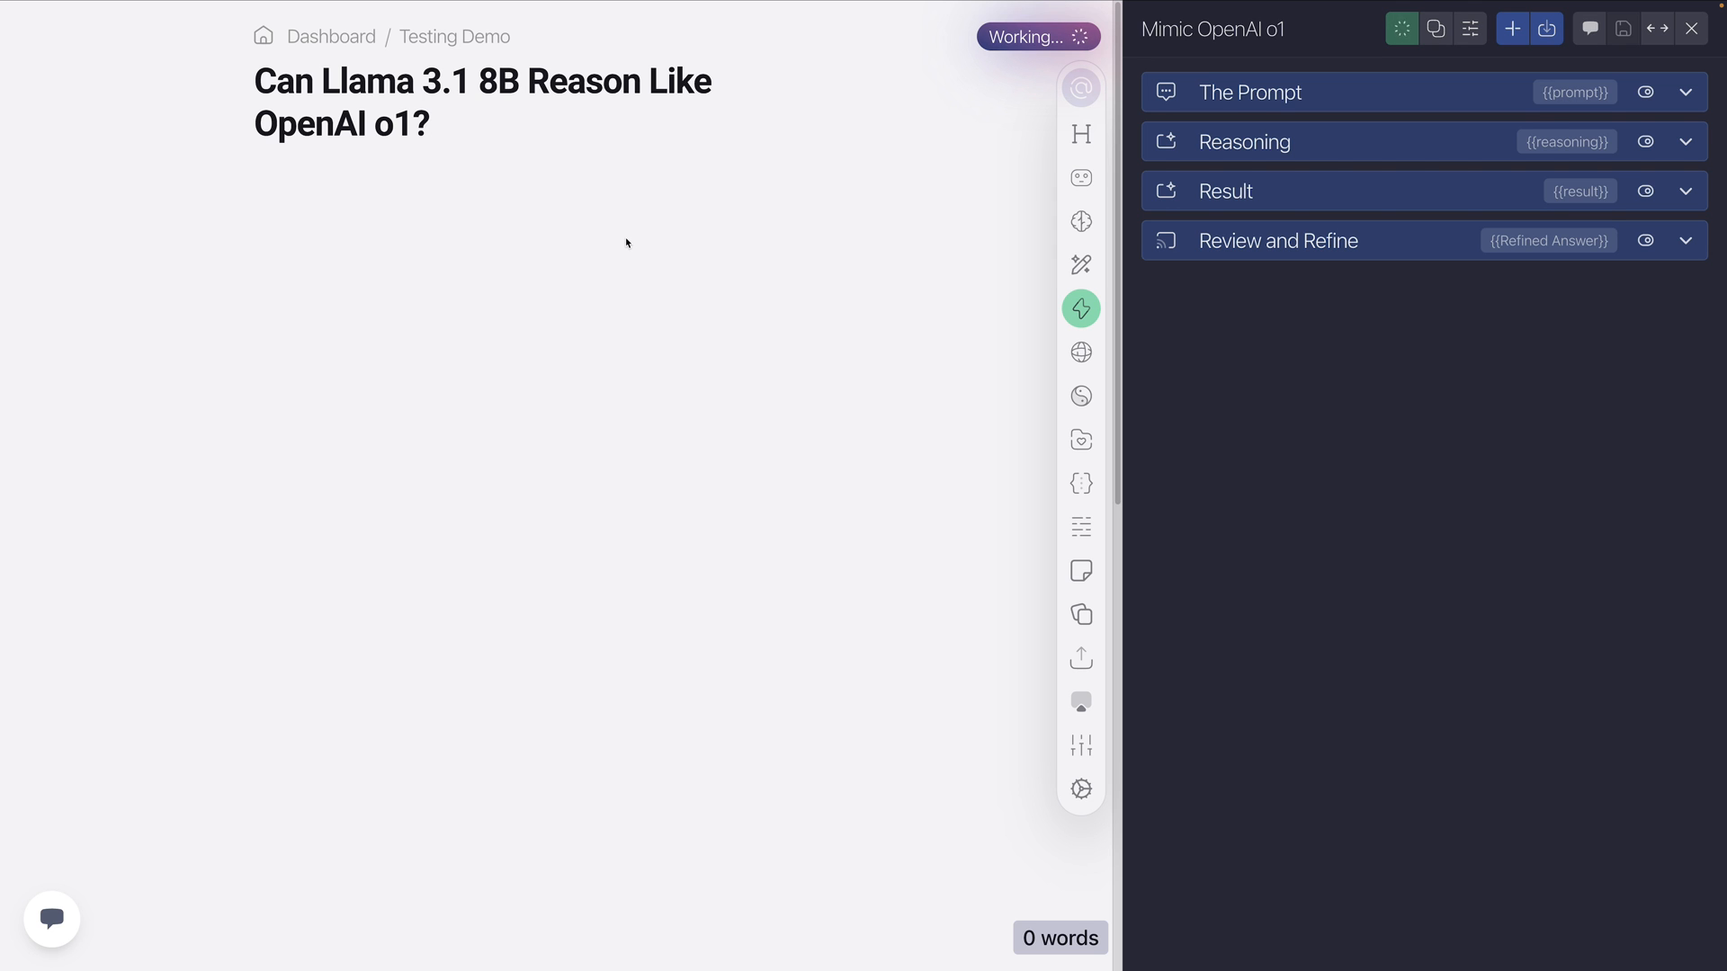
pyautogui.moveTo(613, 253)
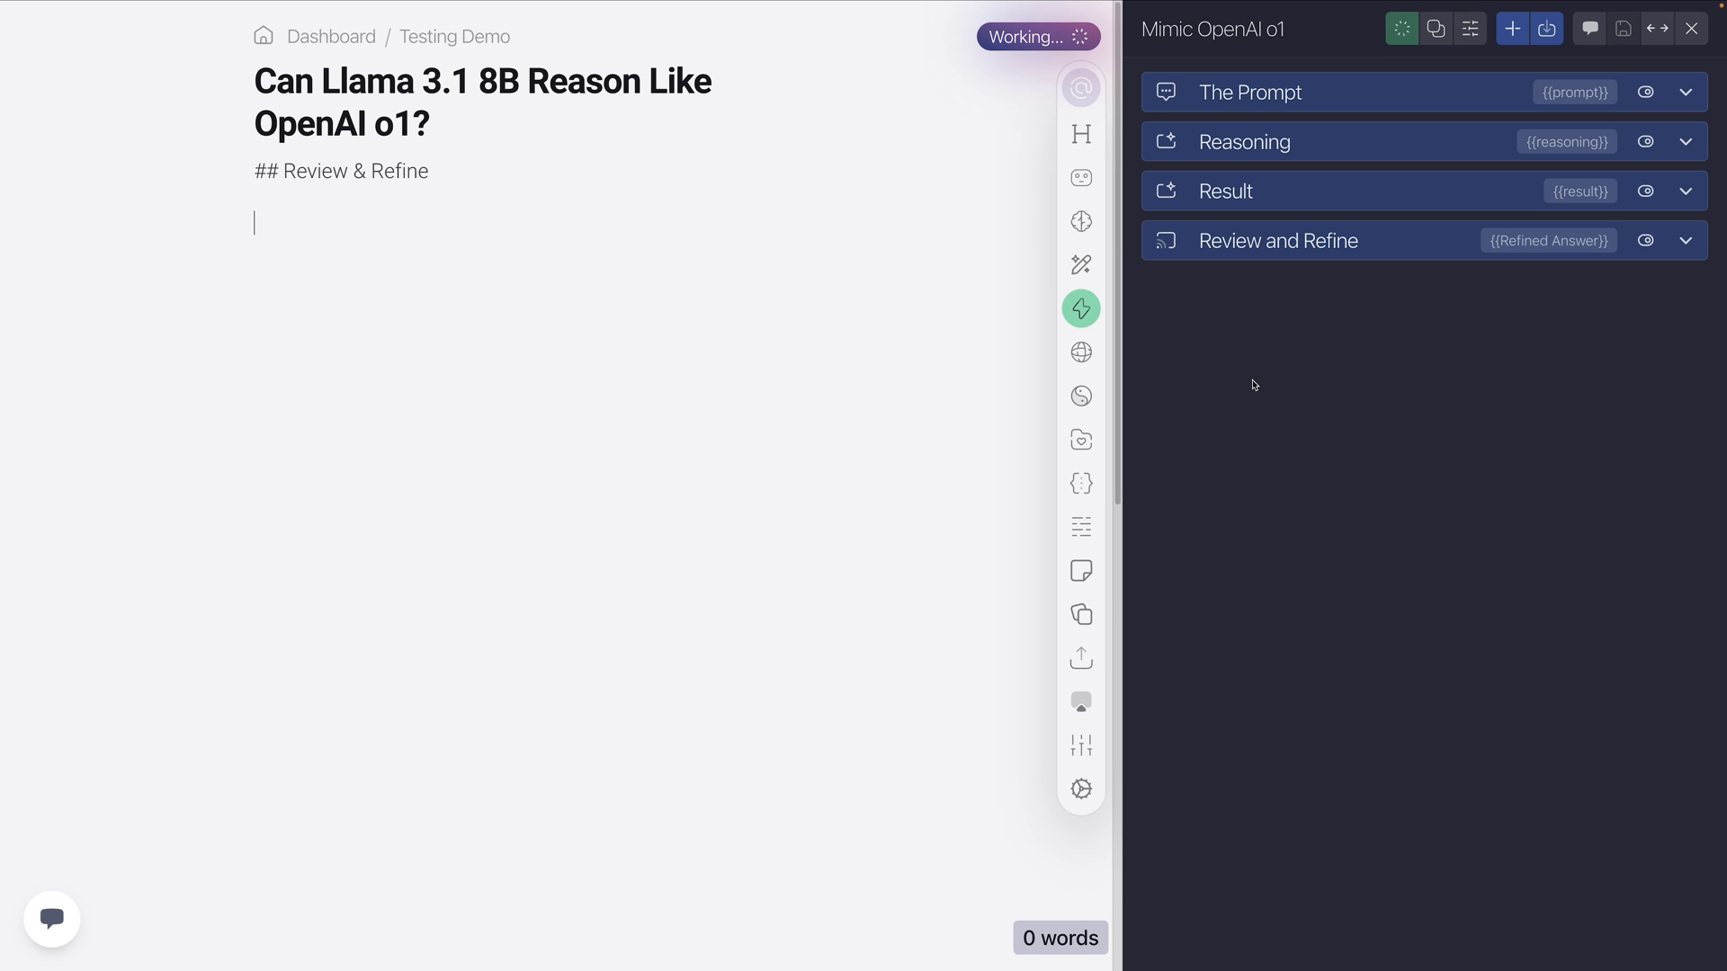
pyautogui.write('I will carefully review the answer to ensure it is correct.')
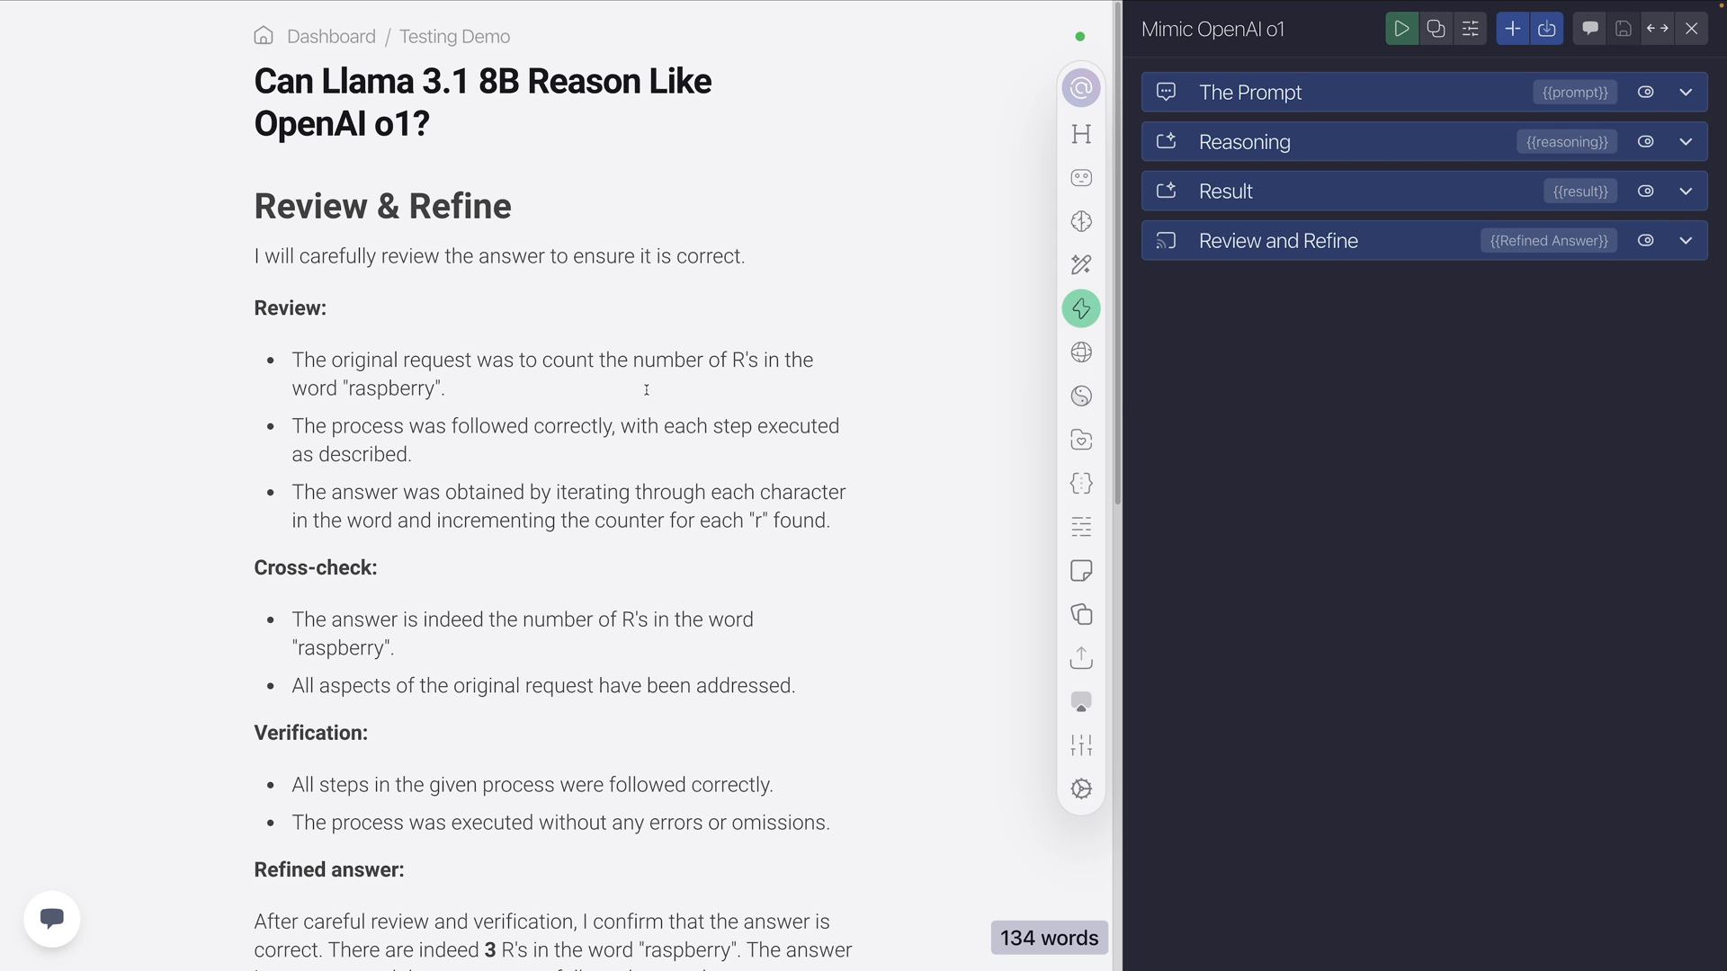
pyautogui.moveTo(1317, 158)
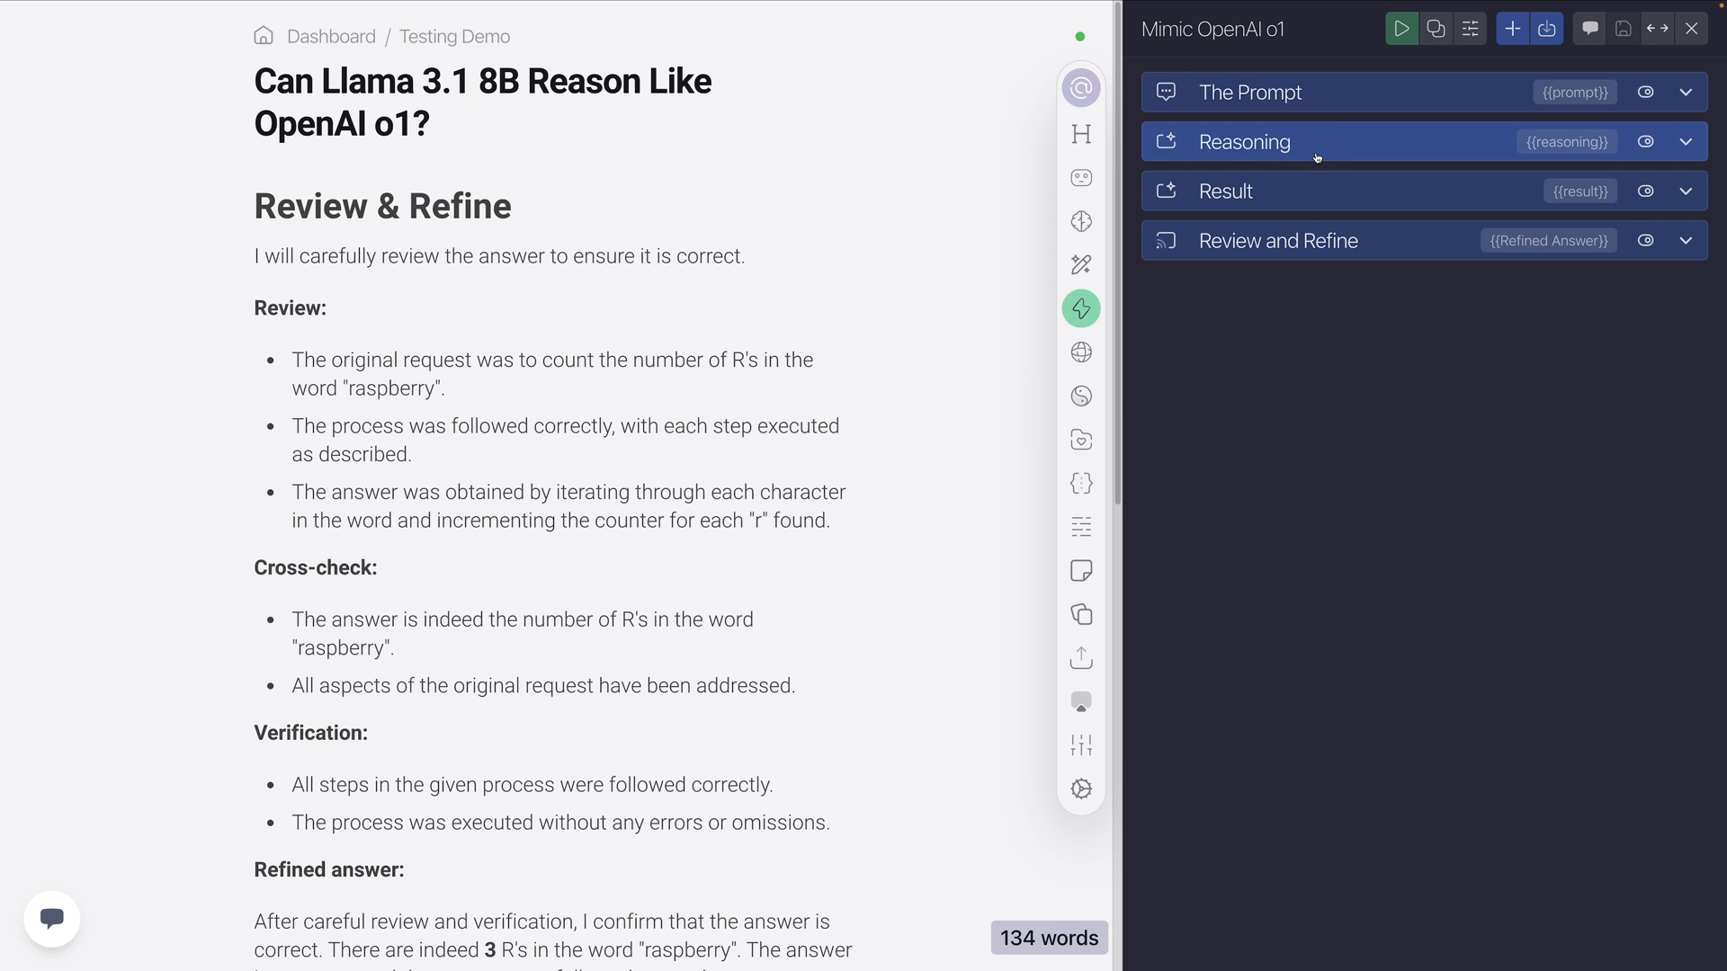
pyautogui.moveTo(1312, 226)
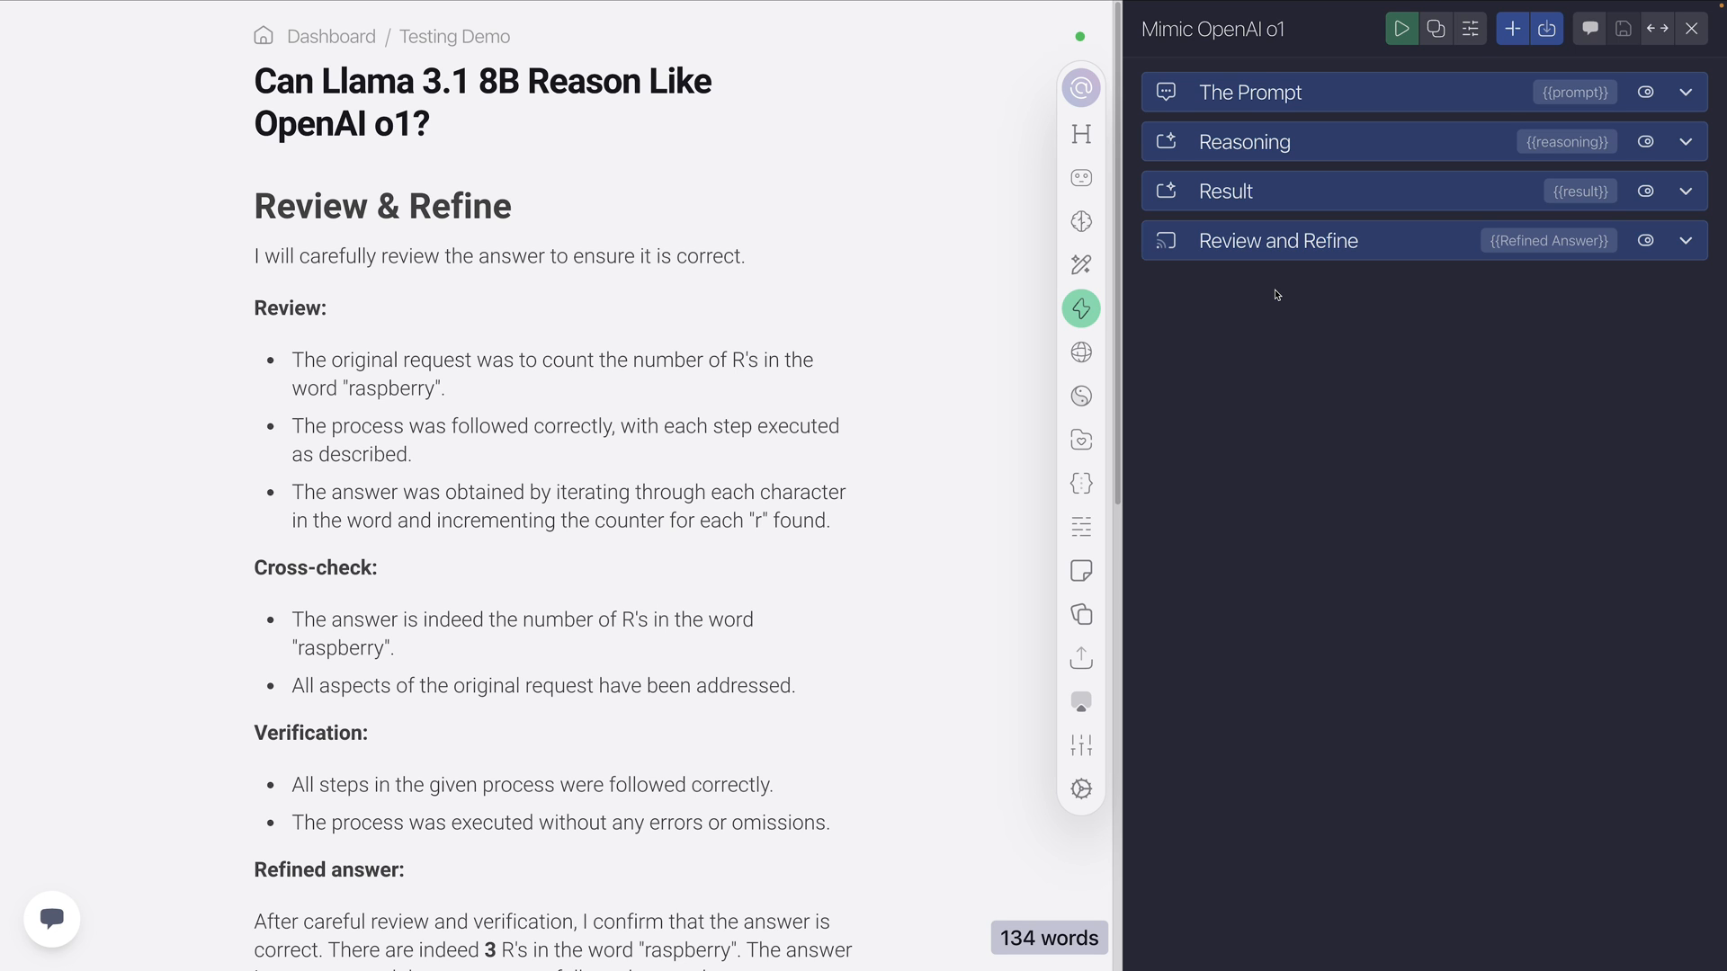
pyautogui.moveTo(1246, 291)
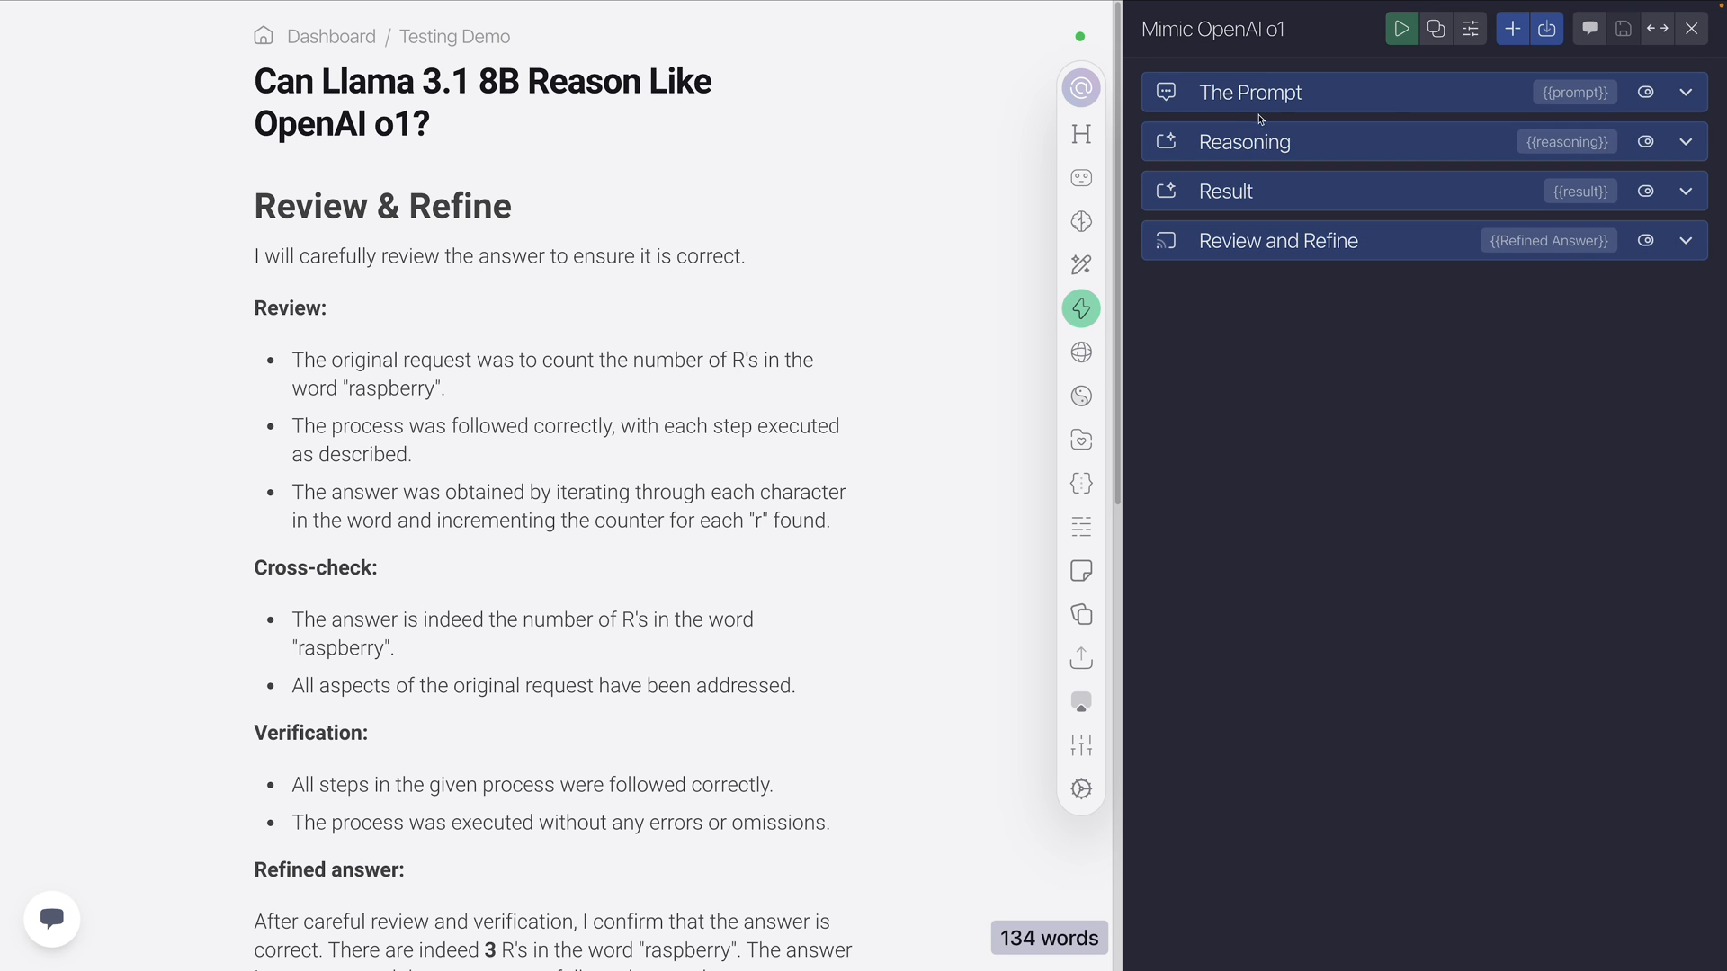
pyautogui.moveTo(1259, 169)
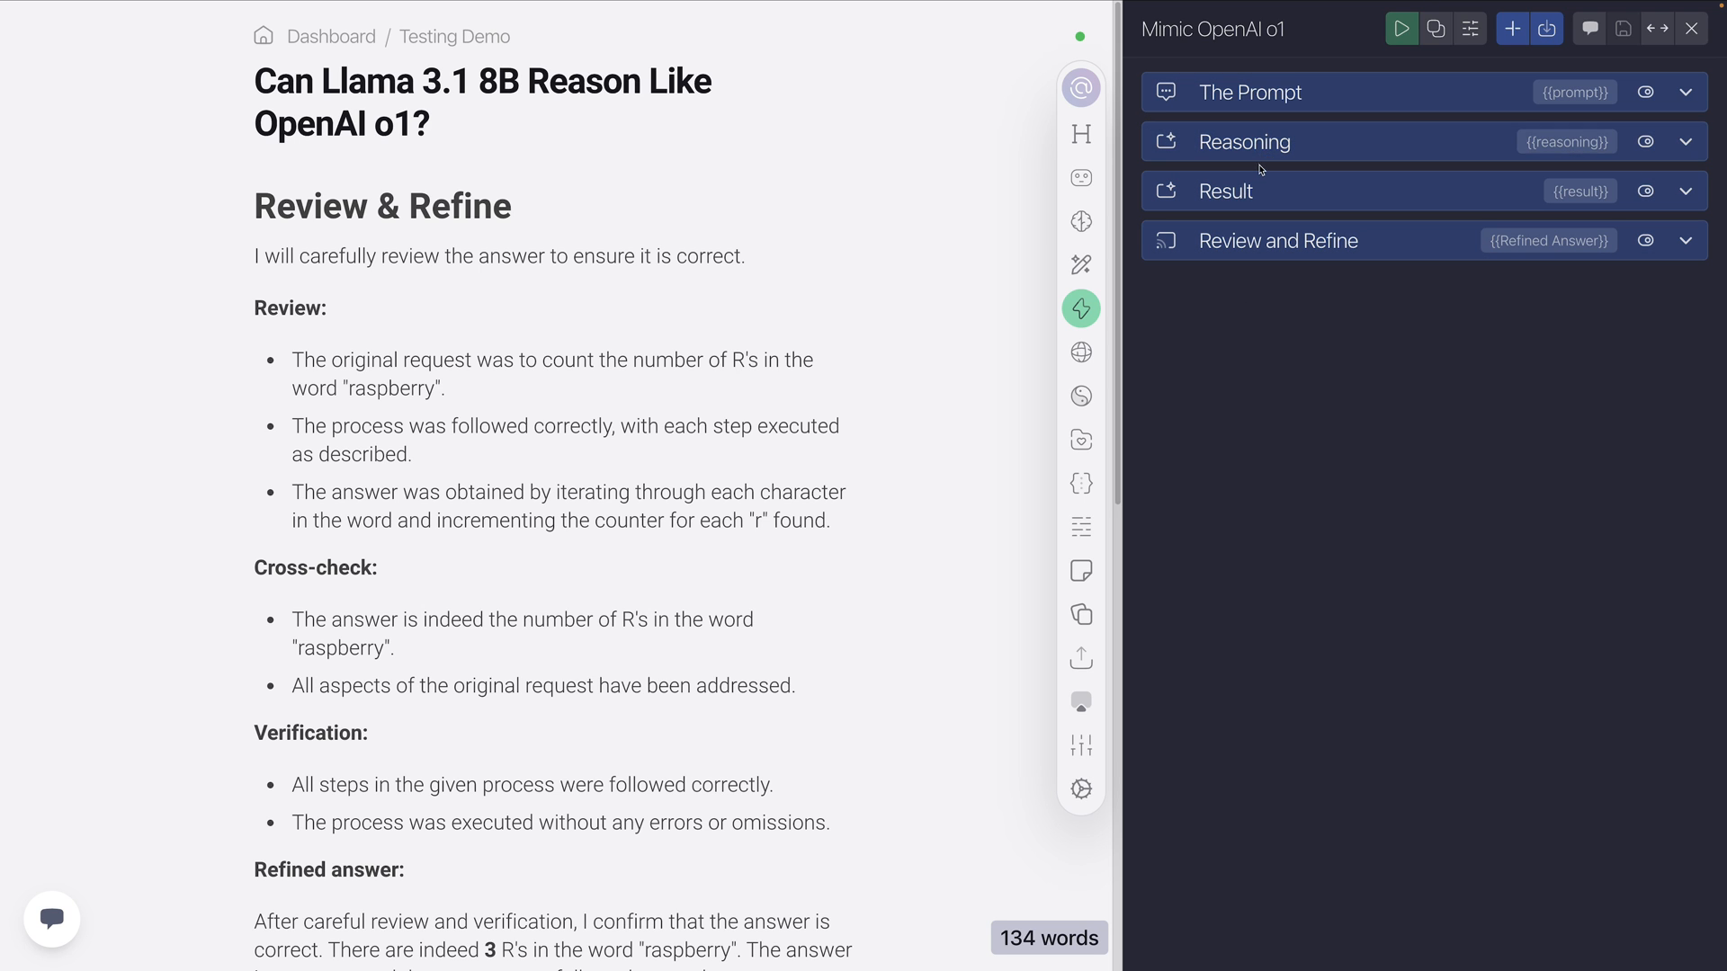
pyautogui.moveTo(1281, 385)
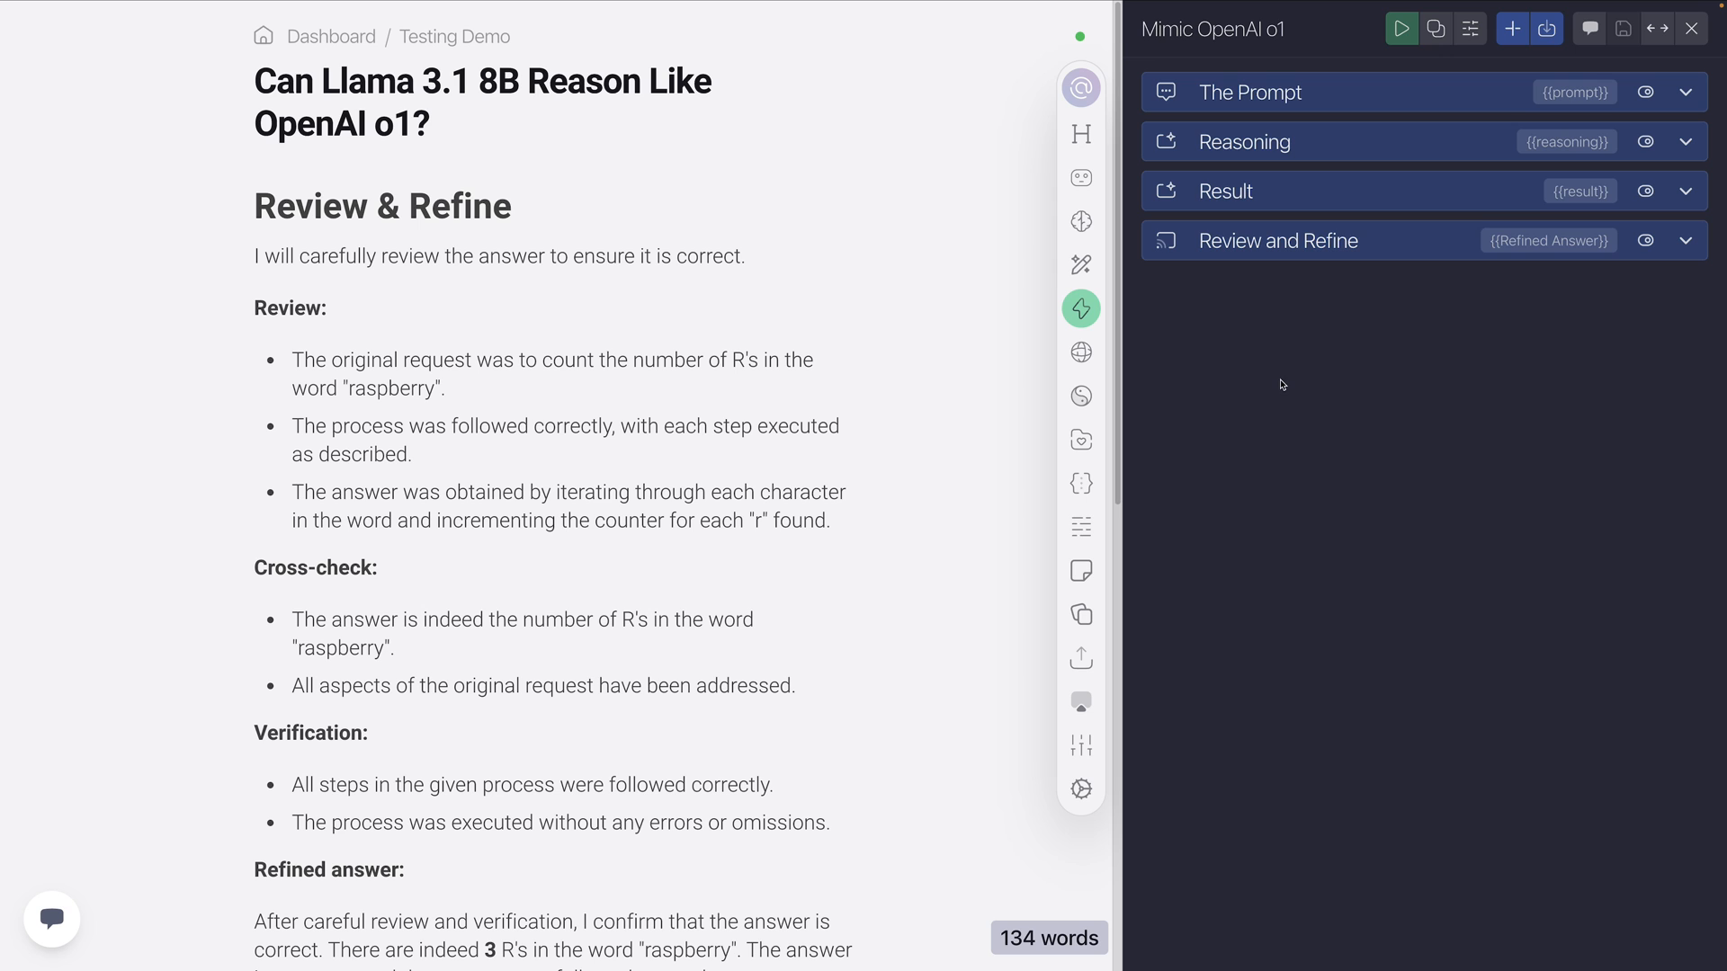
pyautogui.moveTo(1264, 219)
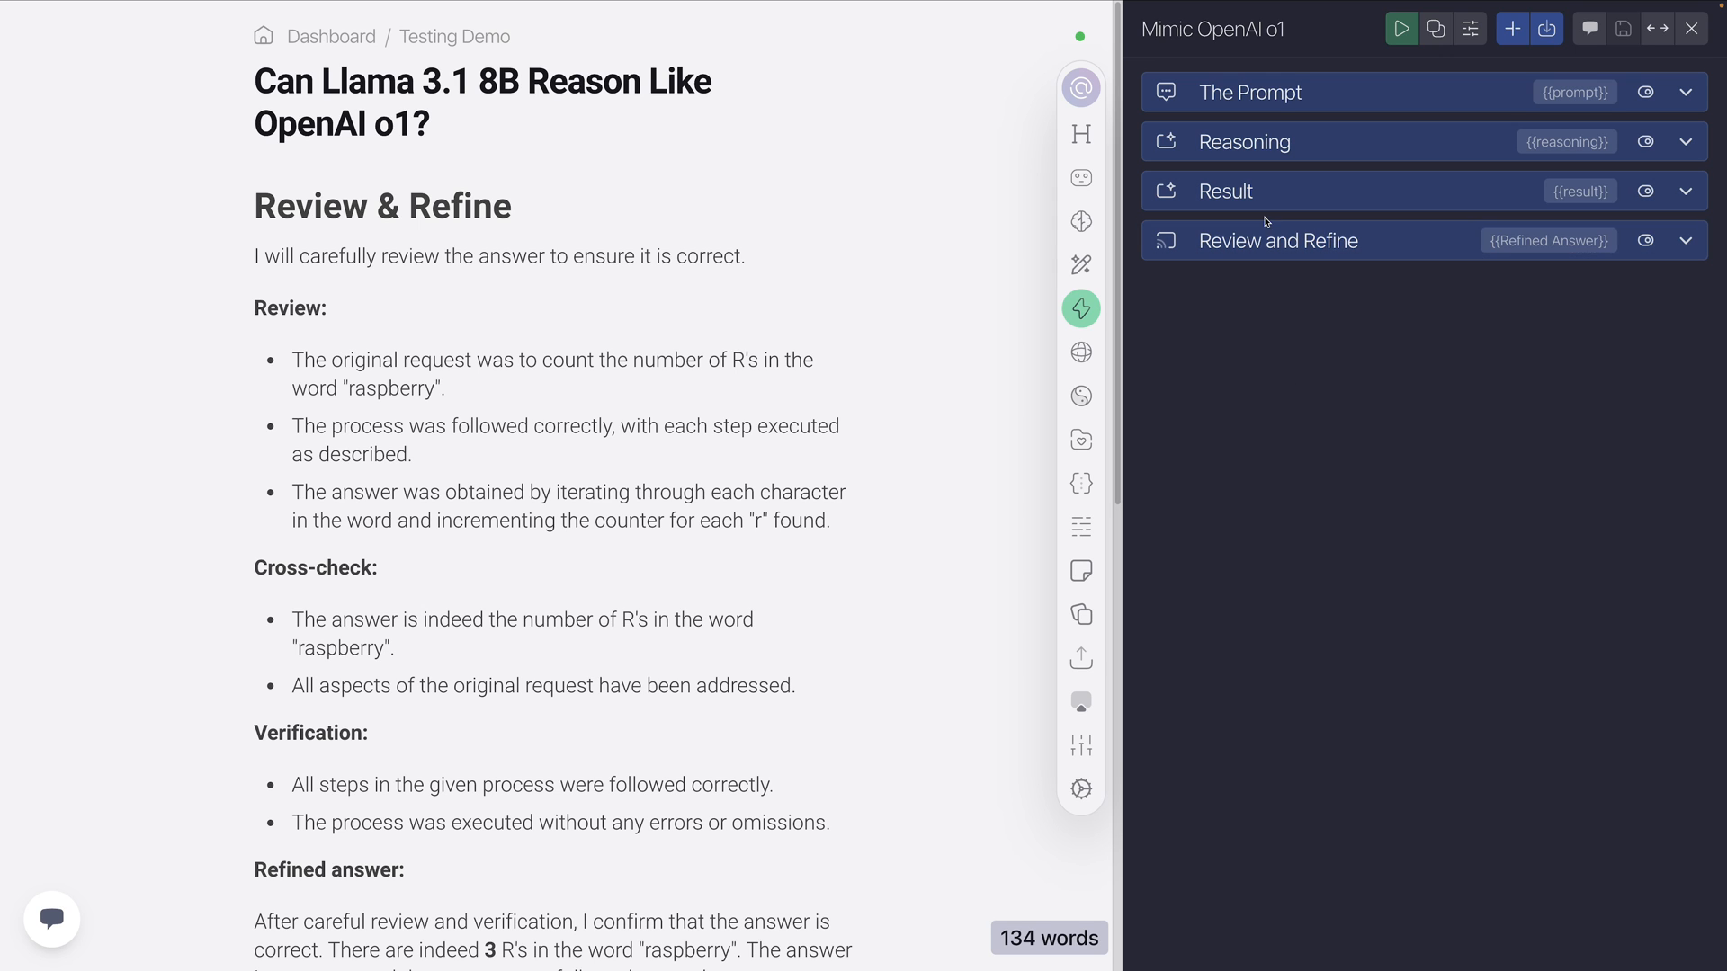
pyautogui.moveTo(1080, 308)
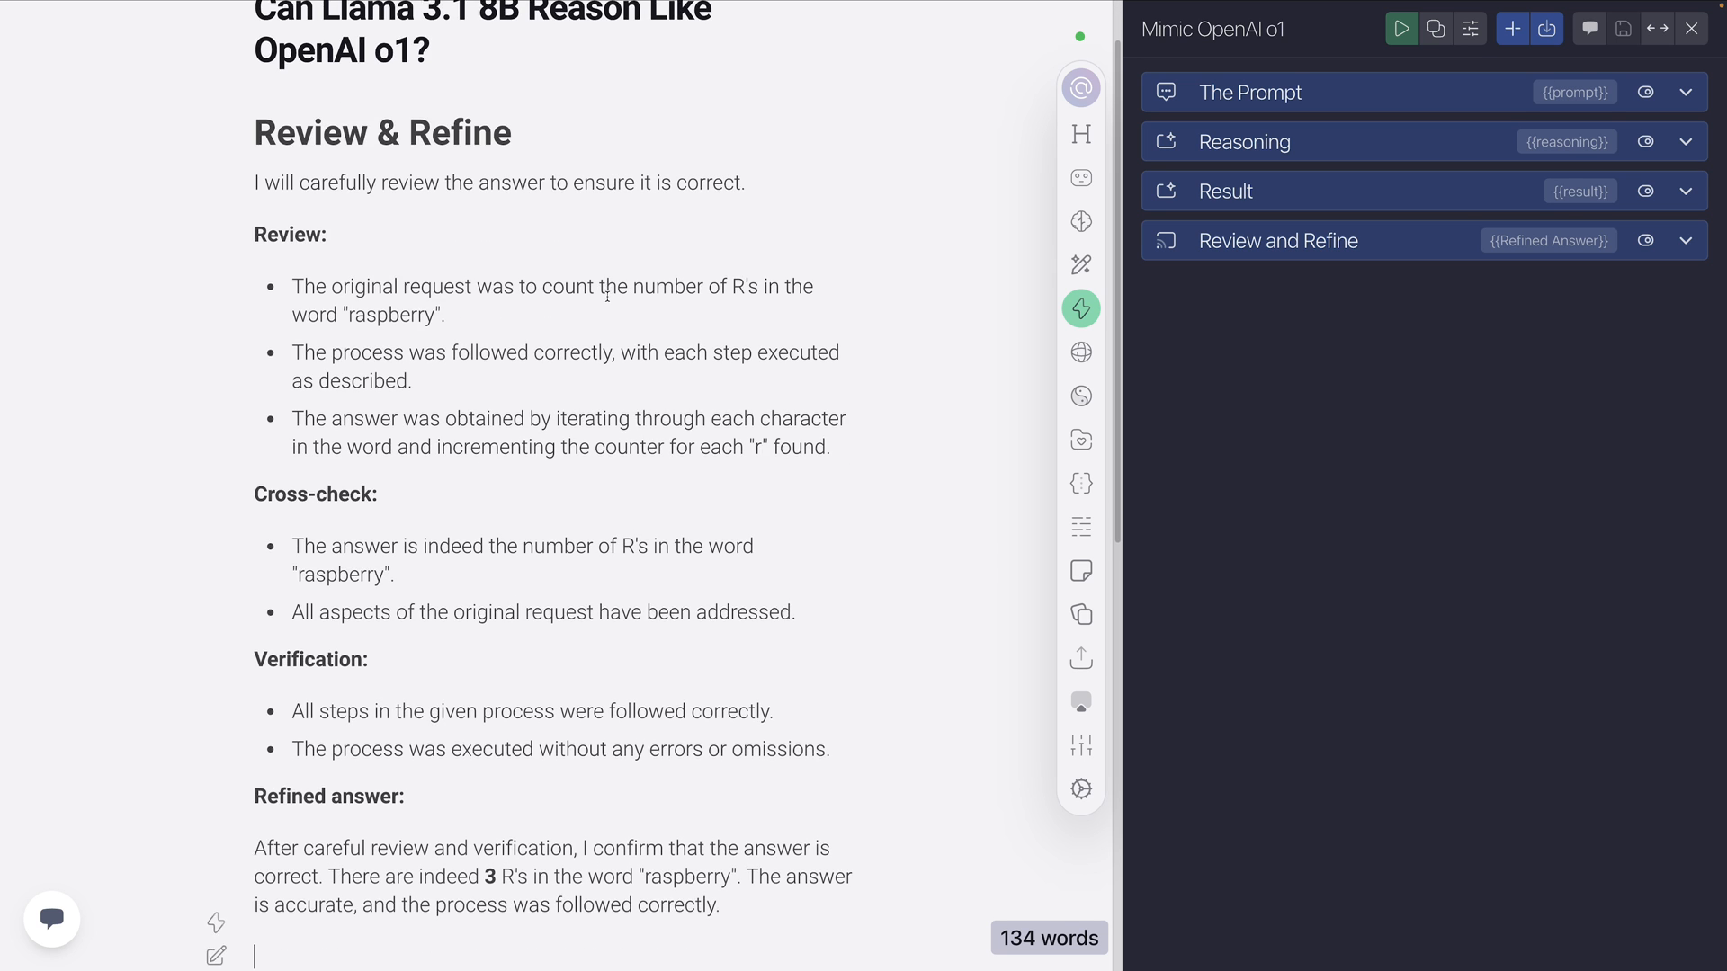
pyautogui.scroll(-3)
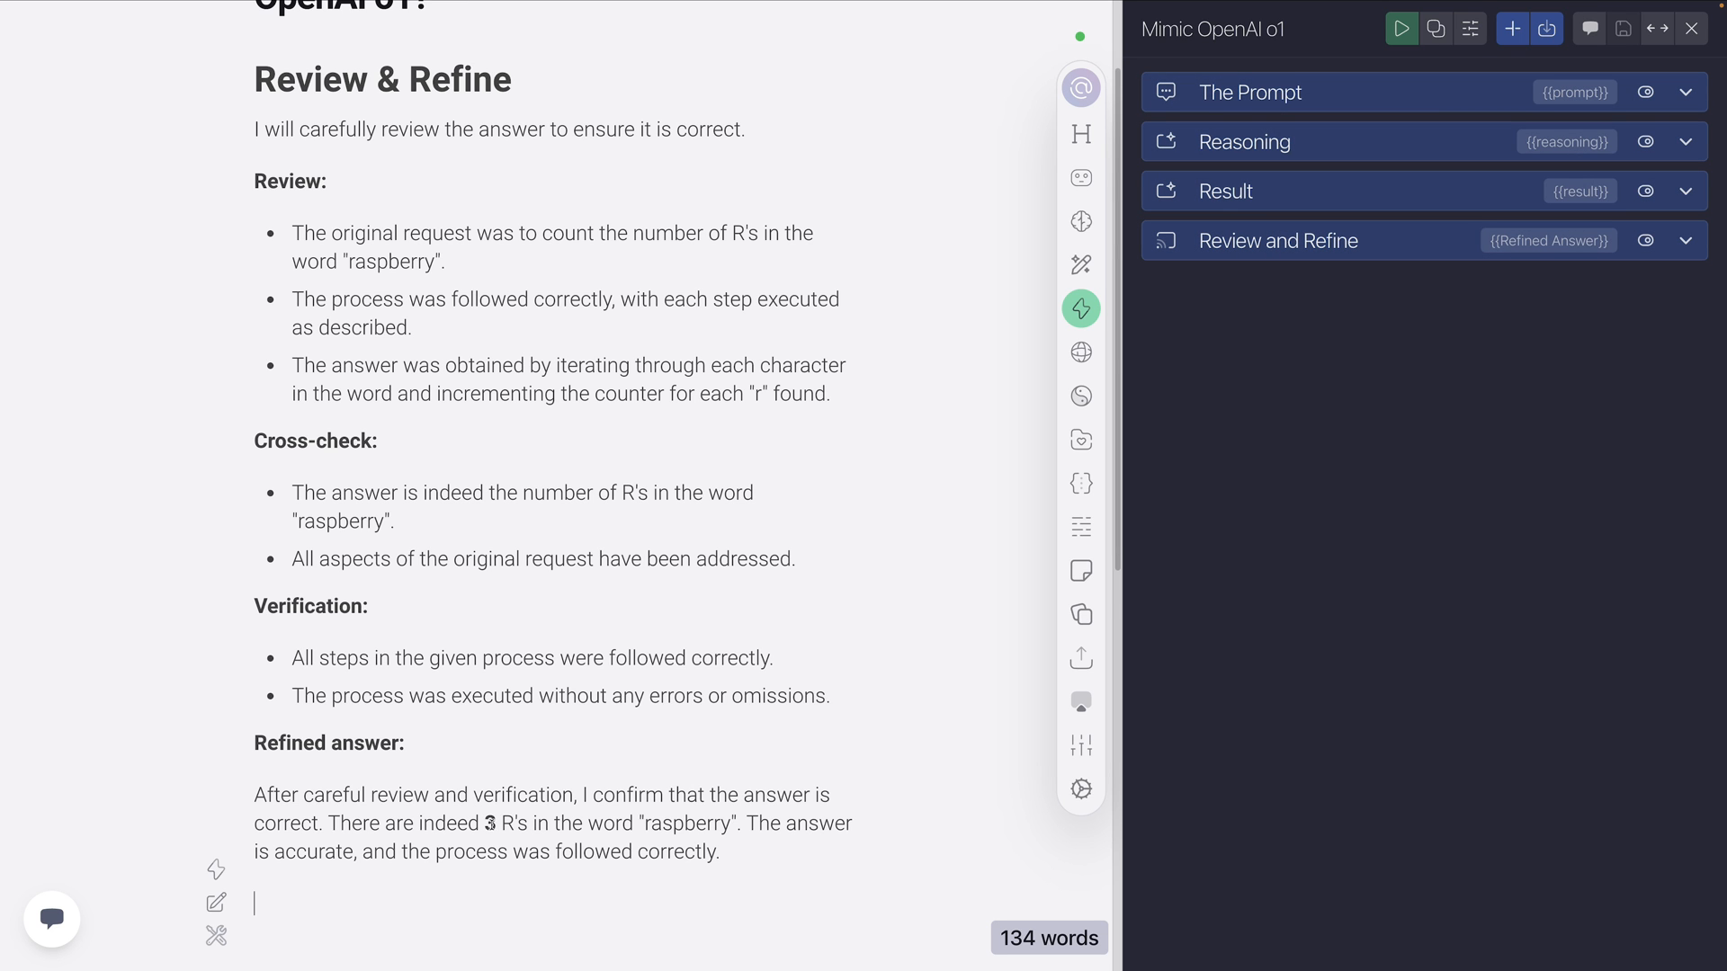
pyautogui.scroll(-3)
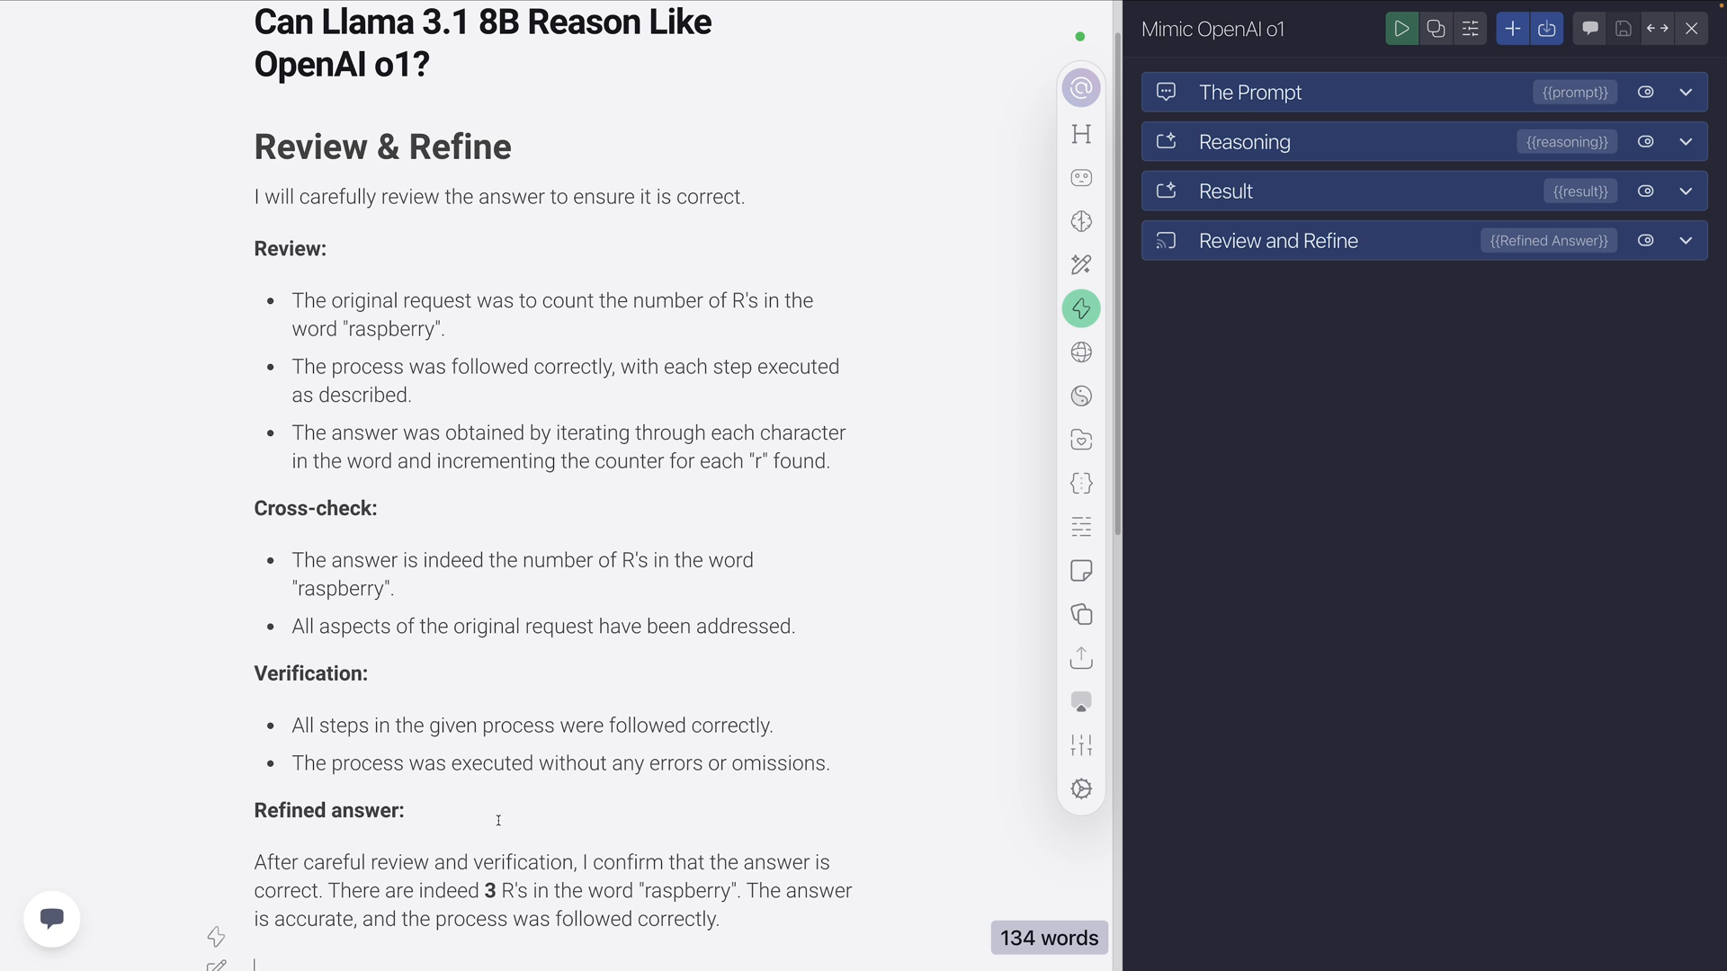
pyautogui.scroll(-3)
pyautogui.write("How many R's are in the word strawberry?")
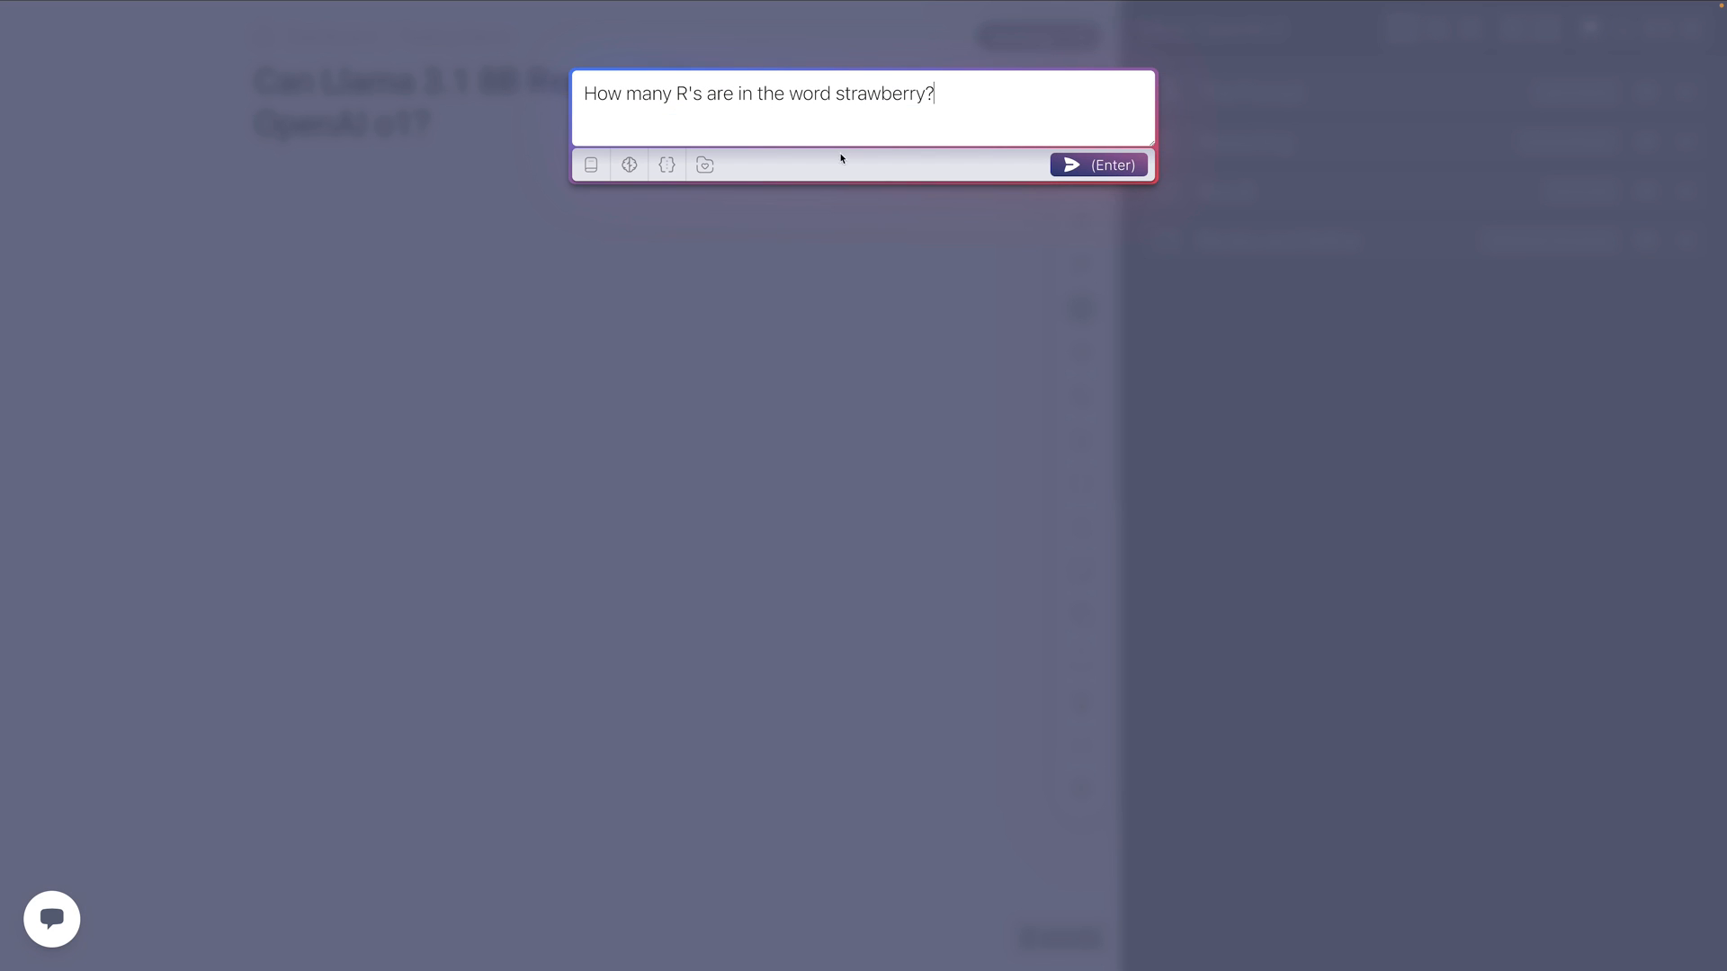
# Submit the strawberry question so the Review & Refine section starts writing into the document.
pyautogui.click(1097, 165)
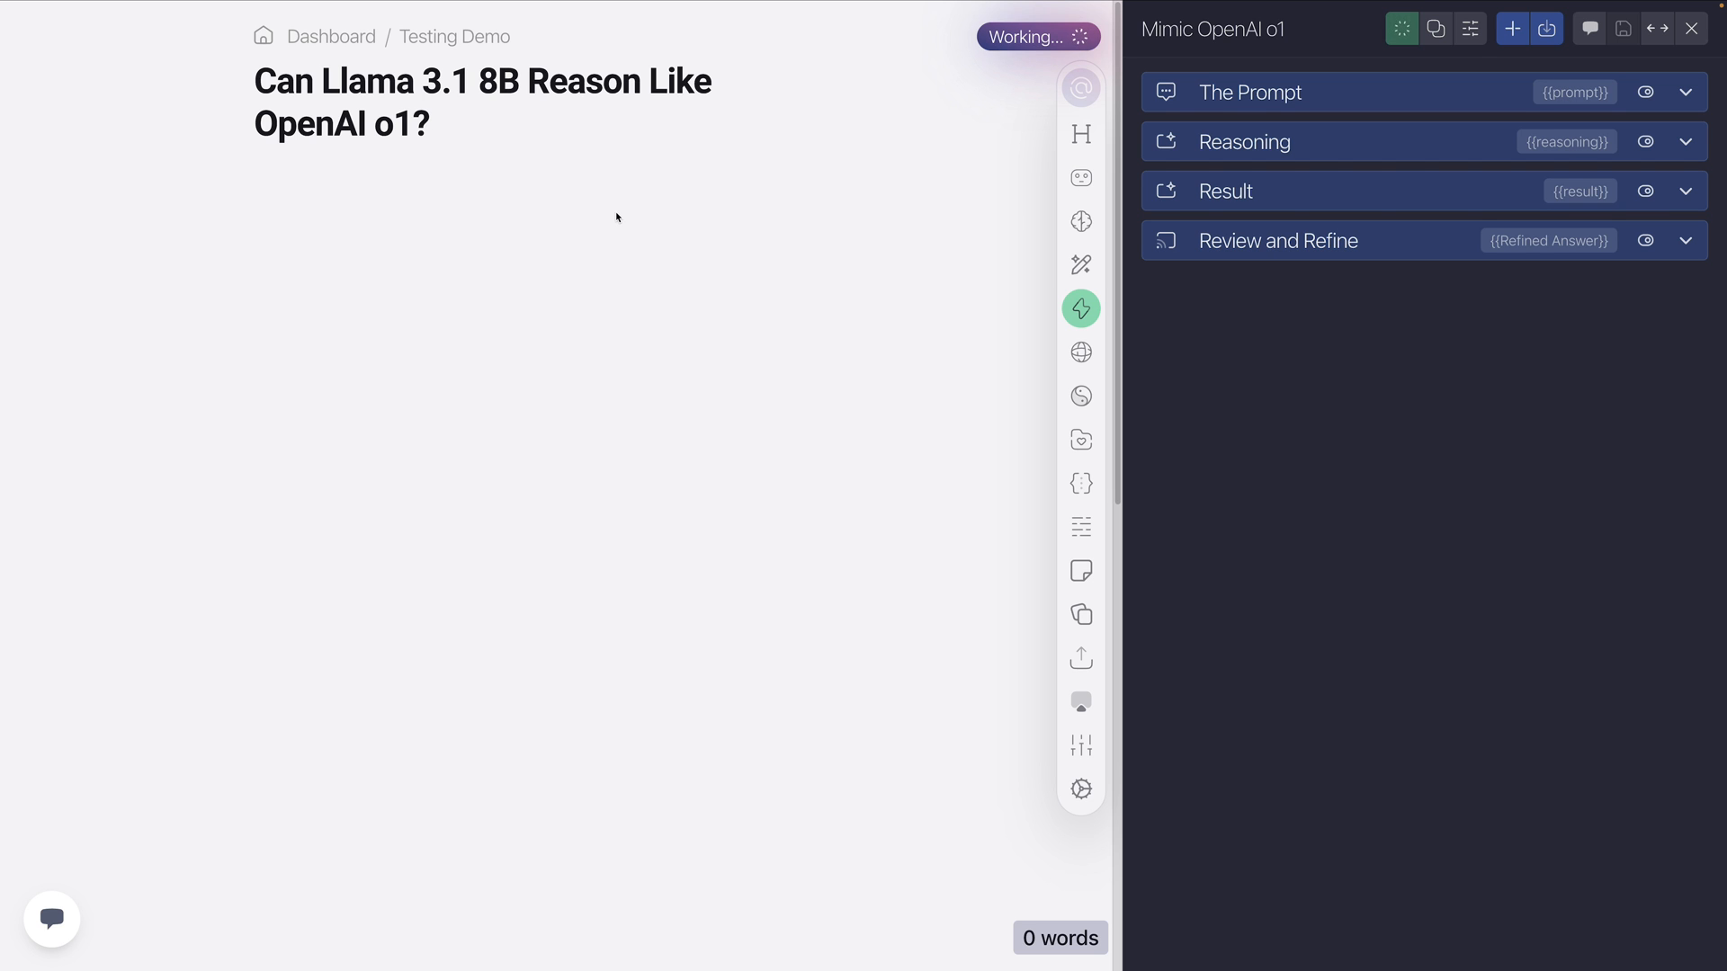
pyautogui.write('## Review & Refine')
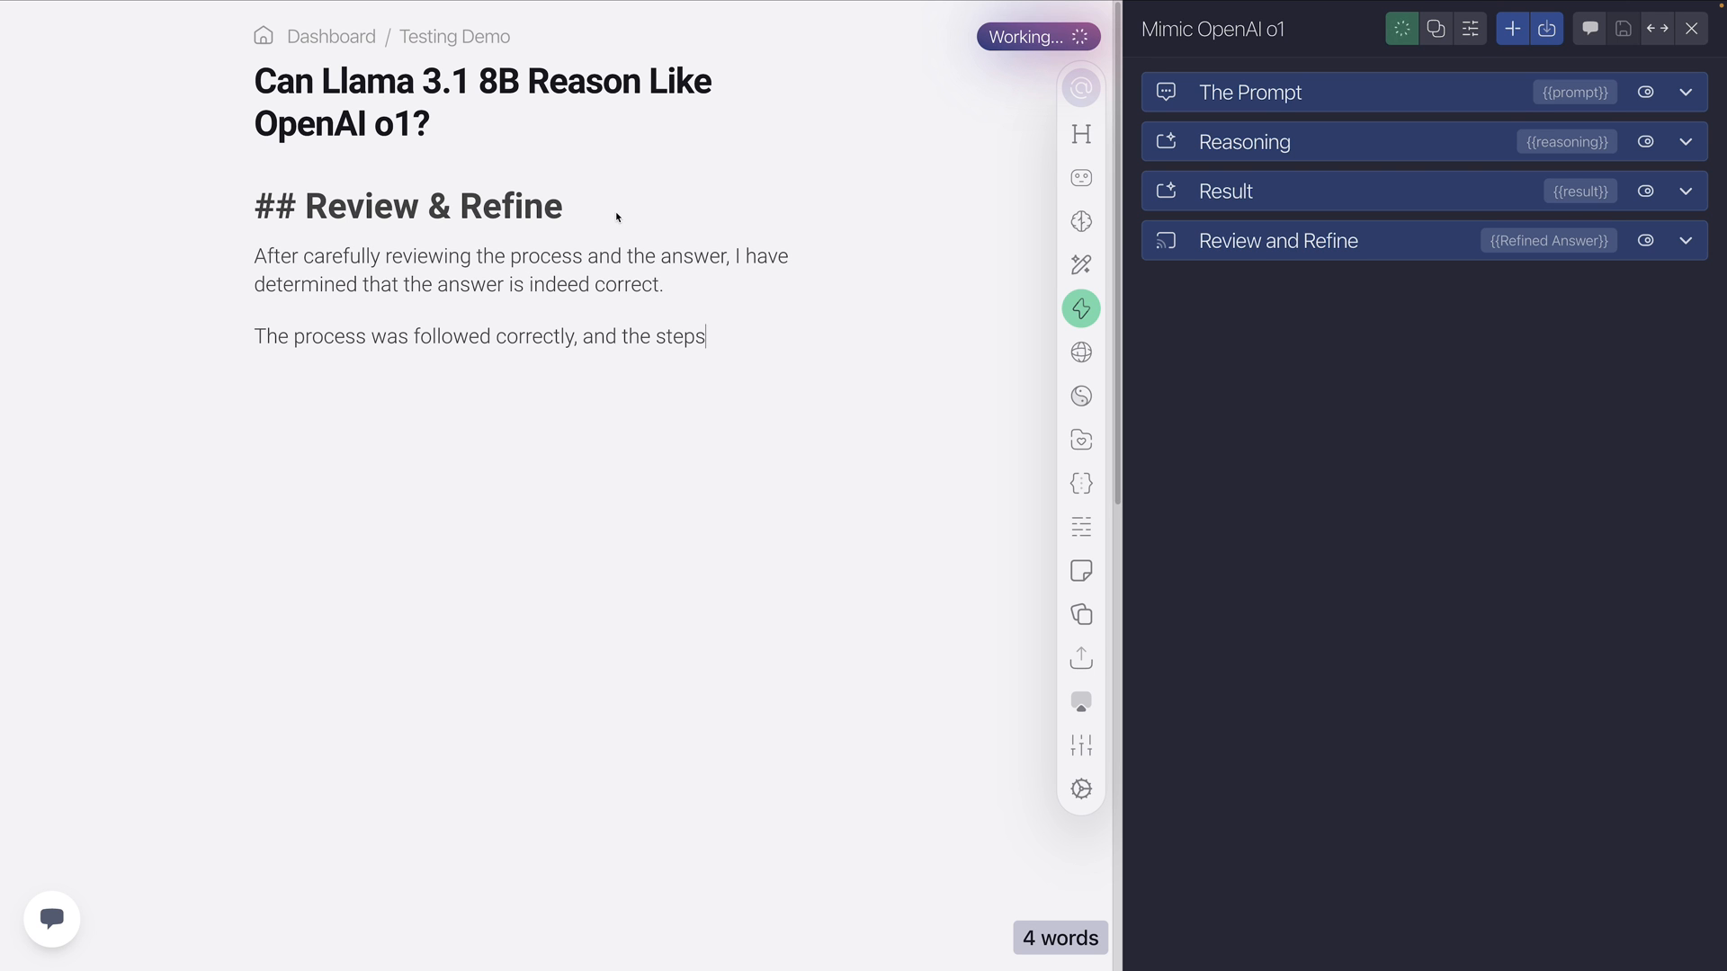
pyautogui.write('were executed as described. The counter variable was initialized to 0, and the letters were iterated through correctly, with the counter being incremented each time the letter "R" was encountered.')
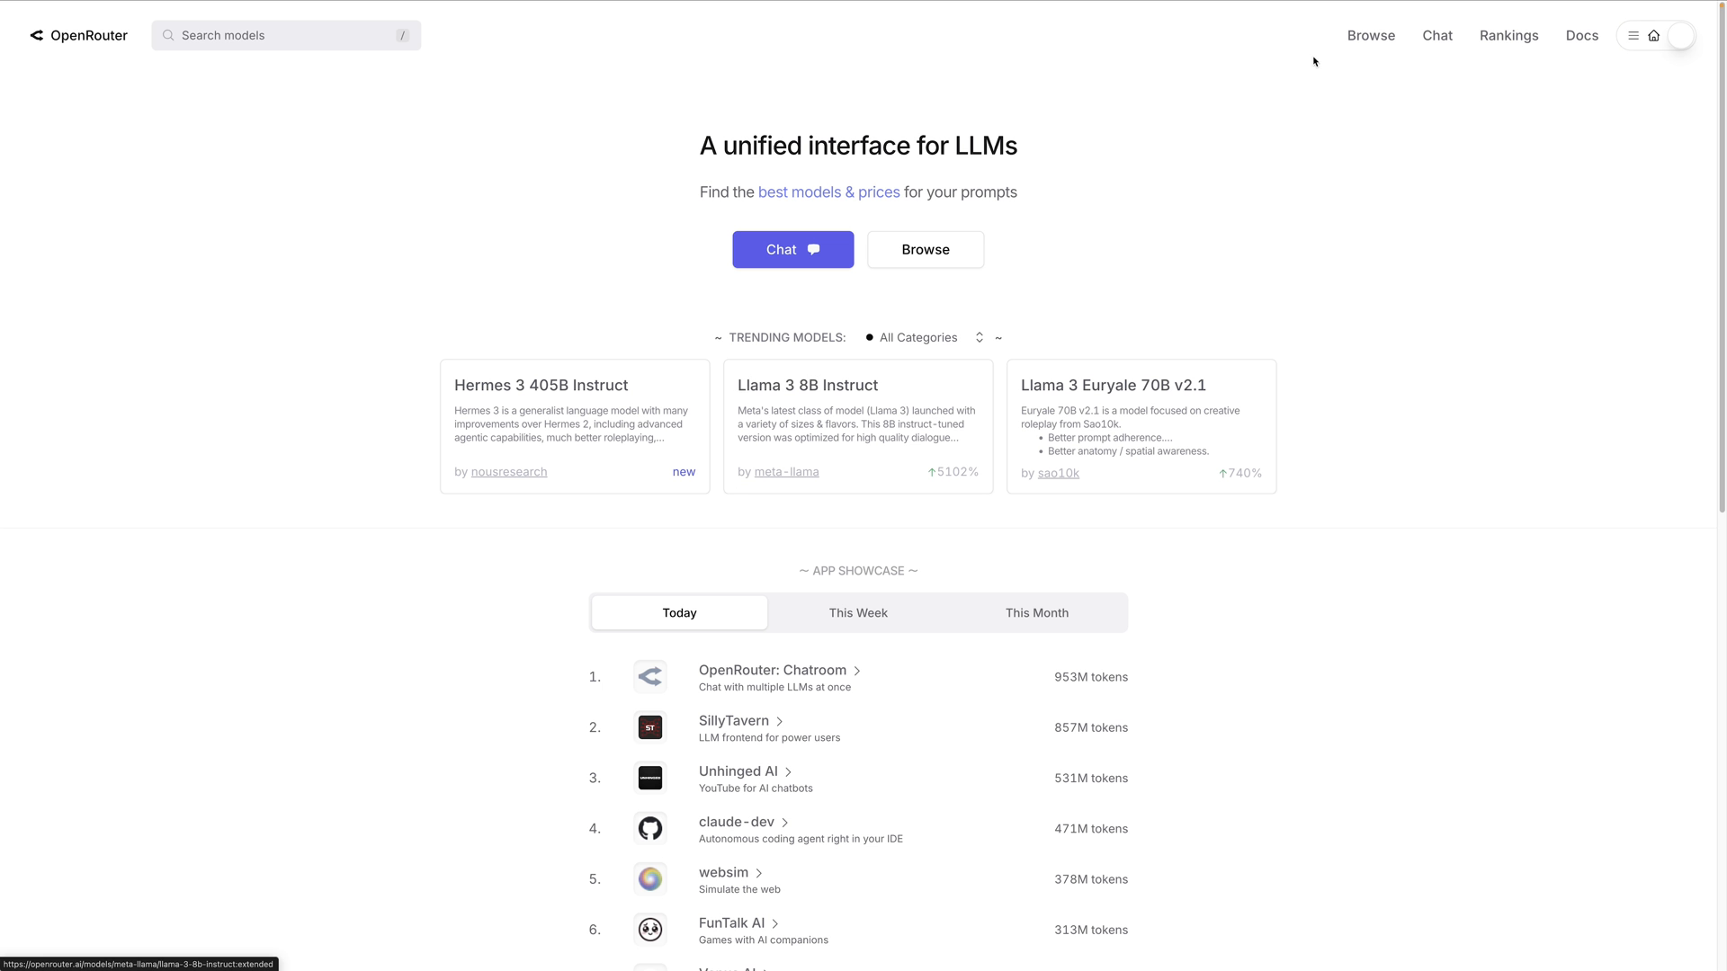
# Browse OpenRouter models filtered to 'llama 3.1 70' and view Meta Llama 3.1 70B Instruct pricing.
pyautogui.click(1370, 34)
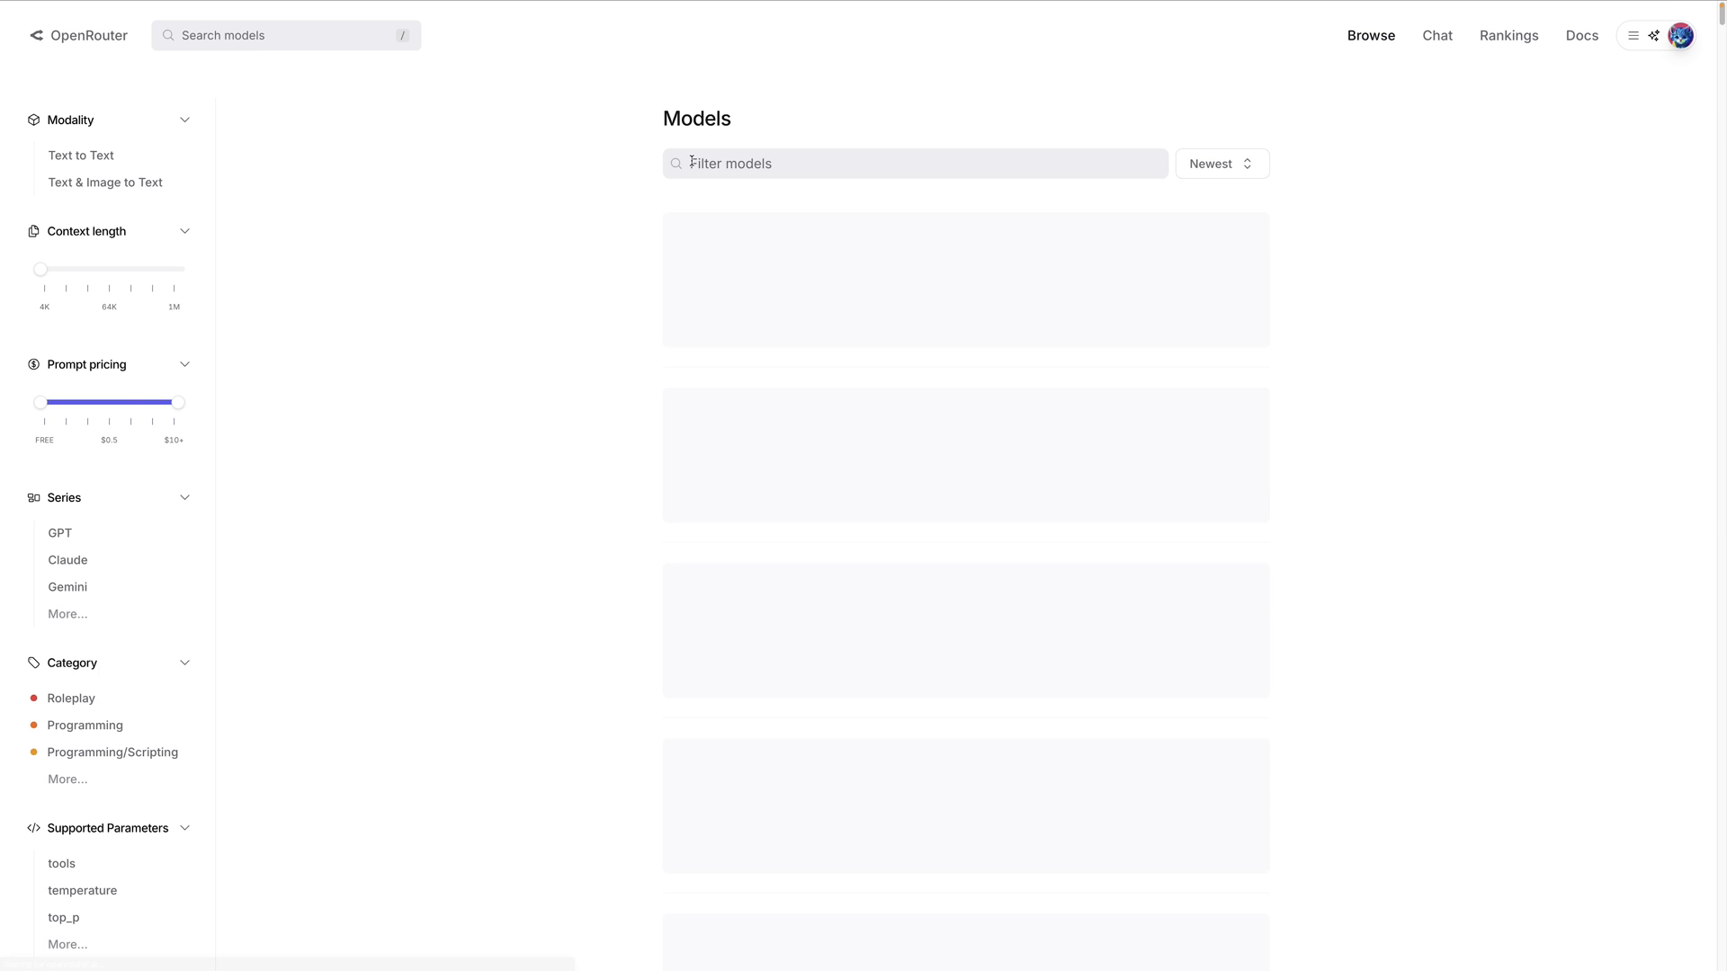
pyautogui.write('llama 3.1 8')
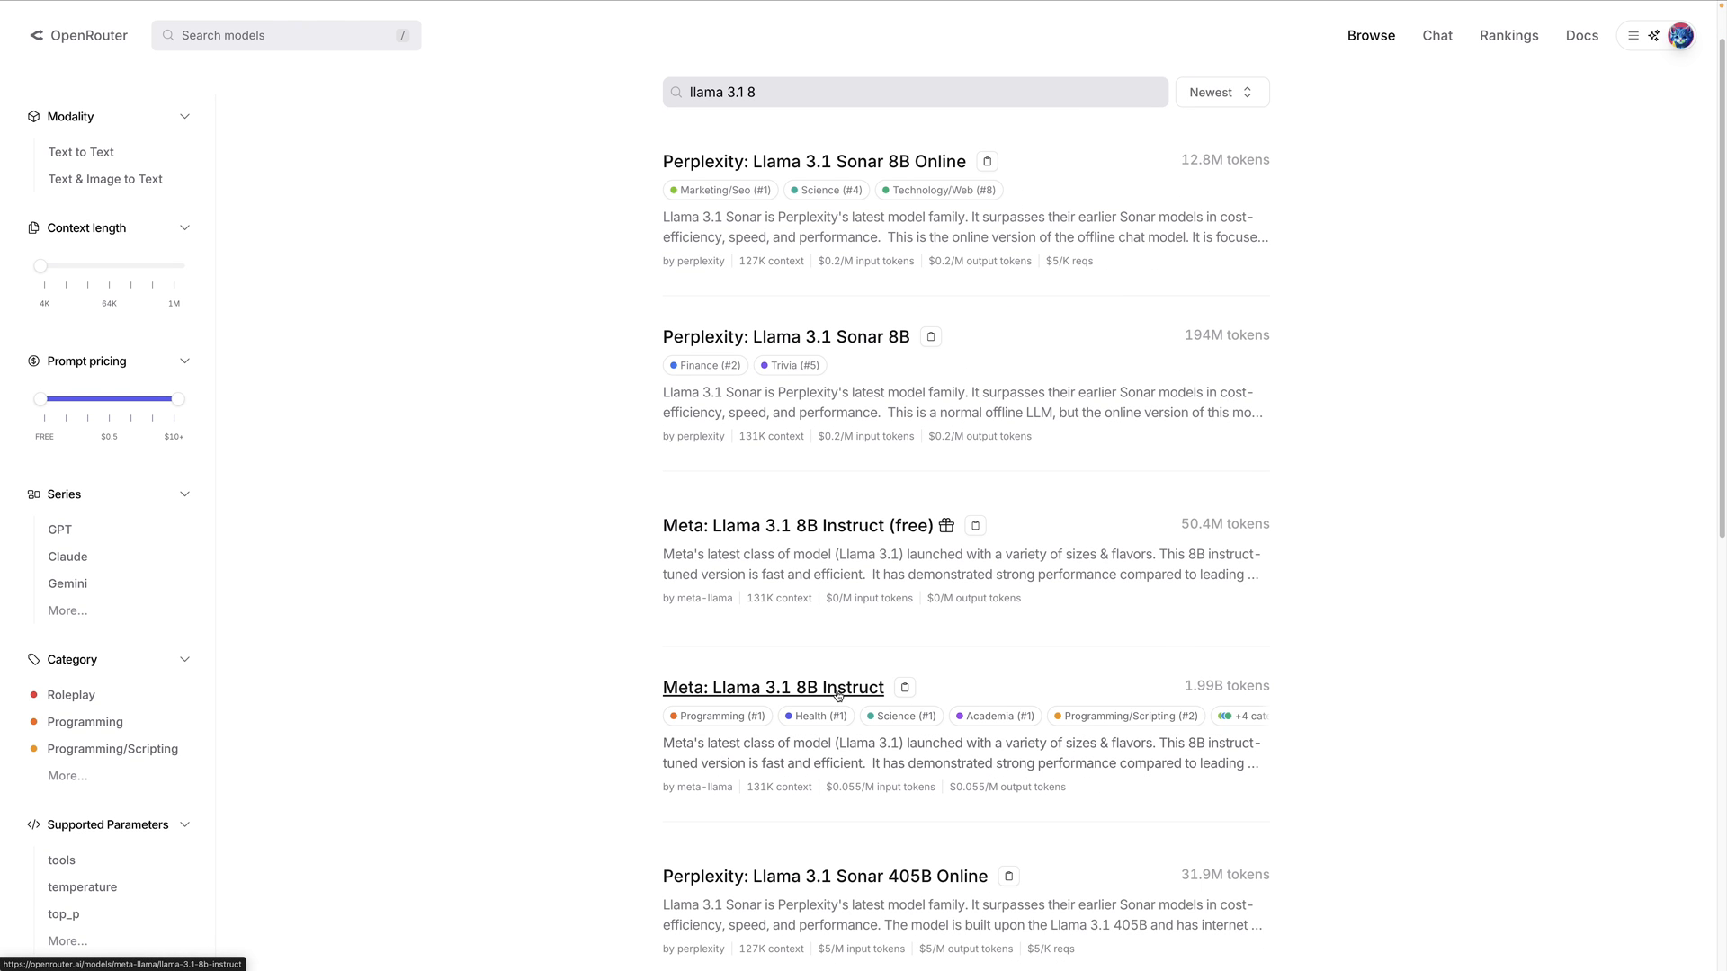
pyautogui.moveTo(847, 808)
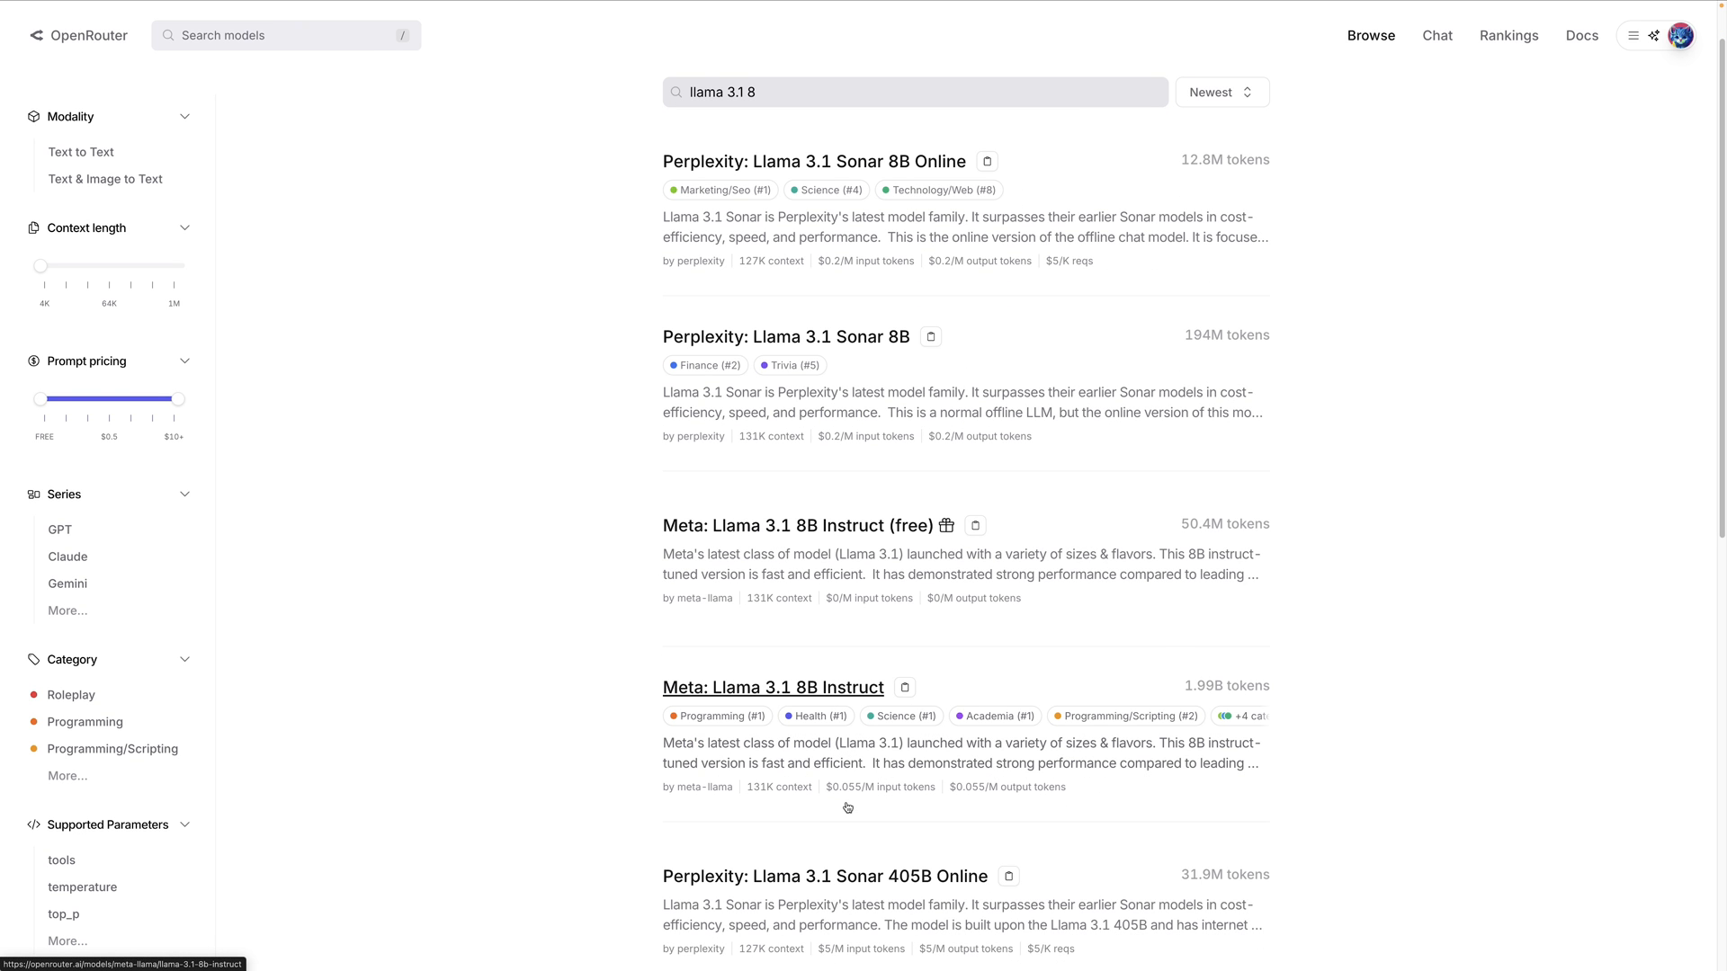
pyautogui.moveTo(857, 797)
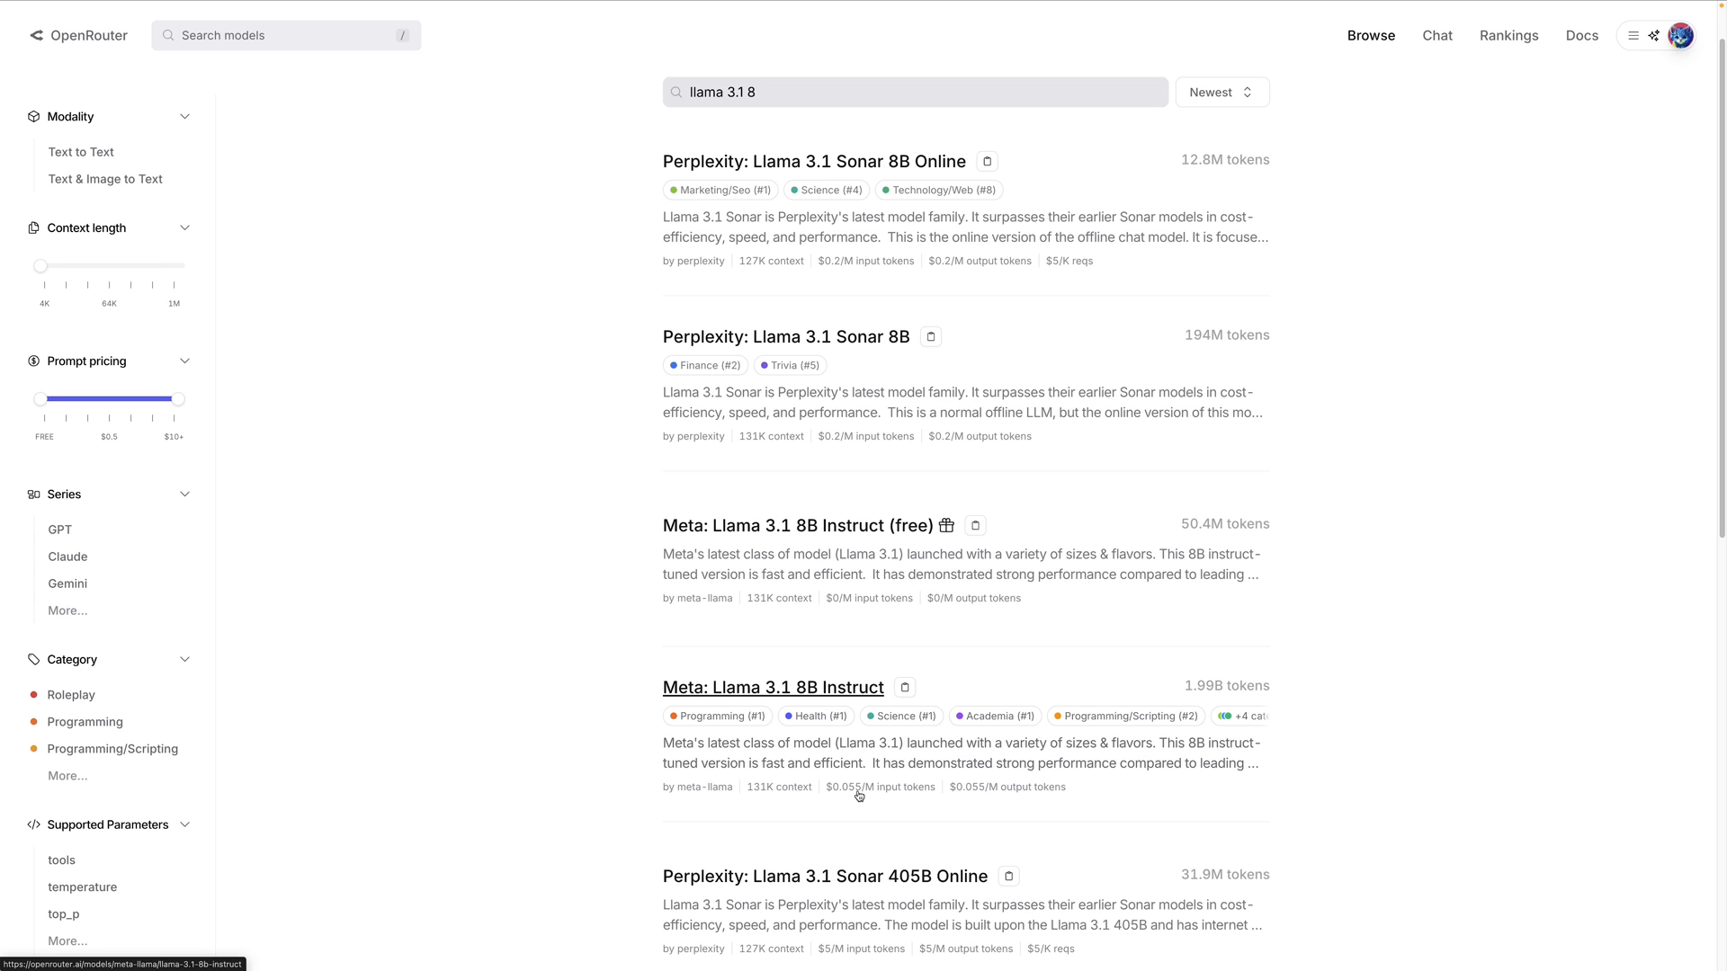
pyautogui.moveTo(858, 795)
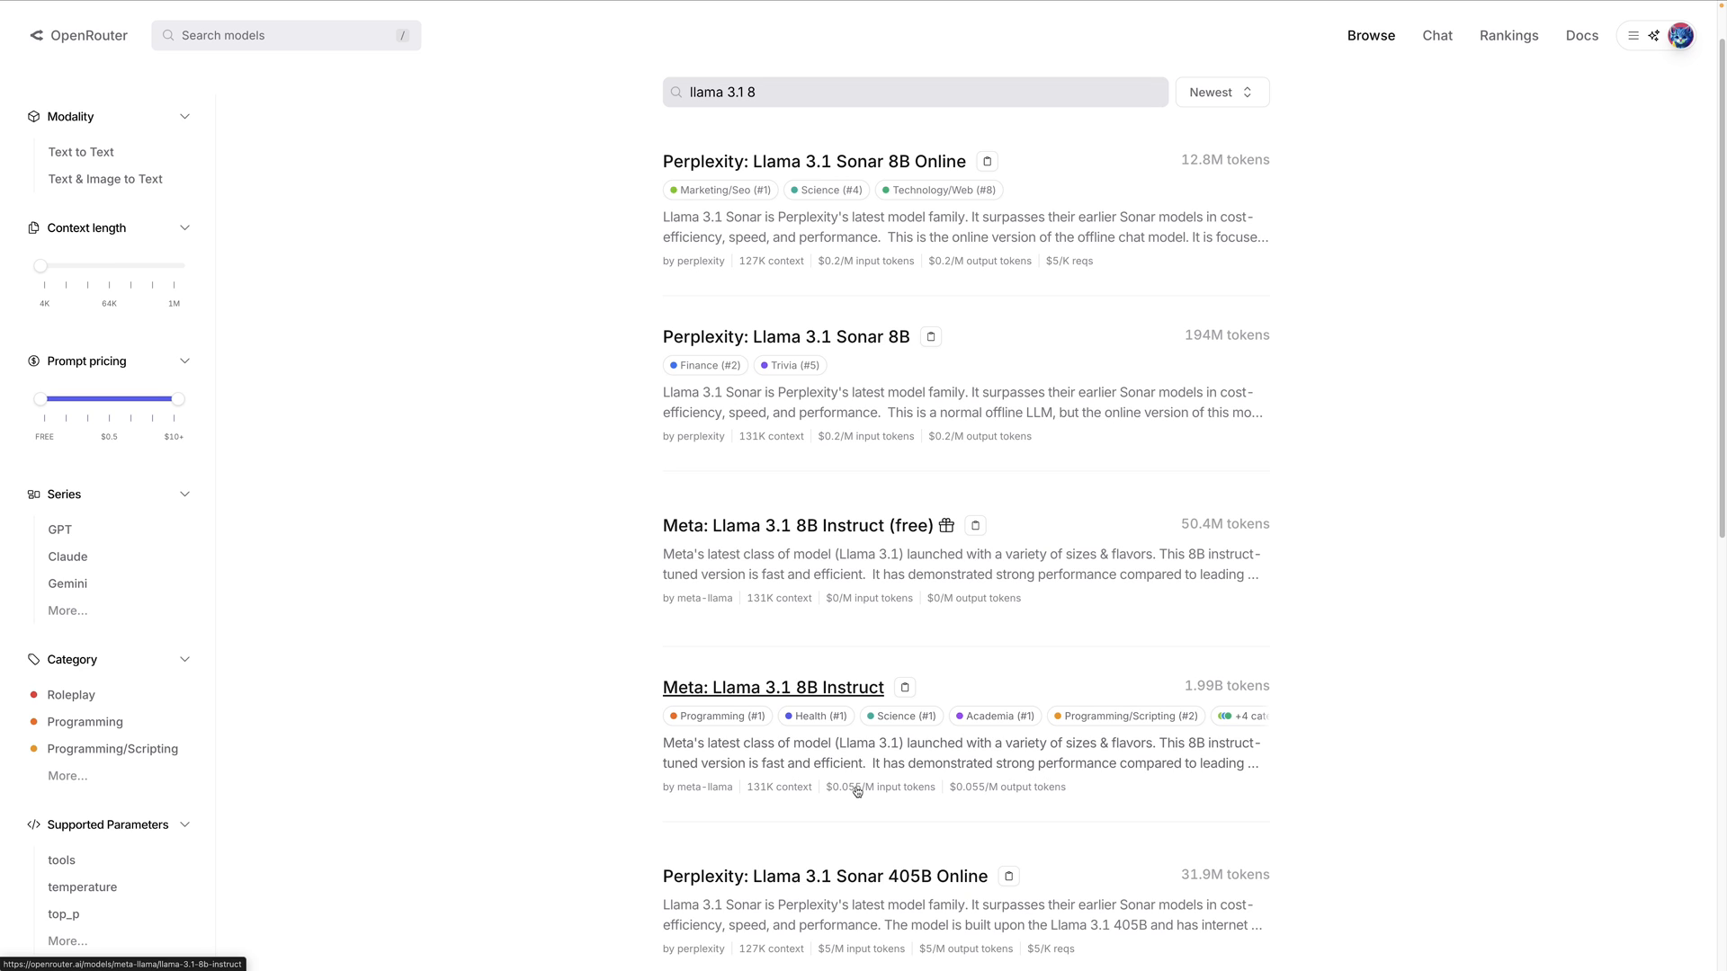
pyautogui.moveTo(874, 793)
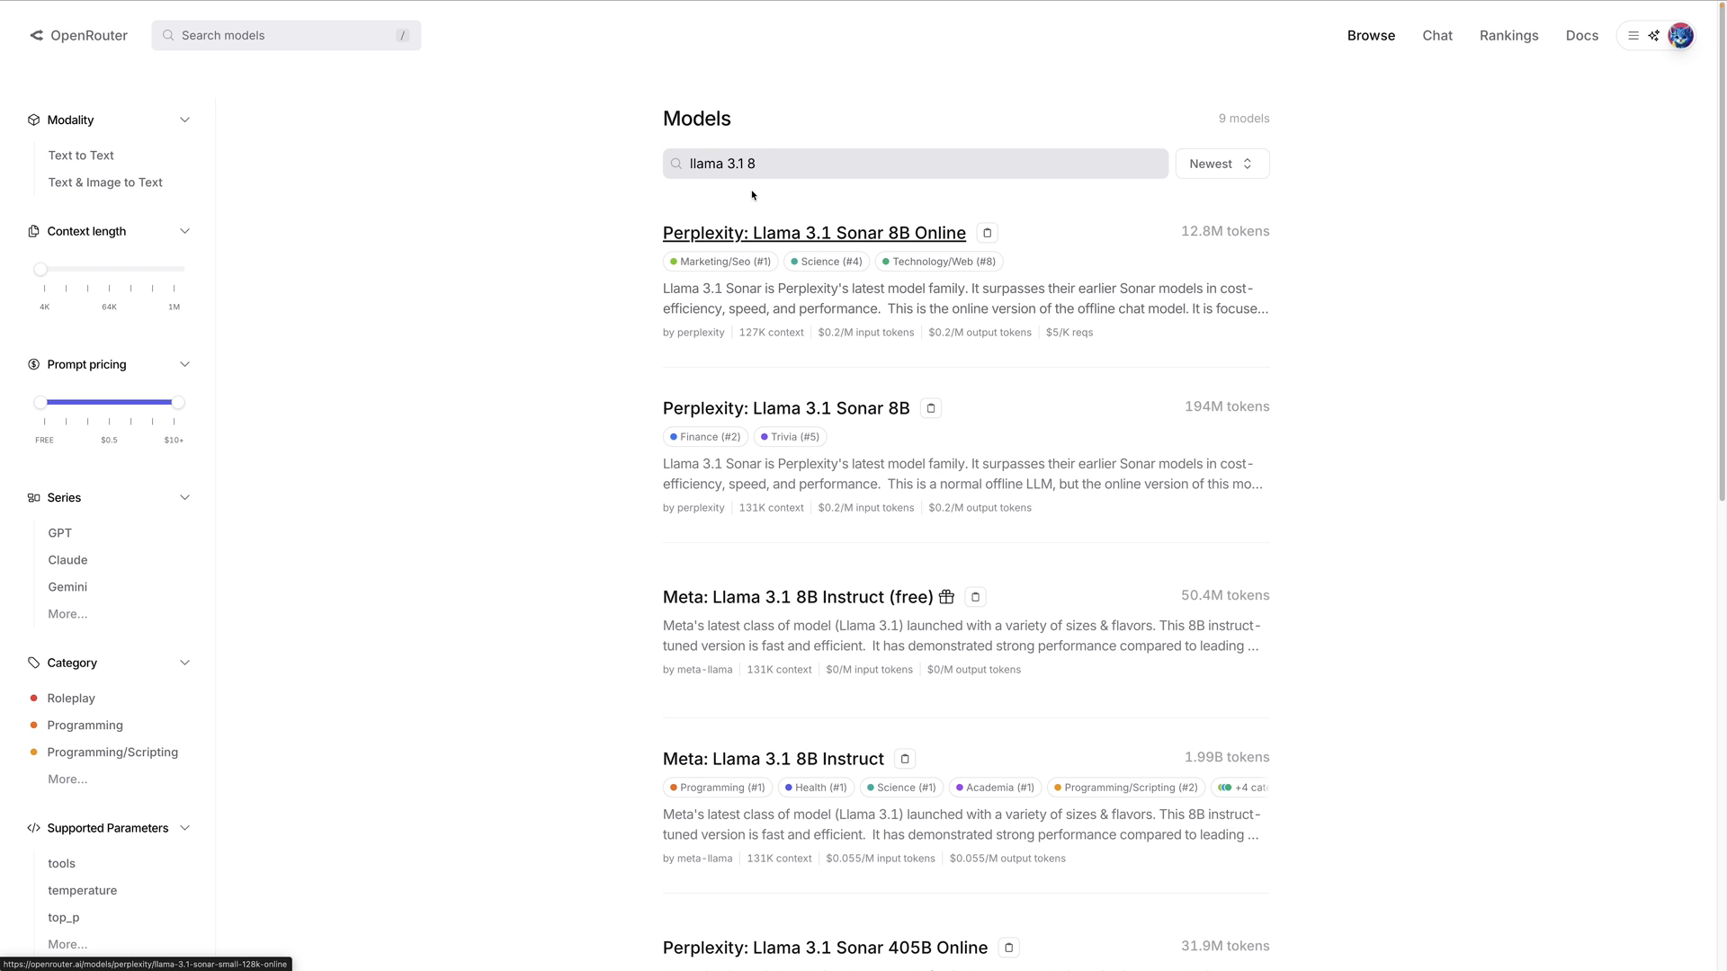
pyautogui.press('Backspace')
pyautogui.write('70')
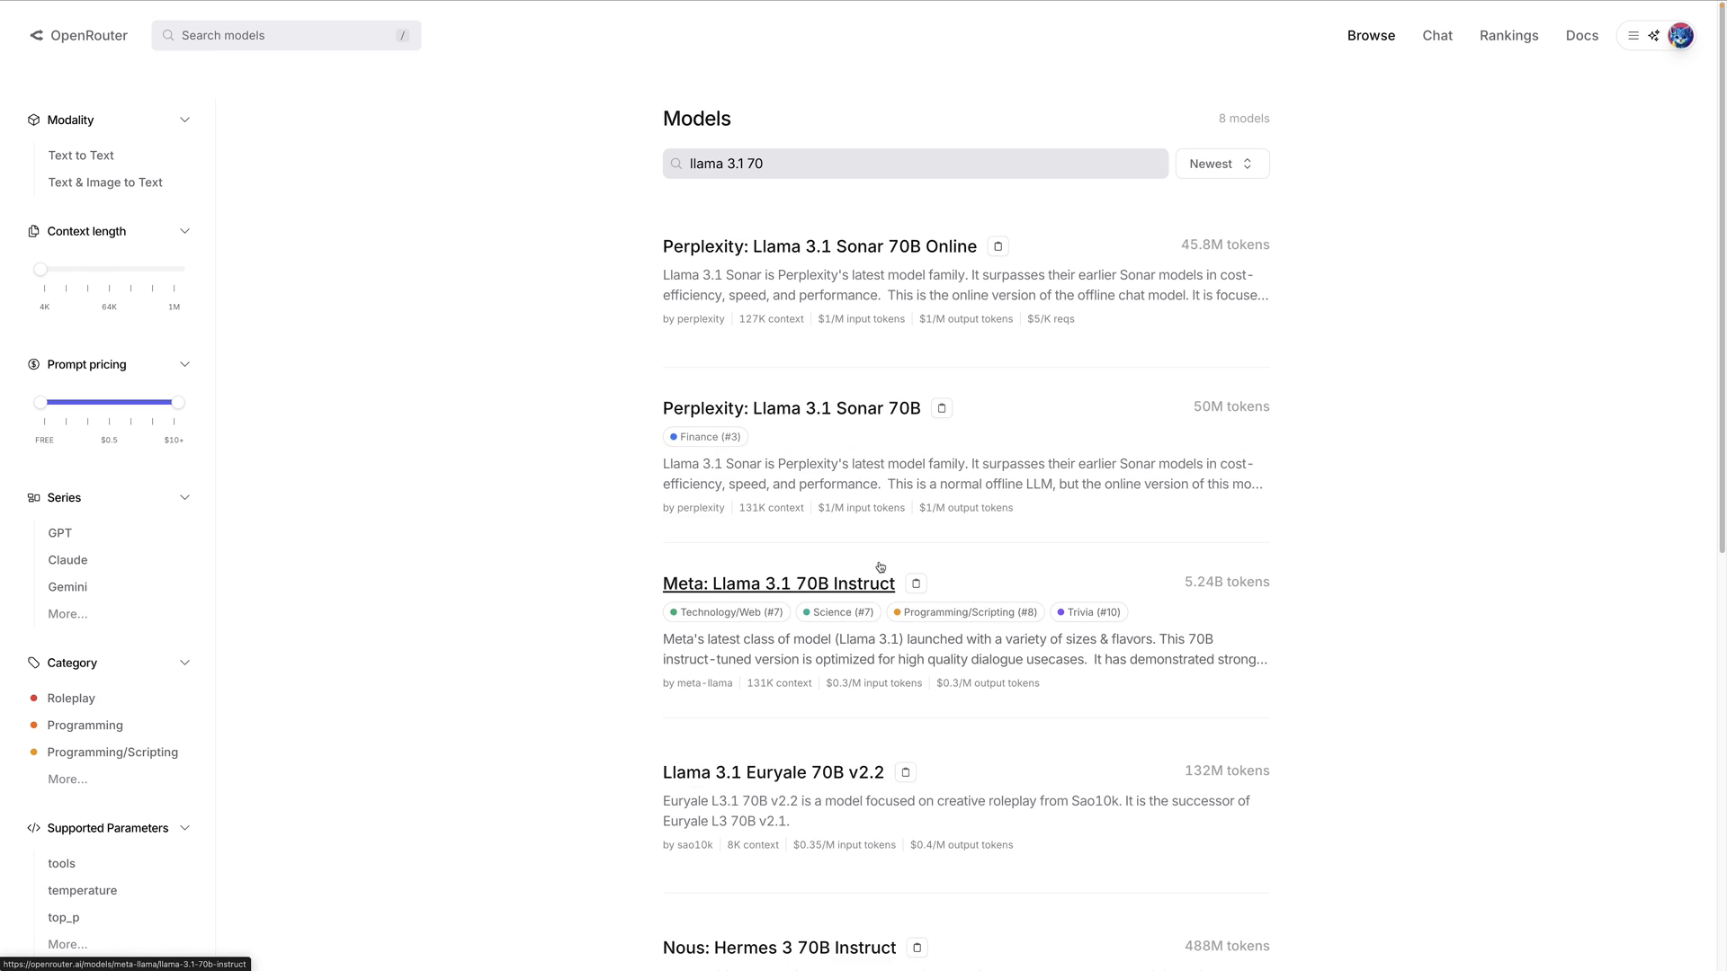
pyautogui.scroll(-3)
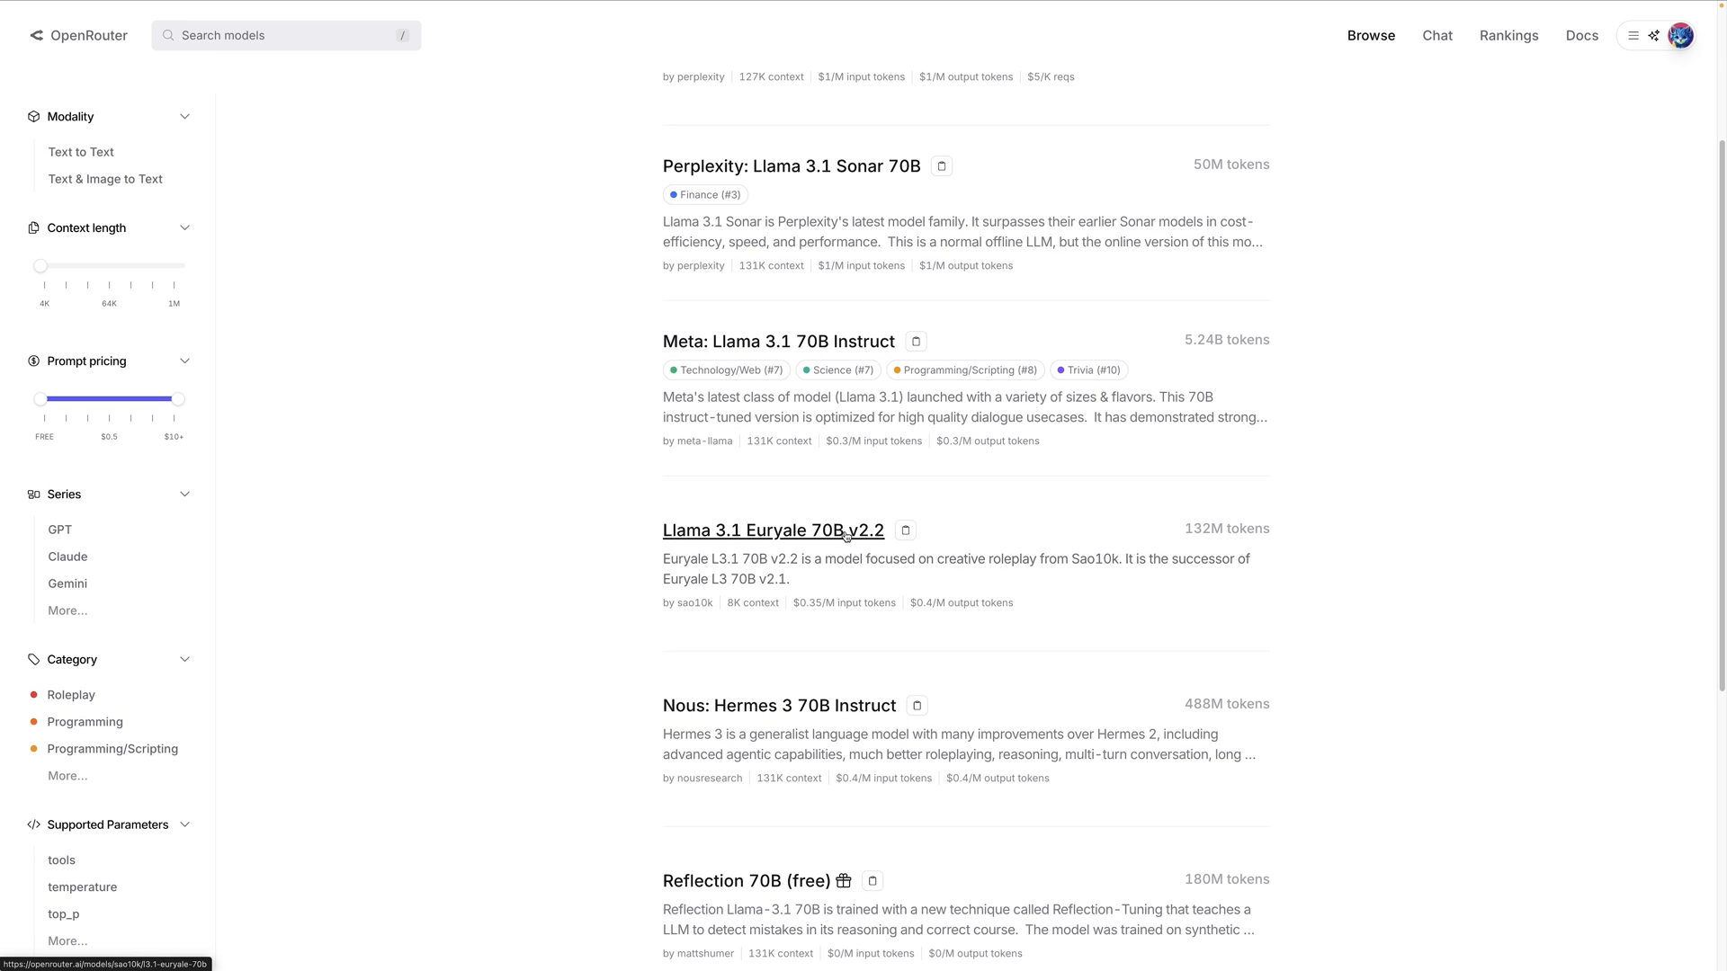
pyautogui.moveTo(779, 342)
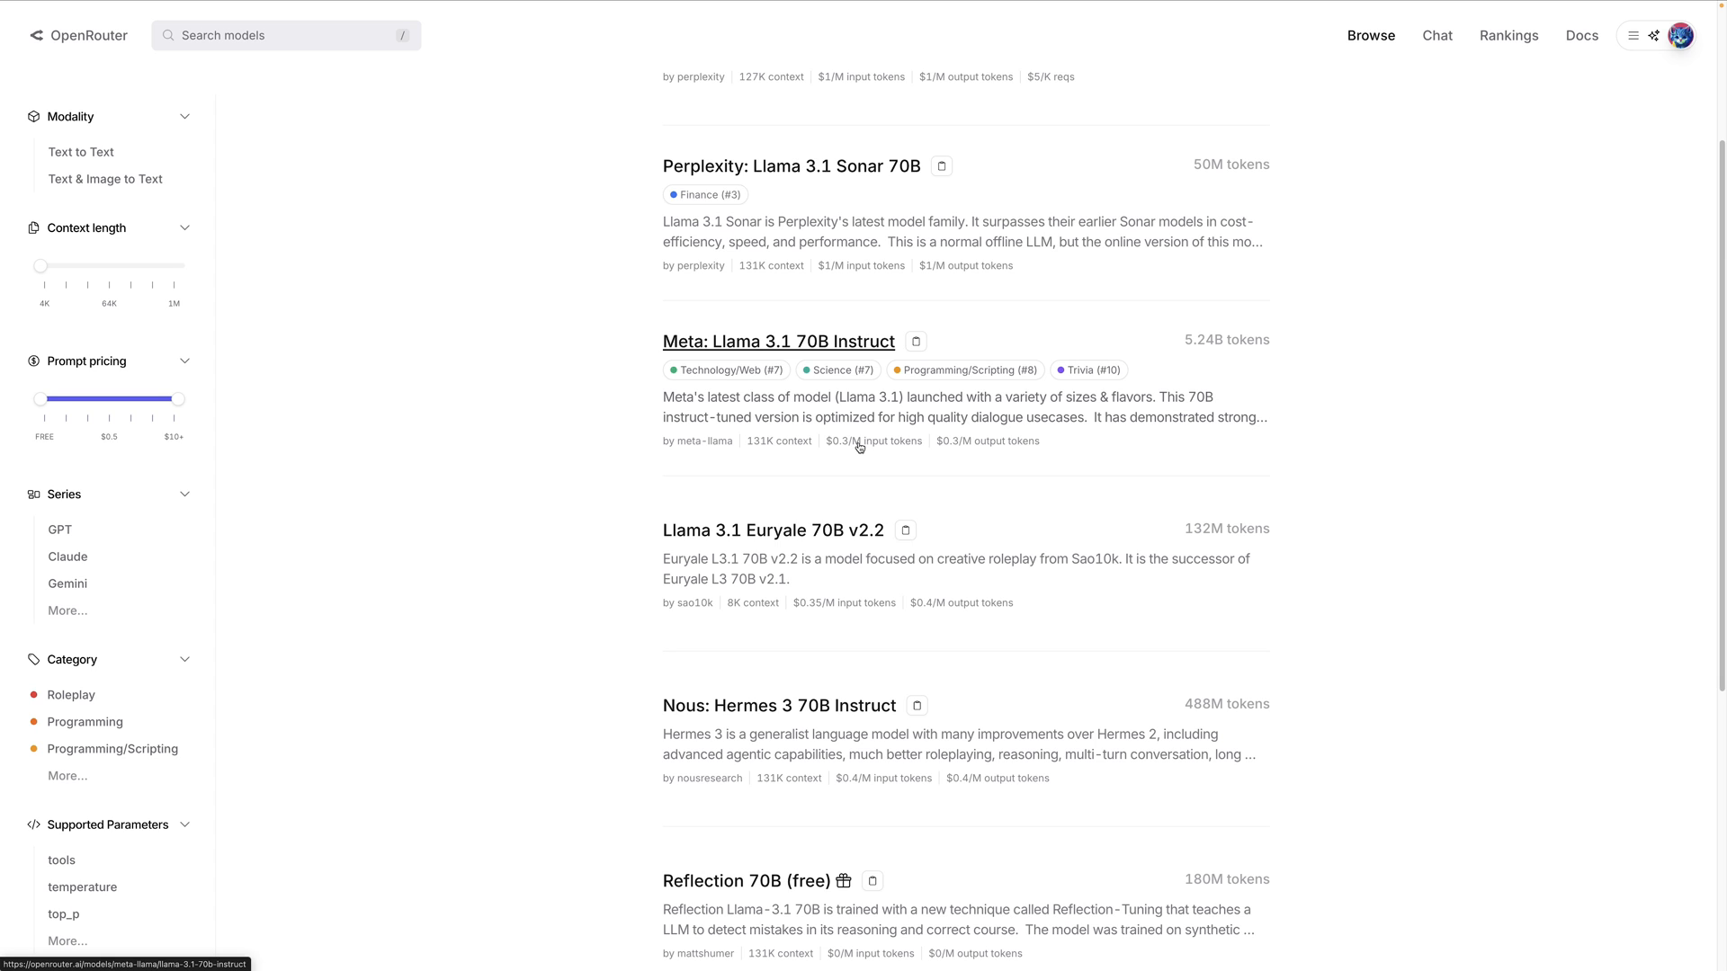
pyautogui.moveTo(862, 479)
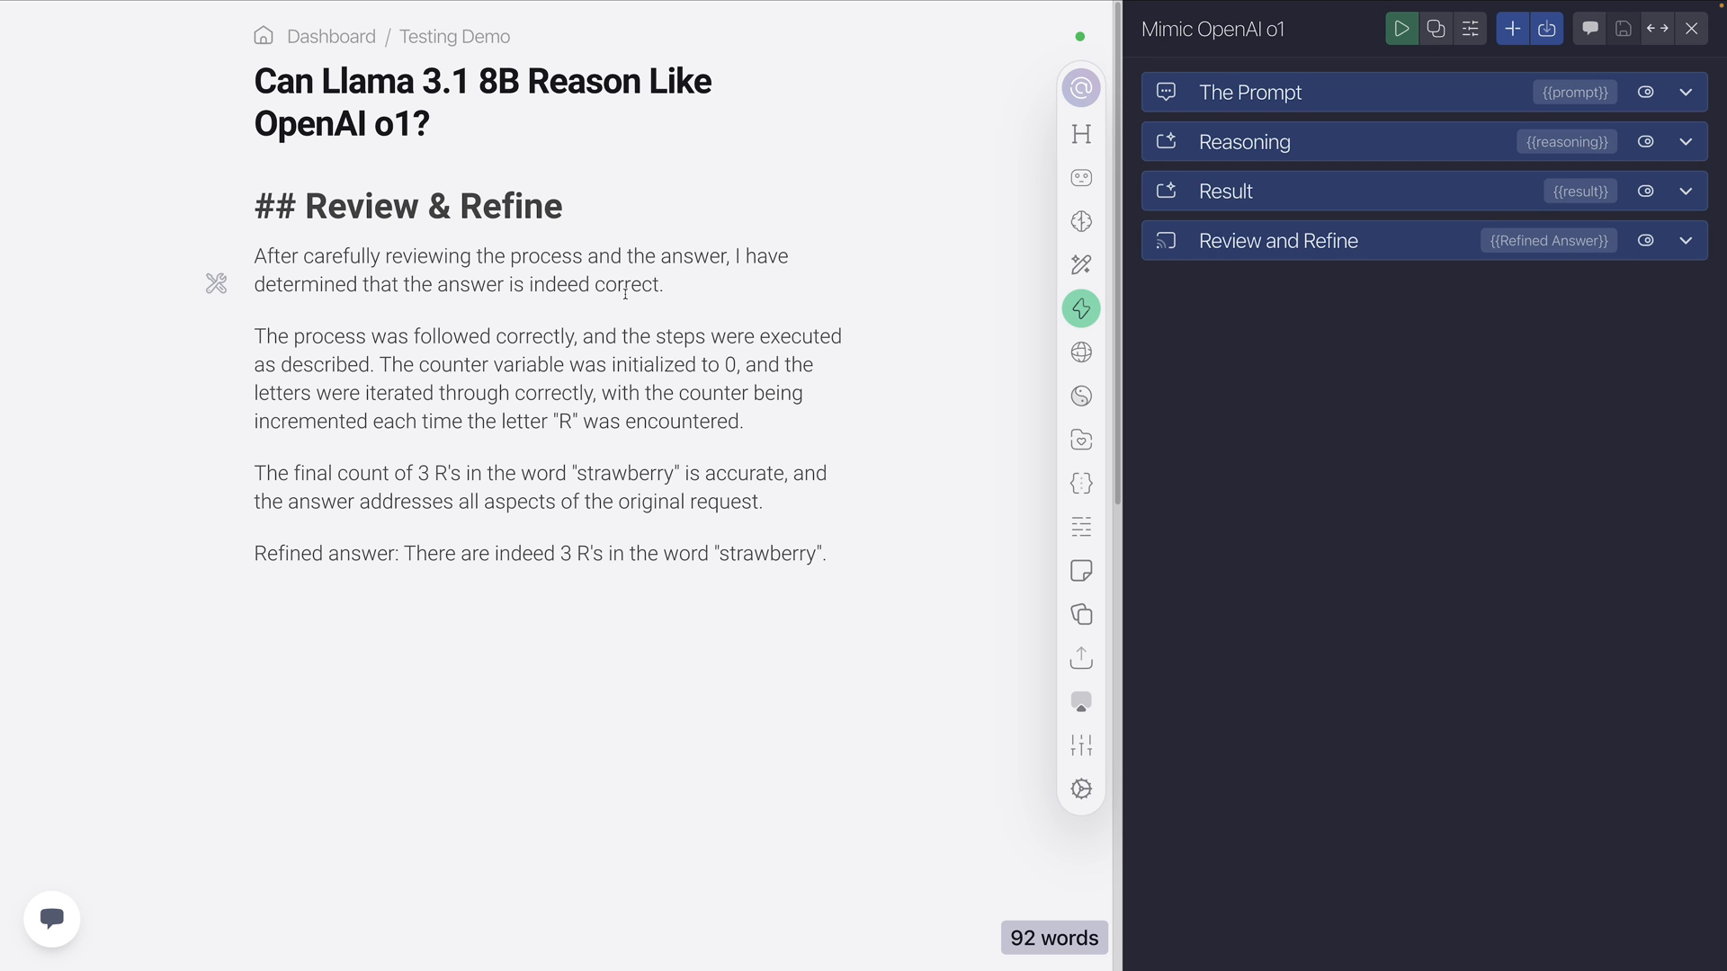
pyautogui.moveTo(832, 248)
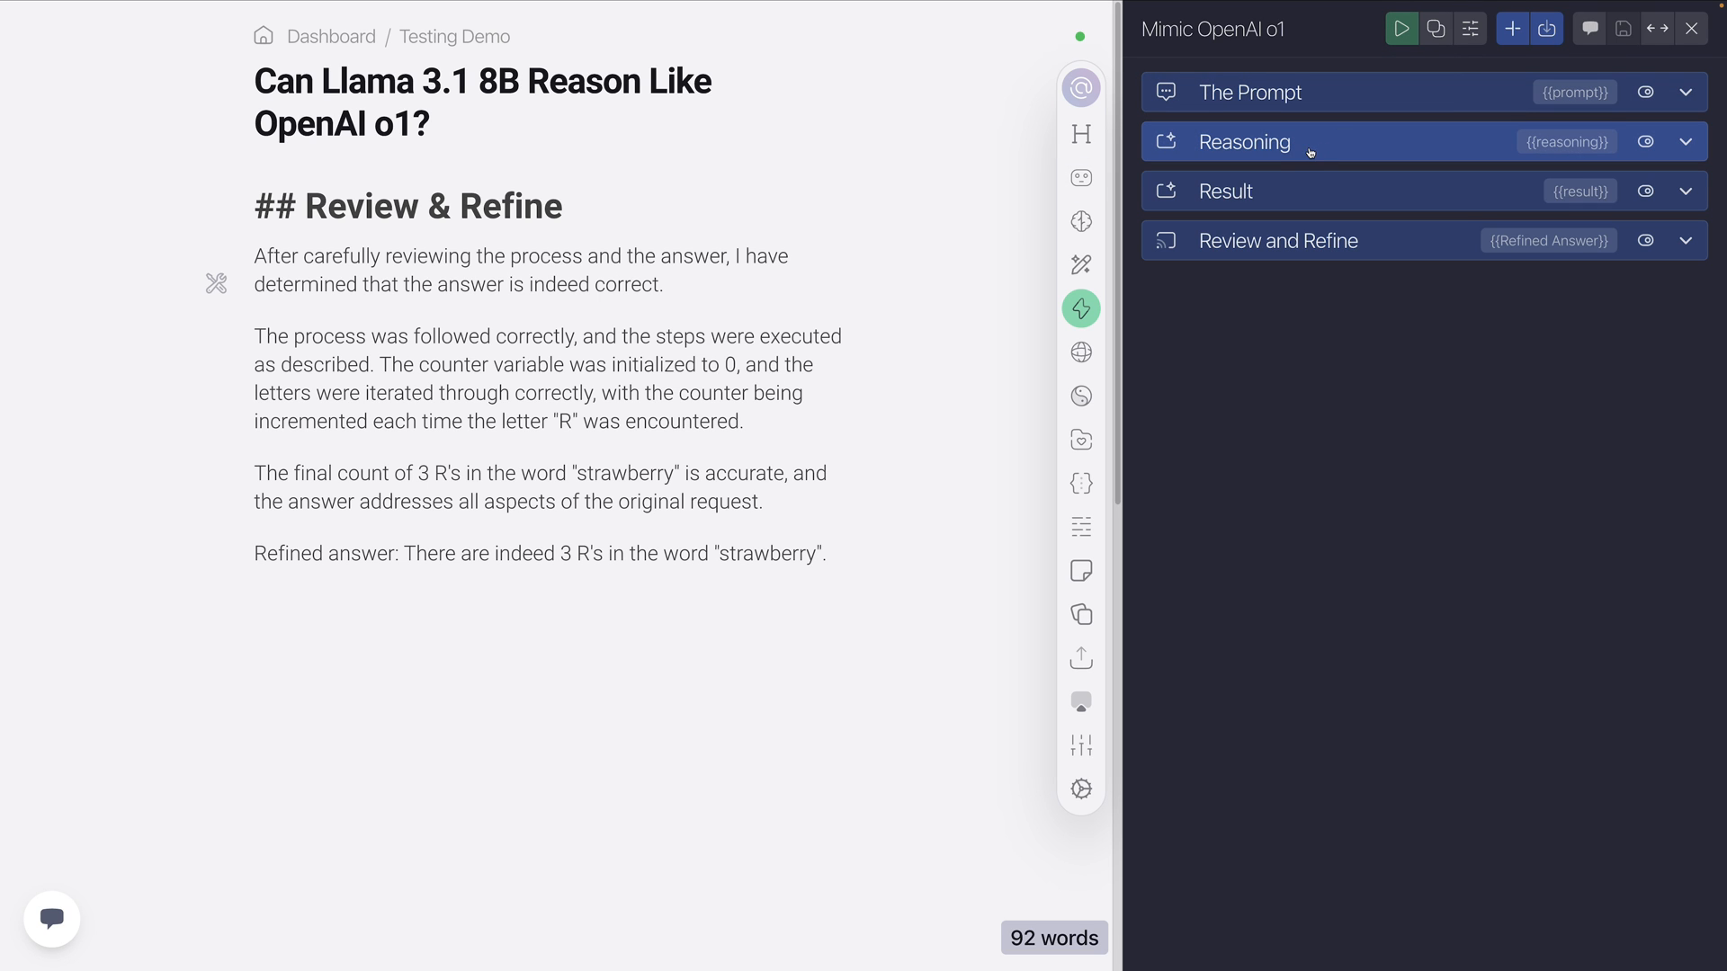
pyautogui.moveTo(1329, 158)
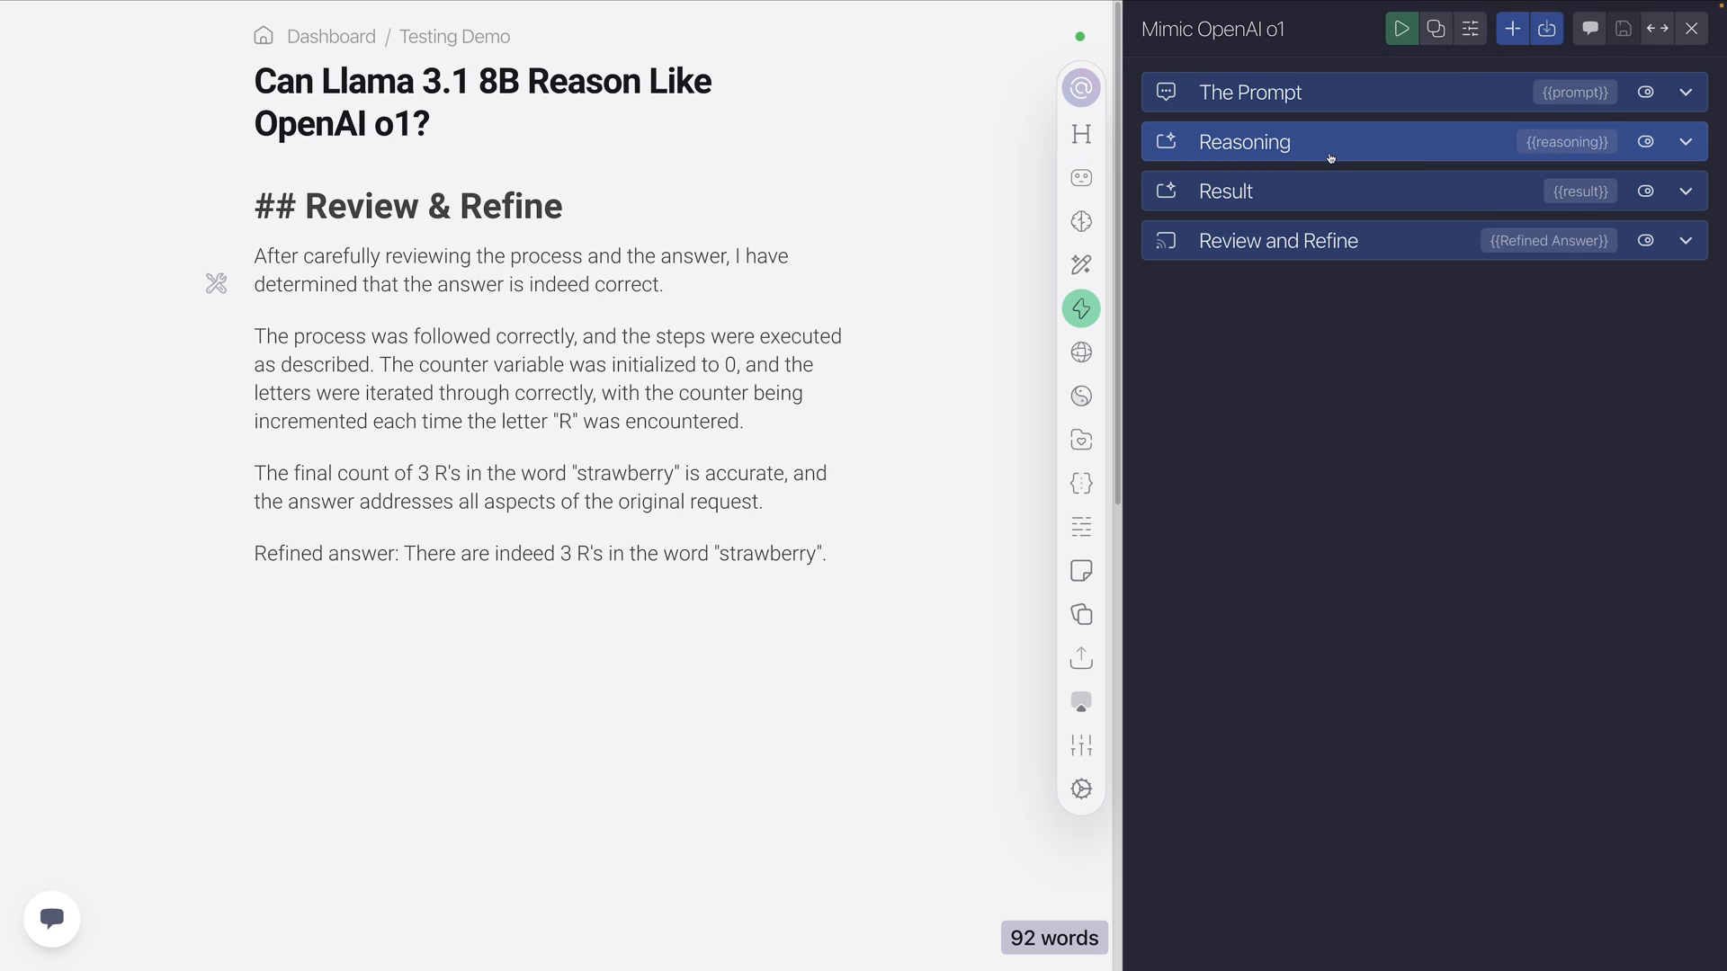
pyautogui.moveTo(1320, 152)
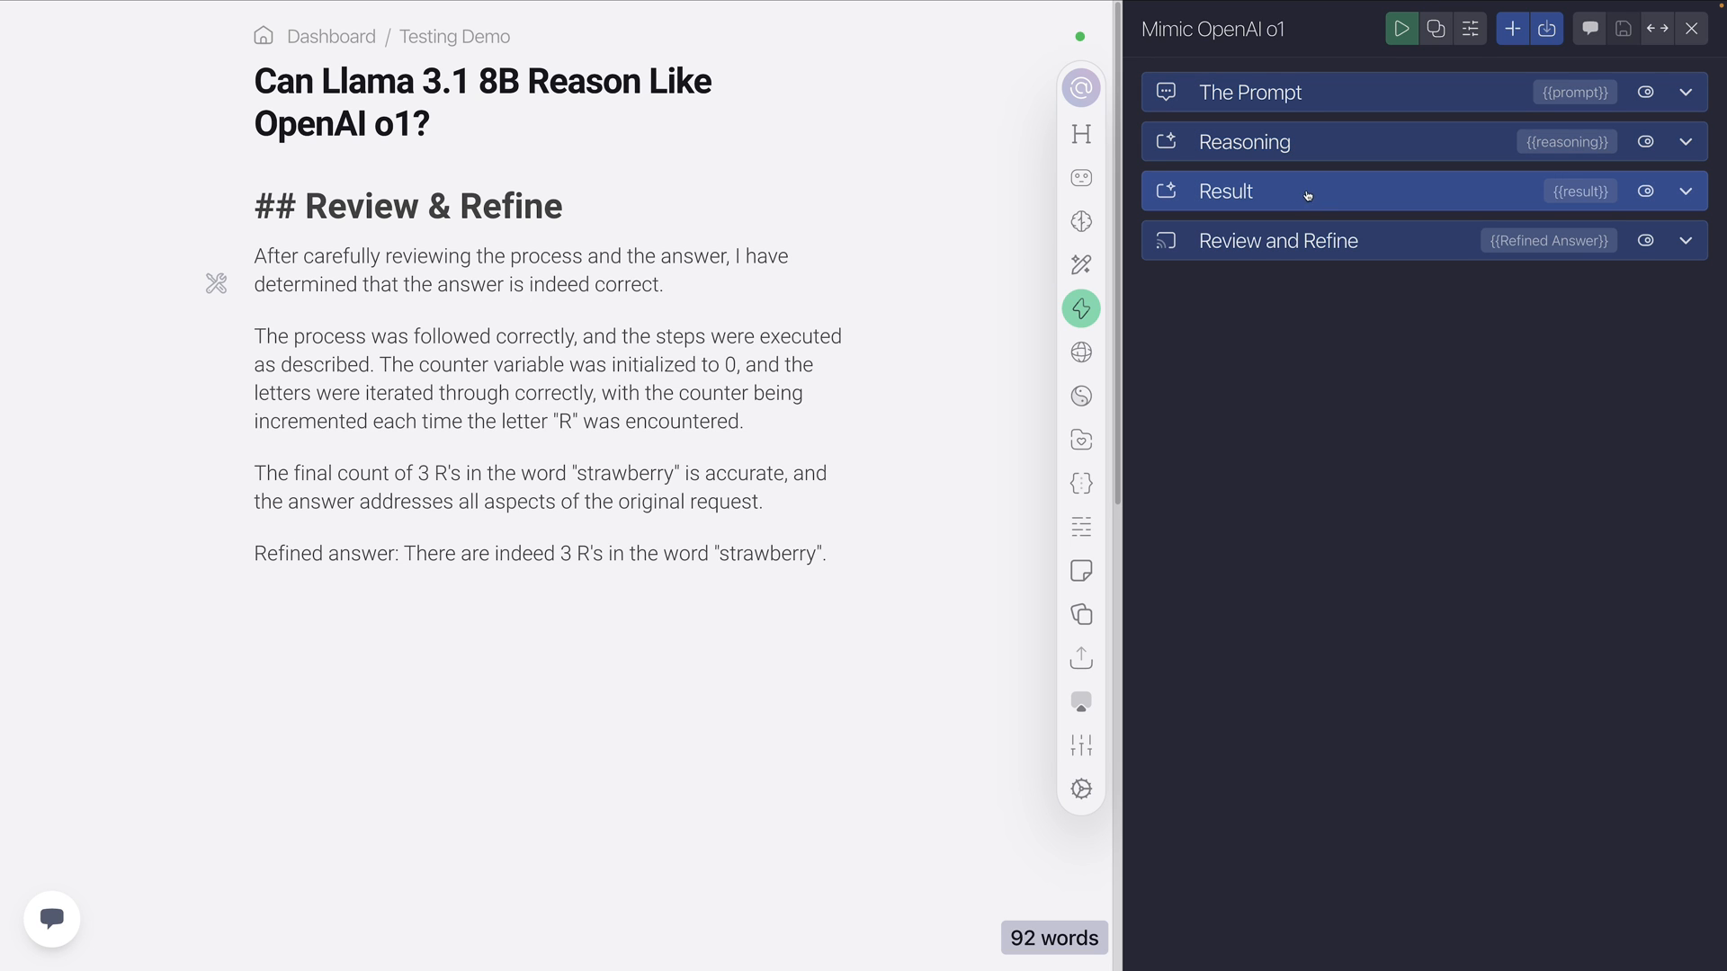
pyautogui.moveTo(1242, 140)
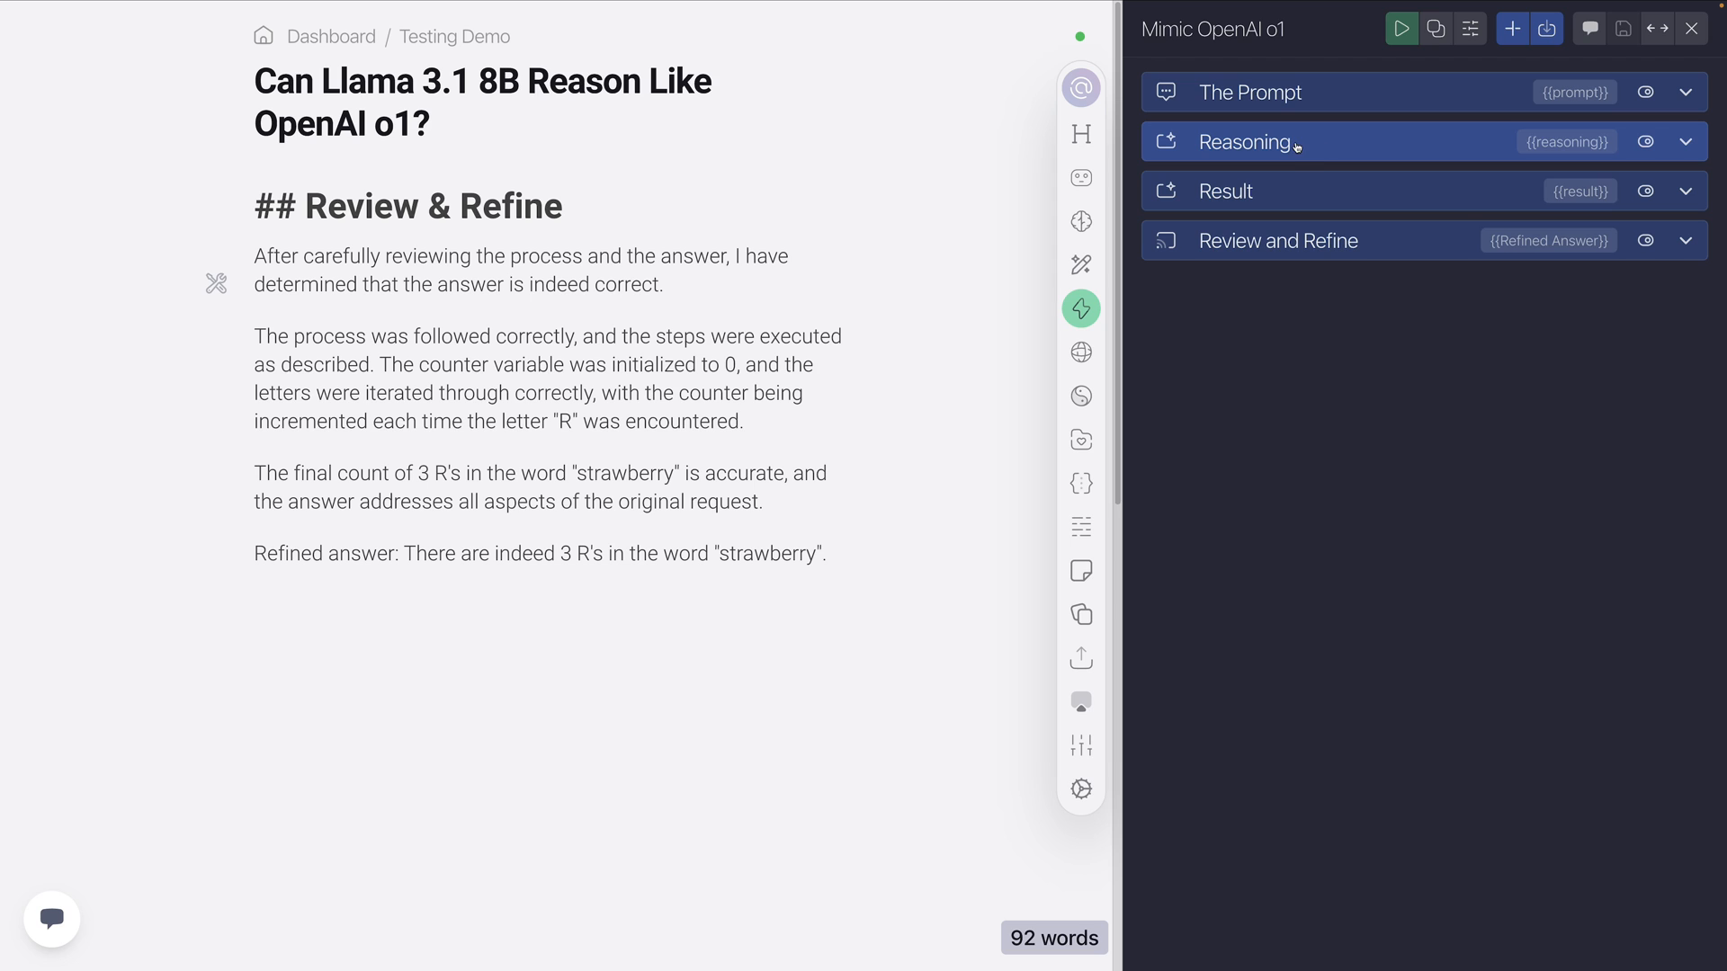
pyautogui.moveTo(1313, 145)
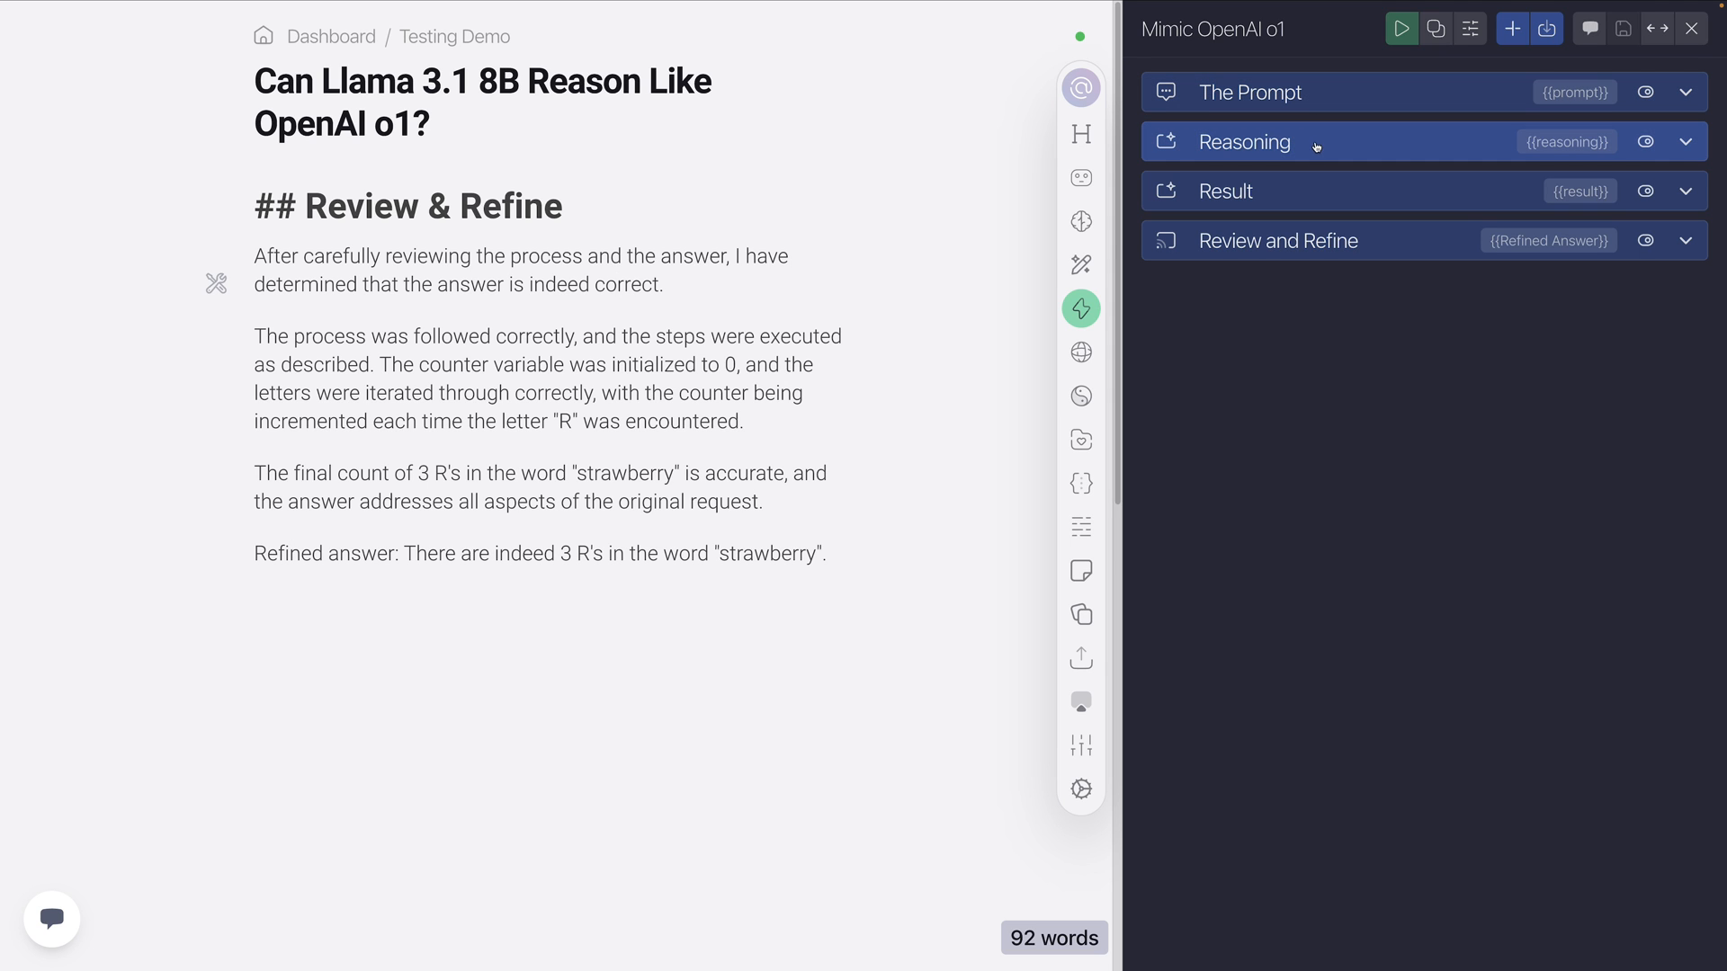
pyautogui.moveTo(1321, 155)
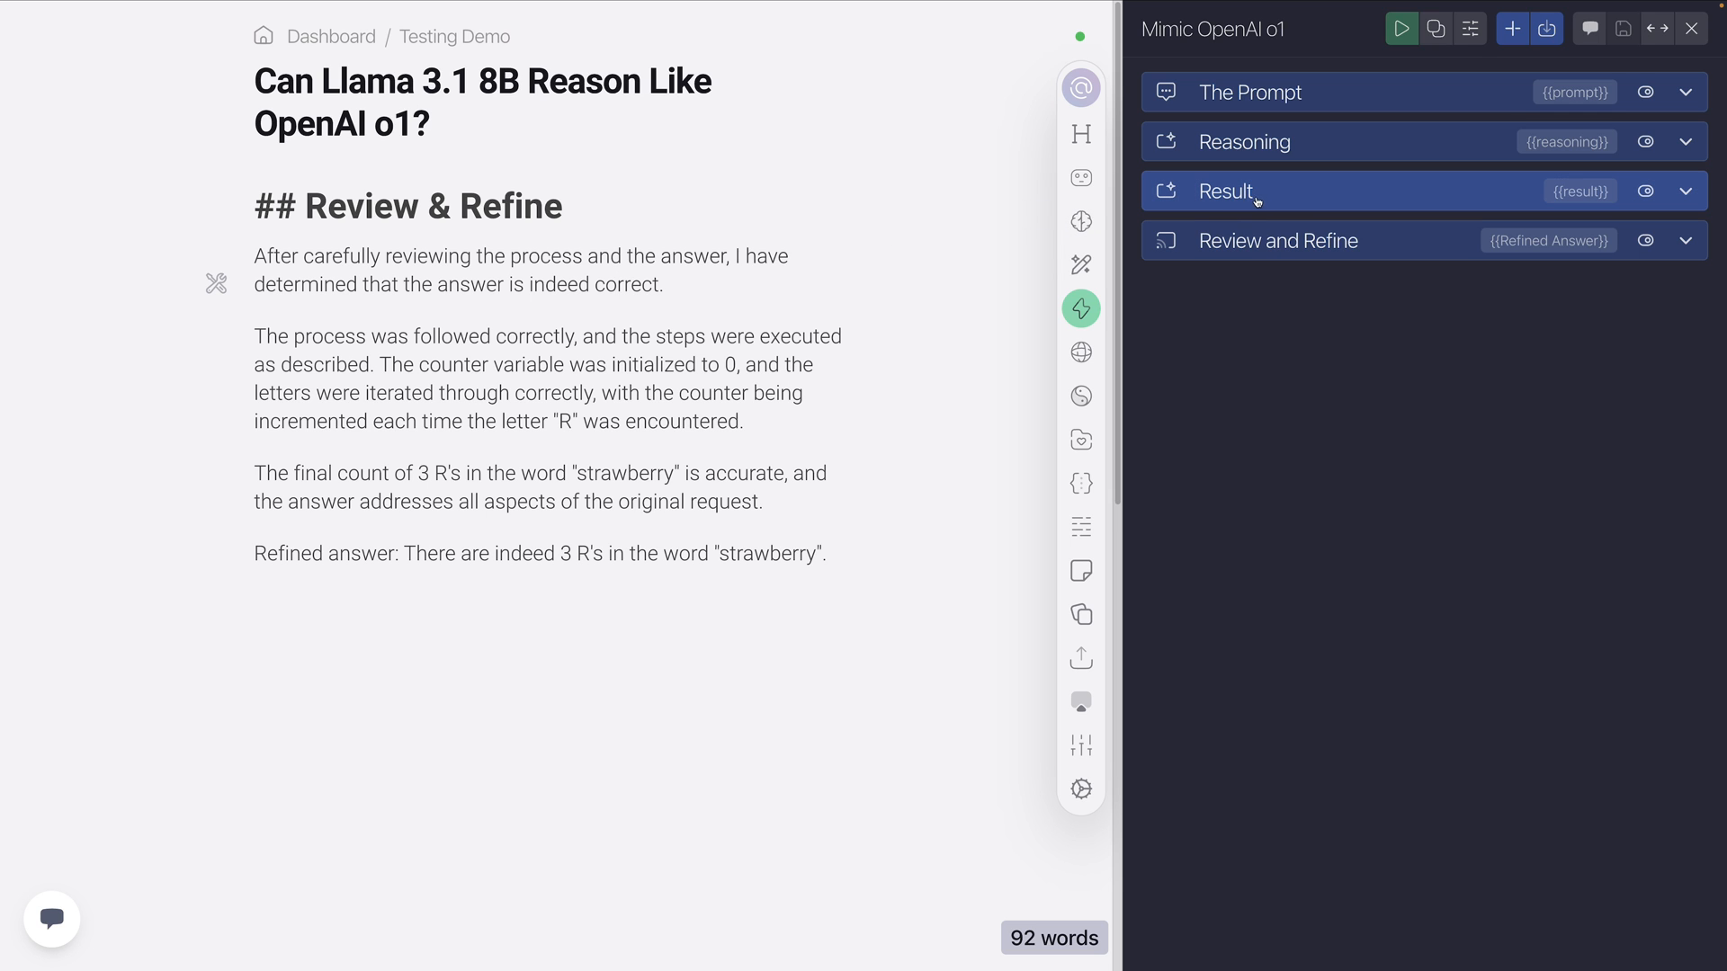
pyautogui.click(1277, 240)
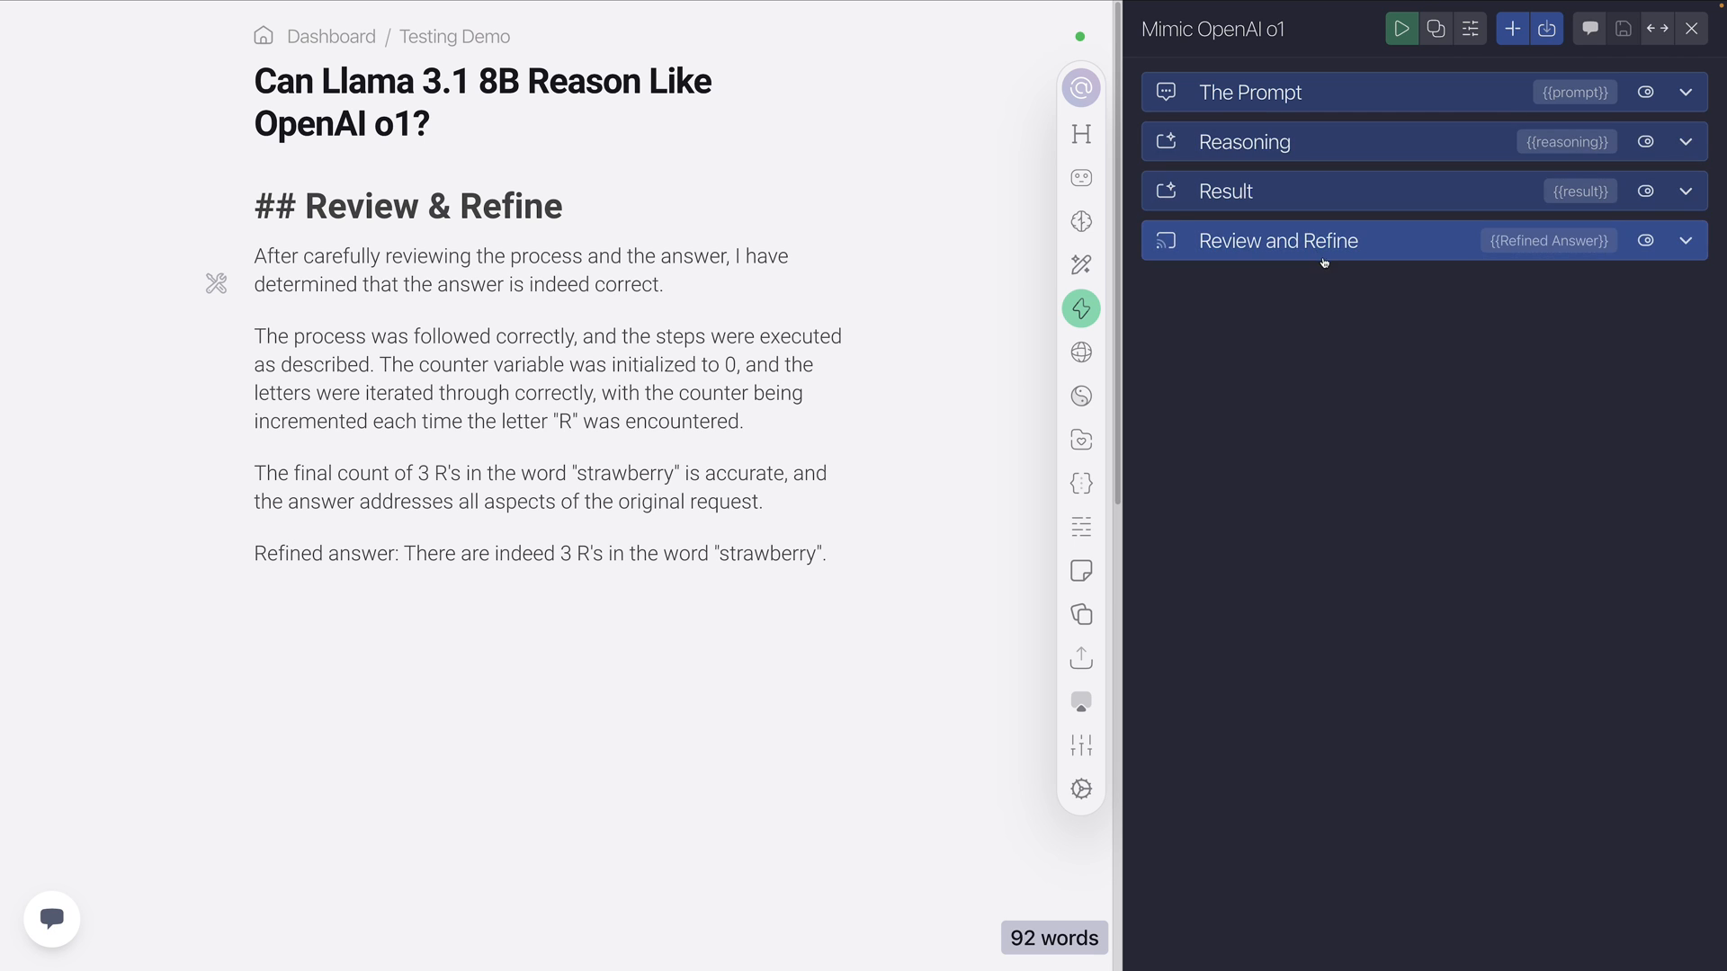
pyautogui.moveTo(1322, 256)
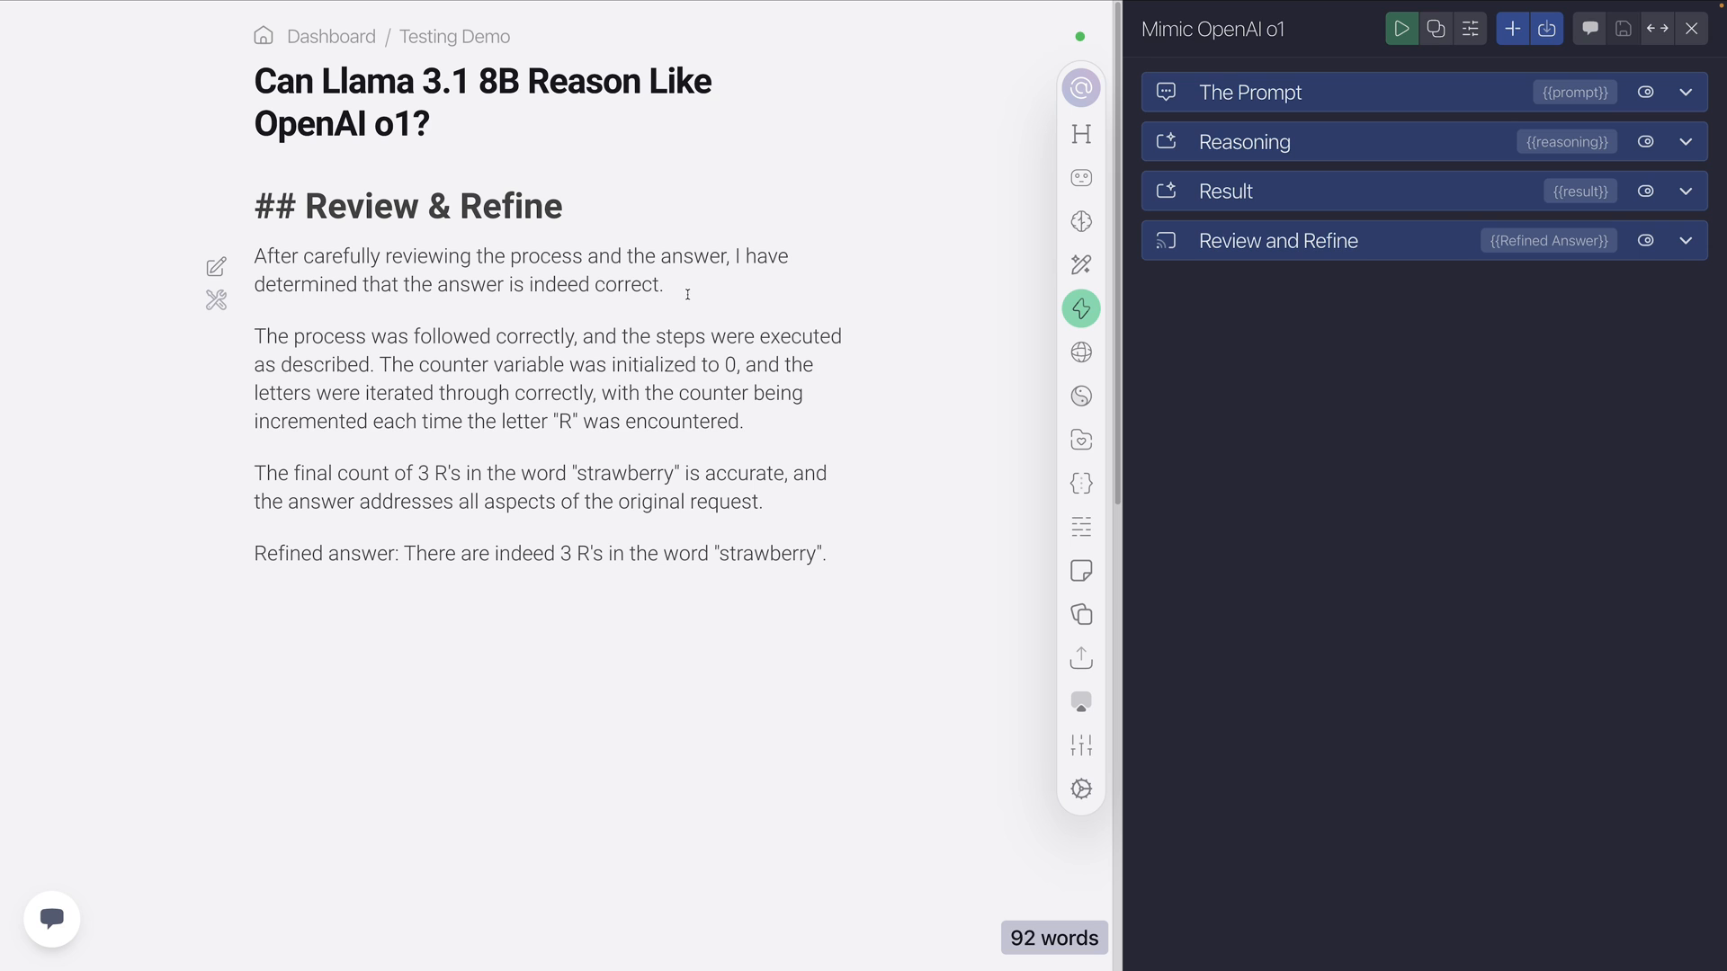
pyautogui.moveTo(593, 214)
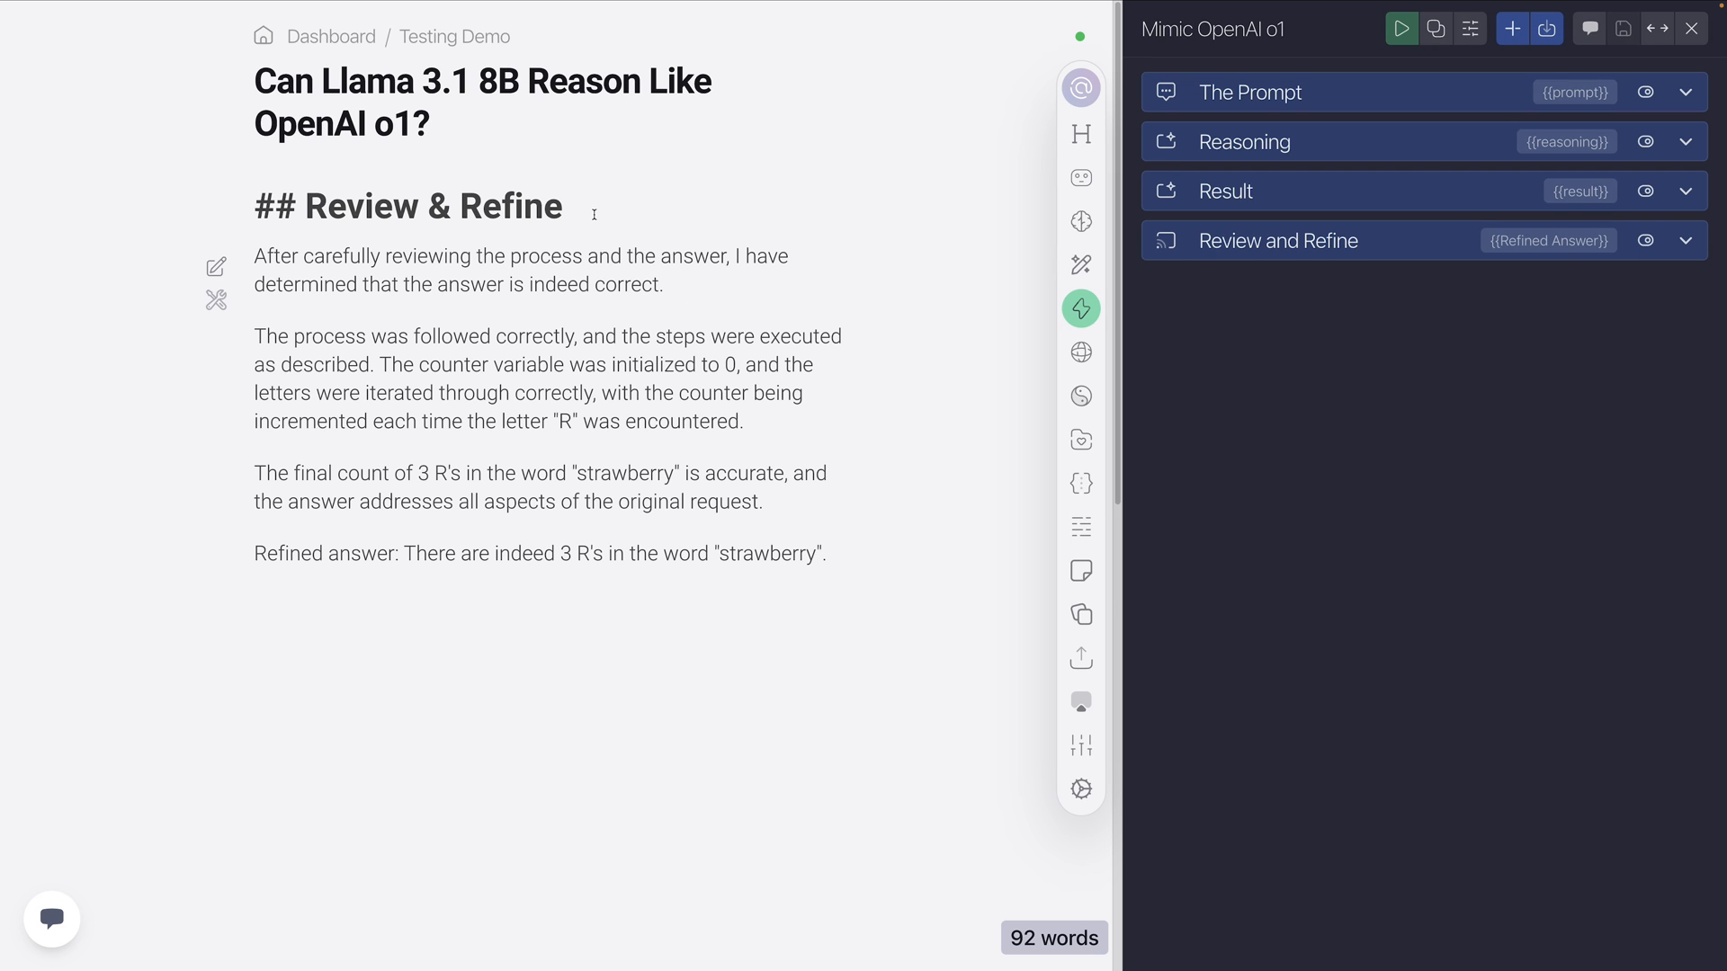